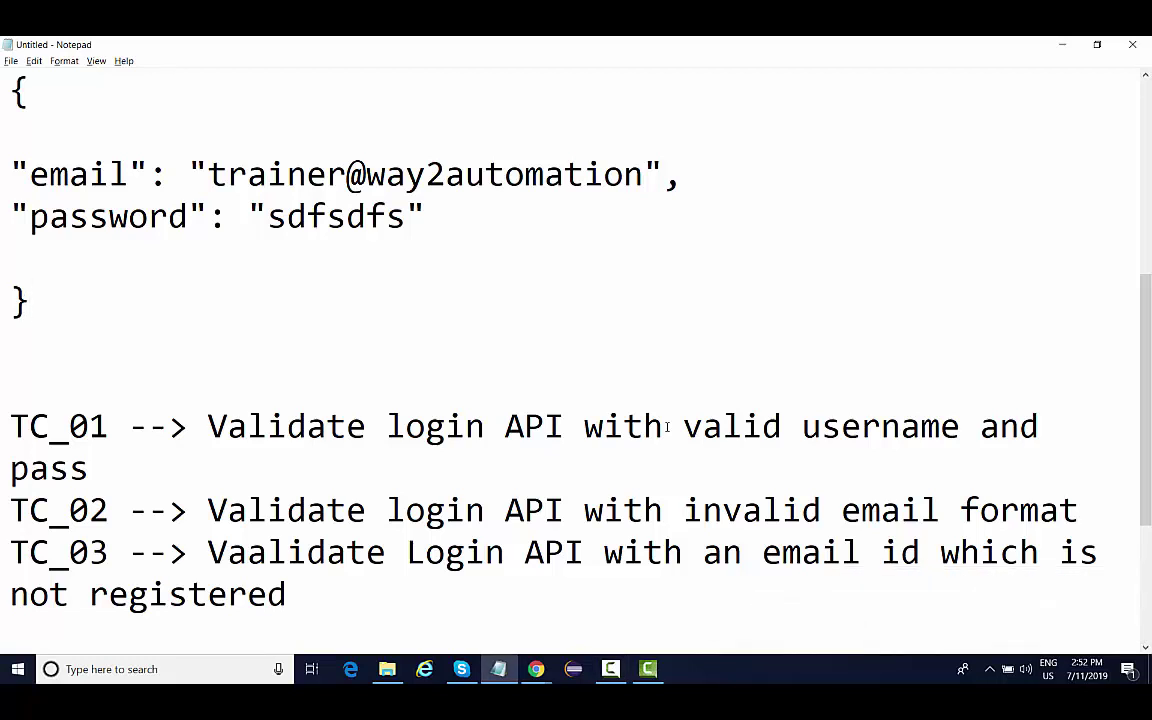
Step: Leave the Notepad login test-case notes and open a new incognito Chrome tab
{"action": "left_click", "coordinate": [28, 300]}
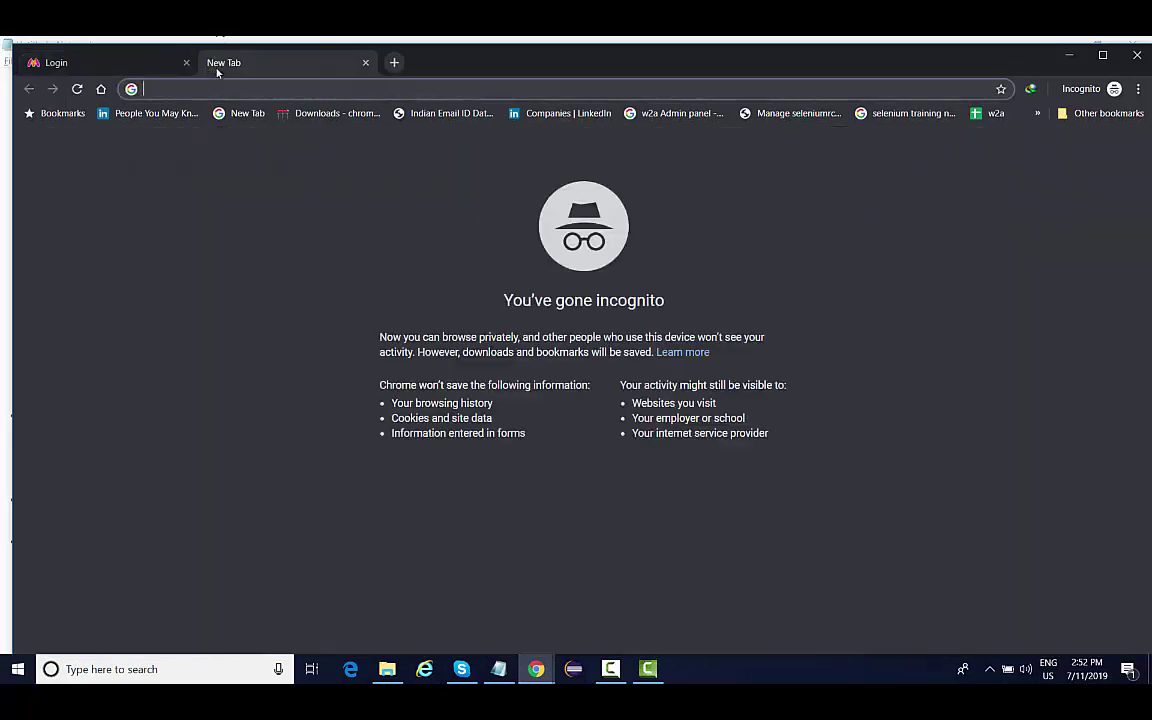
Step: Search 'download postman' and open the Download Postman App result
{"action": "type", "text": "download p"}
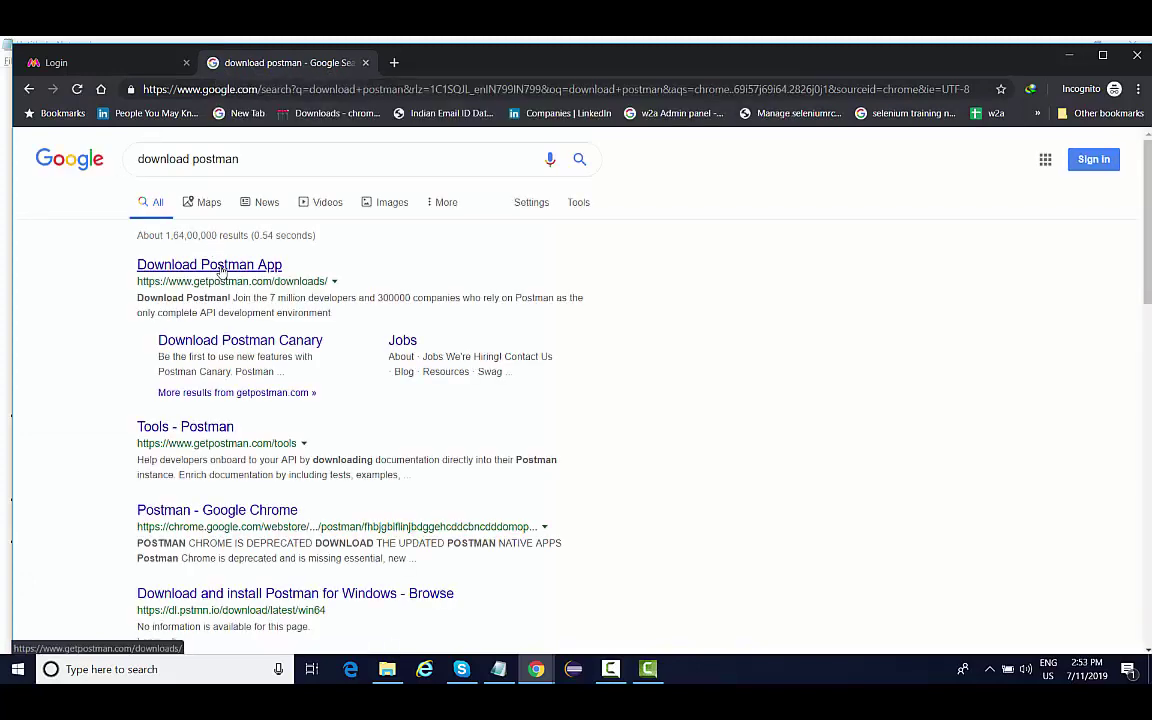
{"action": "left_click", "coordinate": [209, 264]}
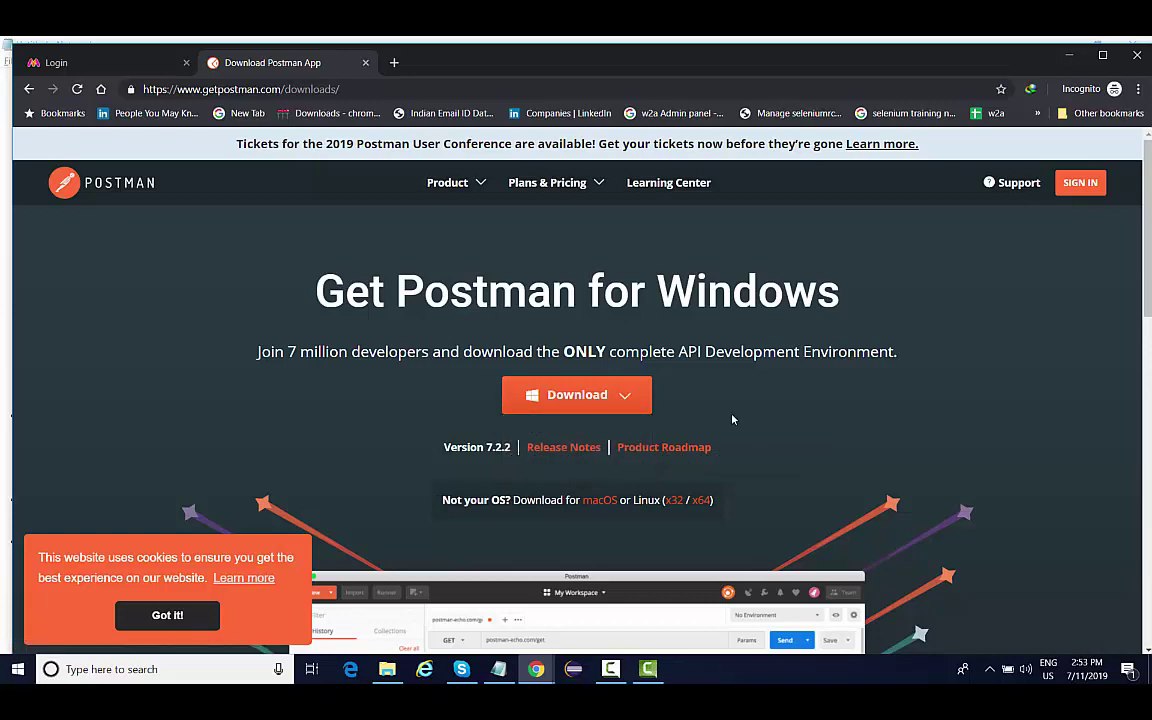
Step: Preview the Windows 32-bit and 64-bit download choices, scroll the page, then minimize Chrome
{"action": "left_click", "coordinate": [577, 394]}
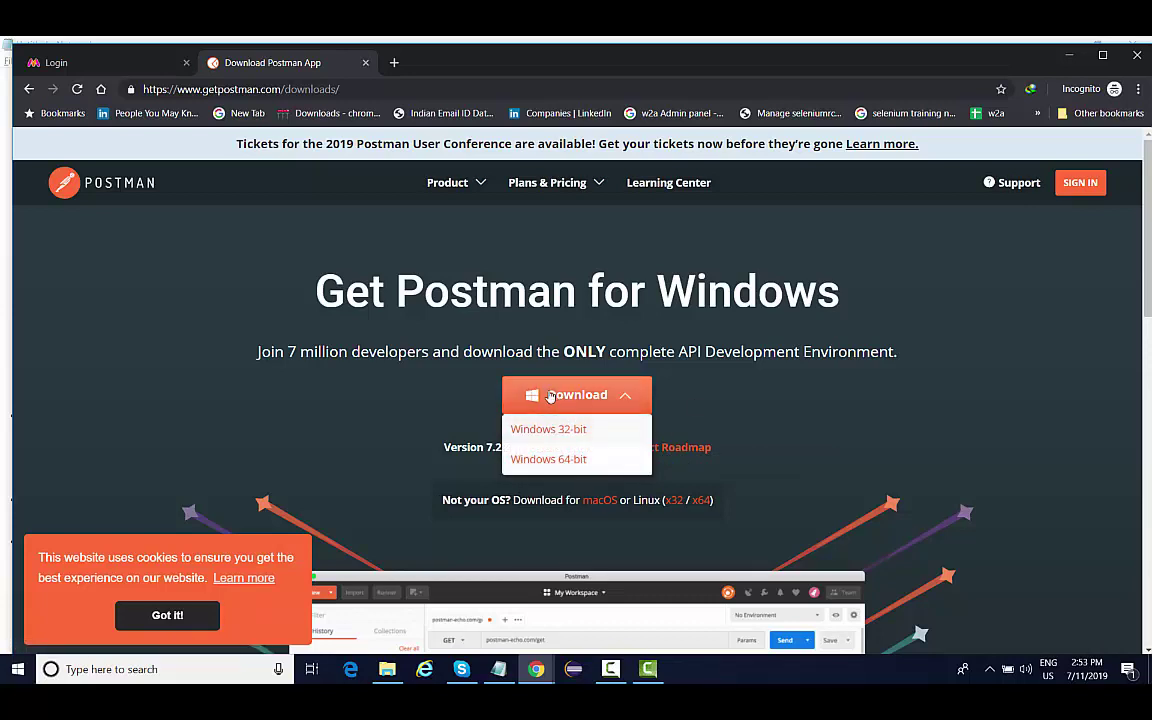
{"action": "left_click", "coordinate": [577, 394]}
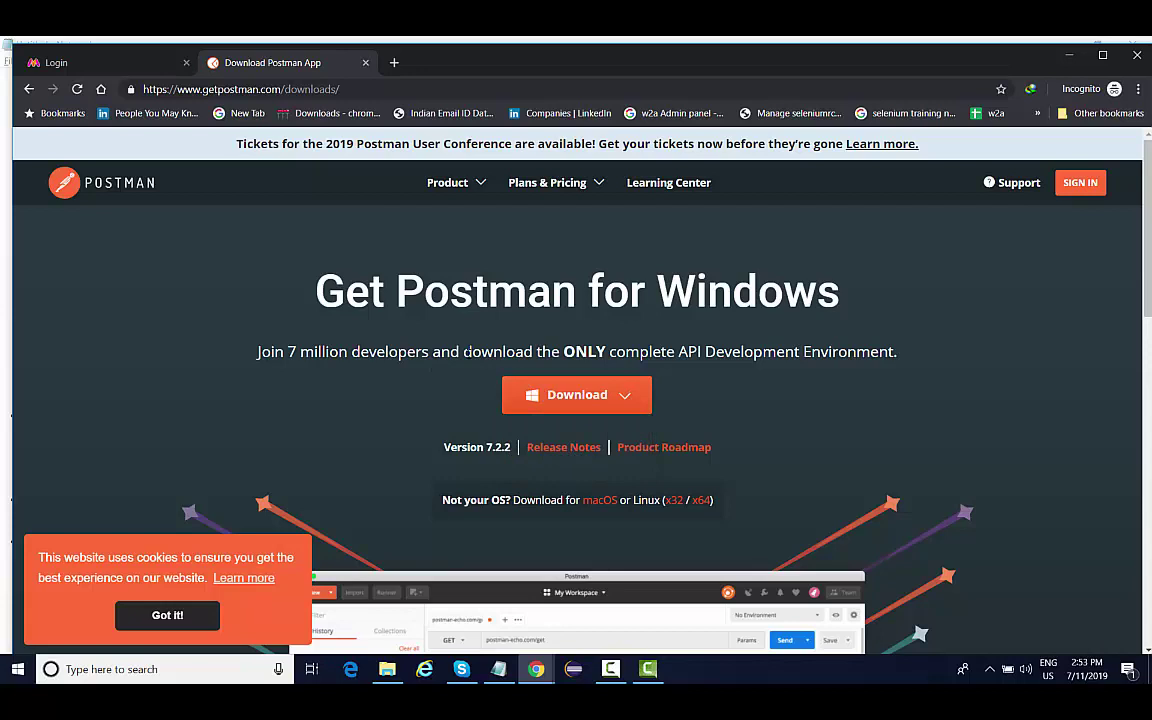
{"action": "scroll", "scroll_direction": "down", "scroll_amount": 3}
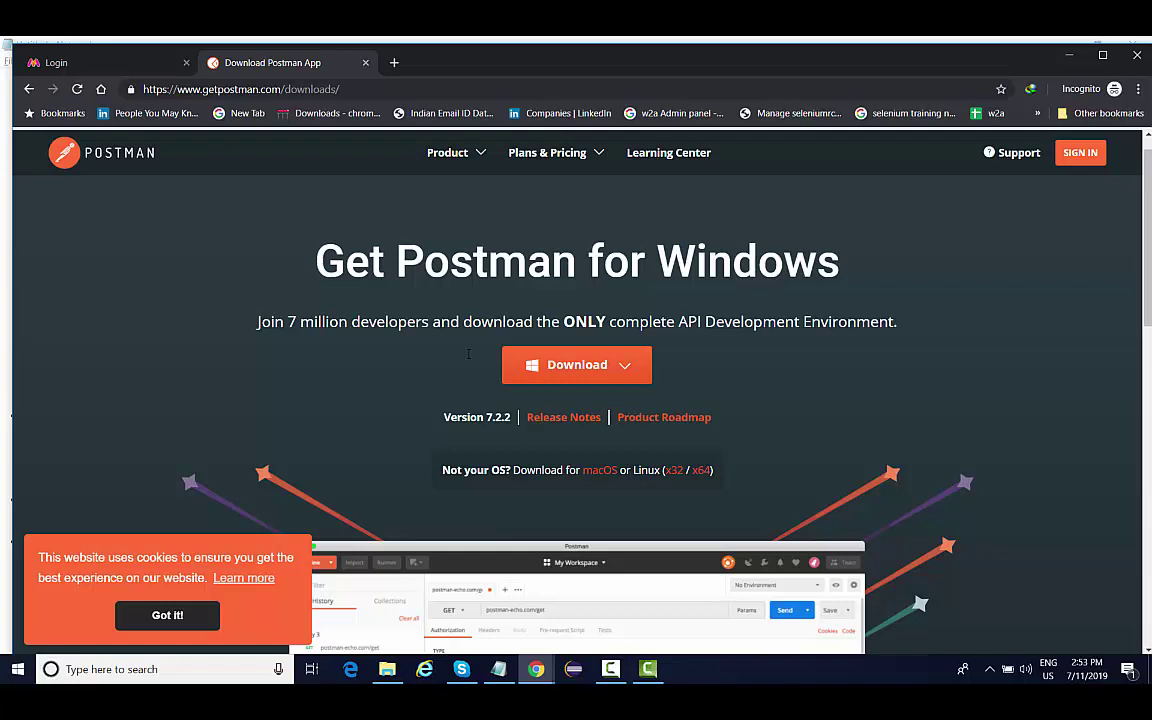
{"action": "left_click", "coordinate": [577, 364]}
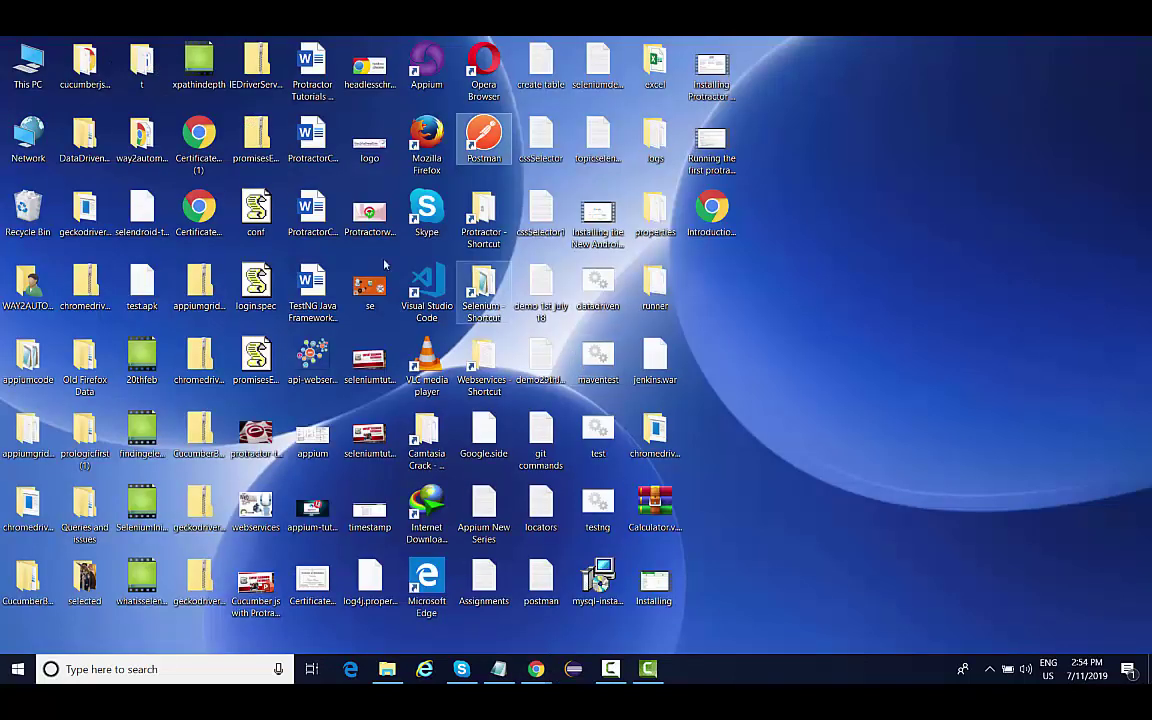
{"action": "mouse_move", "coordinate": [483, 135]}
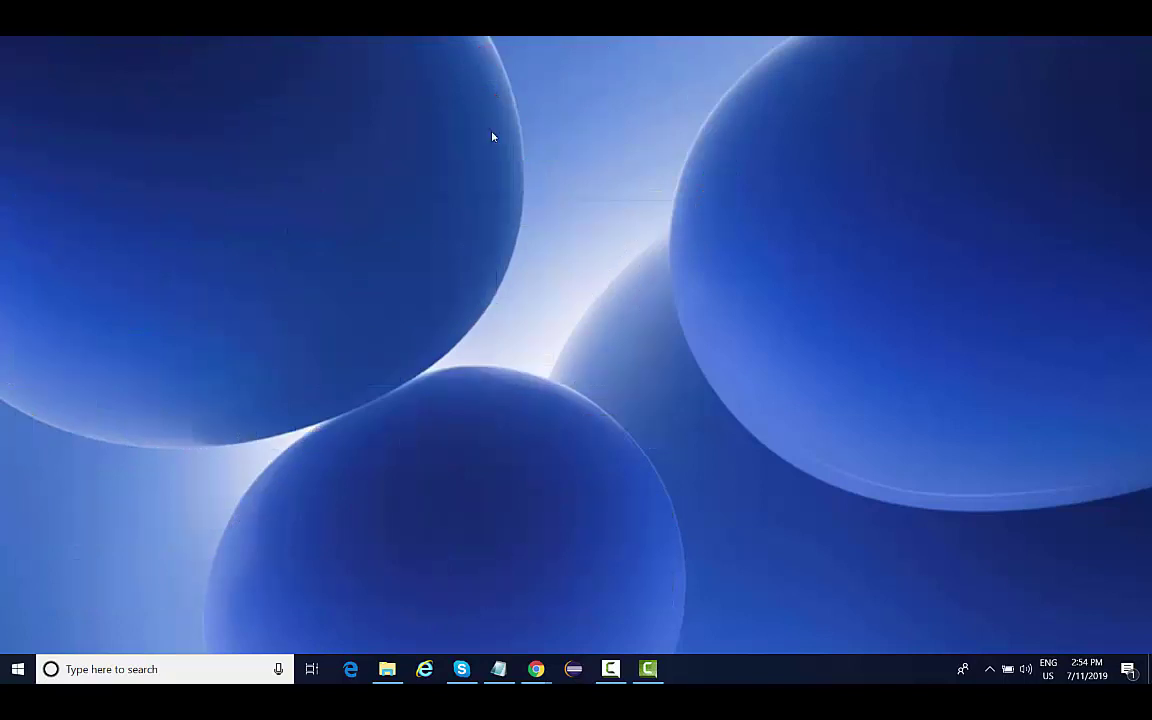
Step: Launch Postman from its desktop shortcut, opening the Create New start window
{"action": "double_click", "coordinate": [484, 138]}
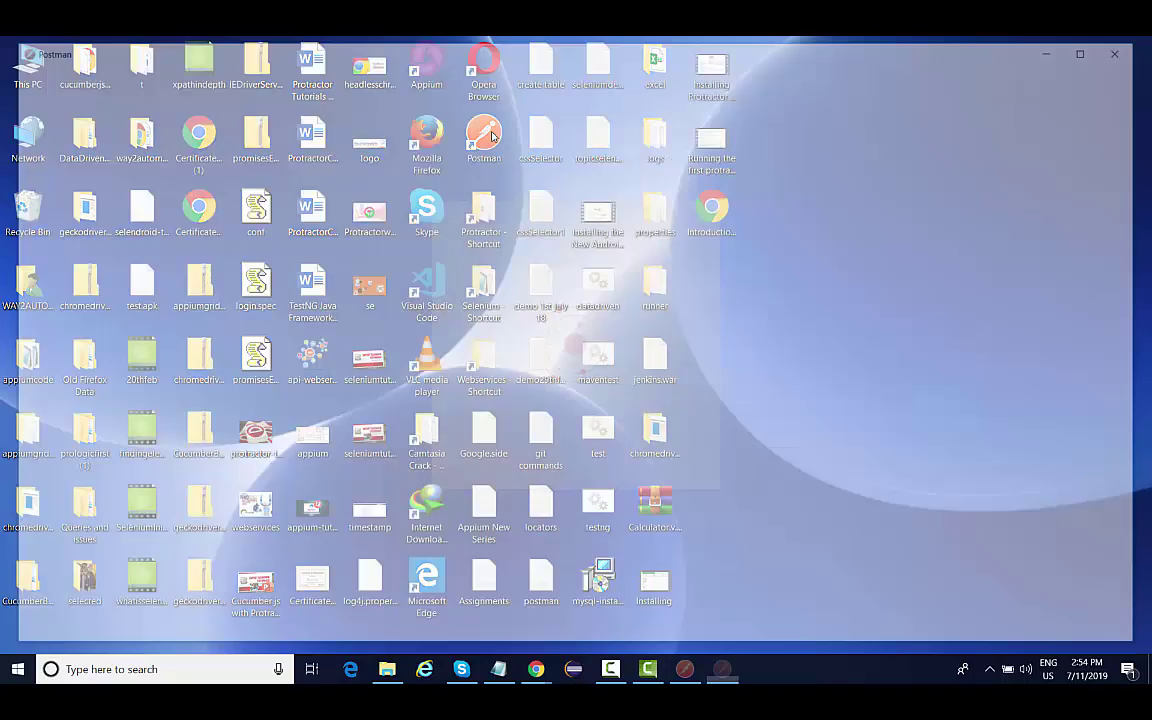
{"action": "double_click", "coordinate": [484, 140]}
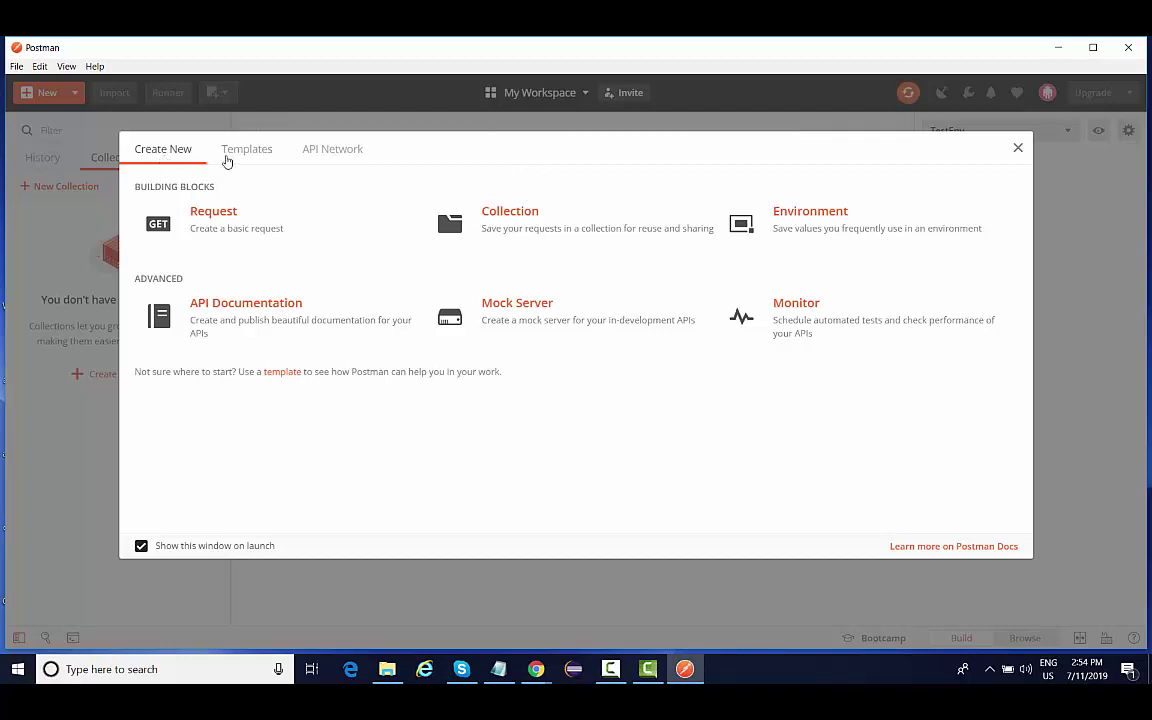
Step: Browse the Templates and API Network listings, then return to Create New
{"action": "left_click", "coordinate": [246, 148]}
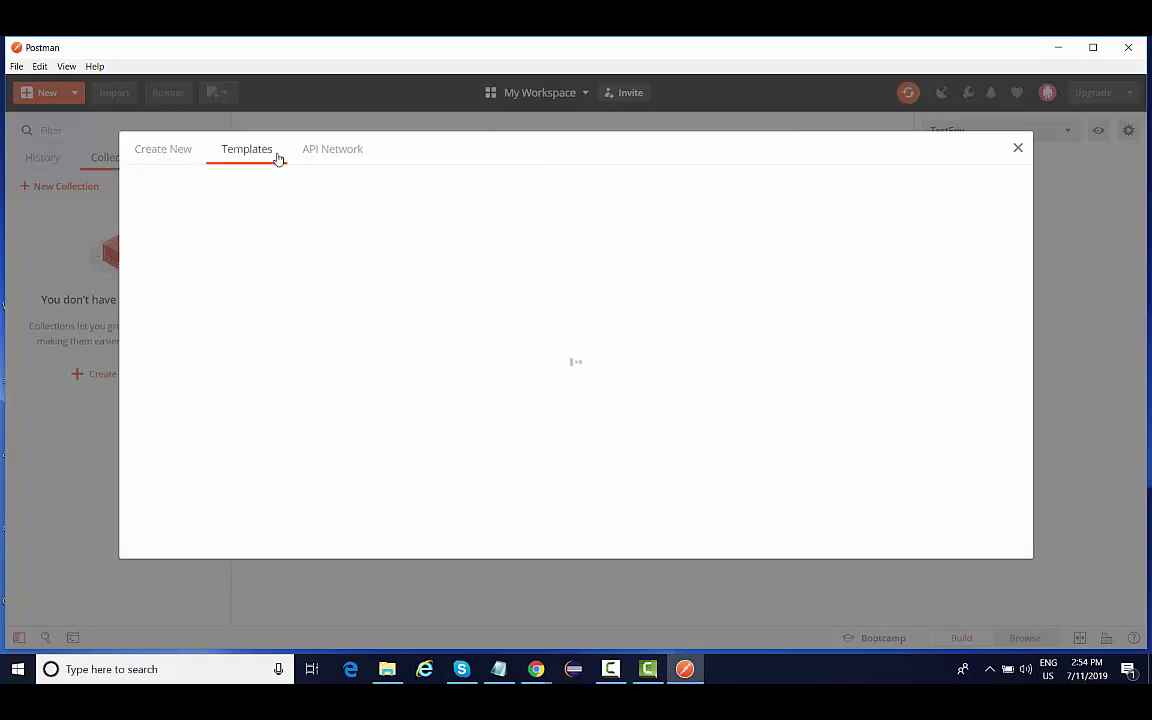
{"action": "left_click", "coordinate": [332, 149]}
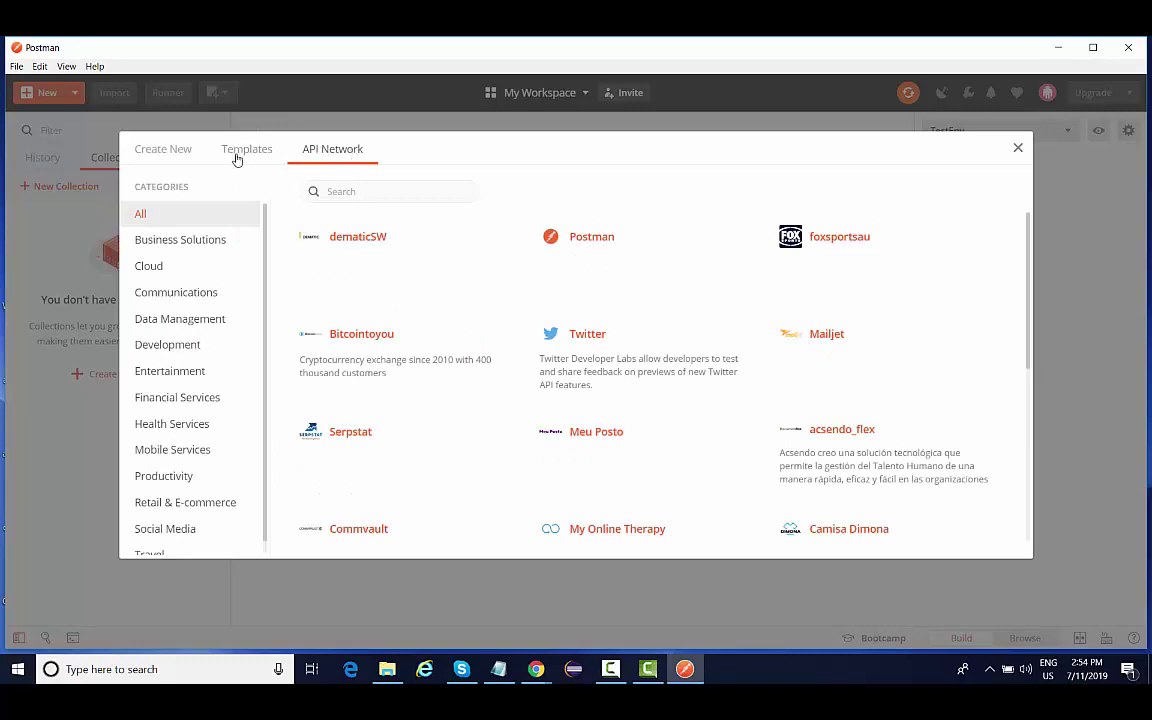
{"action": "left_click", "coordinate": [246, 149]}
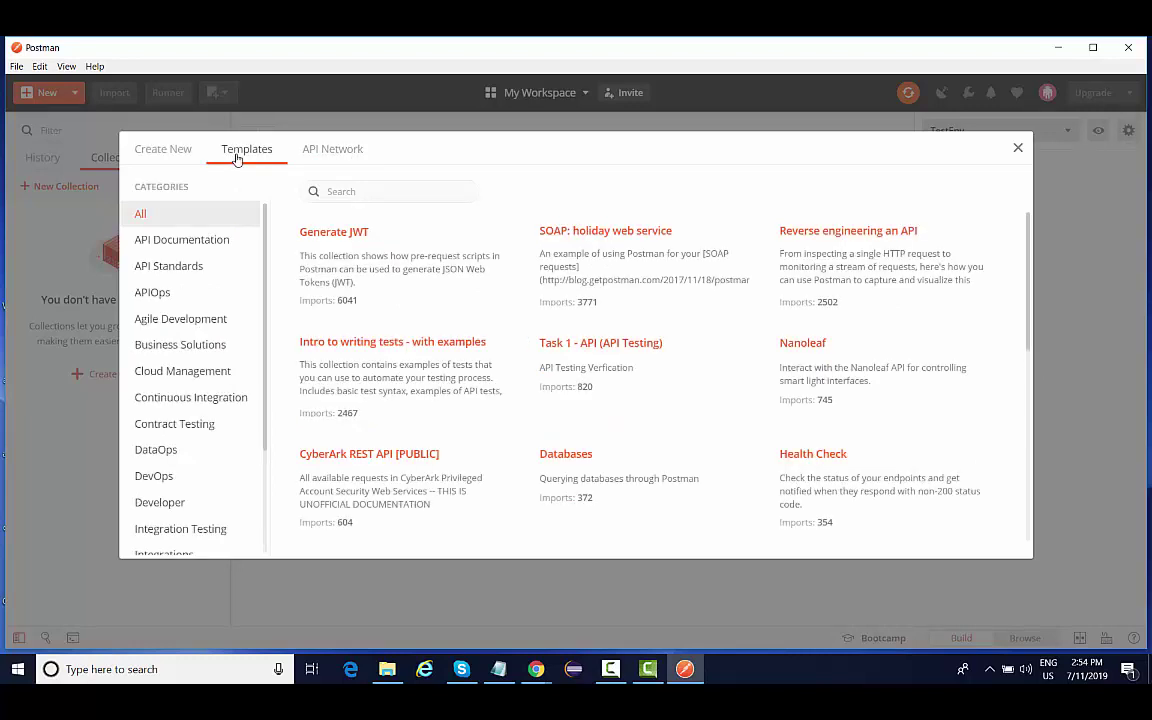
{"action": "mouse_move", "coordinate": [162, 148]}
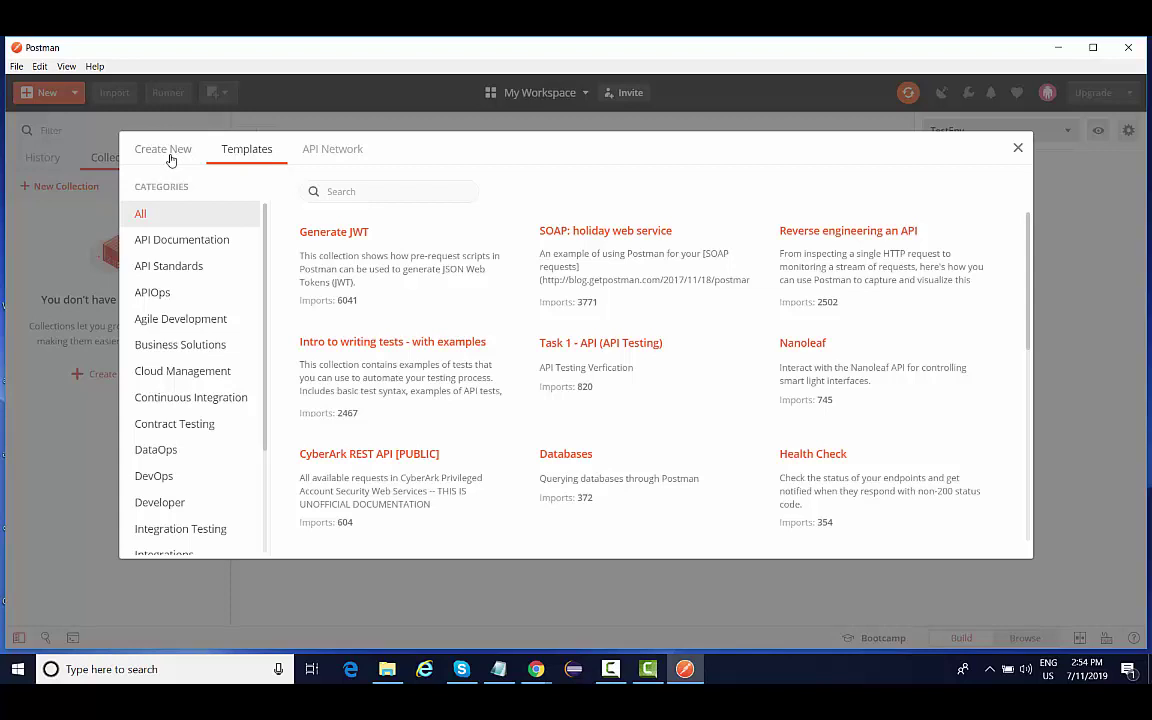
{"action": "left_click", "coordinate": [162, 148]}
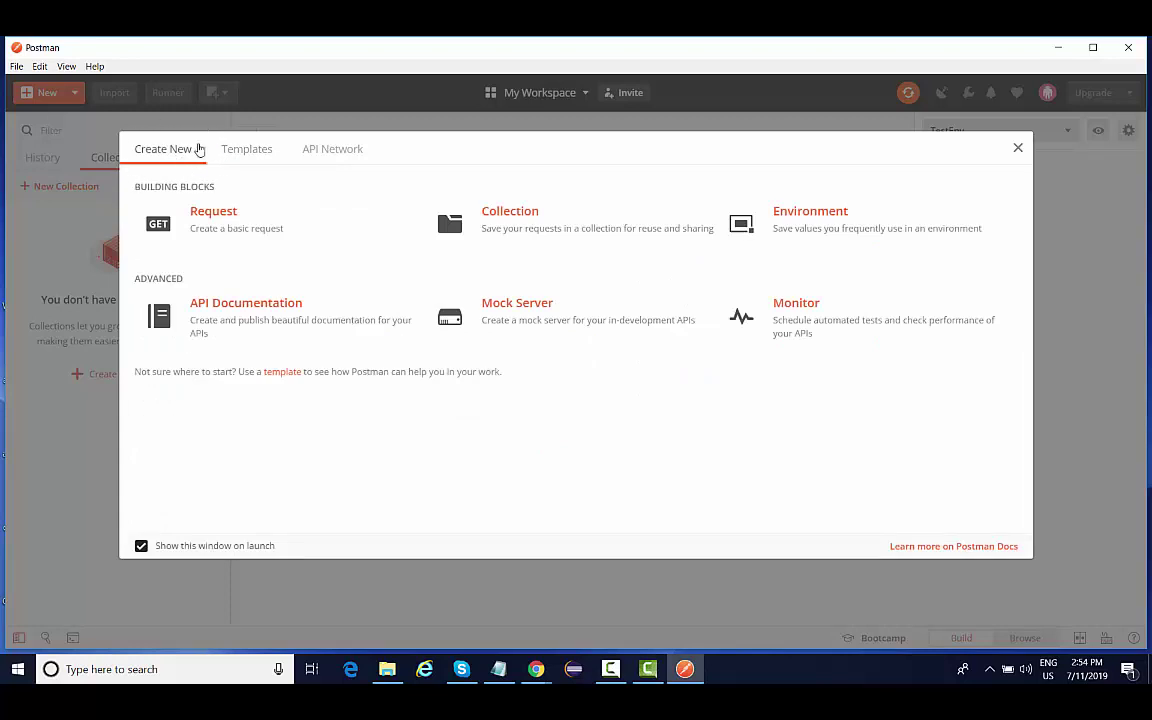
{"action": "mouse_move", "coordinate": [213, 220]}
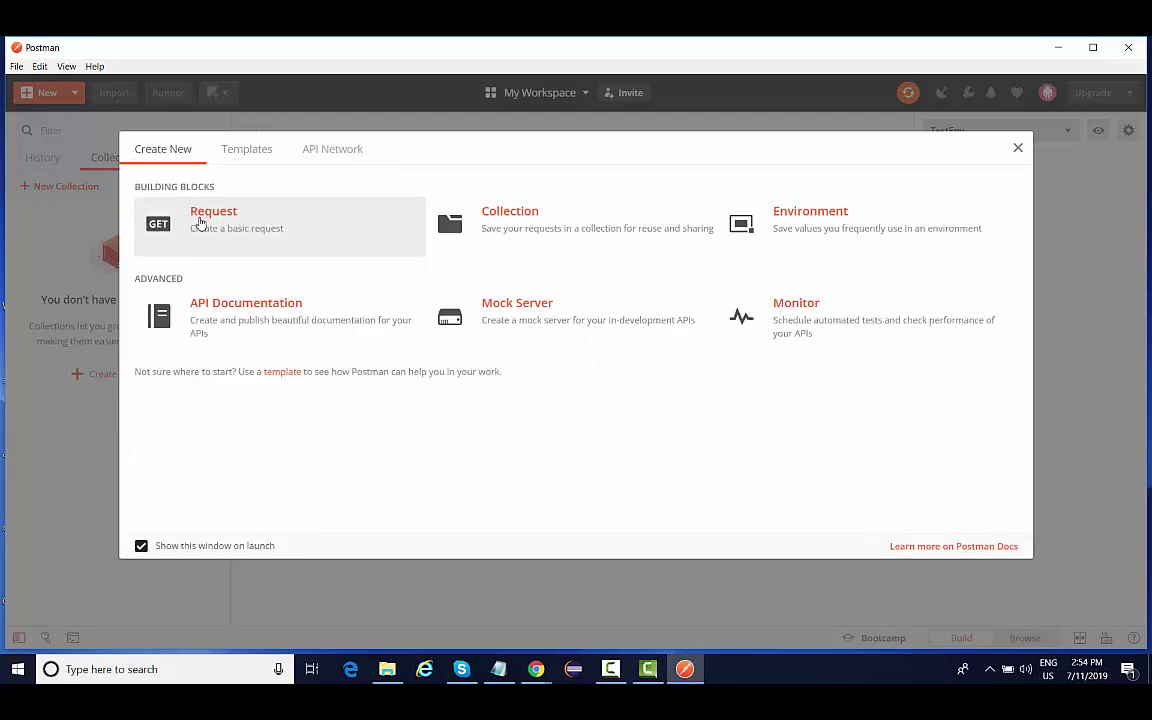
{"action": "mouse_move", "coordinate": [207, 240]}
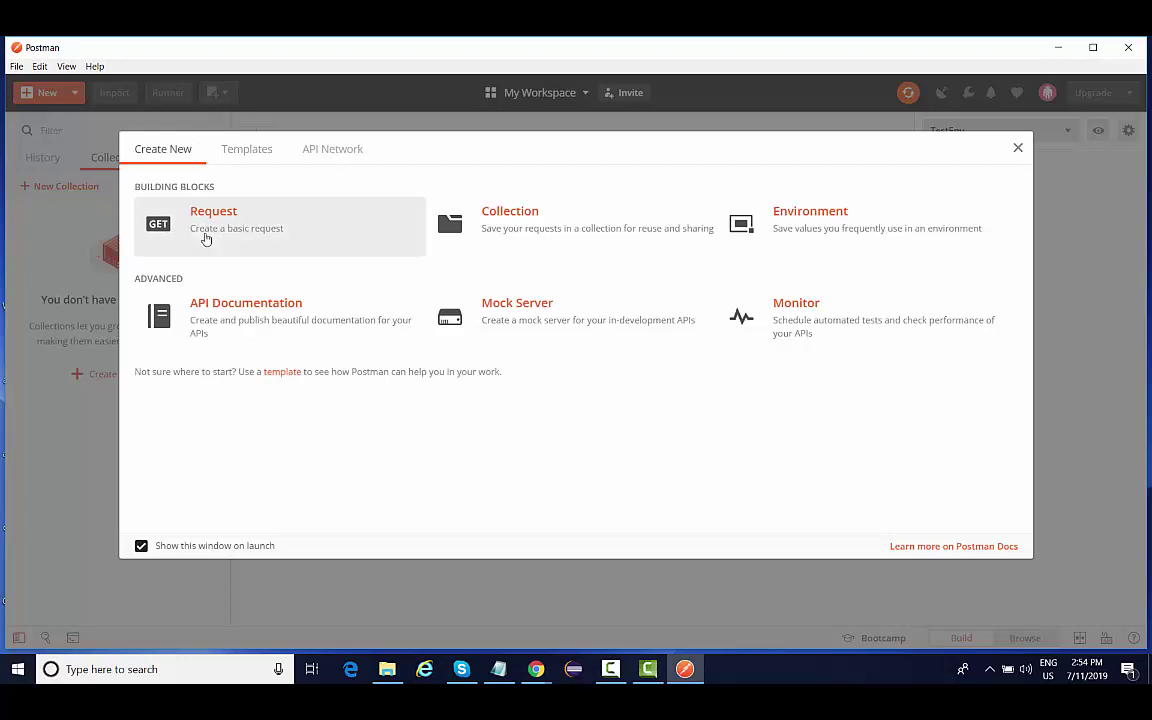
{"action": "mouse_move", "coordinate": [258, 238]}
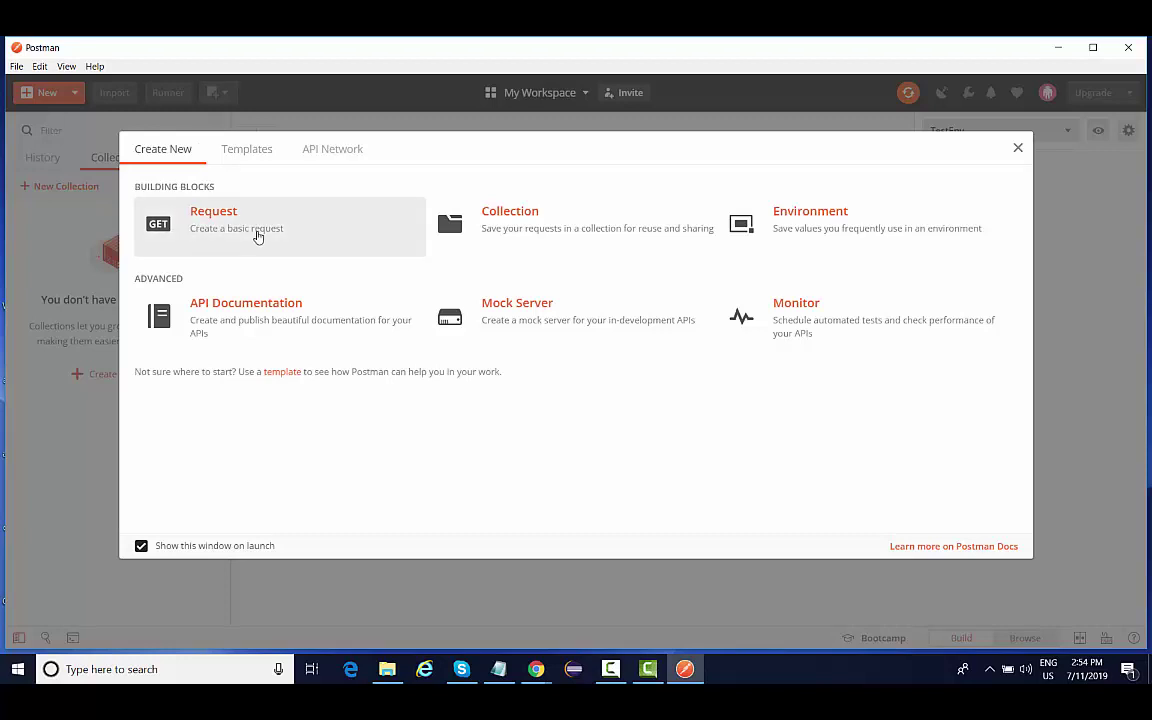
{"action": "mouse_move", "coordinate": [221, 231]}
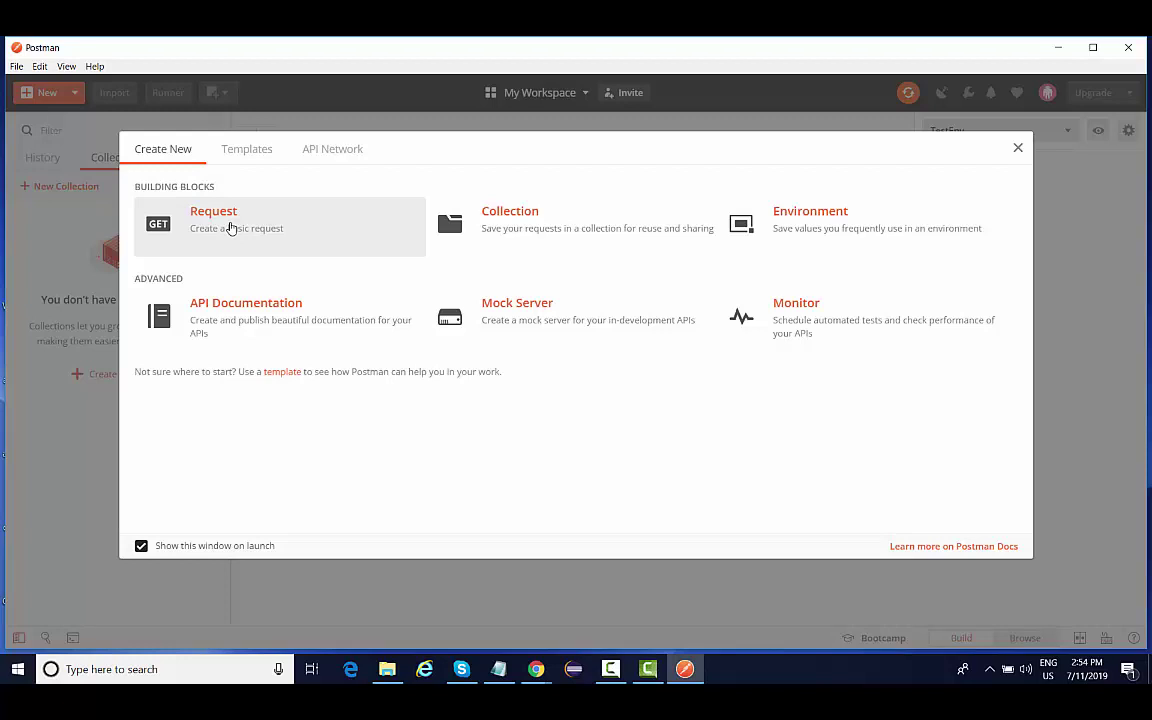
{"action": "mouse_move", "coordinate": [305, 197]}
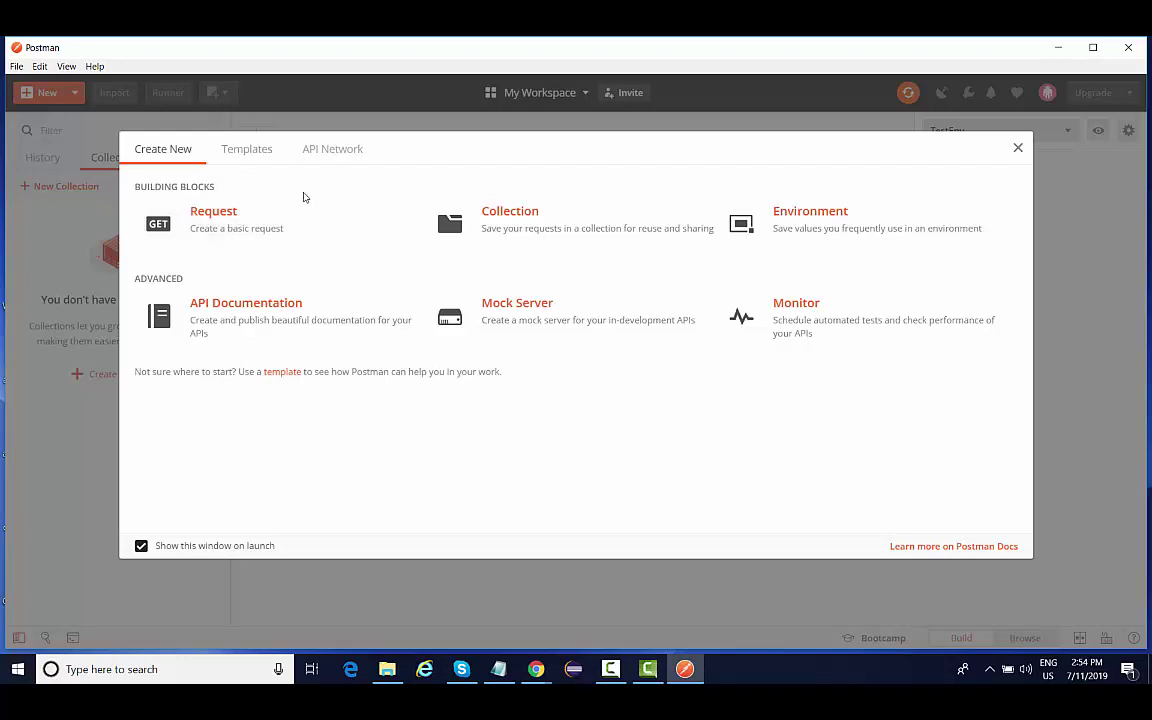
{"action": "mouse_move", "coordinate": [578, 238]}
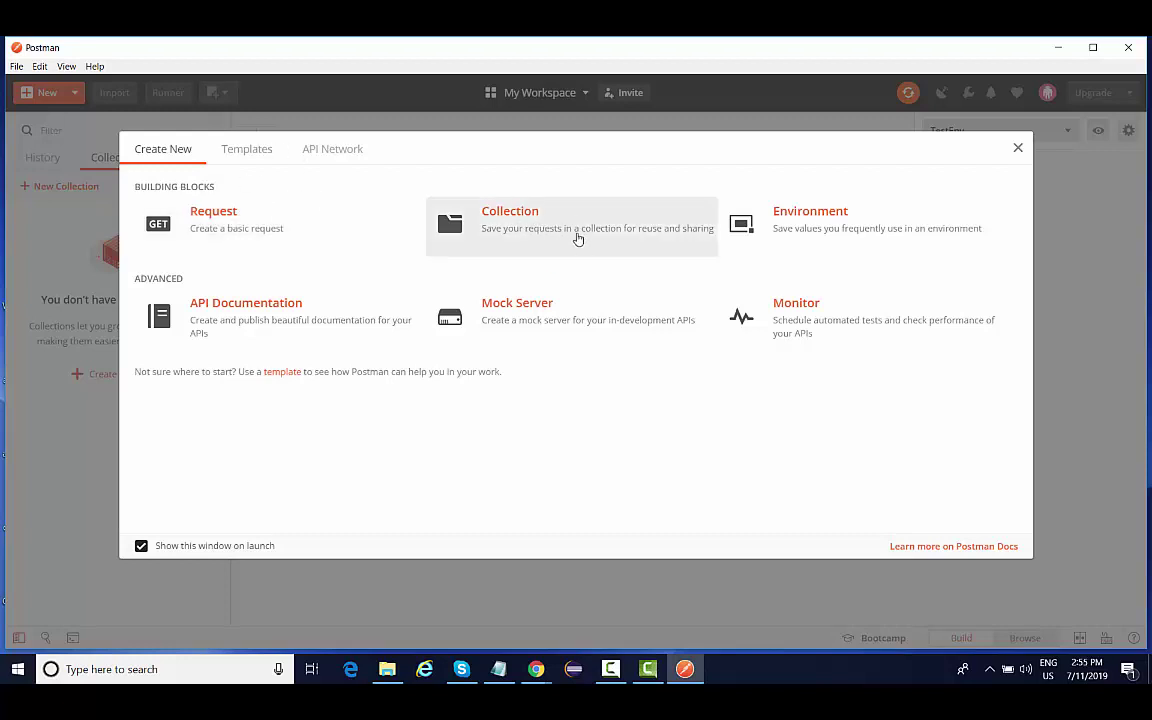
{"action": "mouse_move", "coordinate": [505, 232]}
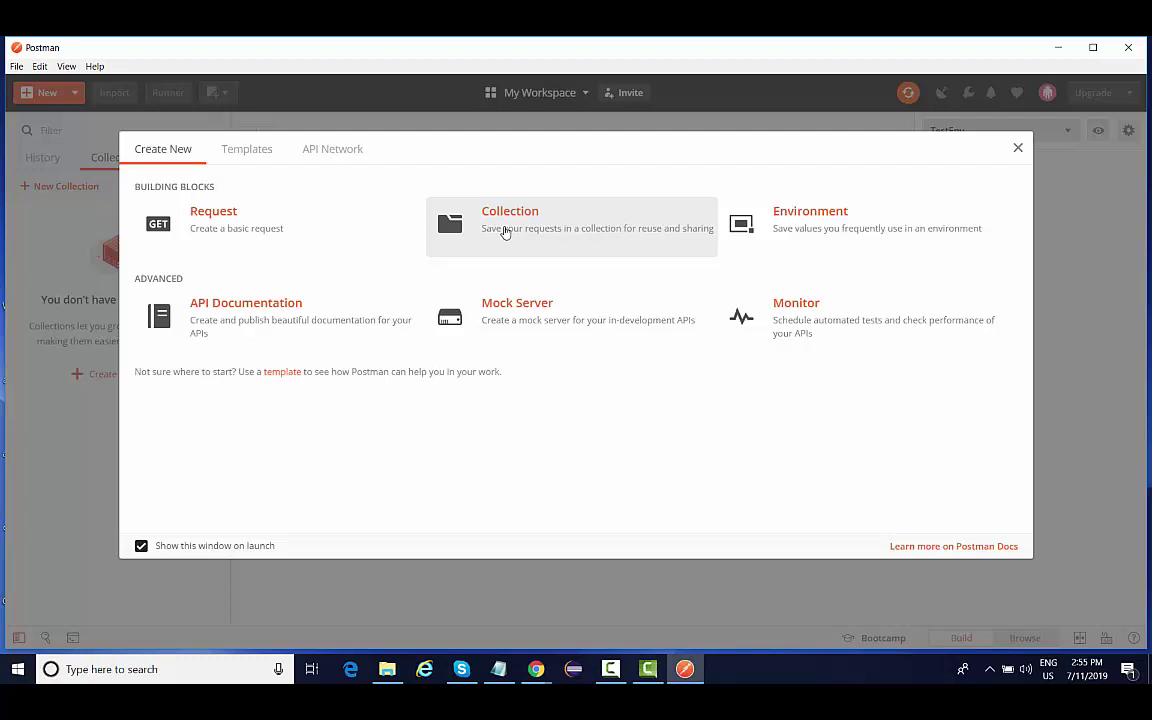
{"action": "mouse_move", "coordinate": [830, 225]}
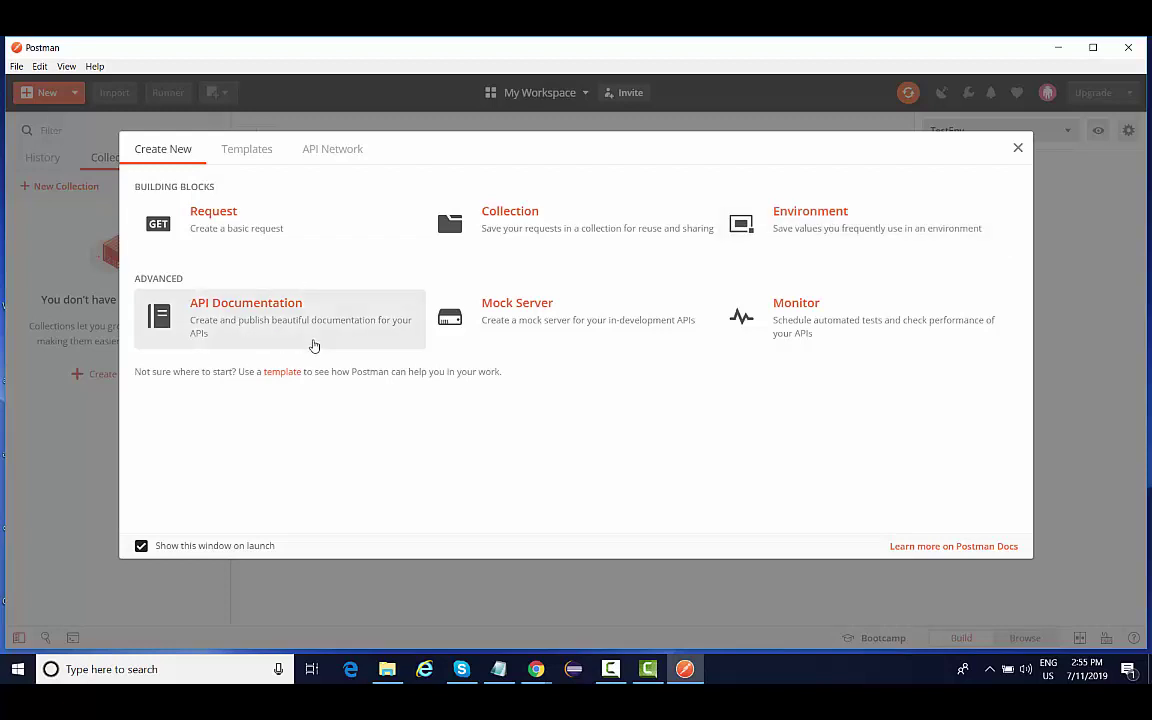
{"action": "mouse_move", "coordinate": [298, 323]}
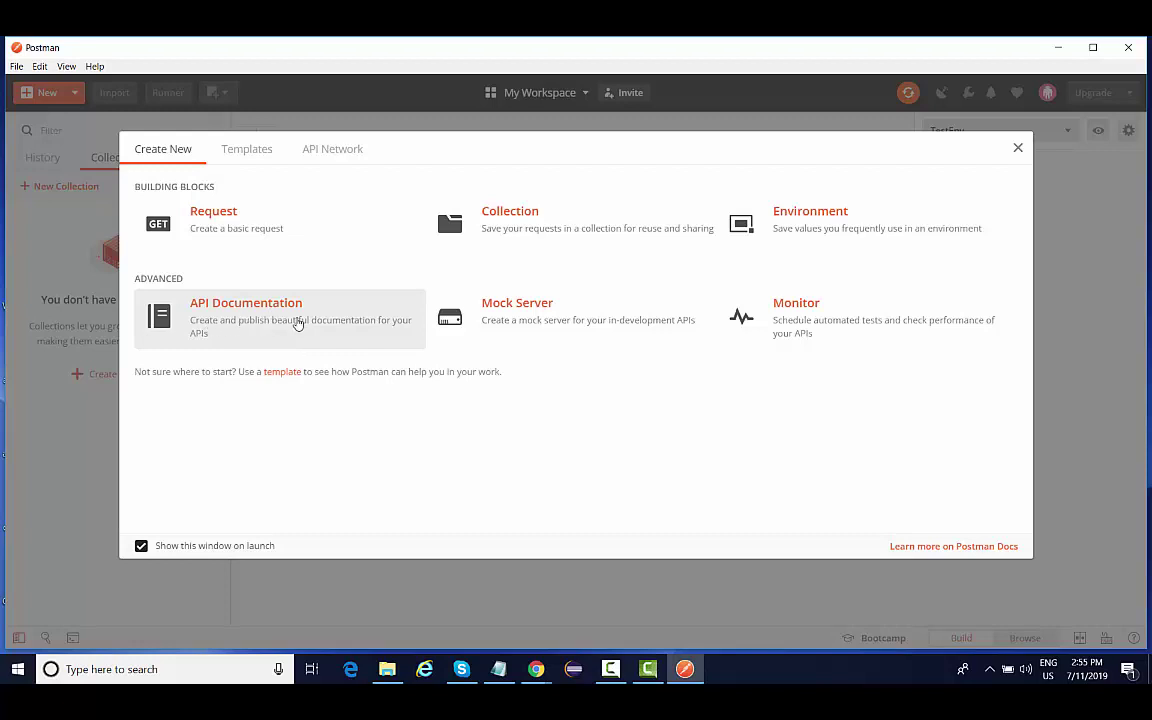
{"action": "mouse_move", "coordinate": [480, 320]}
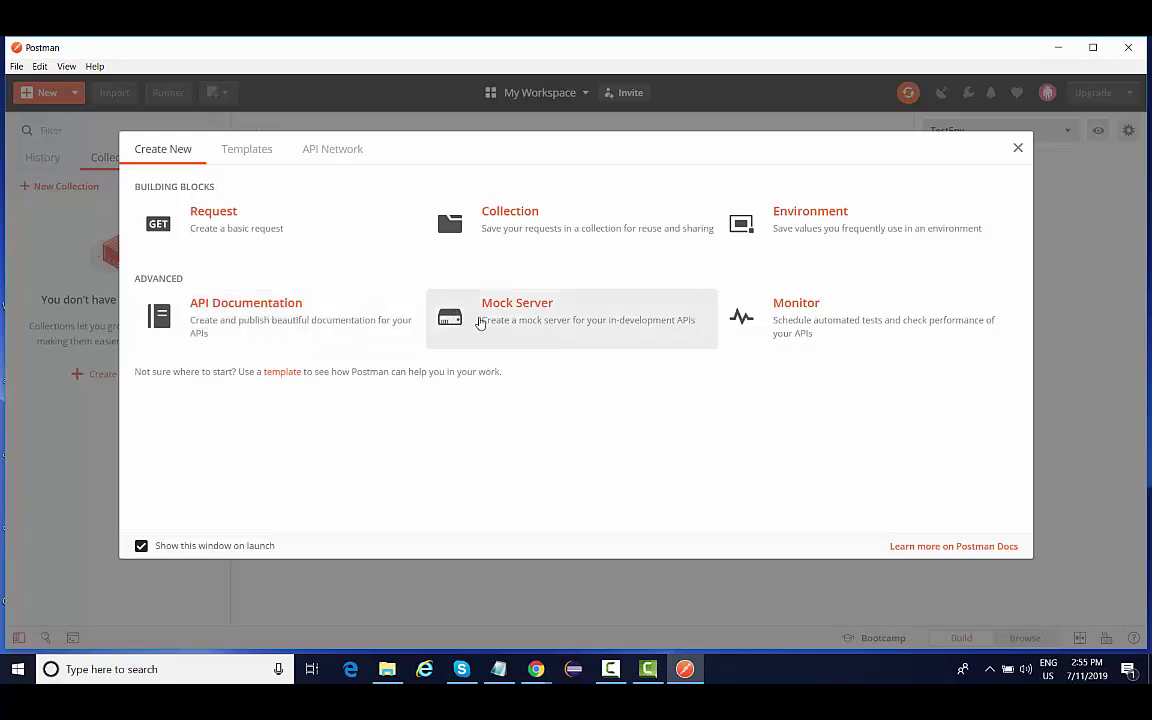
{"action": "mouse_move", "coordinate": [825, 320]}
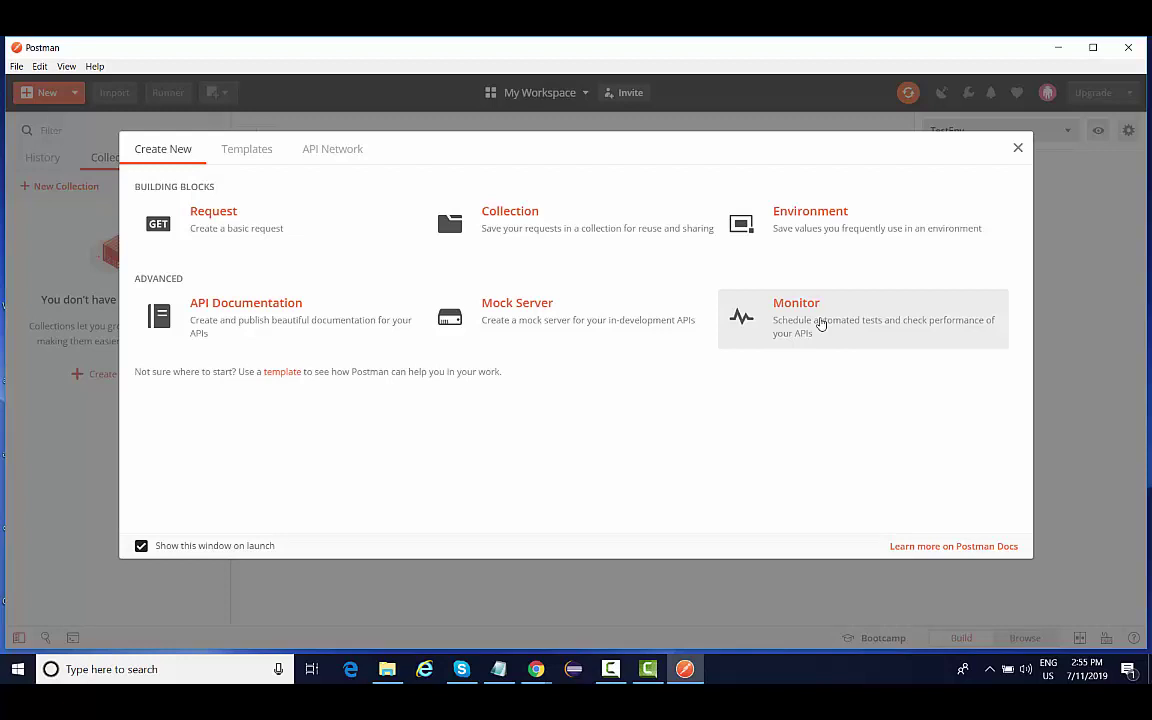
{"action": "mouse_move", "coordinate": [335, 335]}
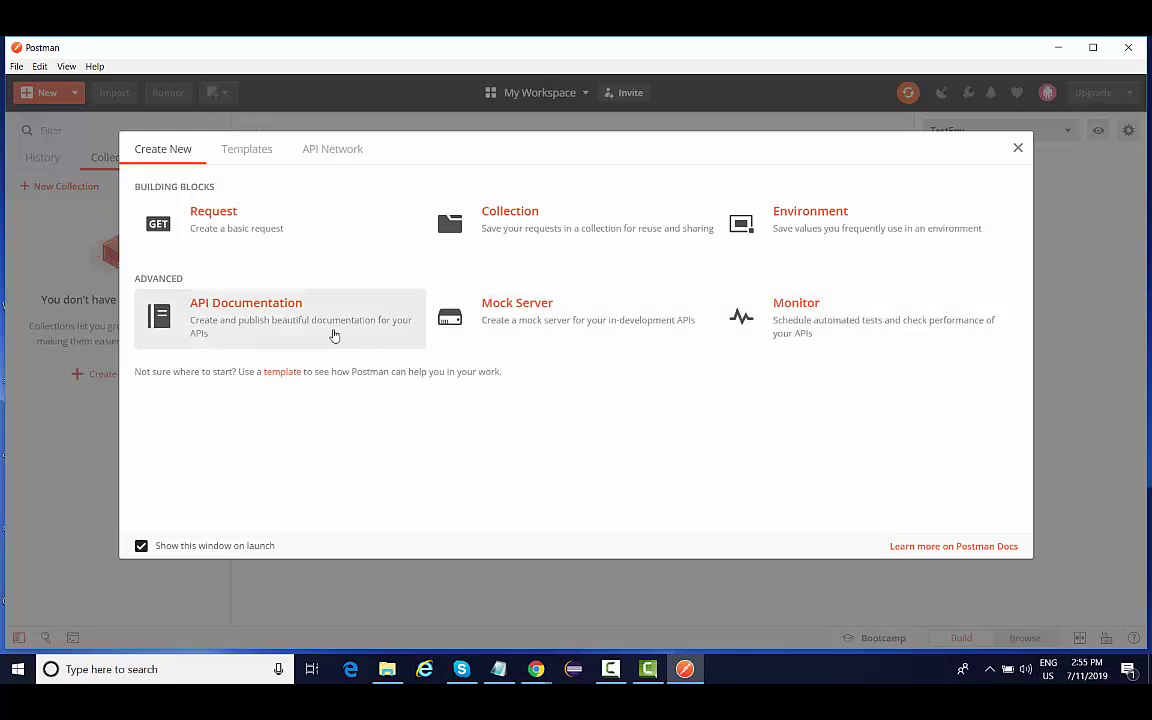
Step: Look over the Request, Collection, Environment and other Create New building blocks
{"action": "left_click", "coordinate": [245, 302]}
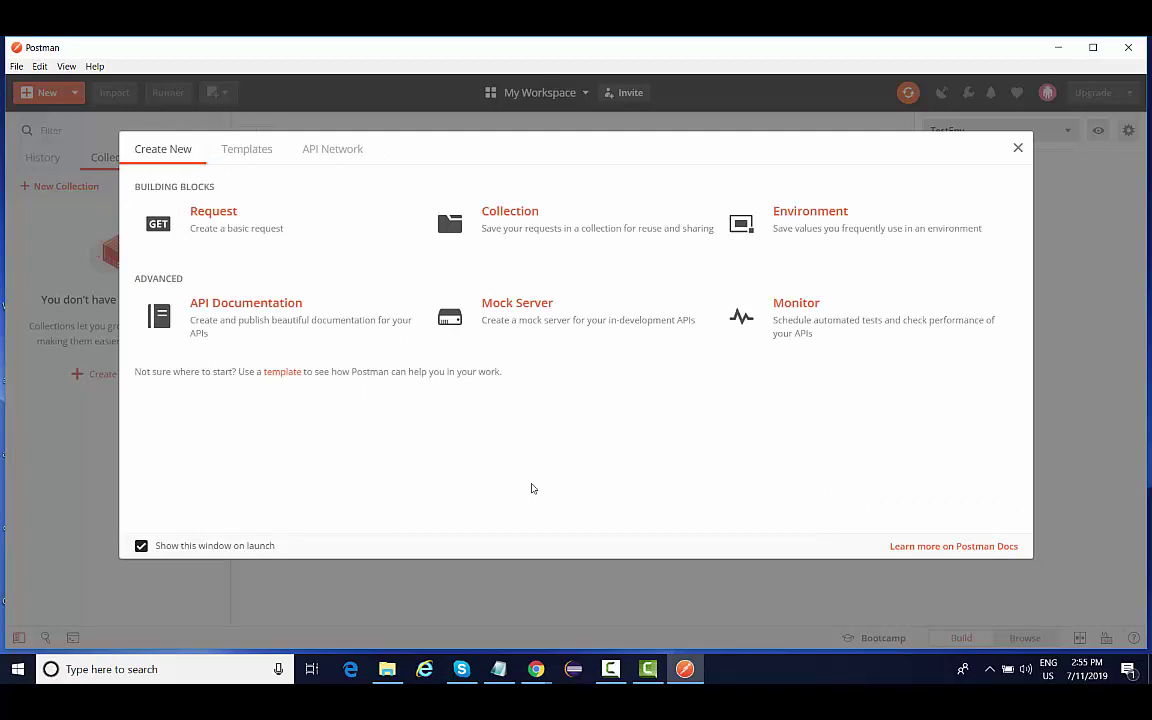
{"action": "mouse_move", "coordinate": [331, 351]}
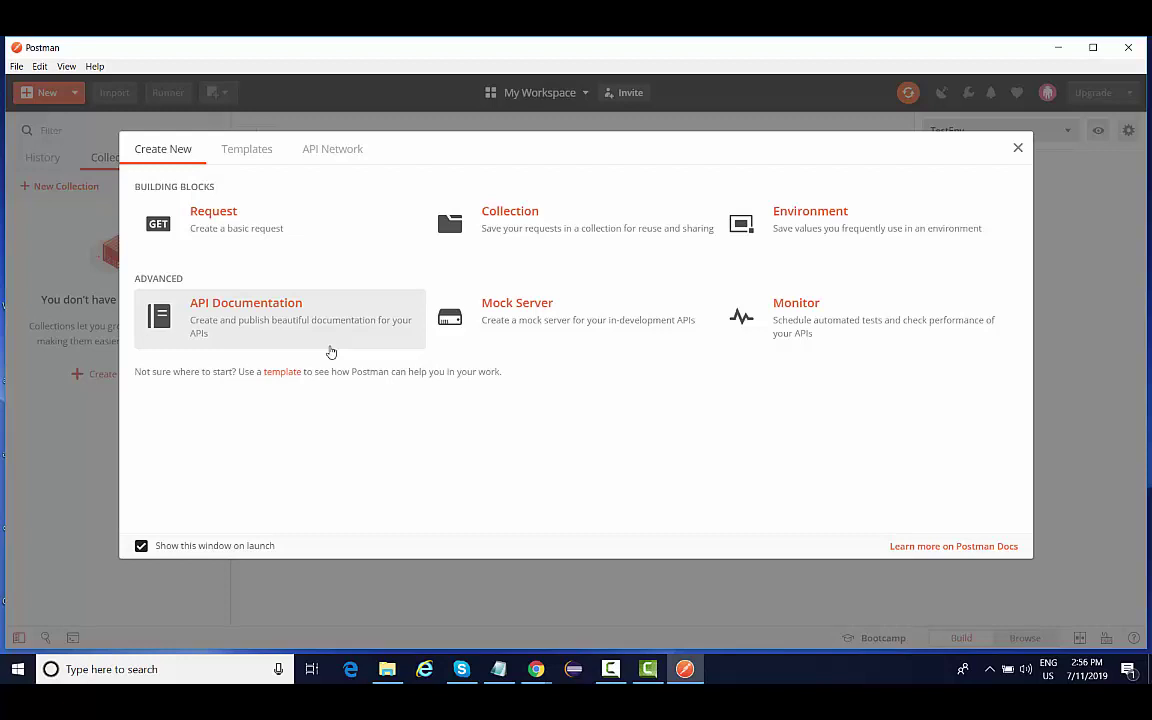
{"action": "mouse_move", "coordinate": [670, 583]}
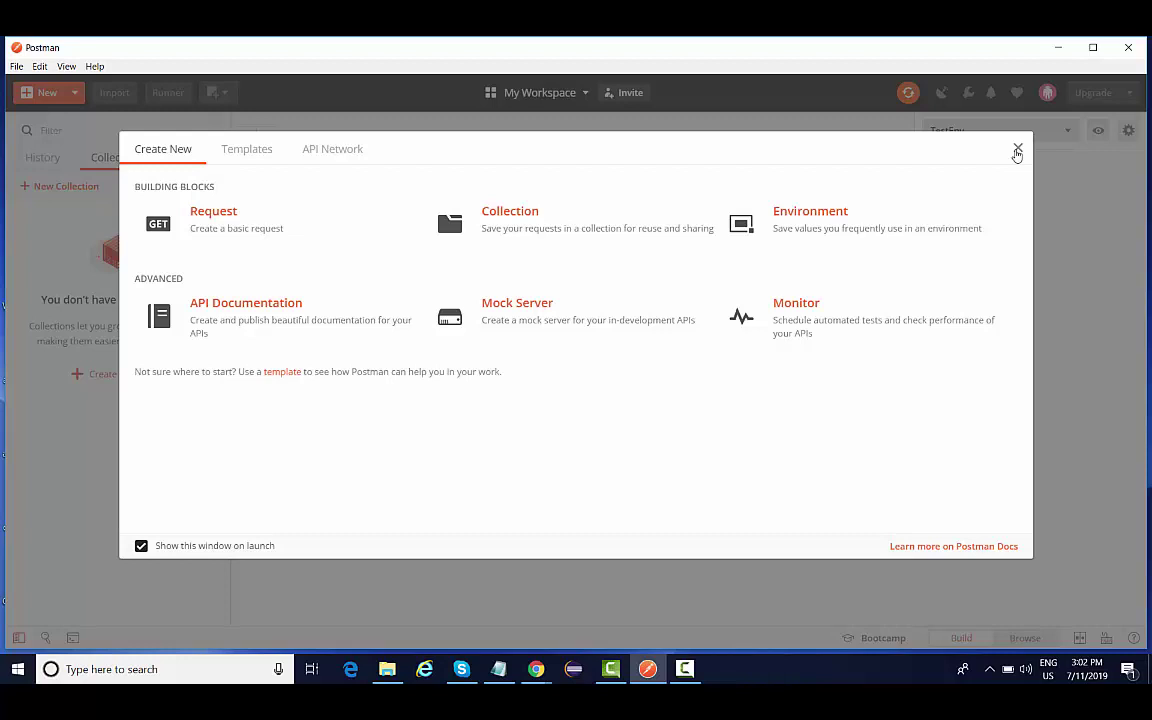
Step: Close the Create New window, revealing the empty workspace with the TestEnv environment
{"action": "left_click", "coordinate": [1017, 149]}
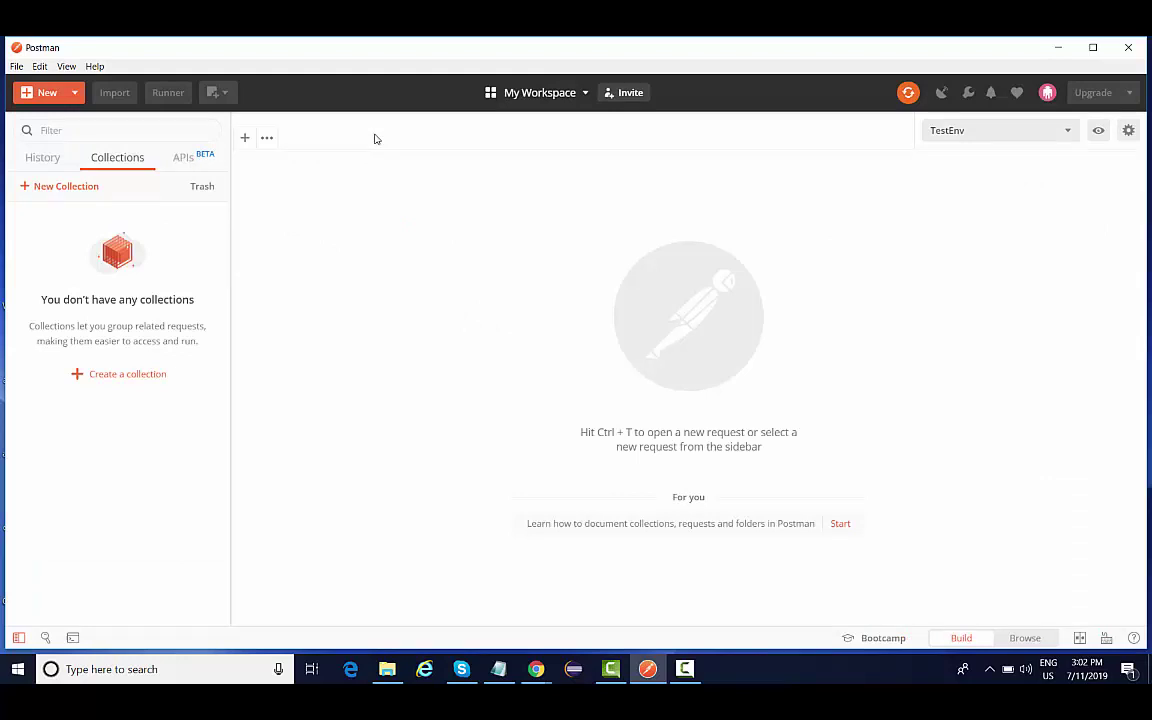
{"action": "mouse_move", "coordinate": [247, 318]}
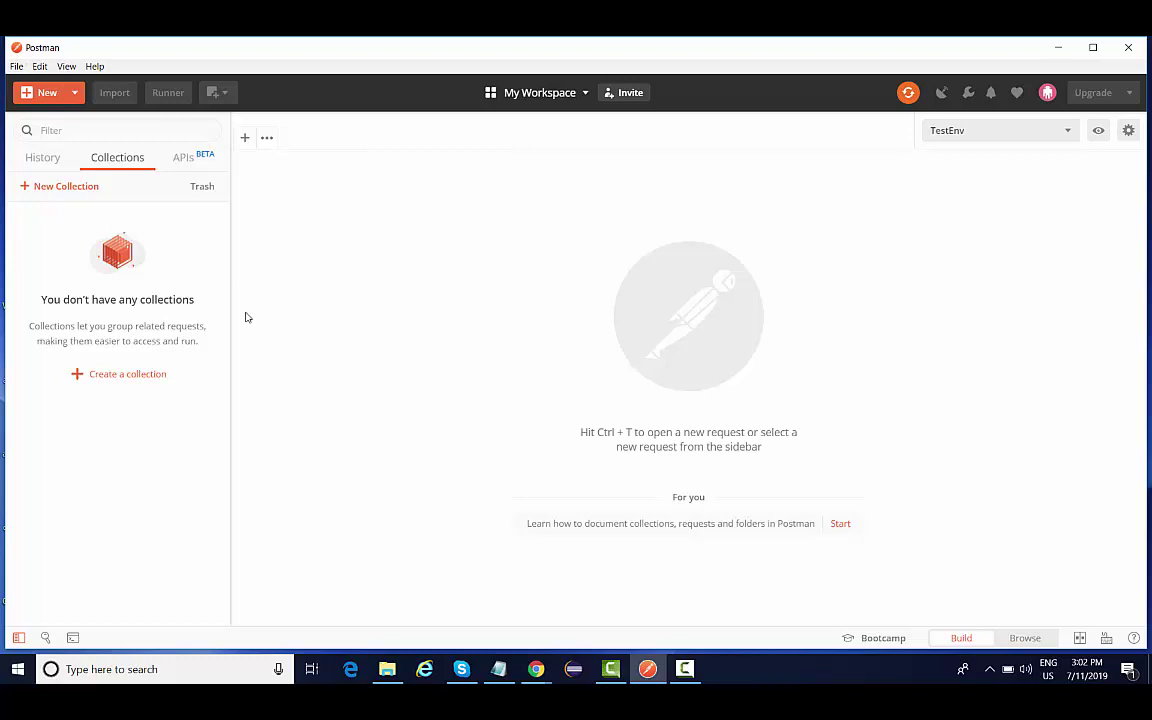
{"action": "mouse_move", "coordinate": [10, 74]}
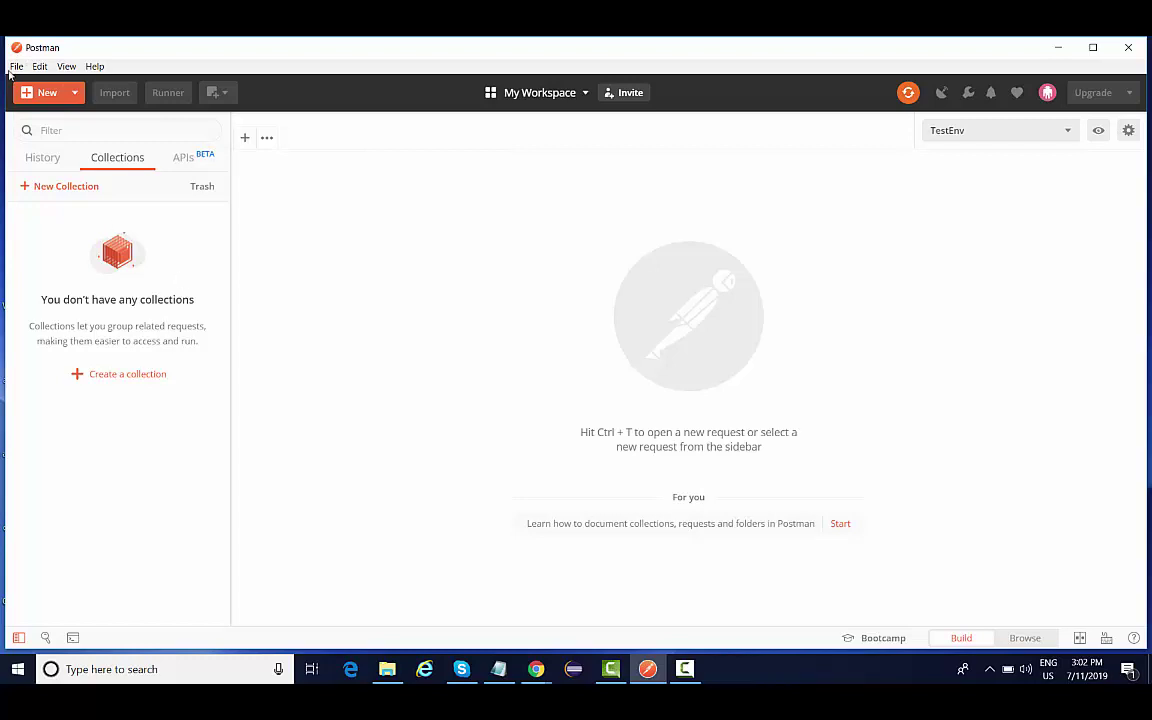
{"action": "left_click", "coordinate": [39, 66]}
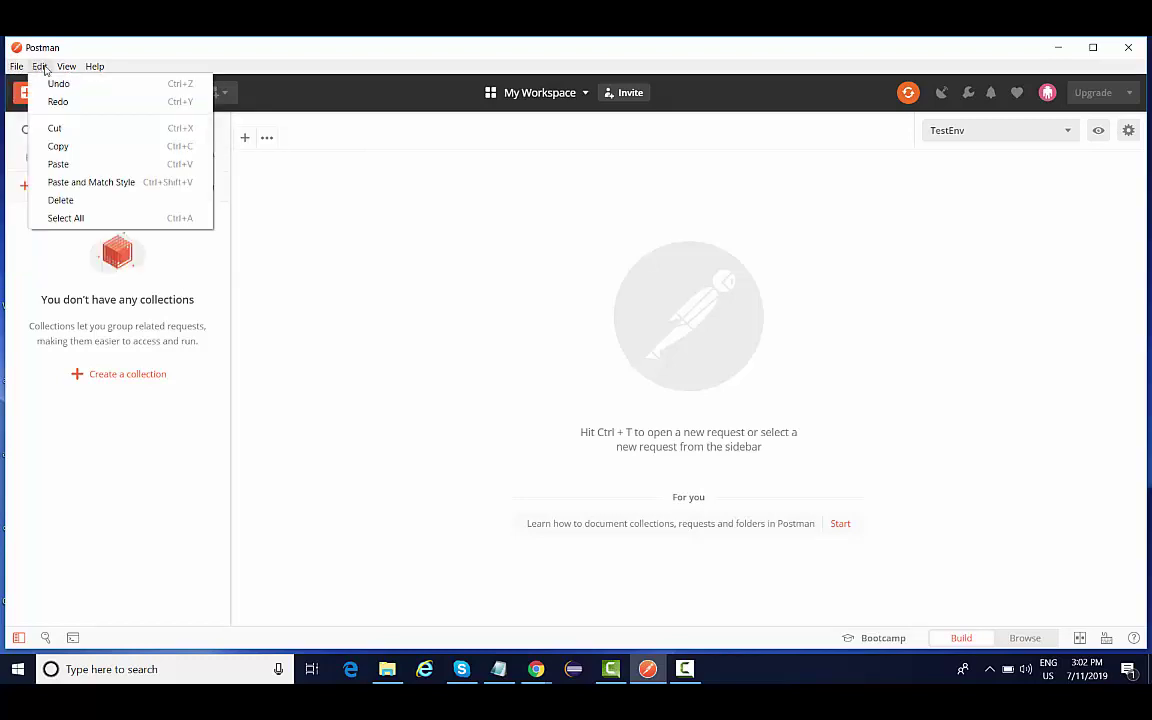
{"action": "left_click", "coordinate": [16, 66]}
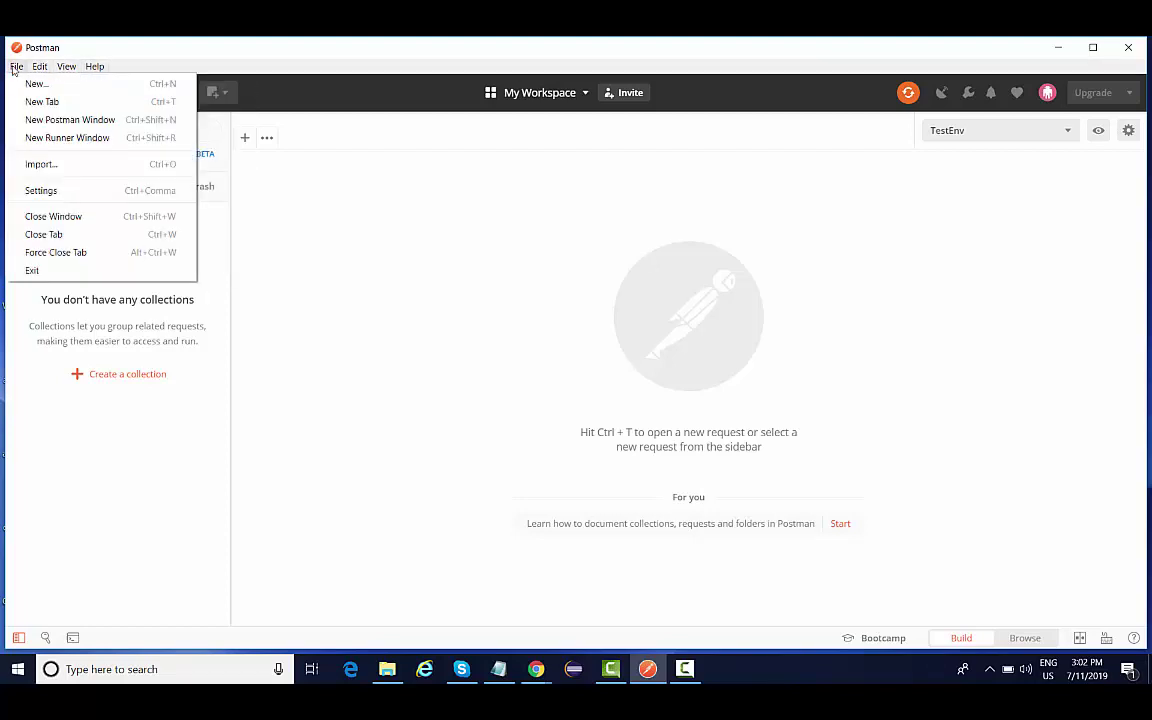
{"action": "mouse_move", "coordinate": [70, 119]}
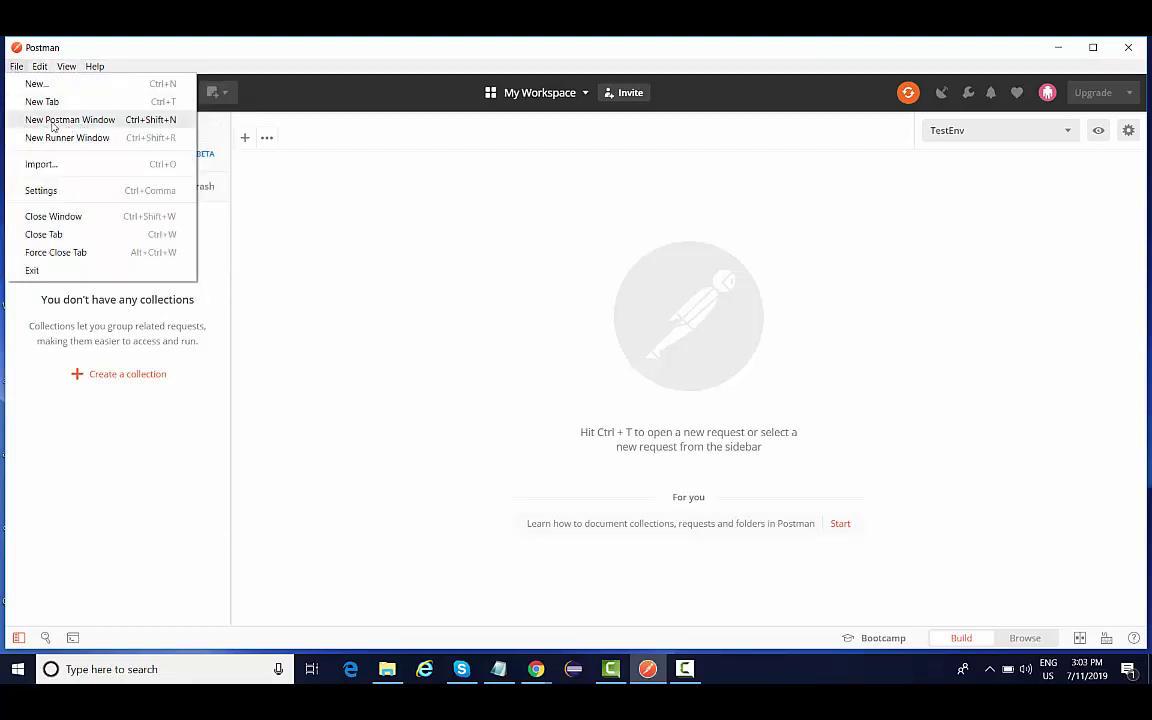
{"action": "mouse_move", "coordinate": [98, 132]}
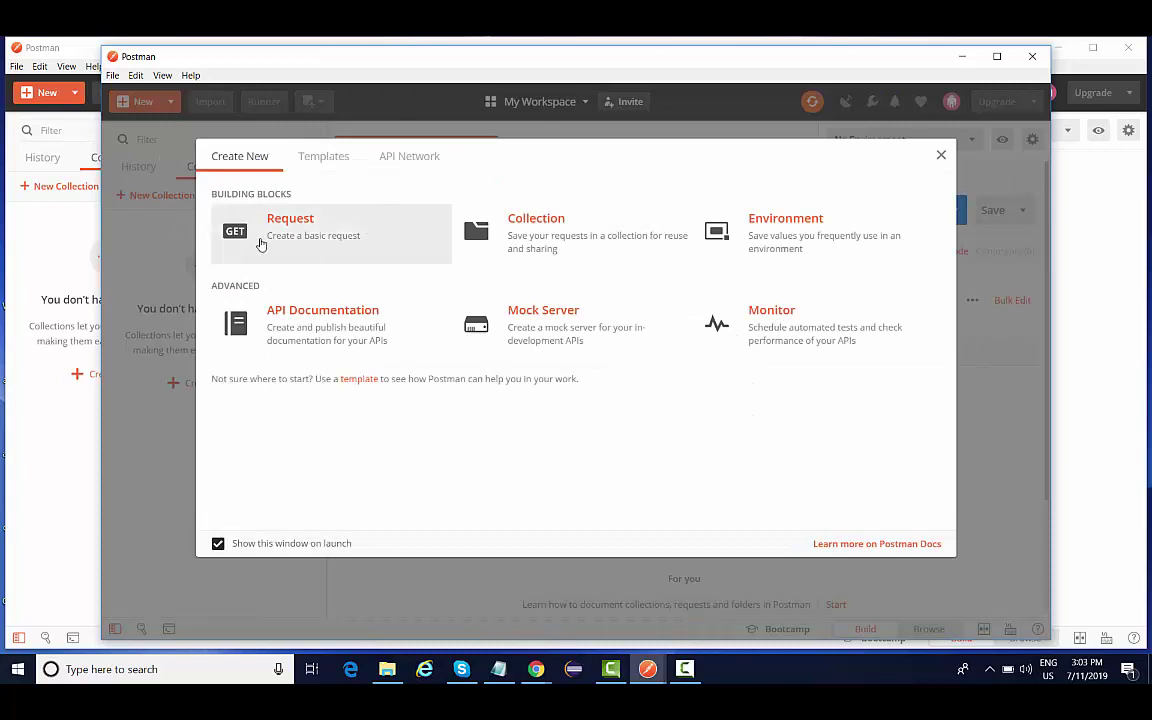
{"action": "mouse_move", "coordinate": [946, 82]}
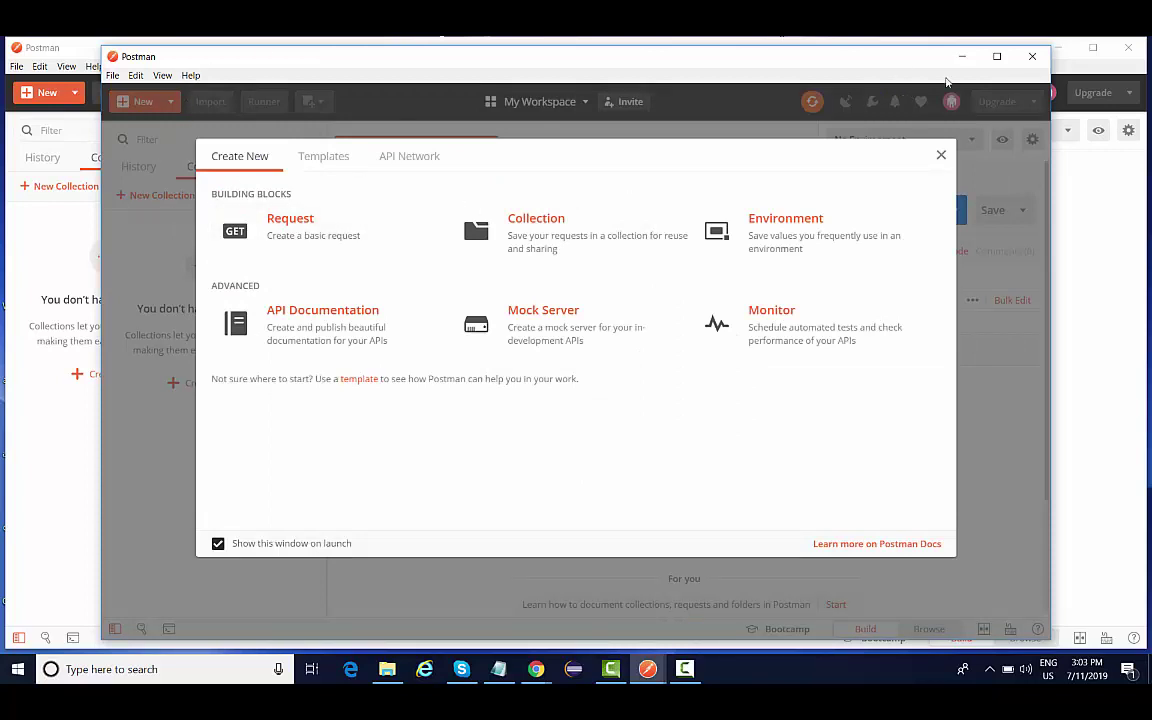
{"action": "left_click", "coordinate": [940, 155]}
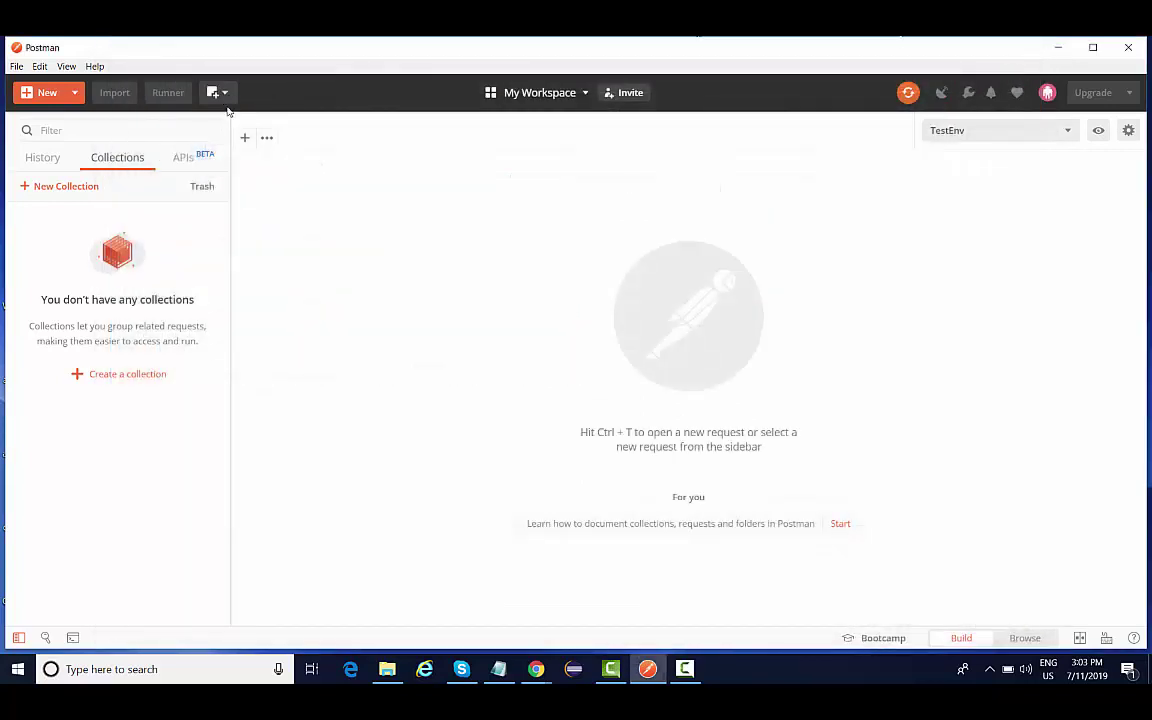
Step: Browse the File, Edit, View and Help menus, ending back on View
{"action": "left_click", "coordinate": [16, 66]}
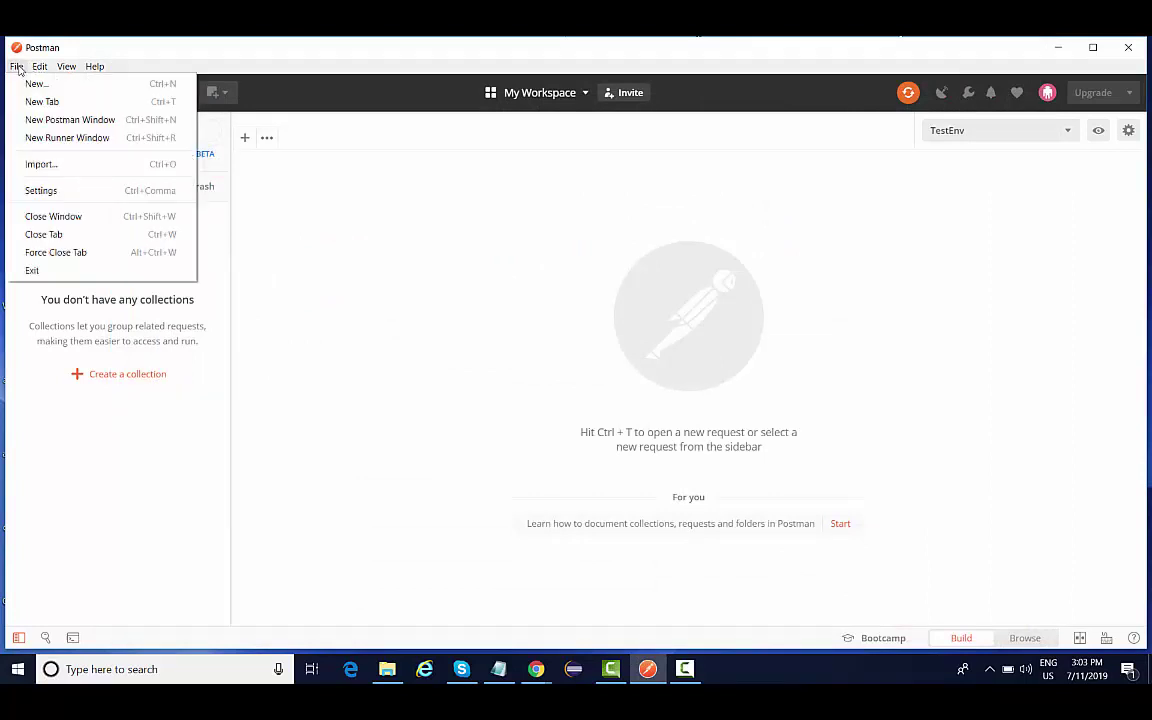
{"action": "mouse_move", "coordinate": [67, 138]}
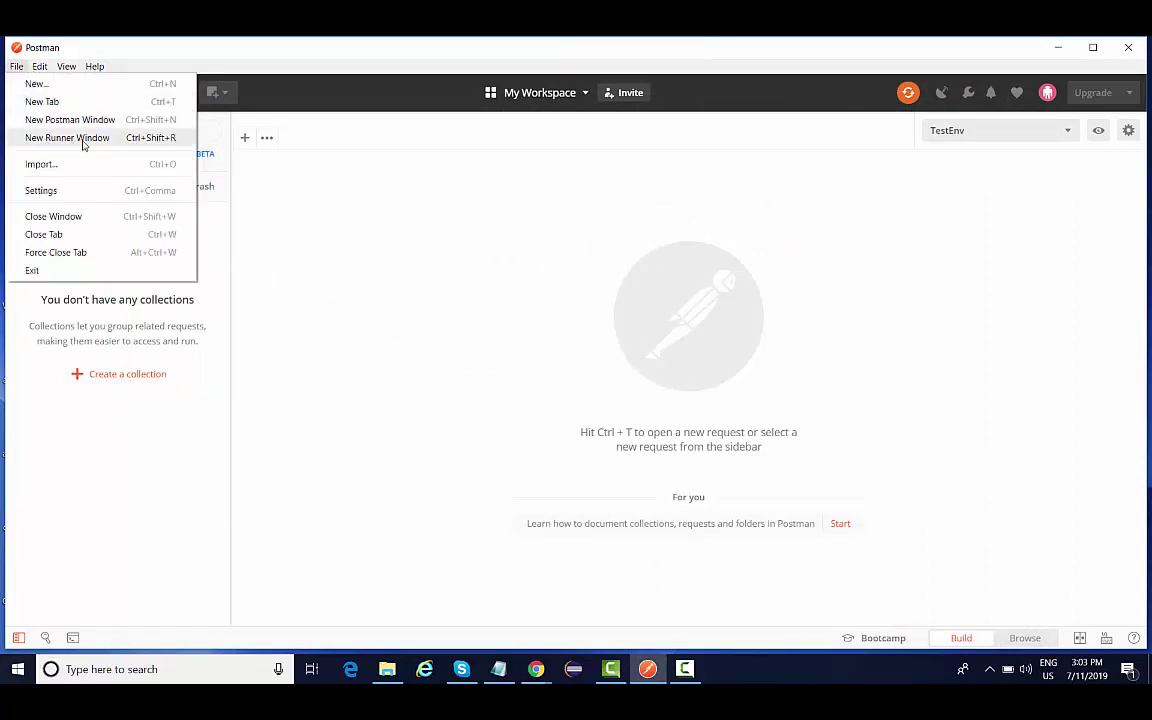
{"action": "mouse_move", "coordinate": [100, 144]}
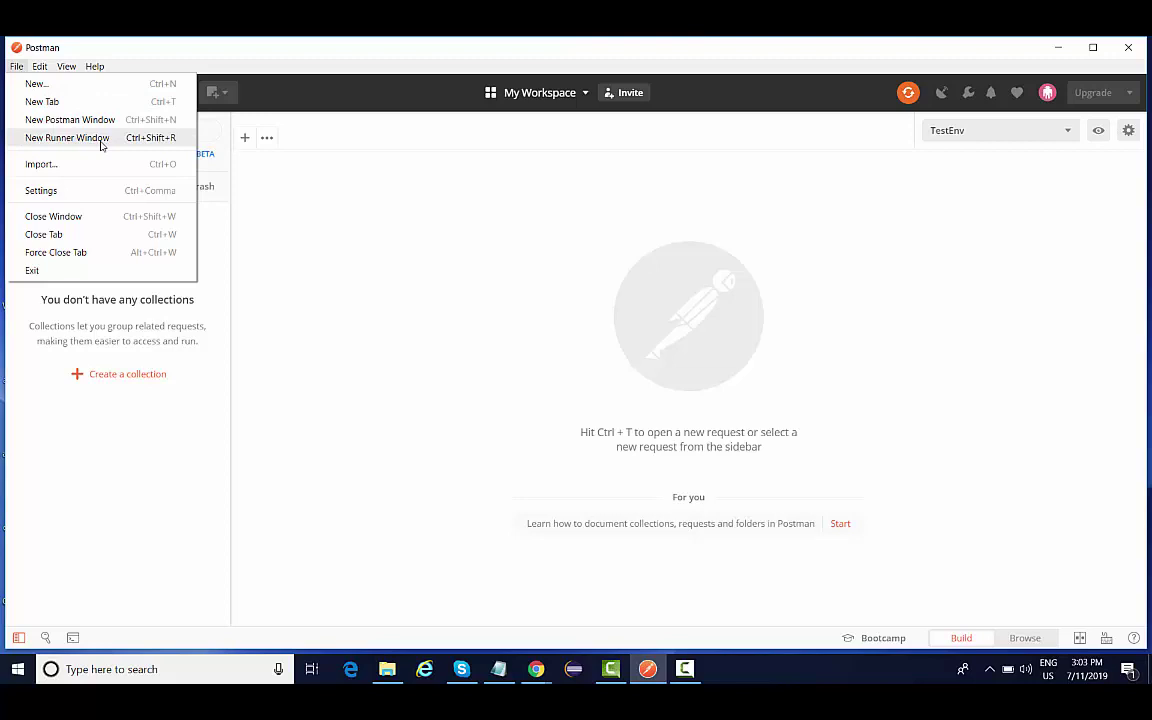
{"action": "mouse_move", "coordinate": [103, 145]}
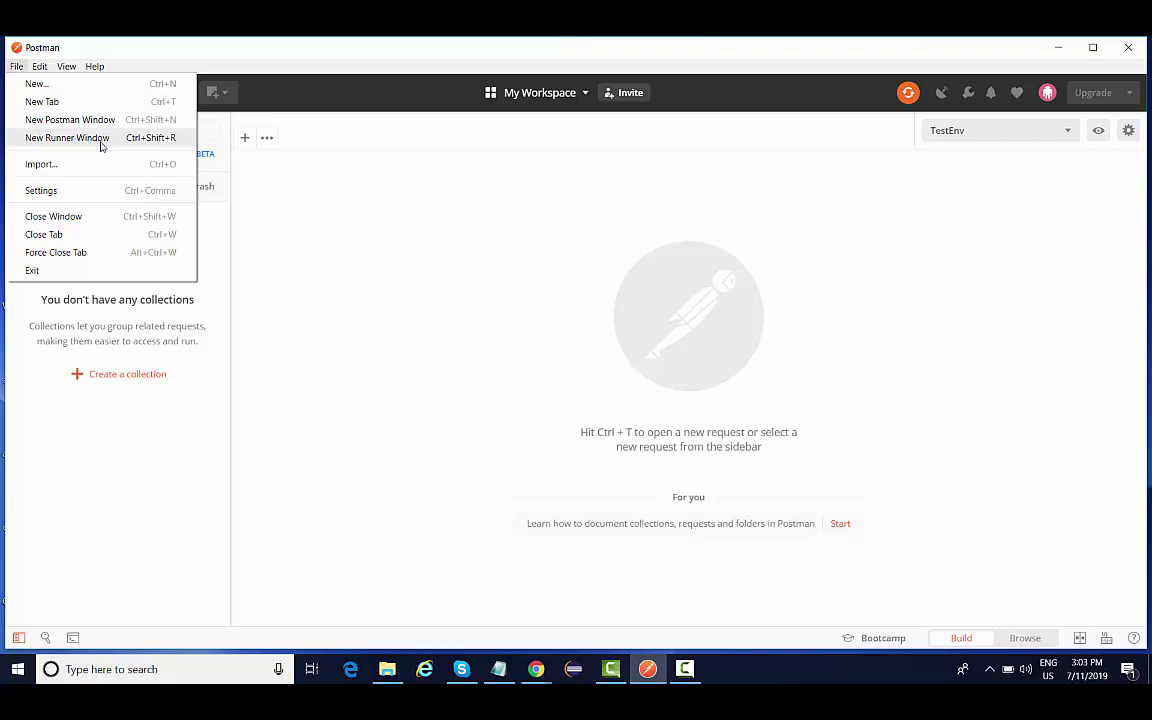
{"action": "mouse_move", "coordinate": [84, 164]}
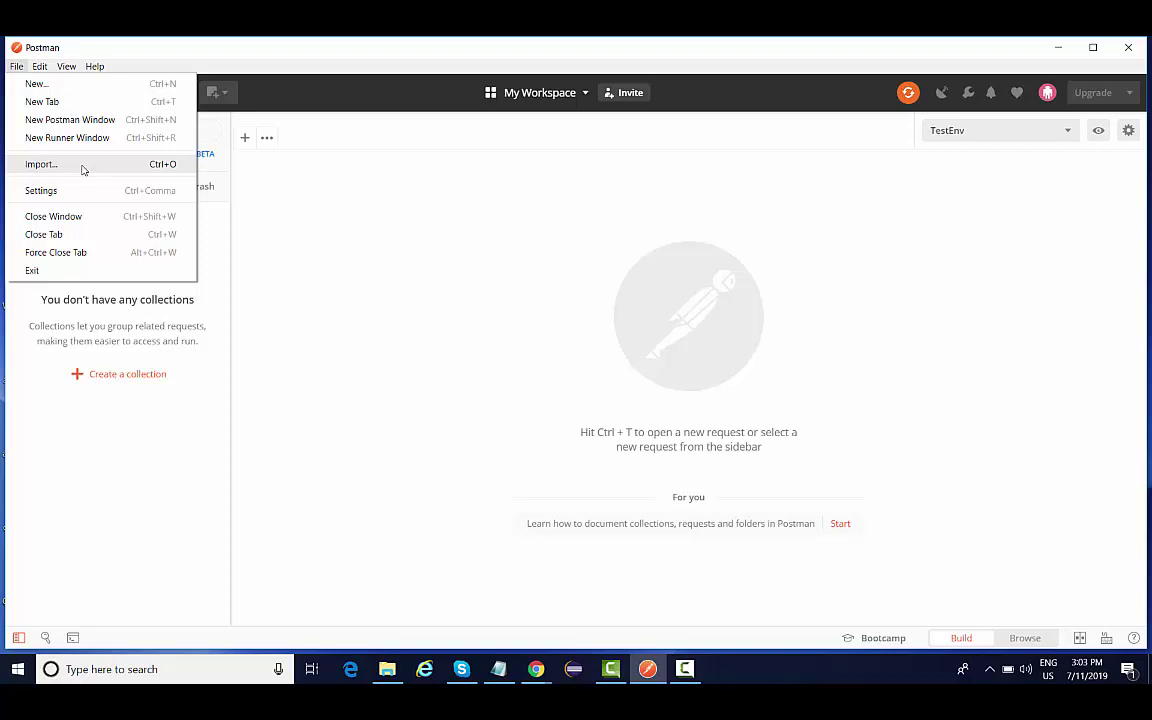
{"action": "mouse_move", "coordinate": [95, 169]}
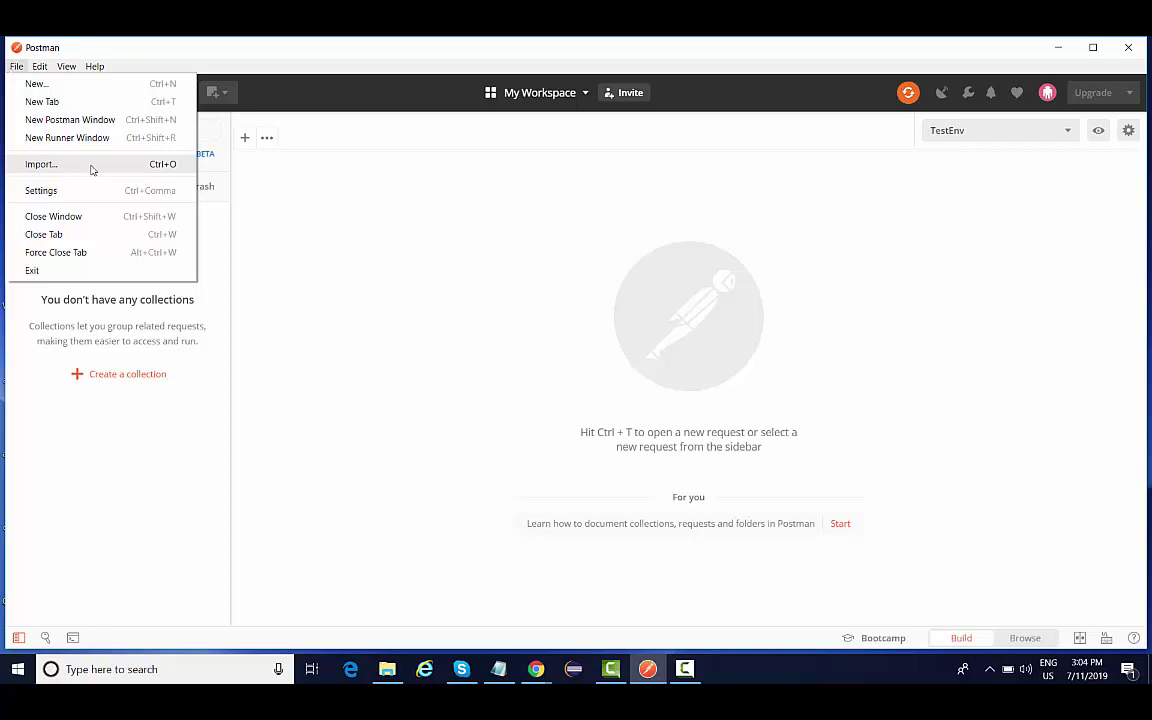
{"action": "left_click", "coordinate": [39, 66]}
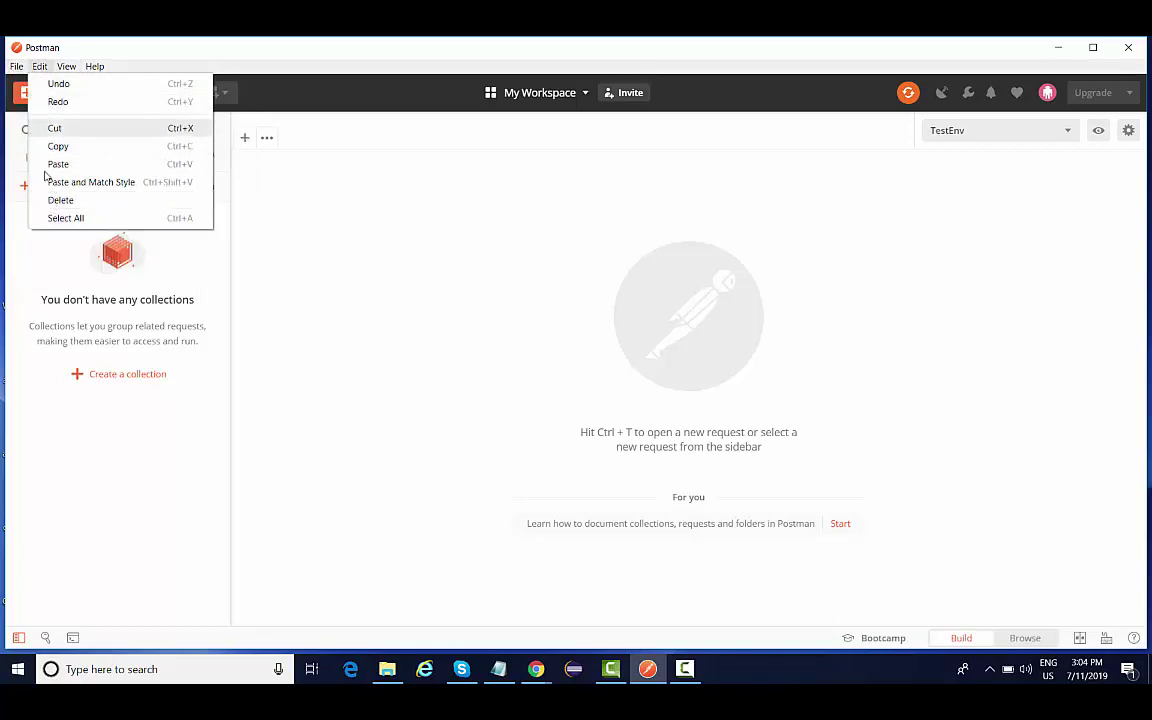
{"action": "left_click", "coordinate": [66, 66]}
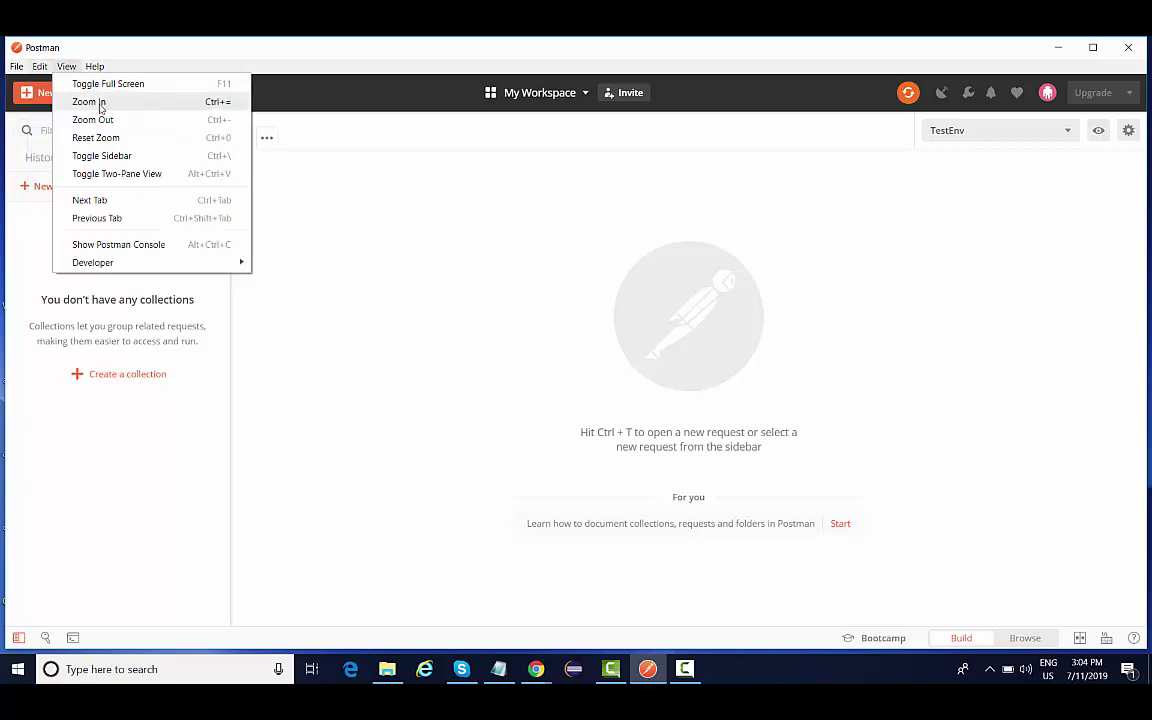
{"action": "mouse_move", "coordinate": [104, 213]}
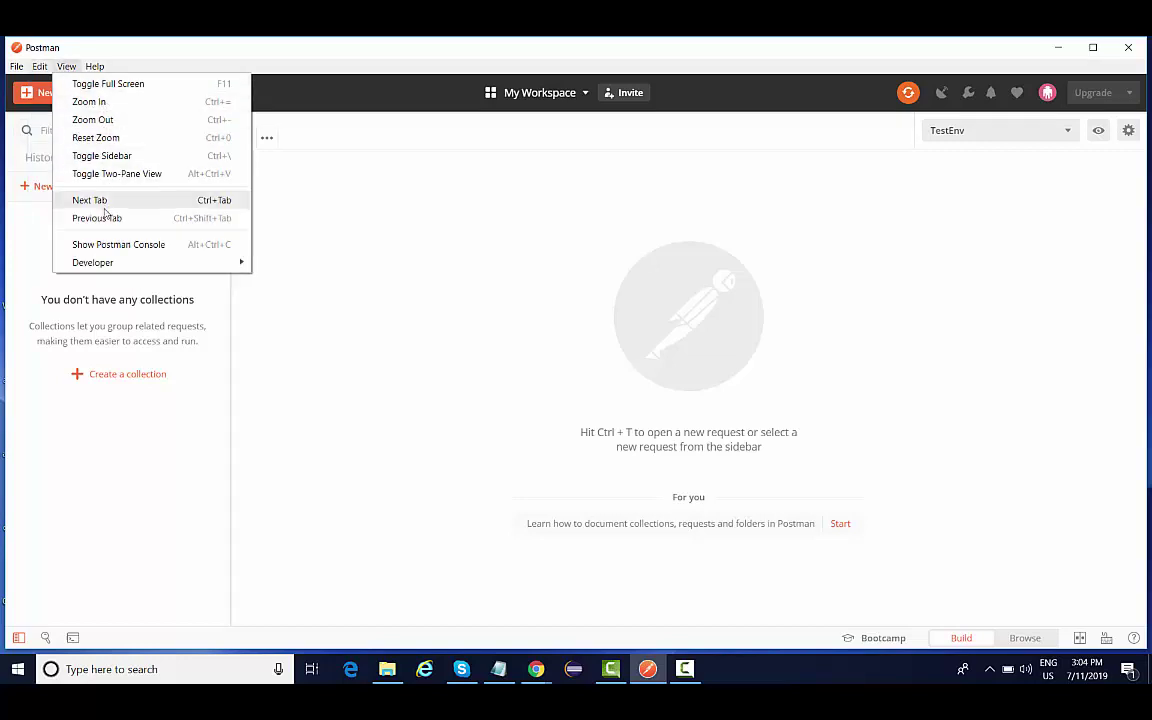
{"action": "mouse_move", "coordinate": [93, 119]}
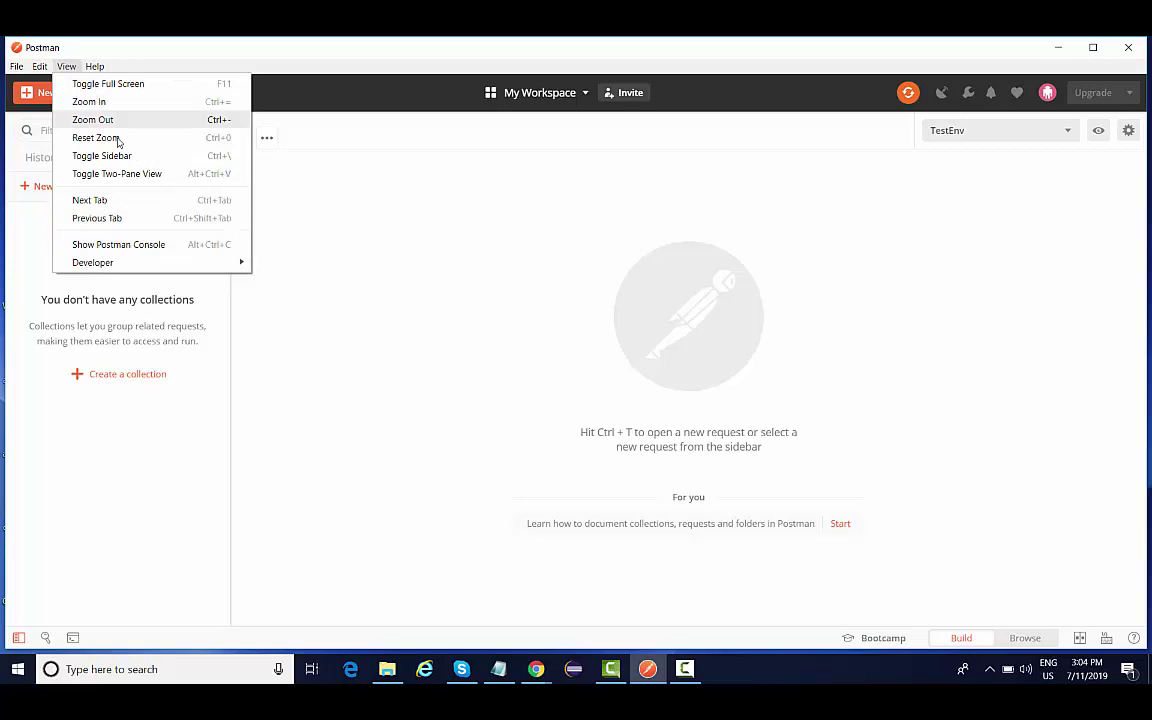
{"action": "left_click", "coordinate": [94, 66]}
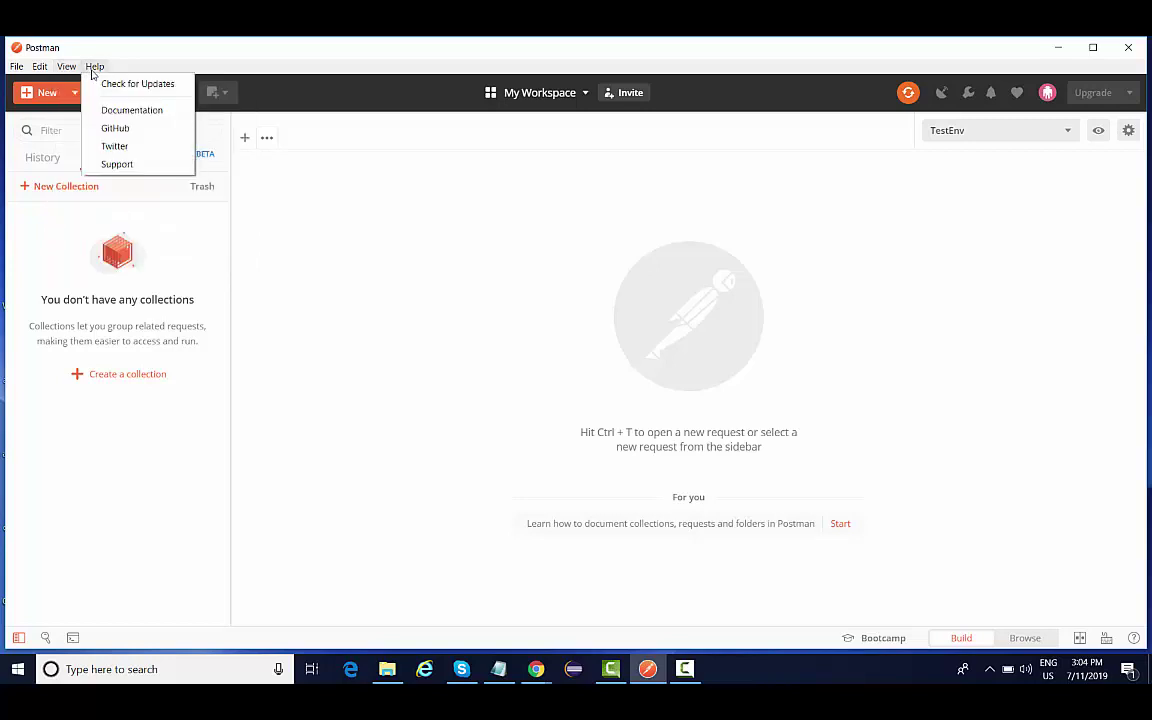
{"action": "mouse_move", "coordinate": [114, 146]}
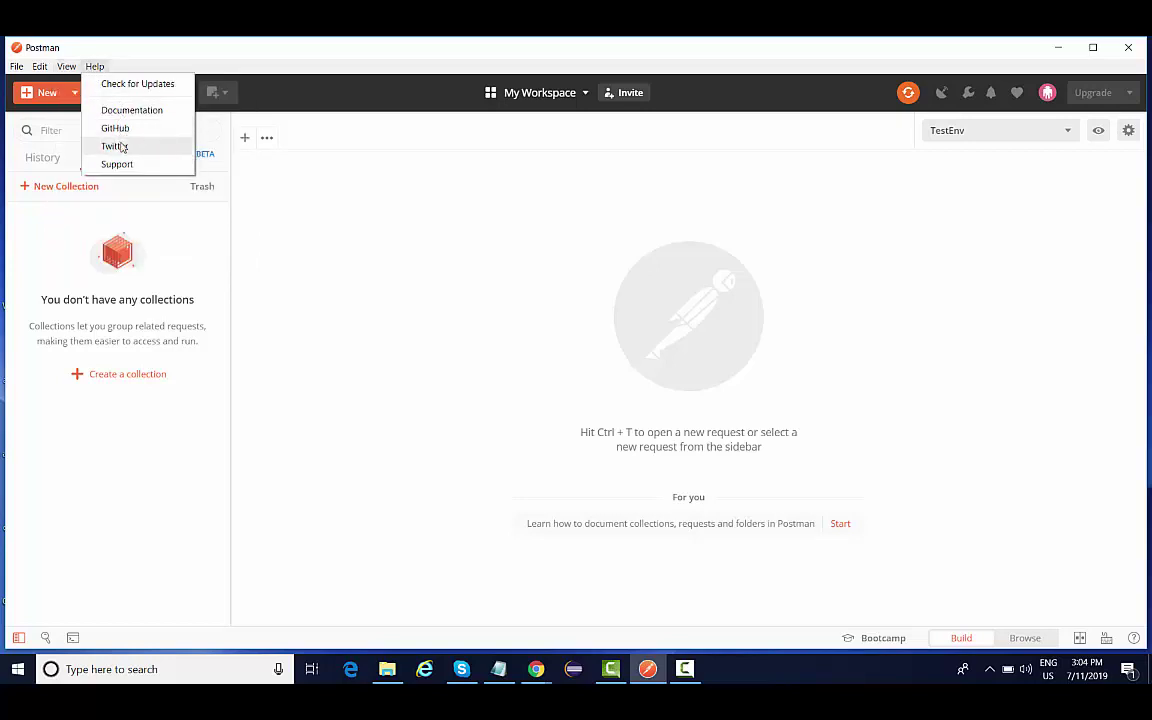
{"action": "mouse_move", "coordinate": [115, 128]}
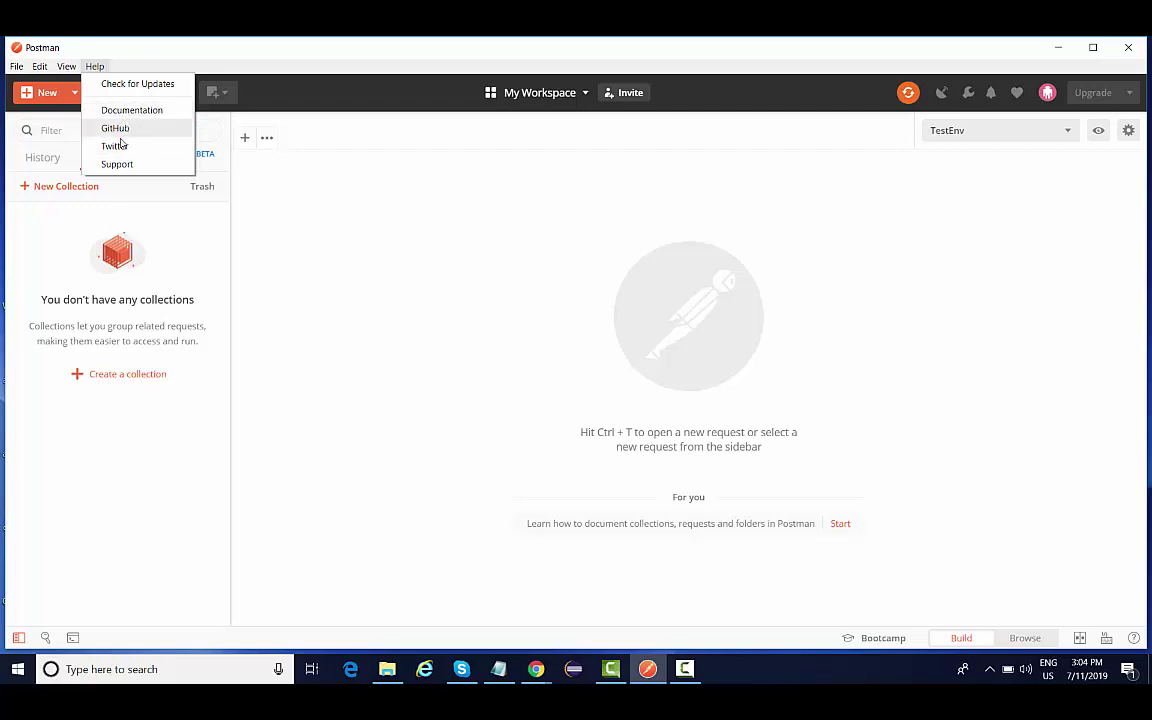
{"action": "mouse_move", "coordinate": [117, 164]}
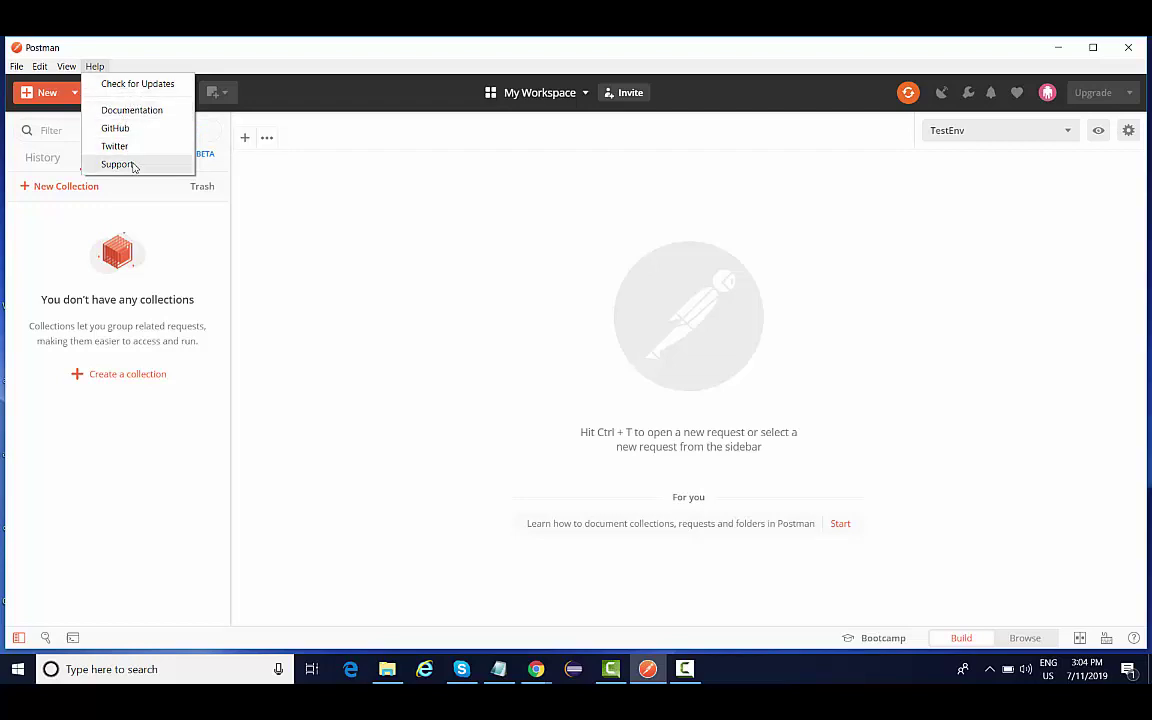
{"action": "mouse_move", "coordinate": [140, 150]}
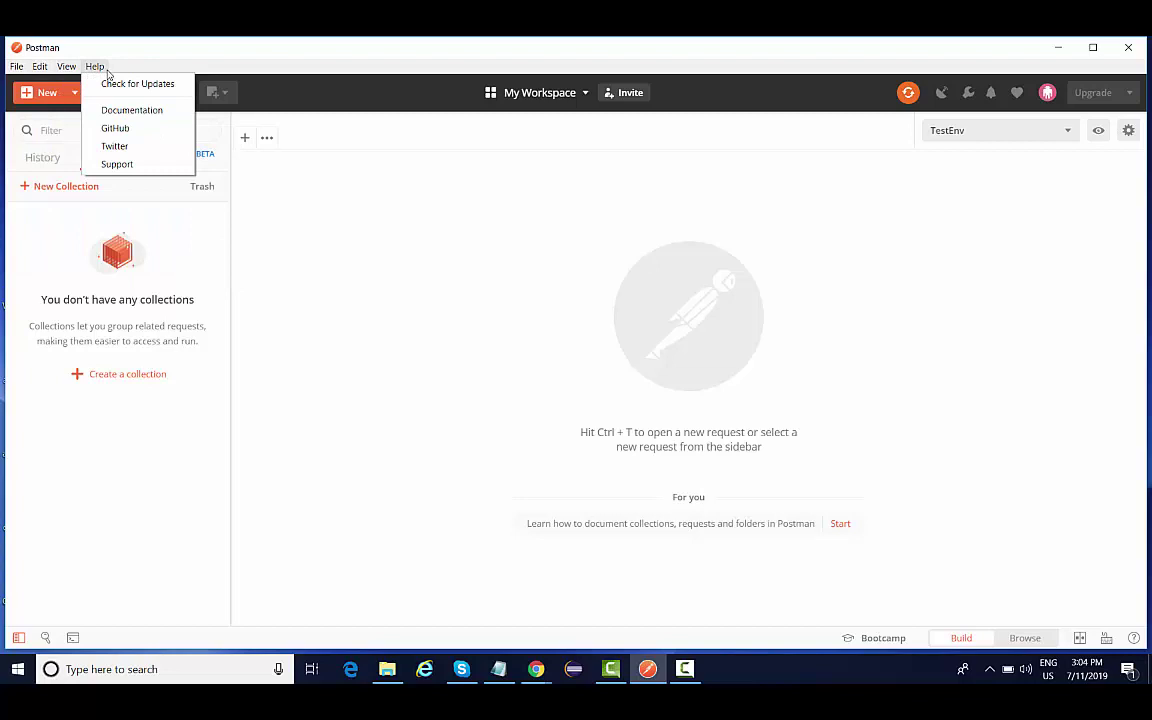
{"action": "left_click", "coordinate": [66, 66]}
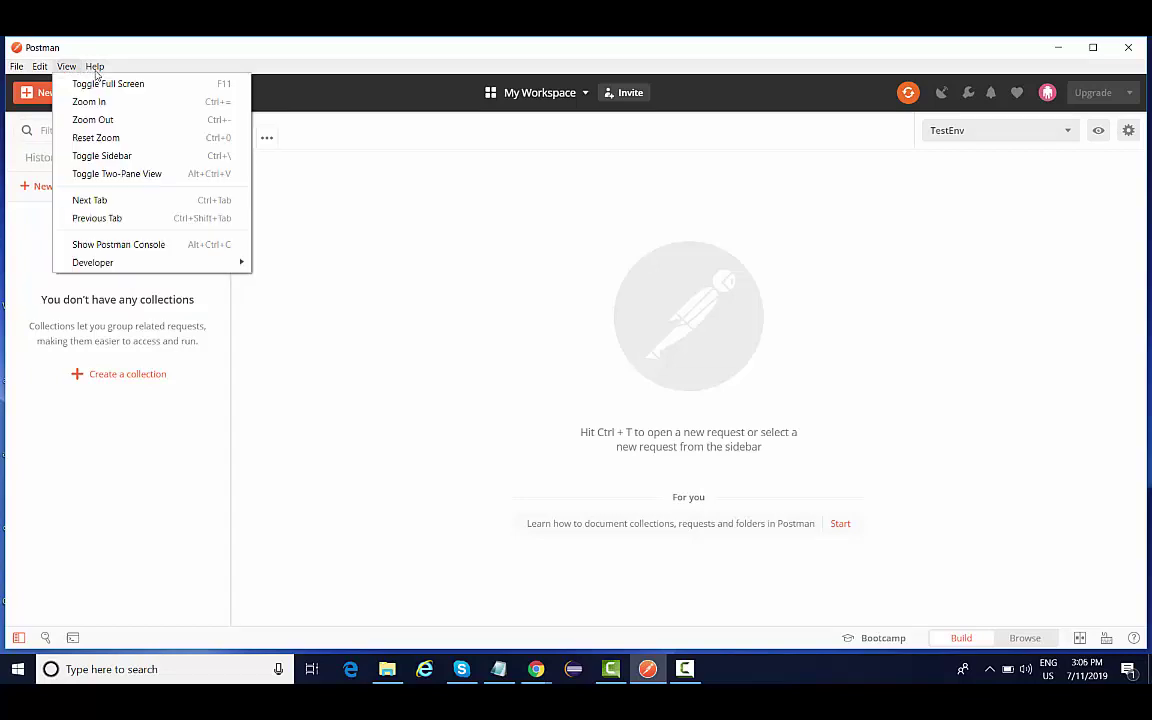
{"action": "left_click", "coordinate": [16, 66]}
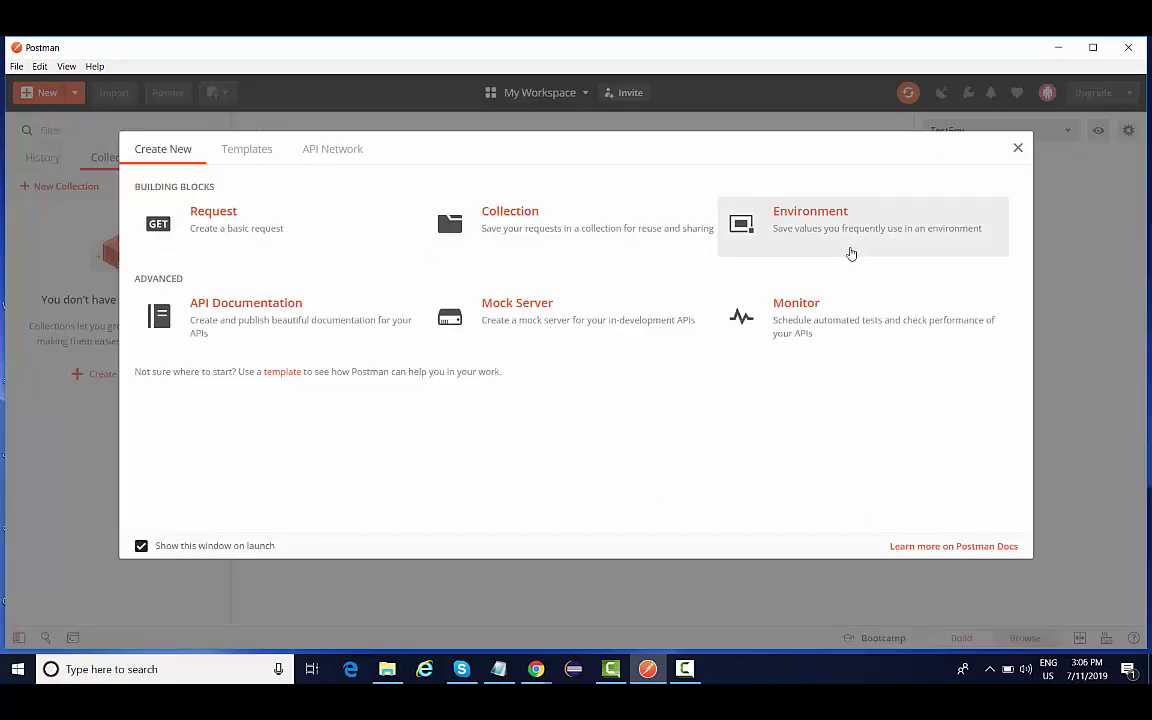
{"action": "mouse_move", "coordinate": [298, 150]}
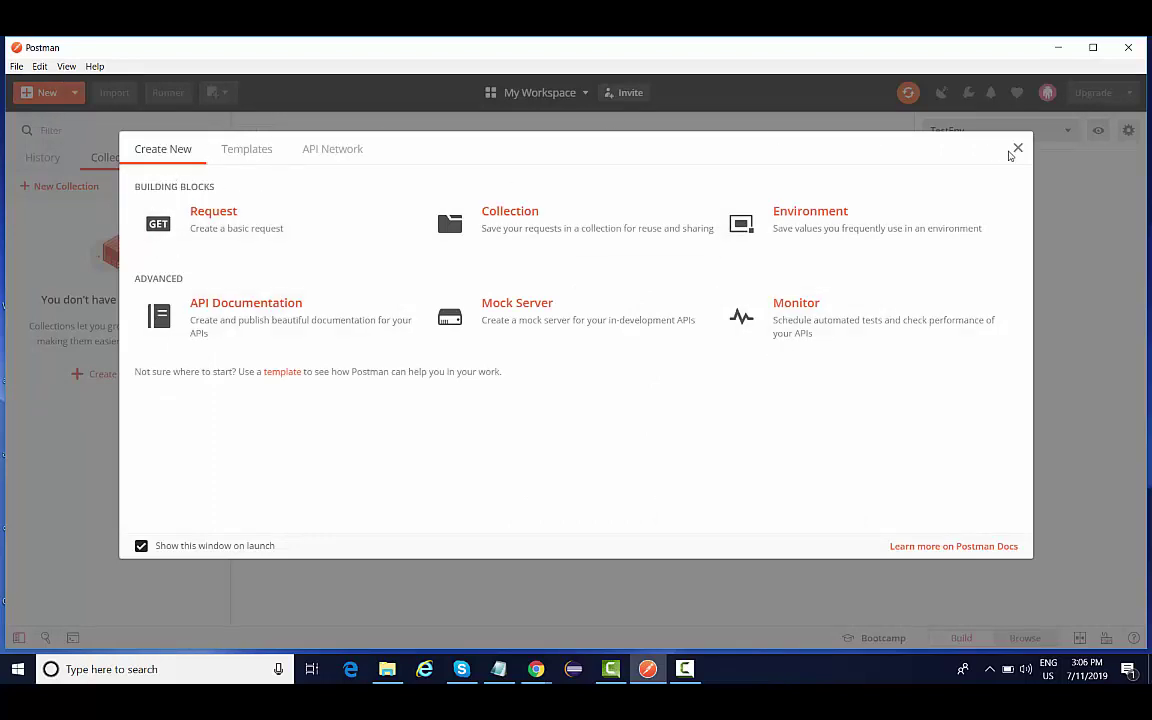
{"action": "left_click", "coordinate": [1017, 148]}
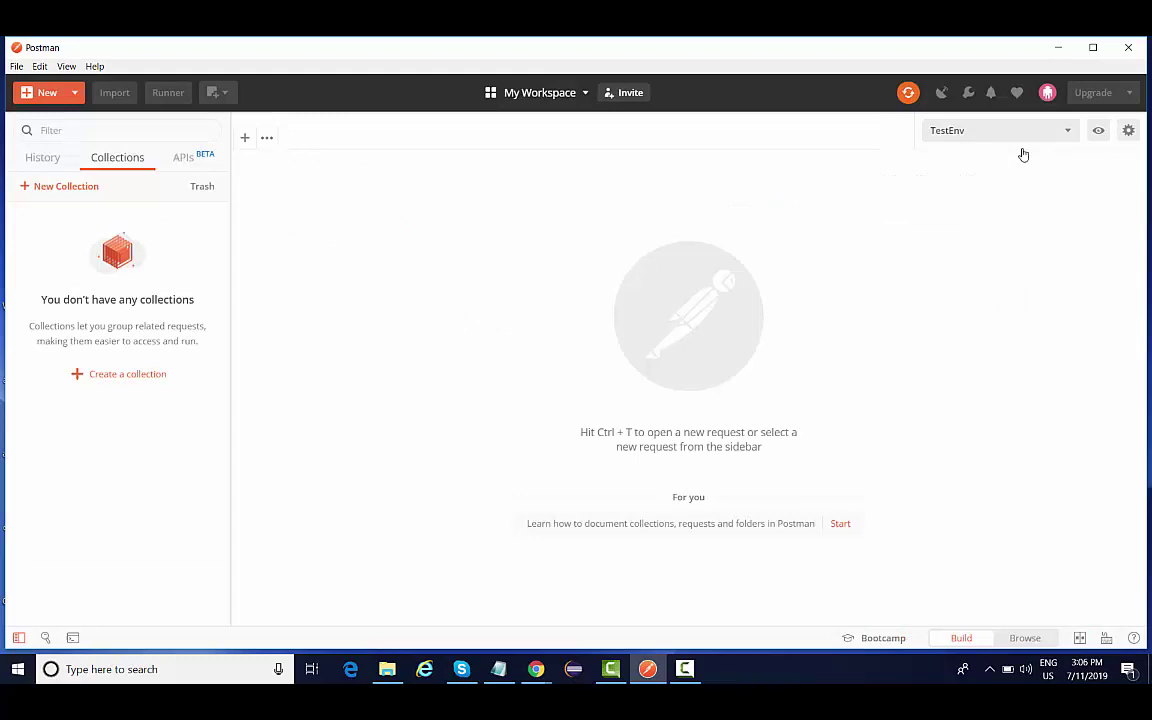
{"action": "mouse_move", "coordinate": [114, 92]}
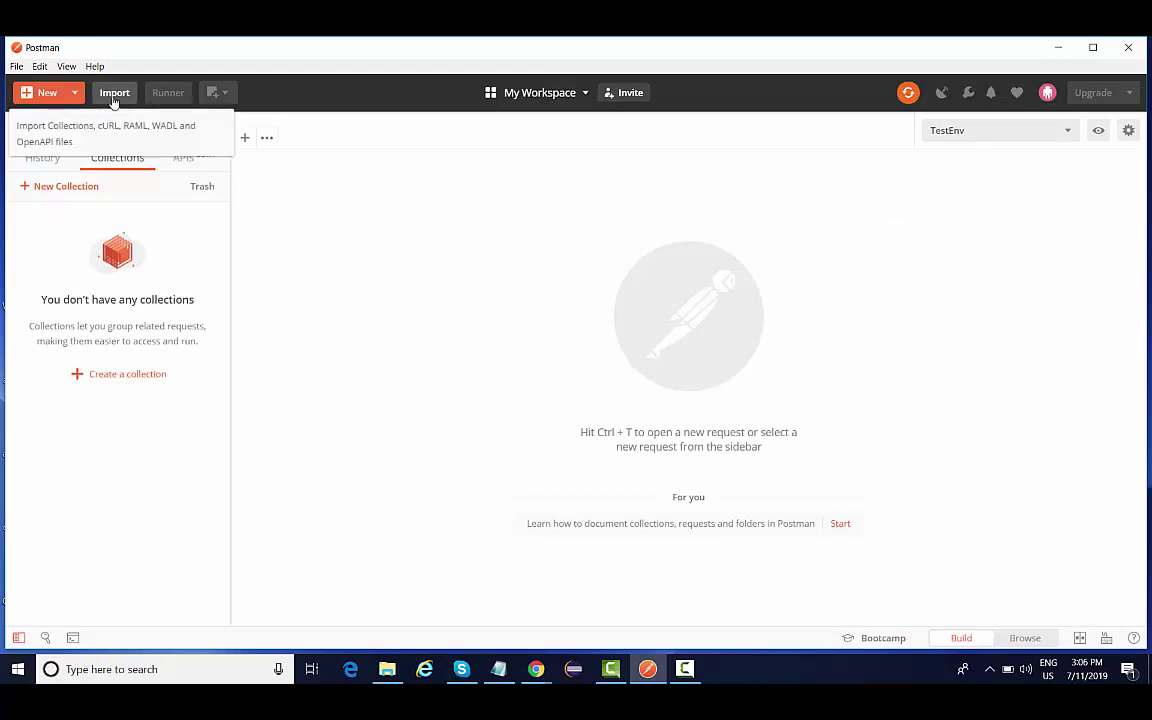
Step: Open the Import window and dismiss it without importing anything
{"action": "left_click", "coordinate": [114, 92]}
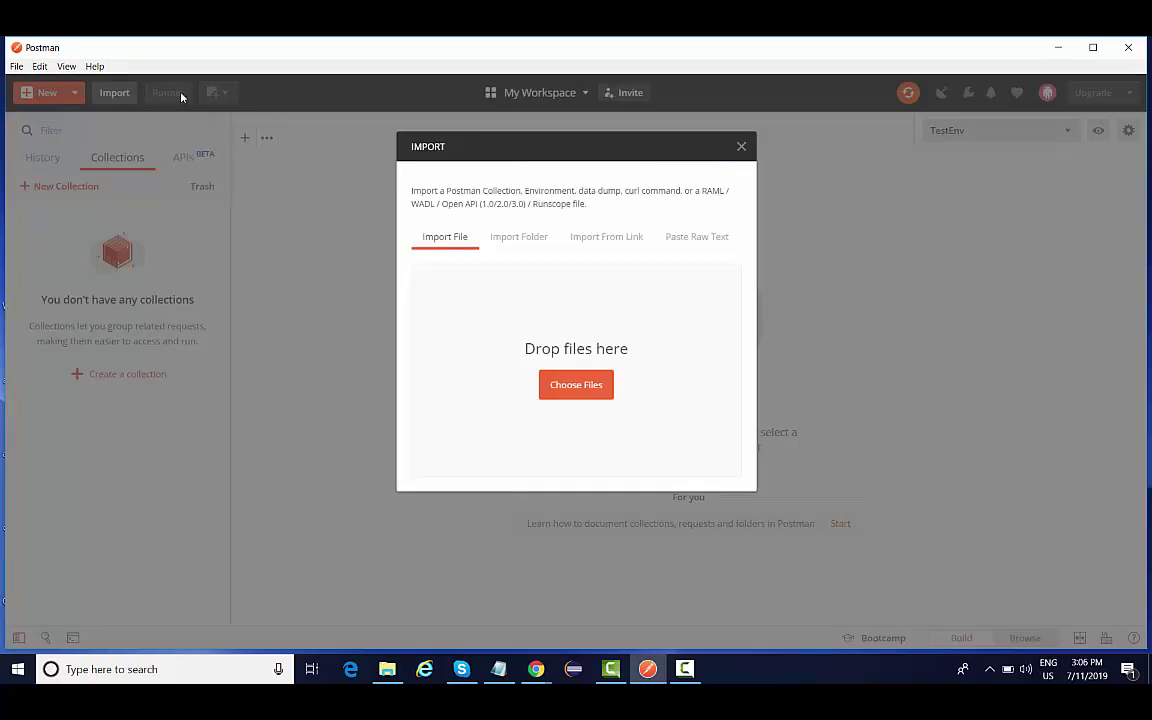
{"action": "mouse_move", "coordinate": [560, 320]}
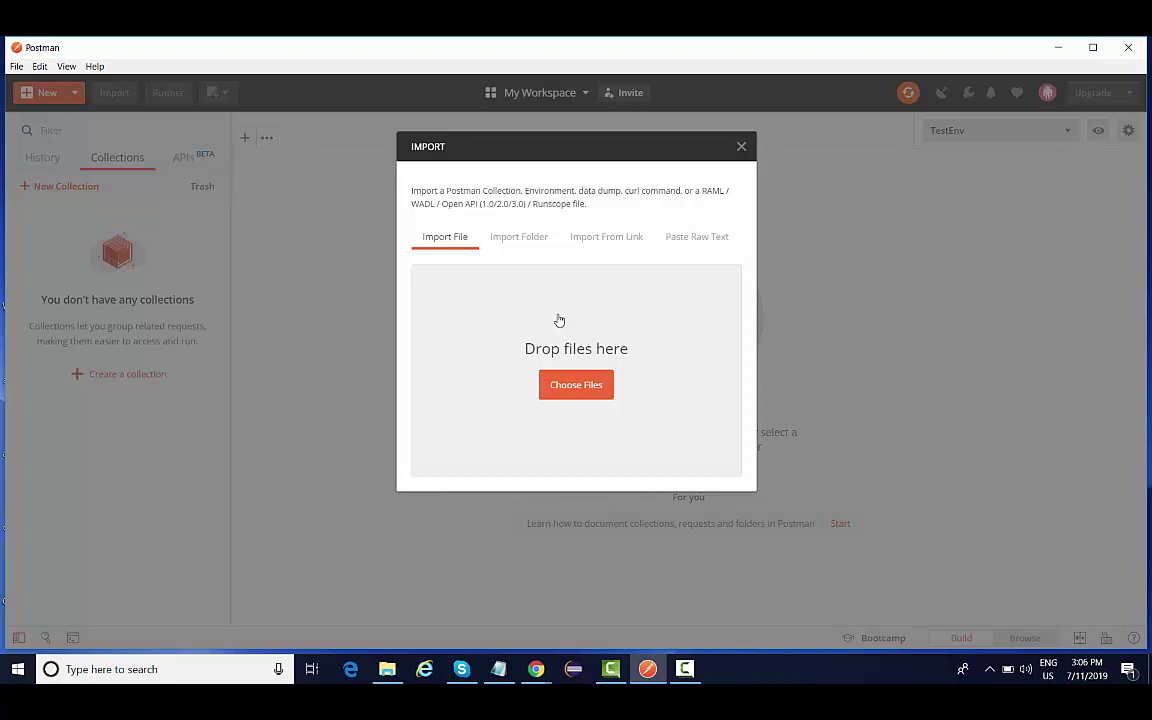
{"action": "mouse_move", "coordinate": [301, 232]}
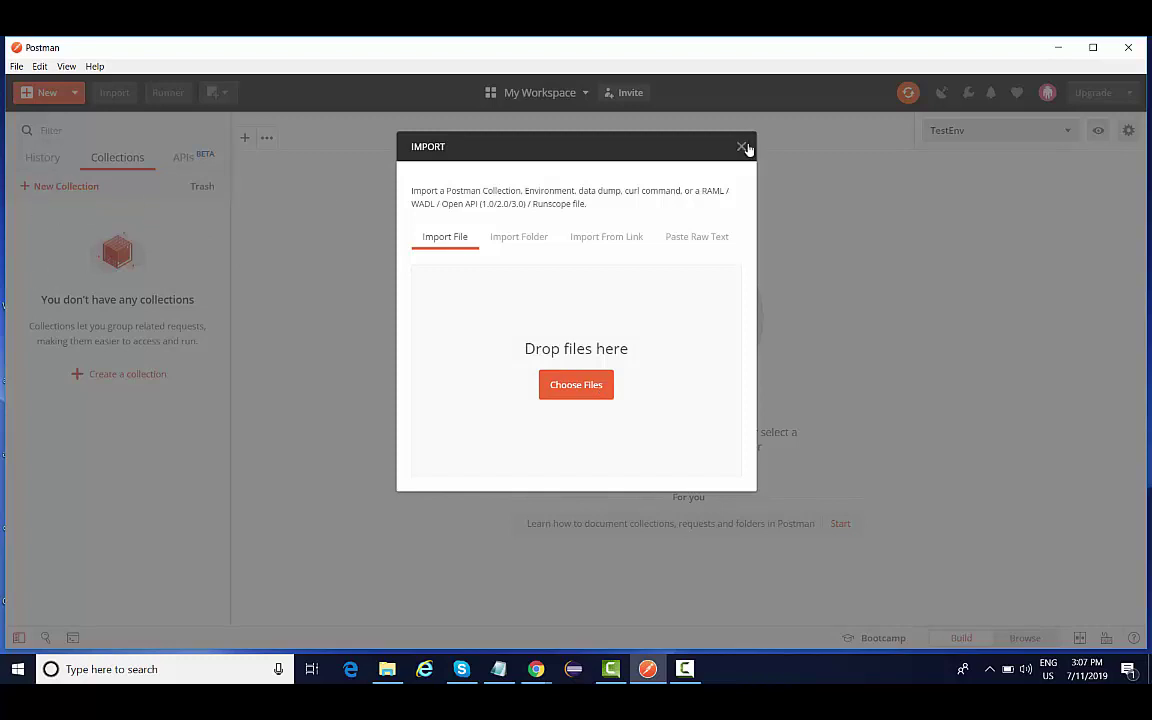
{"action": "left_click", "coordinate": [742, 147]}
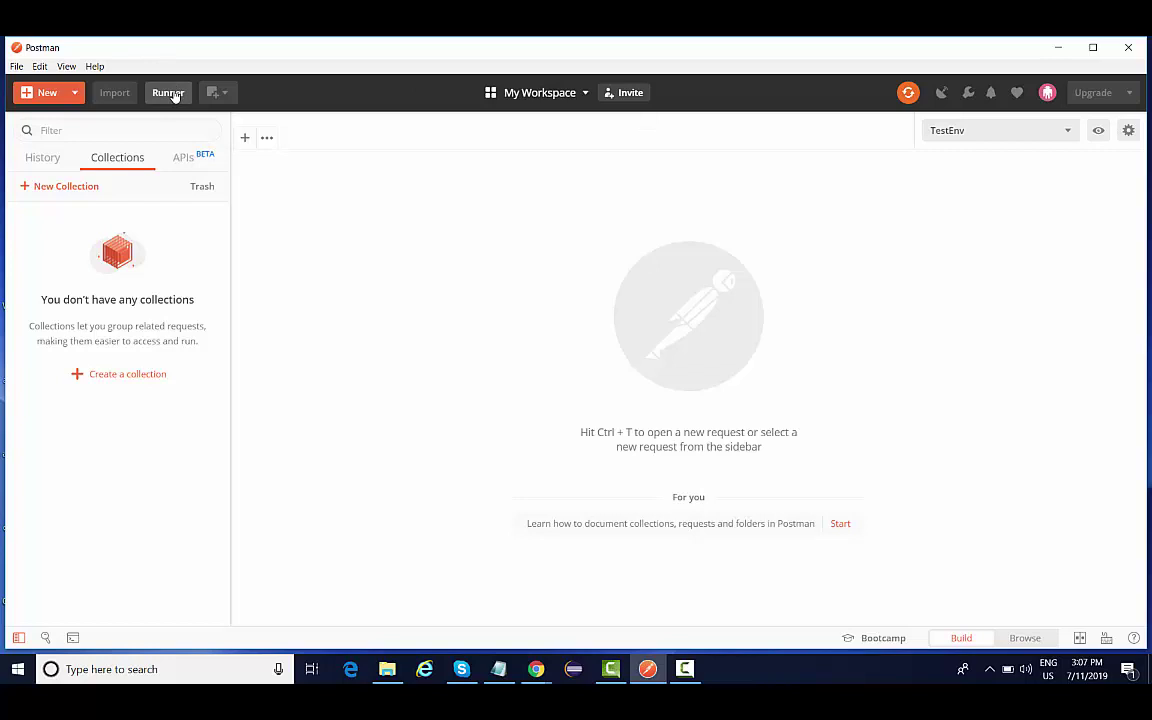
{"action": "left_click", "coordinate": [168, 92]}
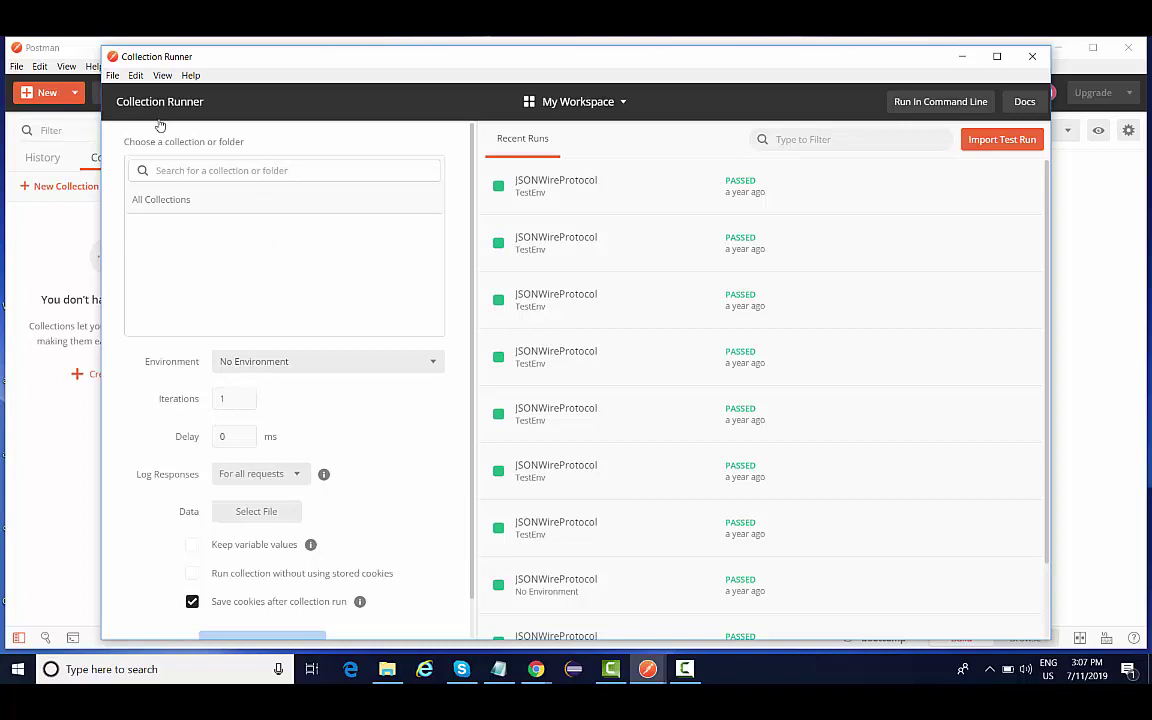
{"action": "mouse_move", "coordinate": [307, 276]}
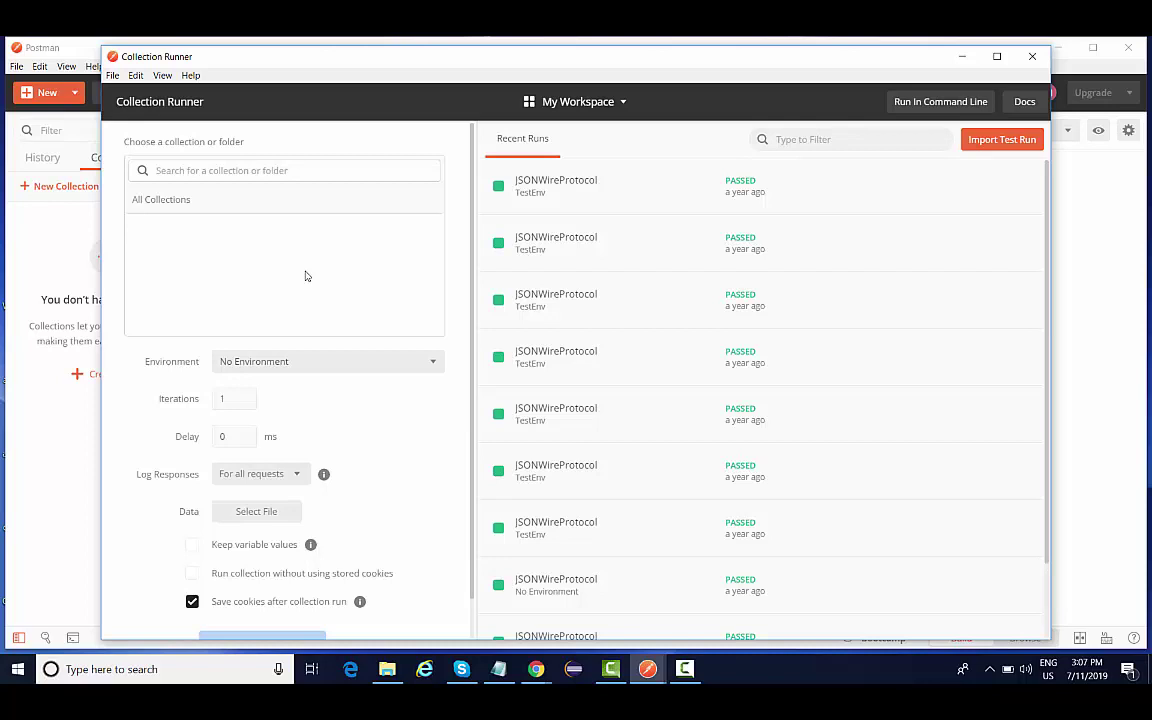
{"action": "mouse_move", "coordinate": [178, 100]}
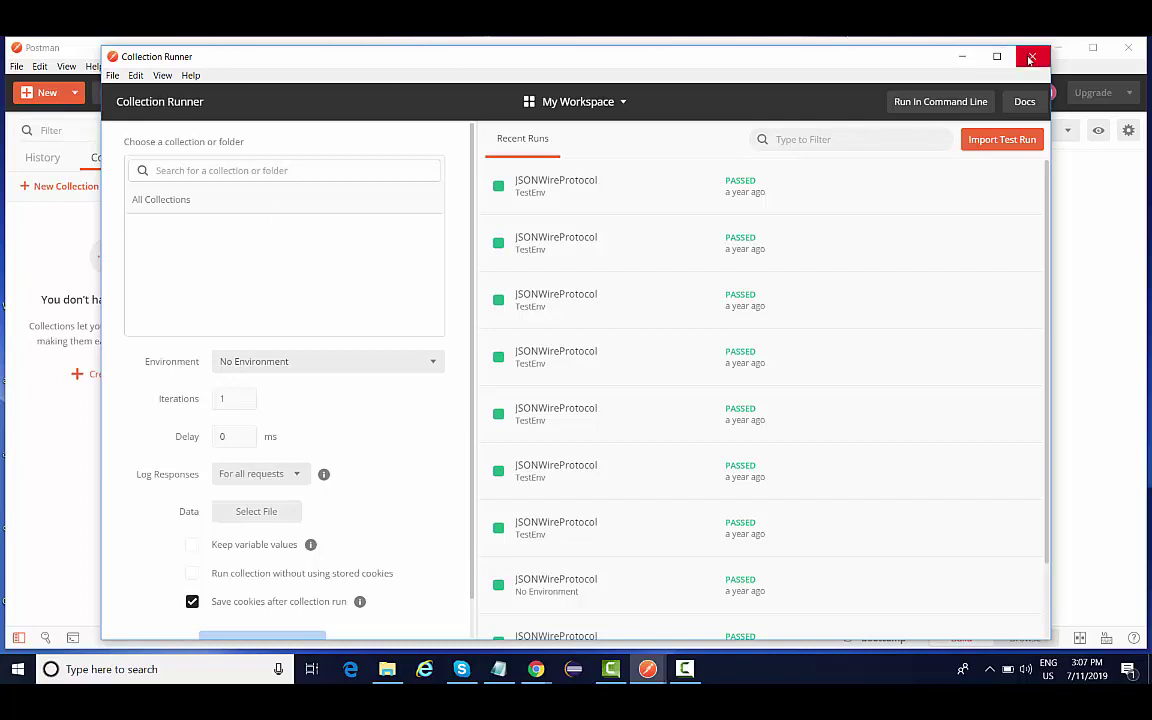
{"action": "left_click", "coordinate": [1032, 57]}
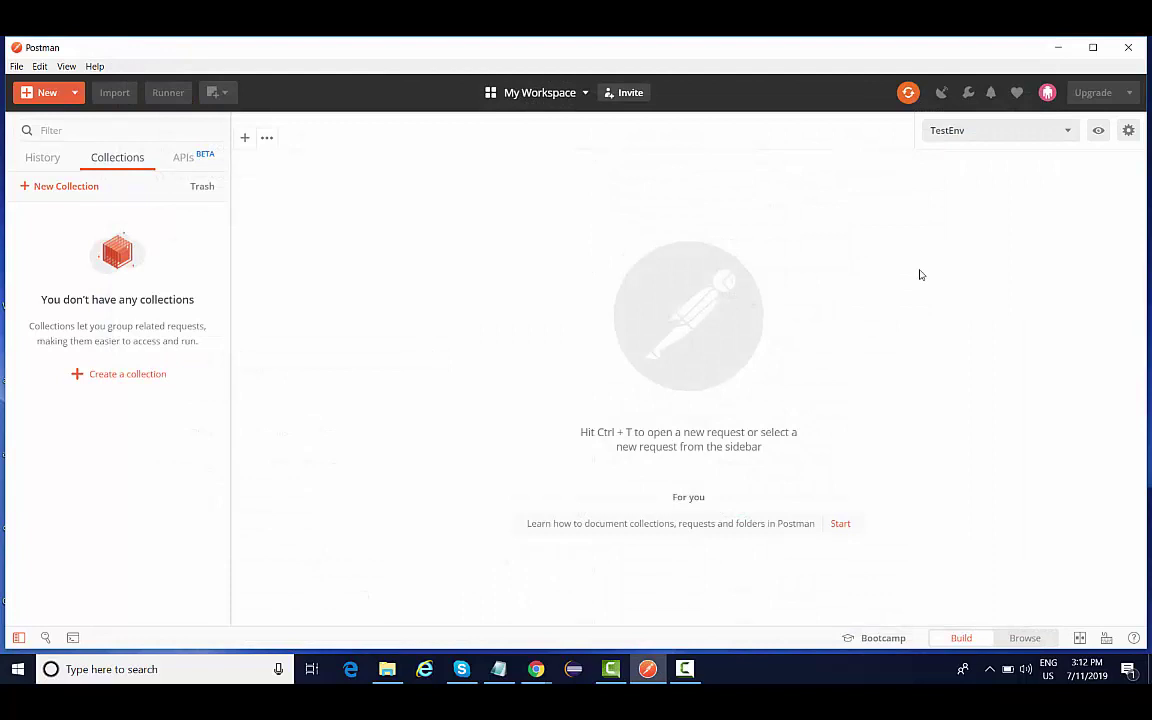
{"action": "mouse_move", "coordinate": [540, 92]}
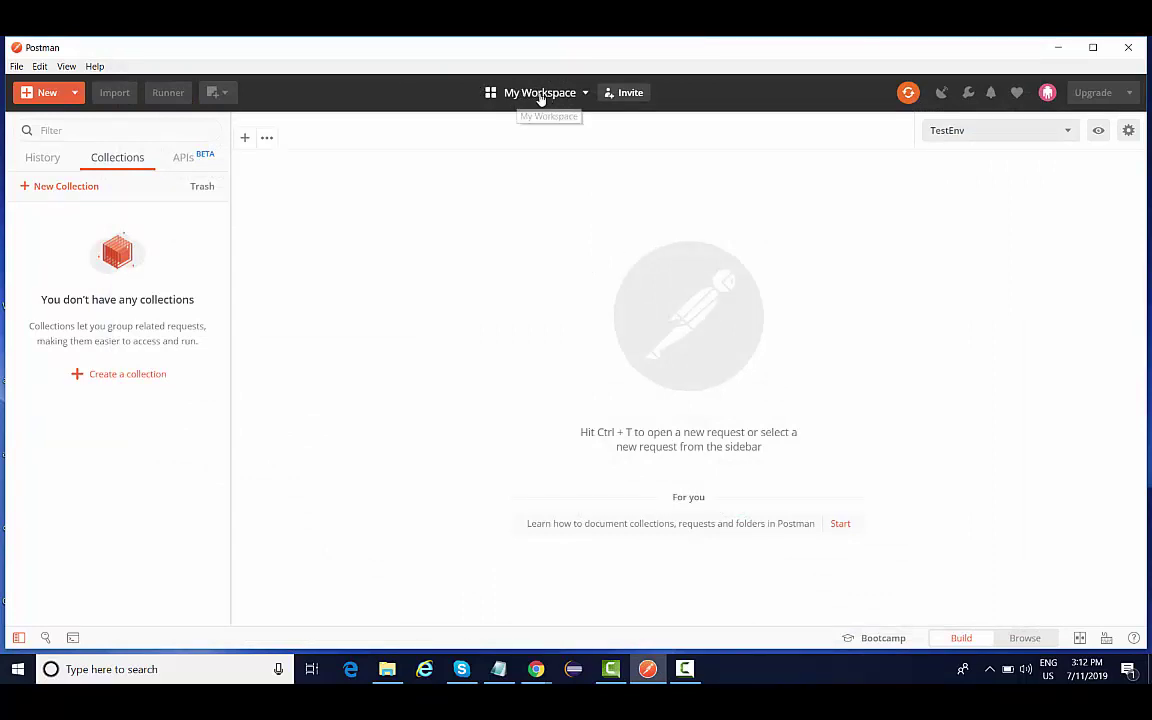
{"action": "mouse_move", "coordinate": [525, 92]}
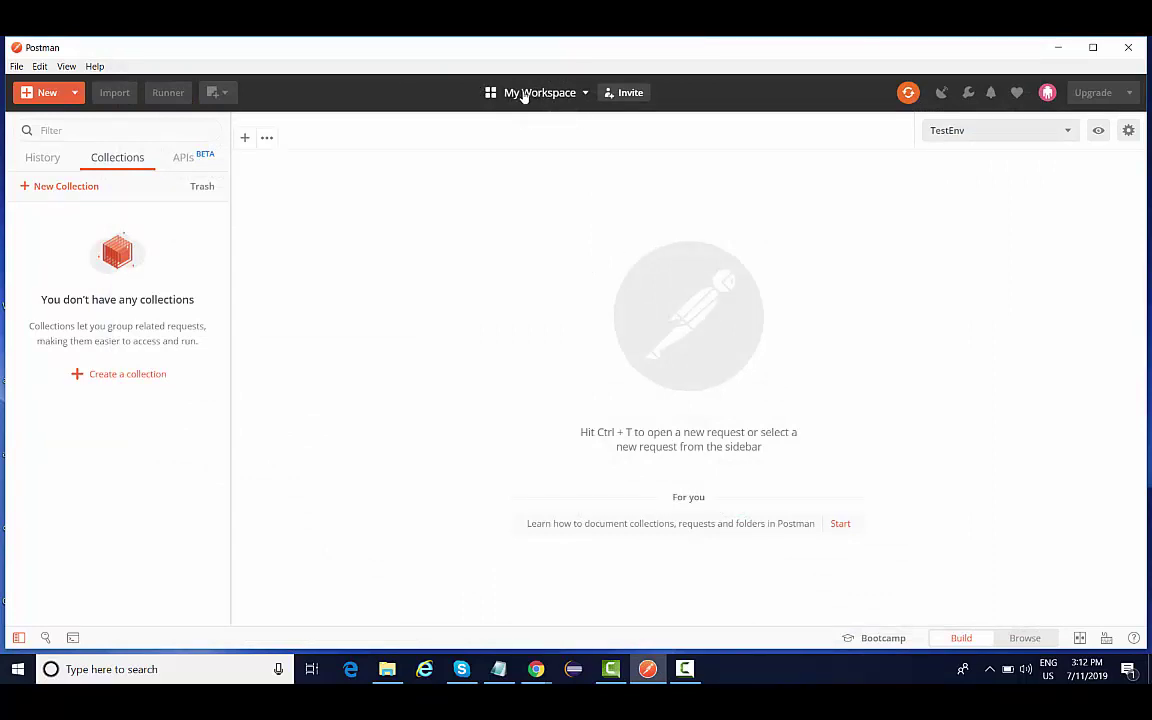
Step: Open the workspace dropdown, start and cancel a new workspace, then reopen the list
{"action": "left_click", "coordinate": [540, 92]}
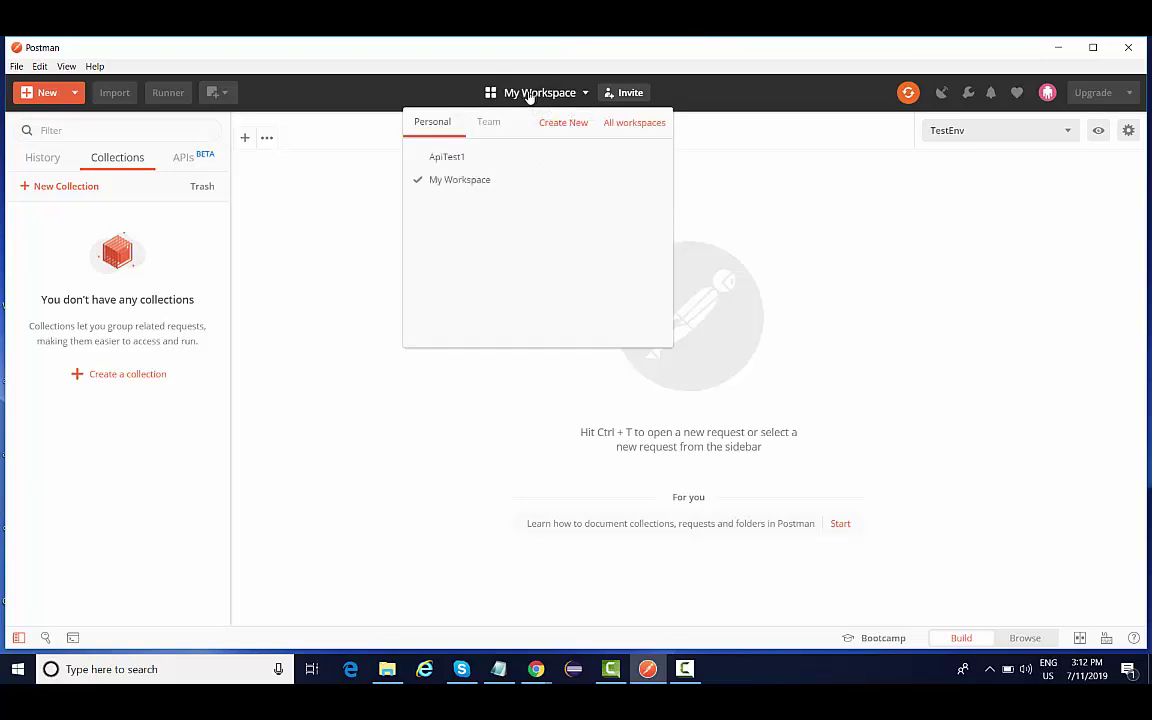
{"action": "mouse_move", "coordinate": [281, 309]}
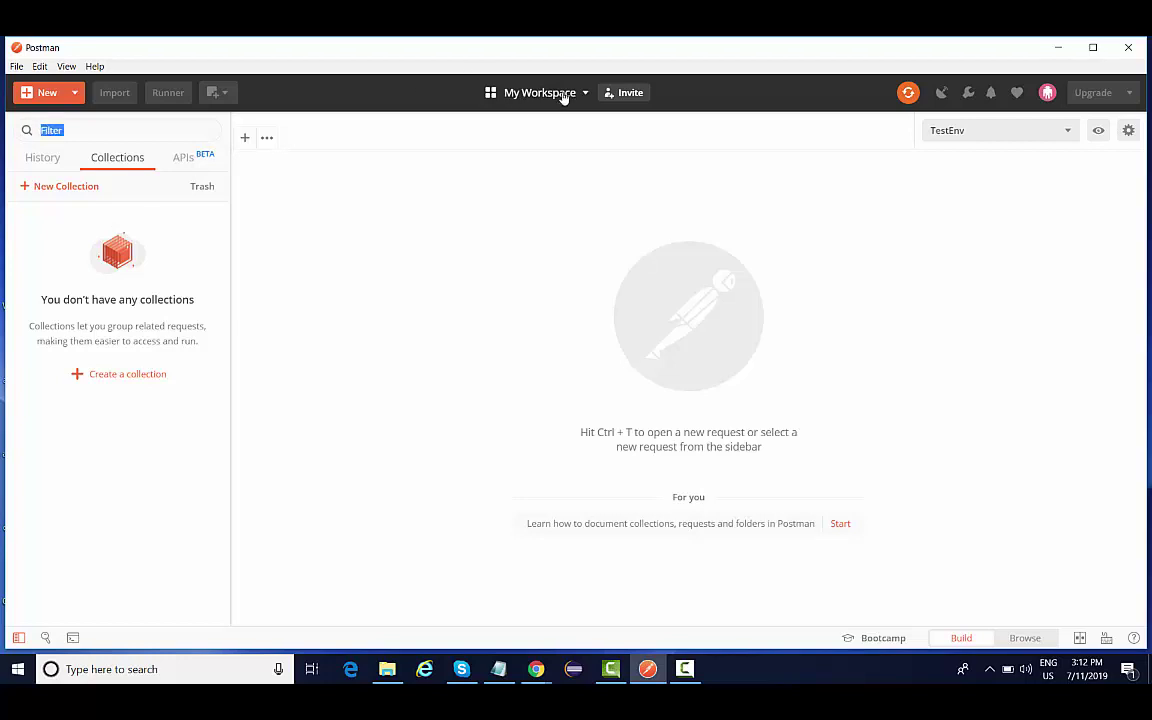
{"action": "left_click", "coordinate": [540, 92]}
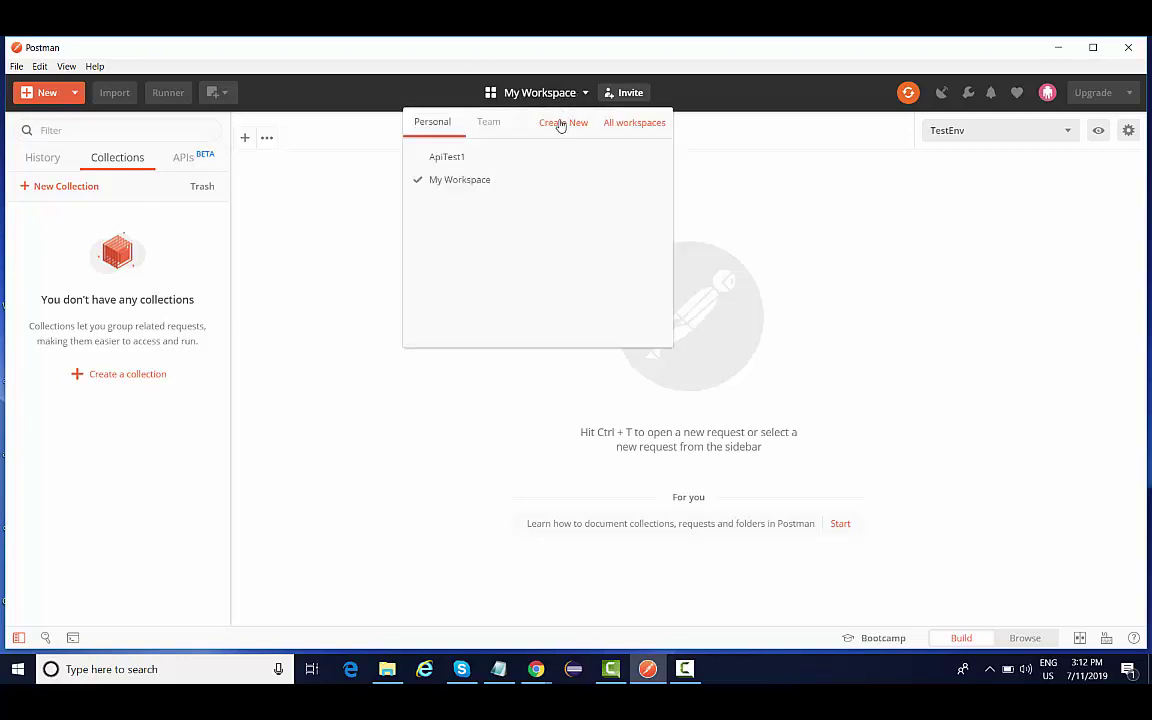
{"action": "left_click", "coordinate": [562, 122]}
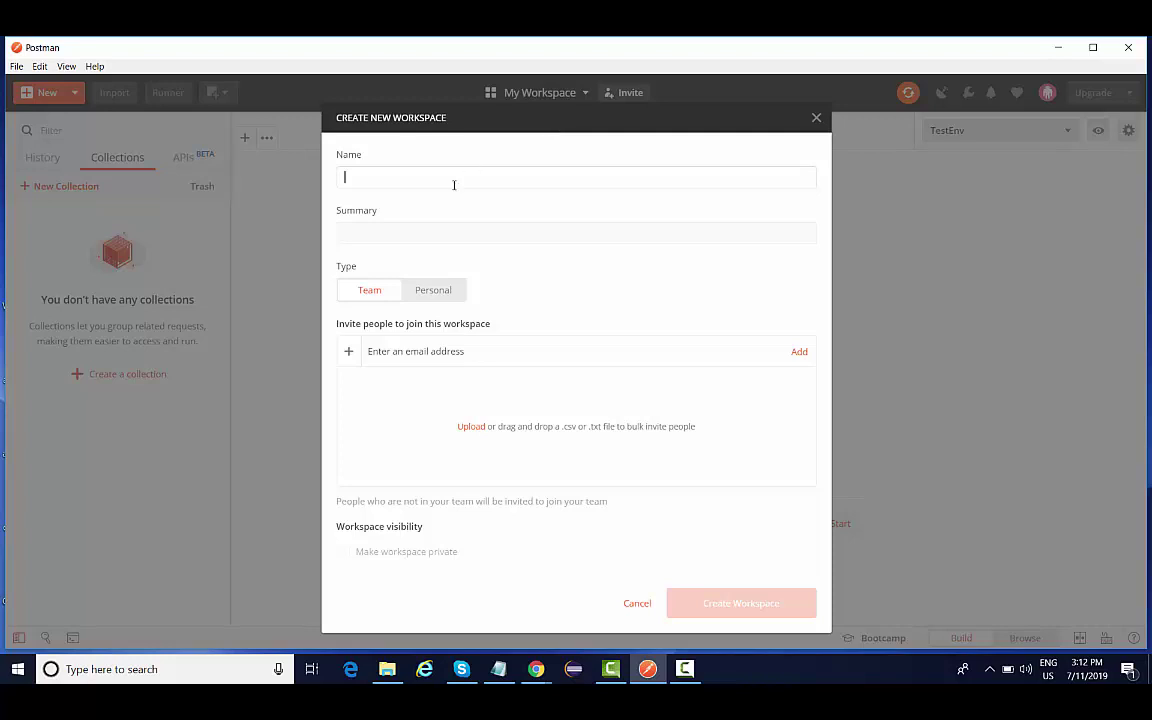
{"action": "mouse_move", "coordinate": [505, 98]}
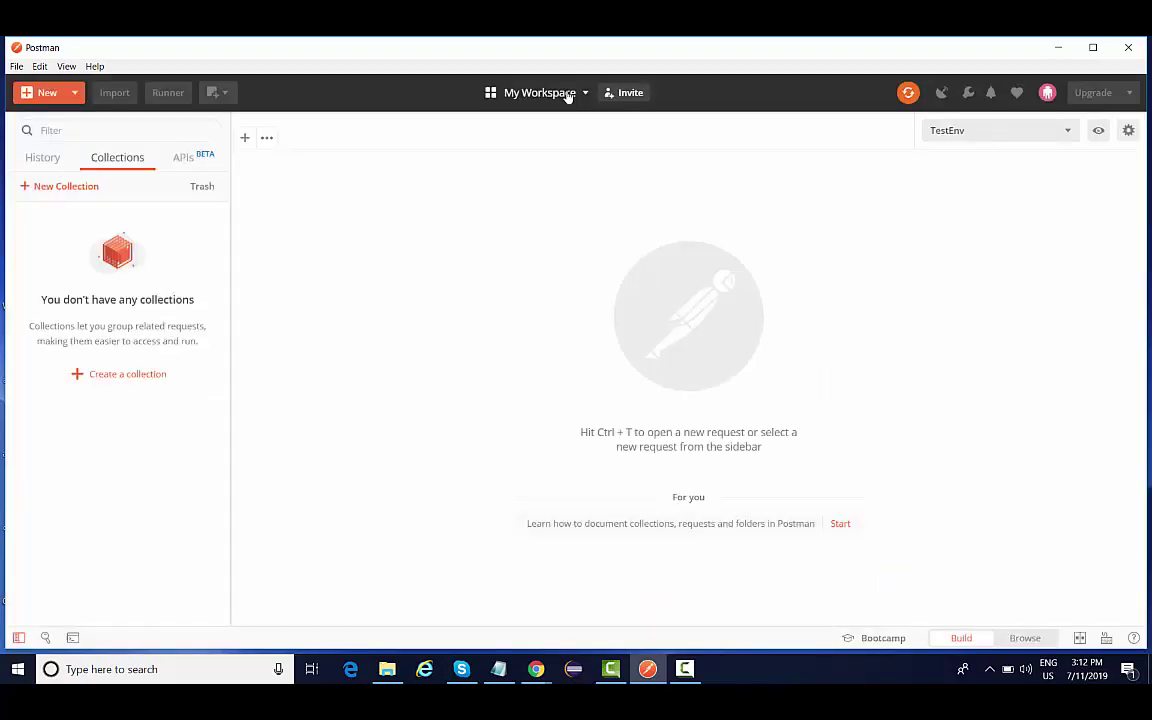
{"action": "left_click", "coordinate": [539, 92]}
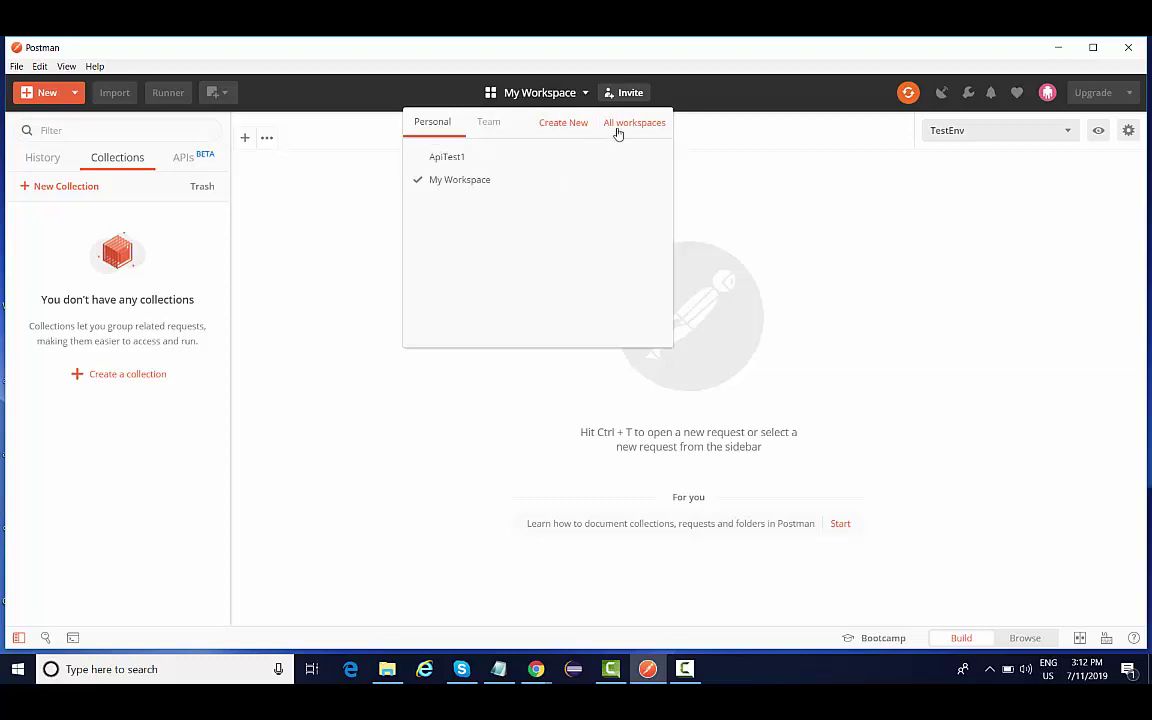
{"action": "left_click", "coordinate": [634, 122]}
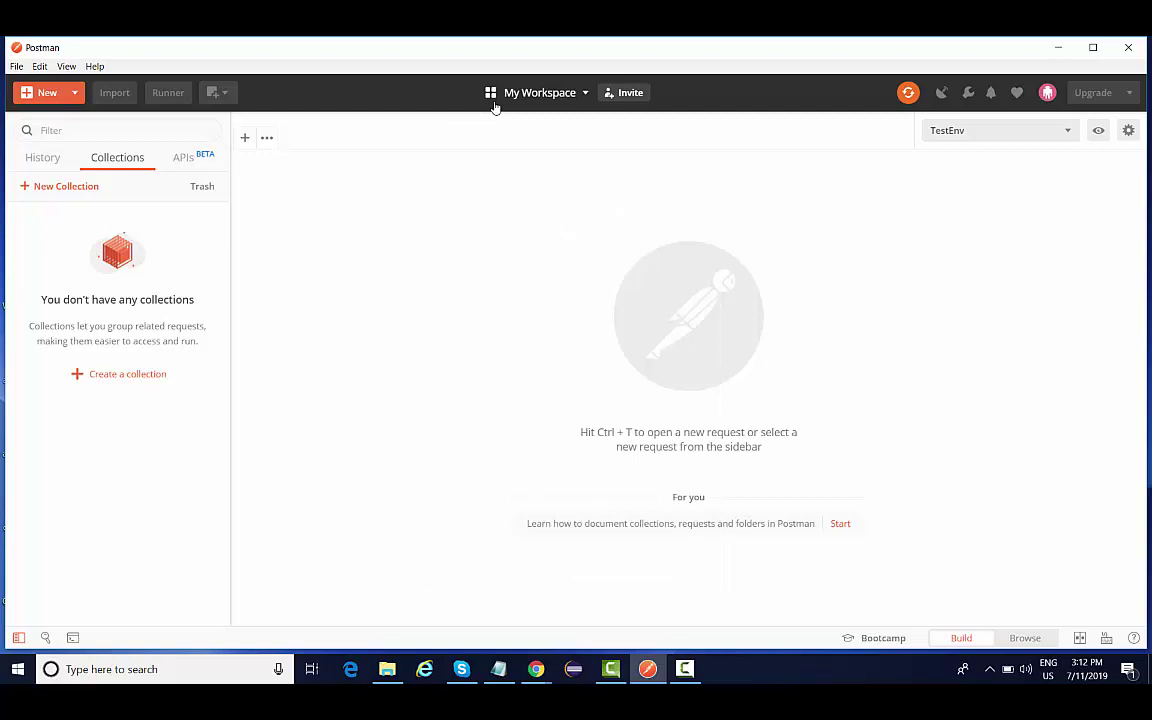
{"action": "left_click", "coordinate": [540, 92]}
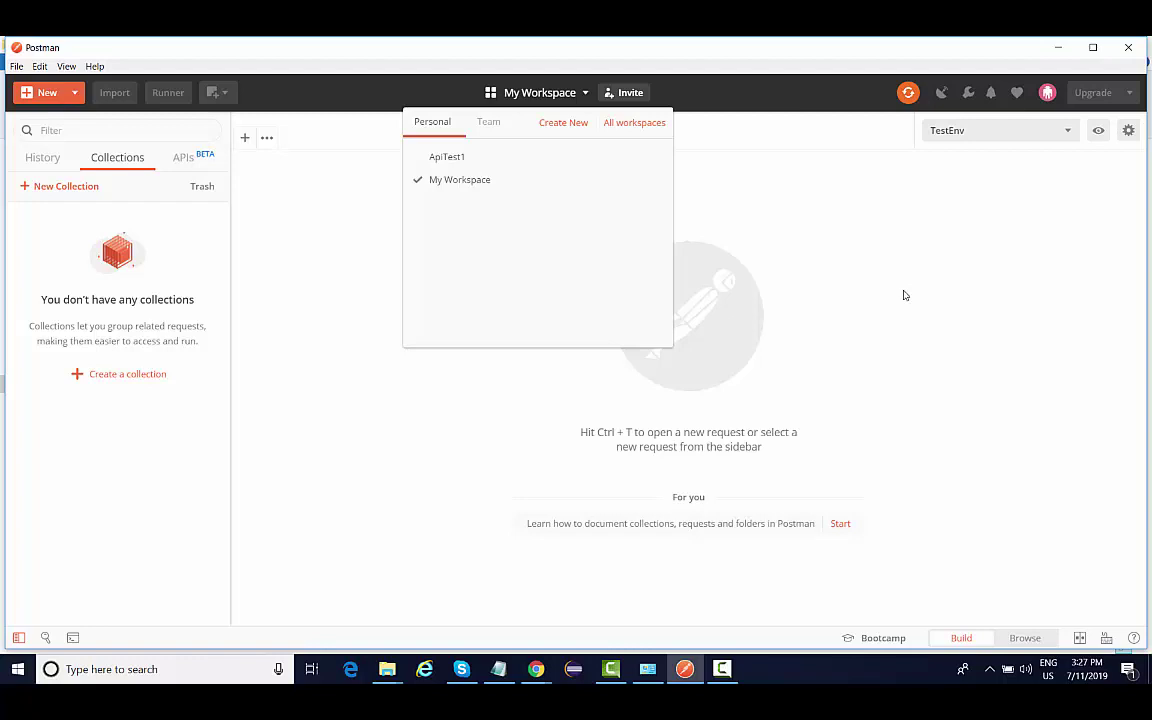
{"action": "mouse_move", "coordinate": [438, 198]}
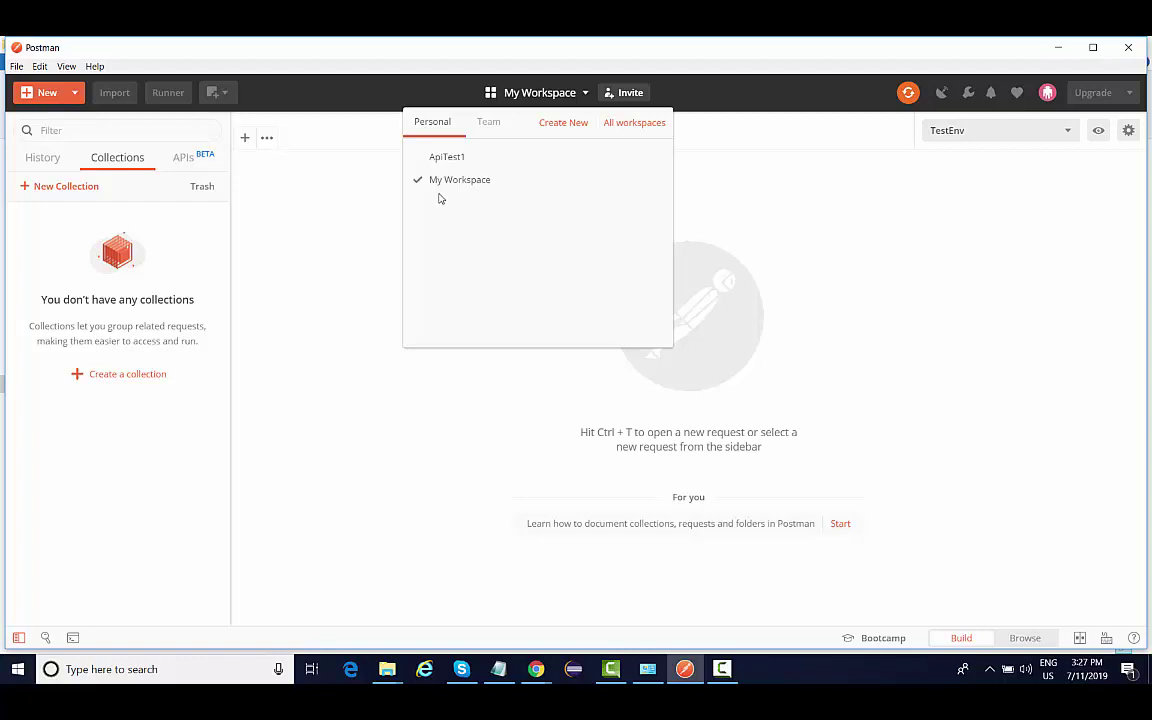
{"action": "mouse_move", "coordinate": [447, 157]}
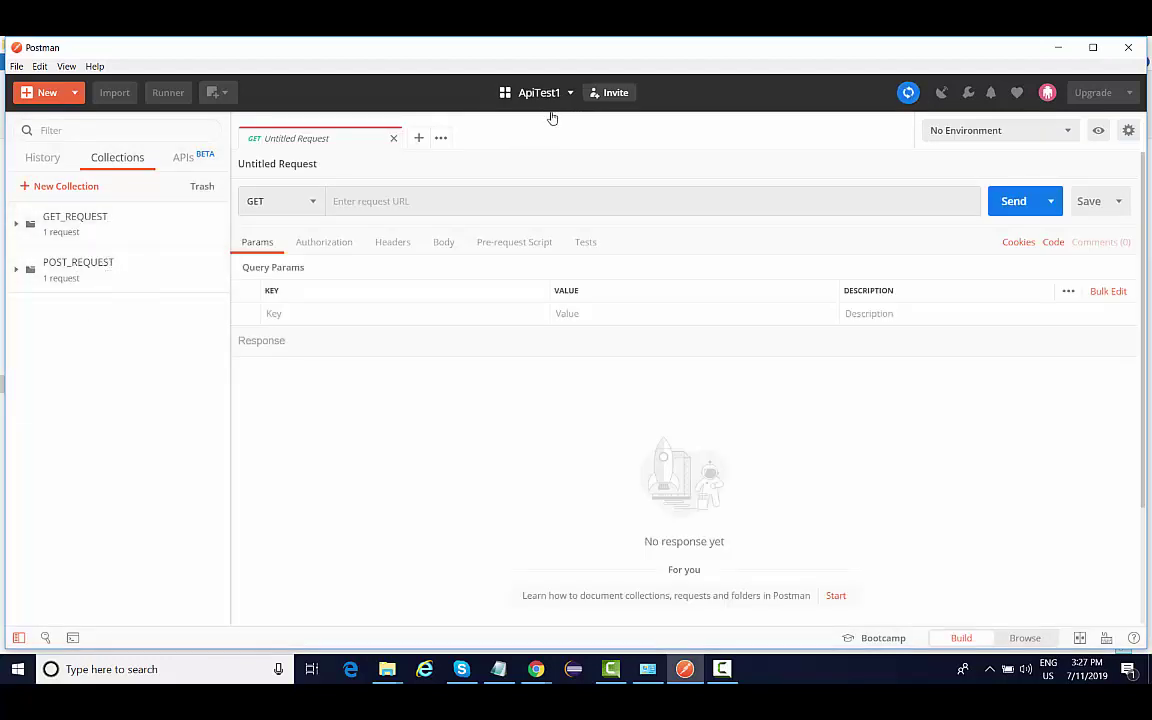
{"action": "left_click", "coordinate": [538, 92]}
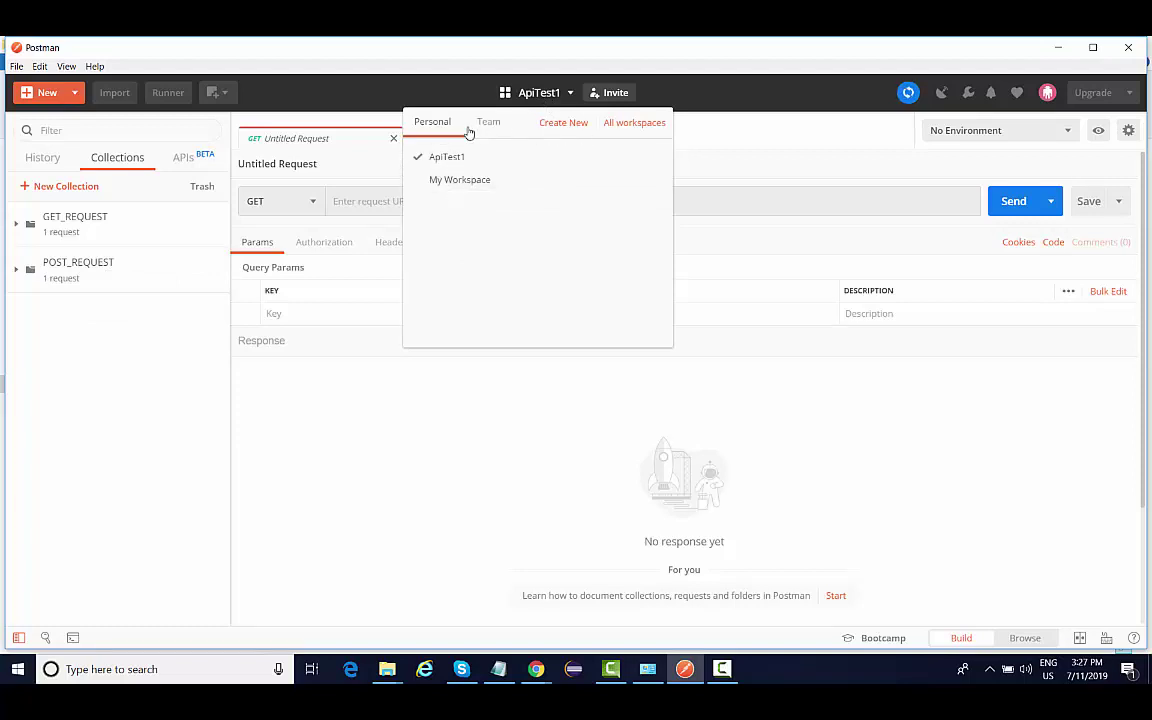
{"action": "left_click", "coordinate": [459, 179]}
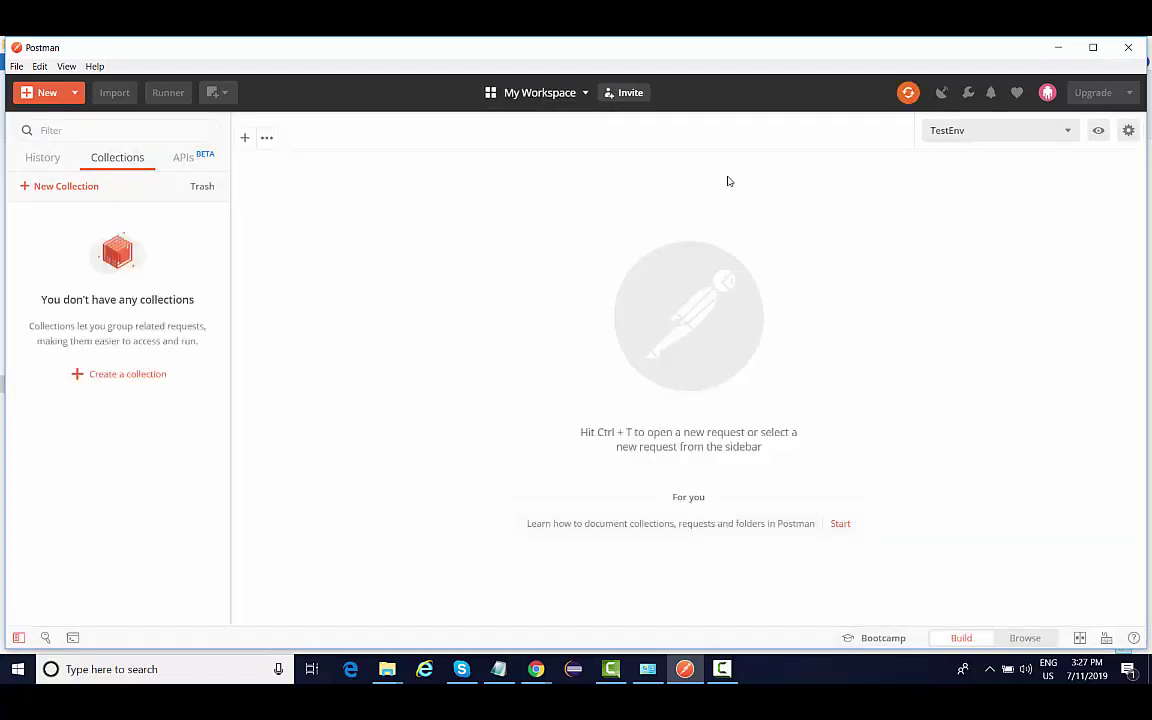
{"action": "left_click", "coordinate": [629, 92]}
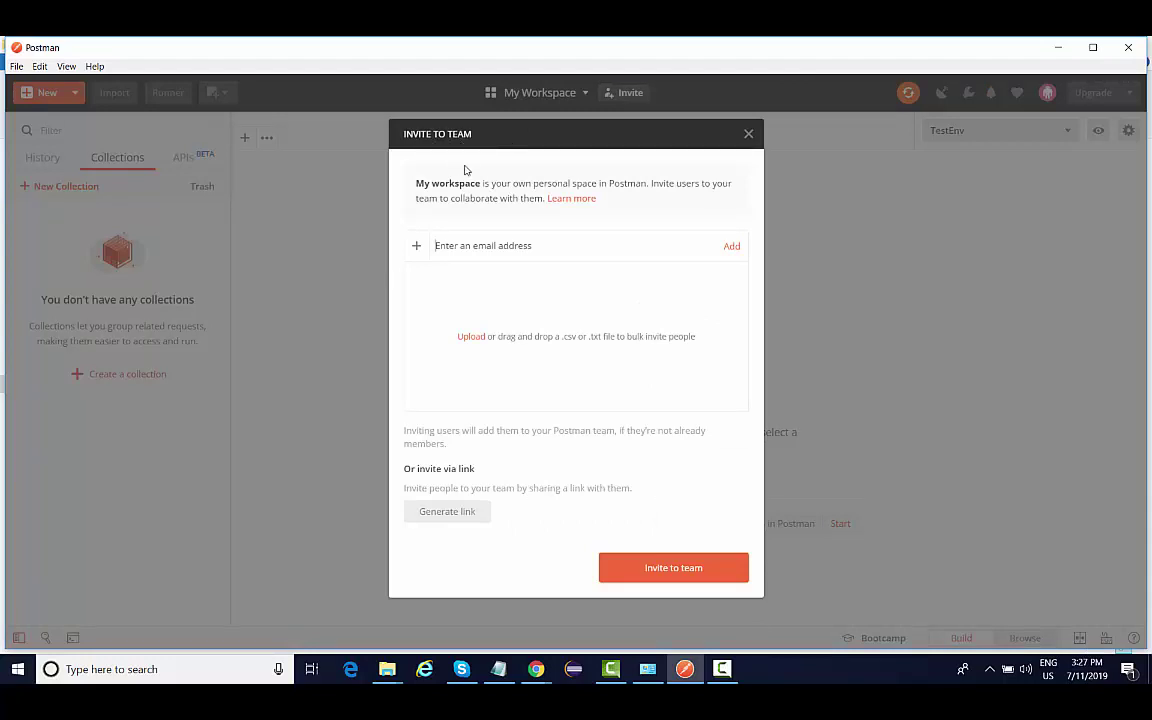
{"action": "mouse_move", "coordinate": [497, 247]}
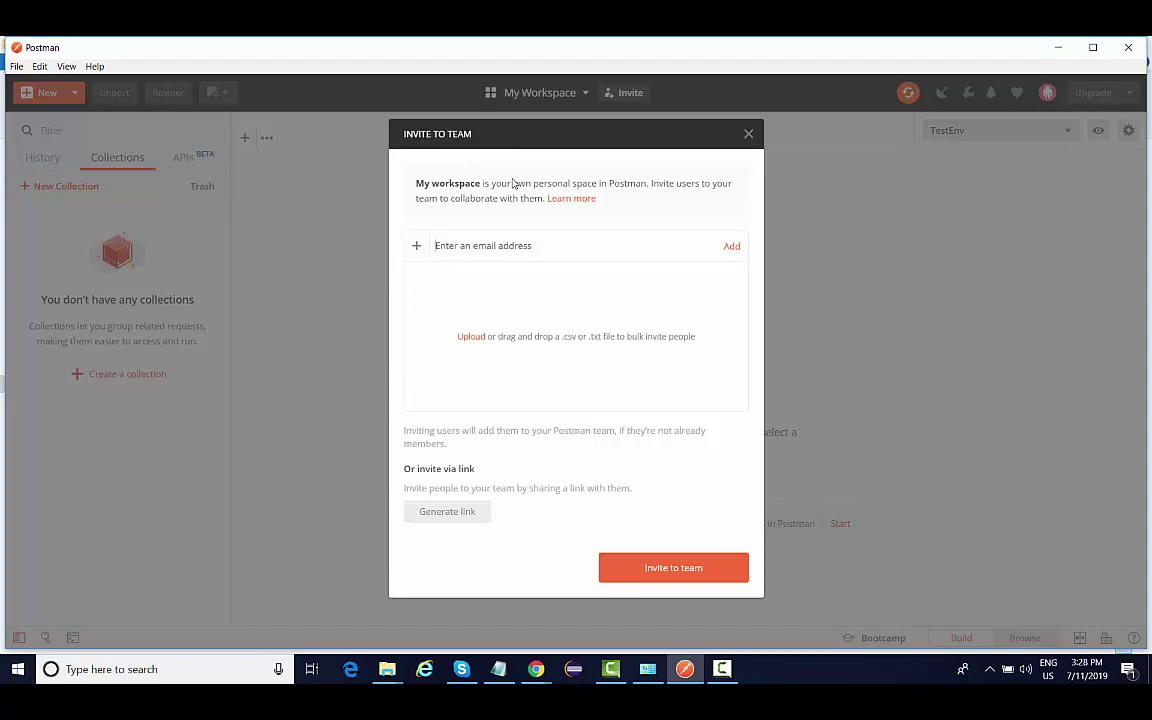
{"action": "mouse_move", "coordinate": [638, 177]}
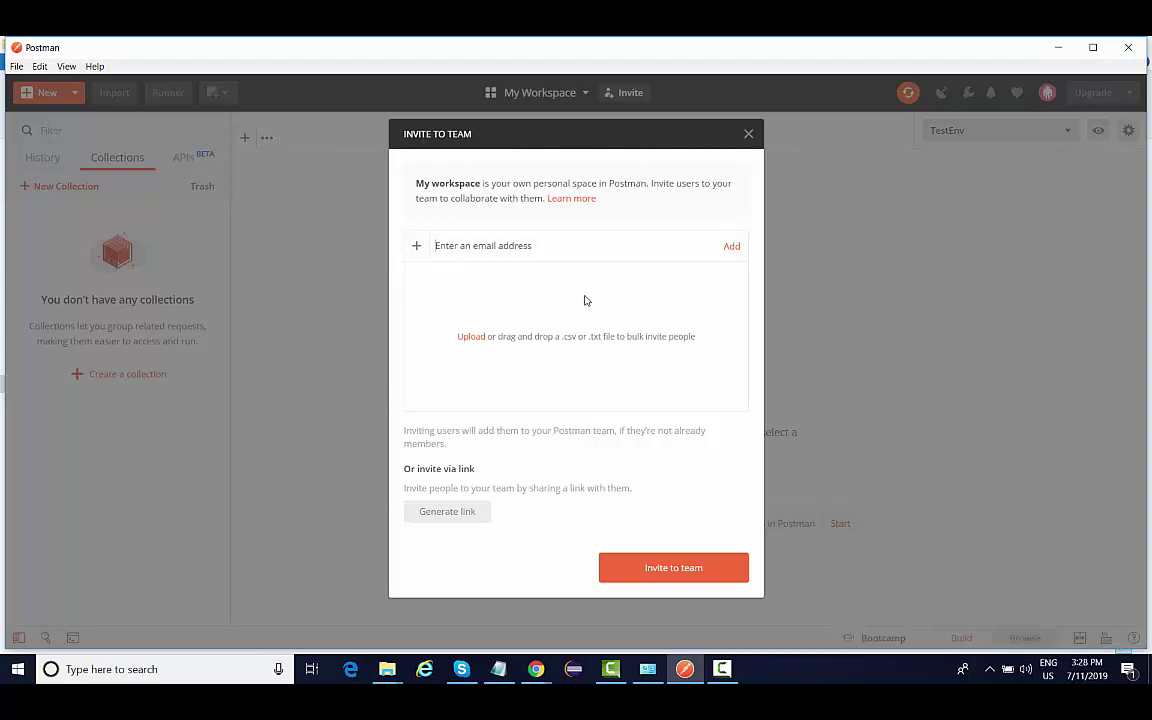
{"action": "mouse_move", "coordinate": [628, 290]}
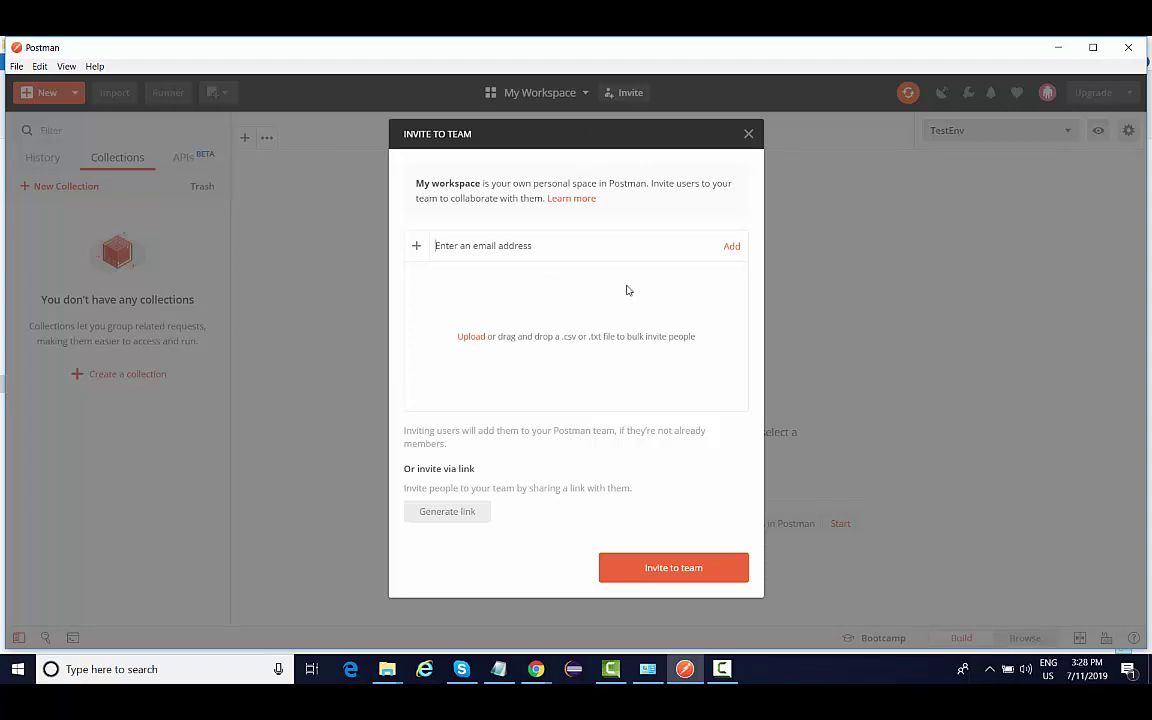
{"action": "mouse_move", "coordinate": [421, 303]}
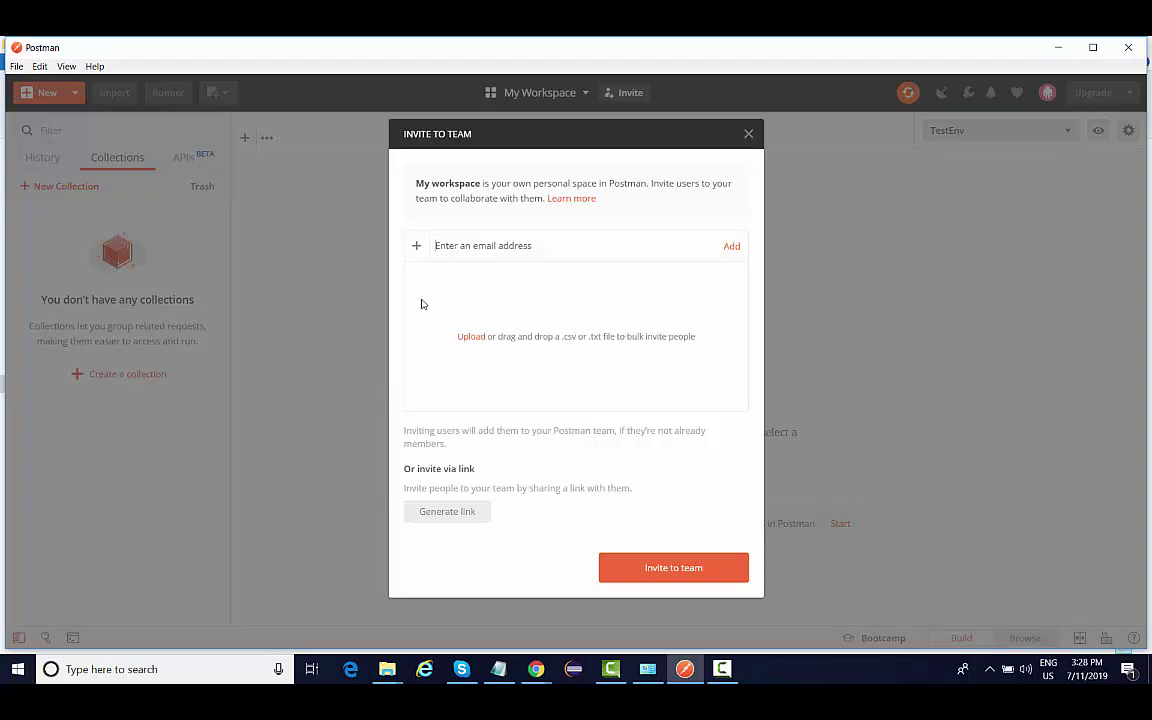
{"action": "mouse_move", "coordinate": [671, 366]}
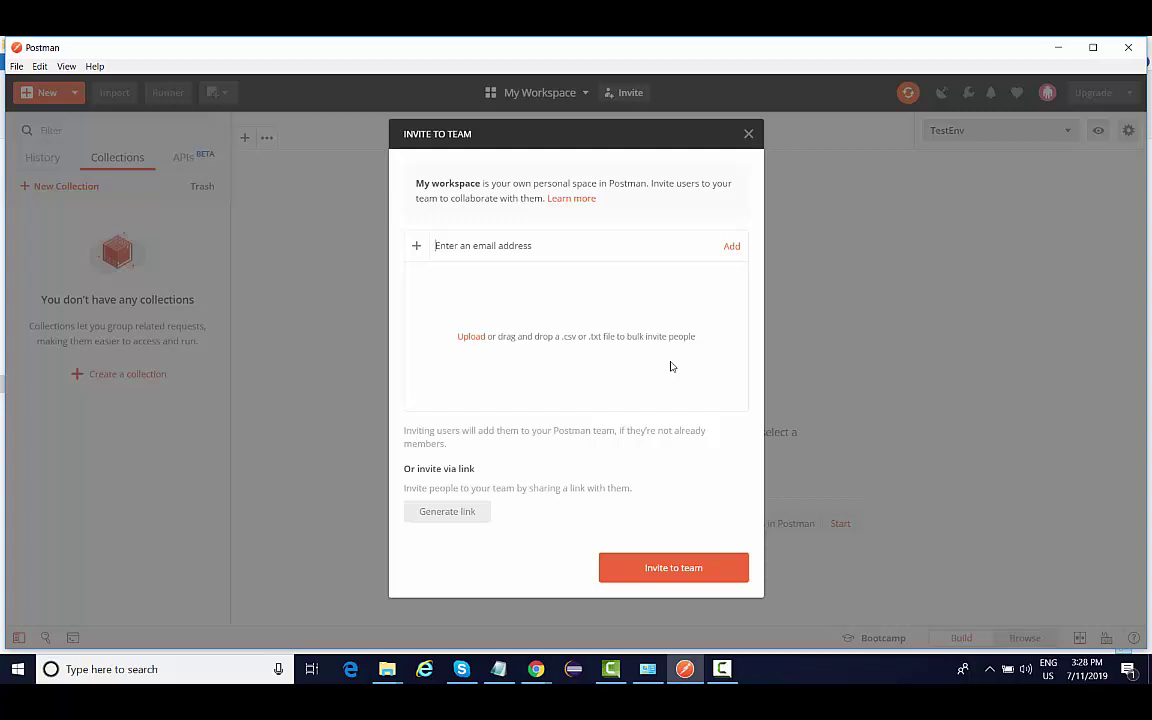
{"action": "mouse_move", "coordinate": [668, 381]}
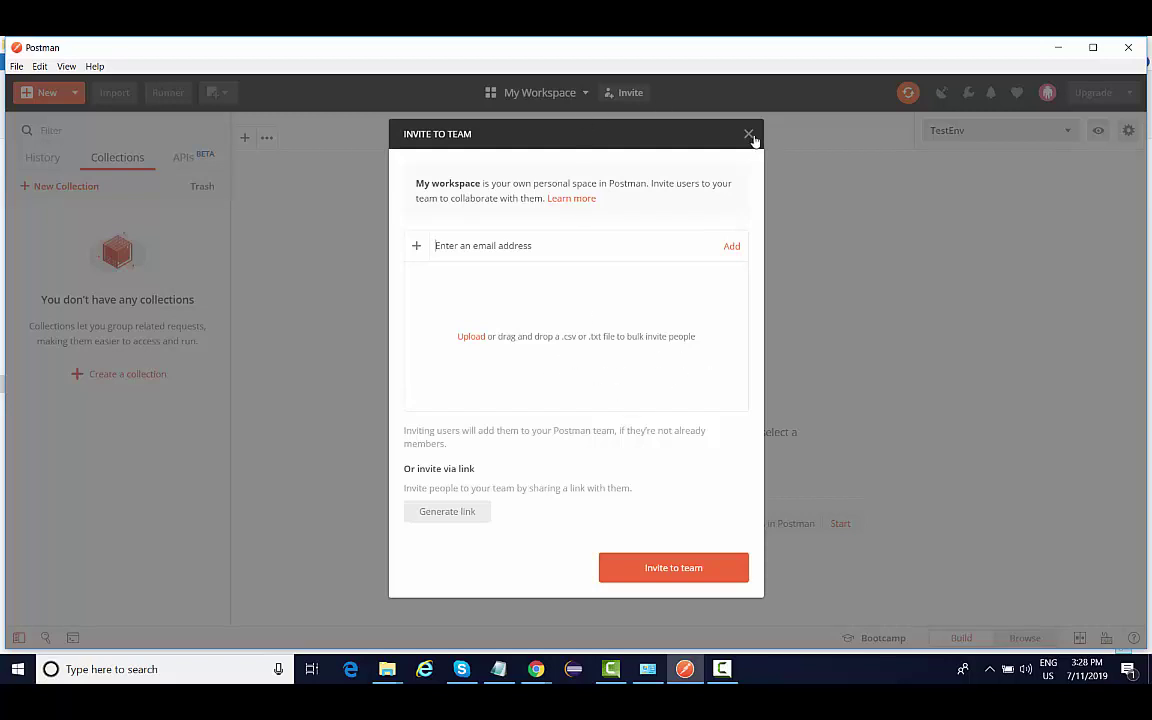
{"action": "left_click", "coordinate": [748, 133]}
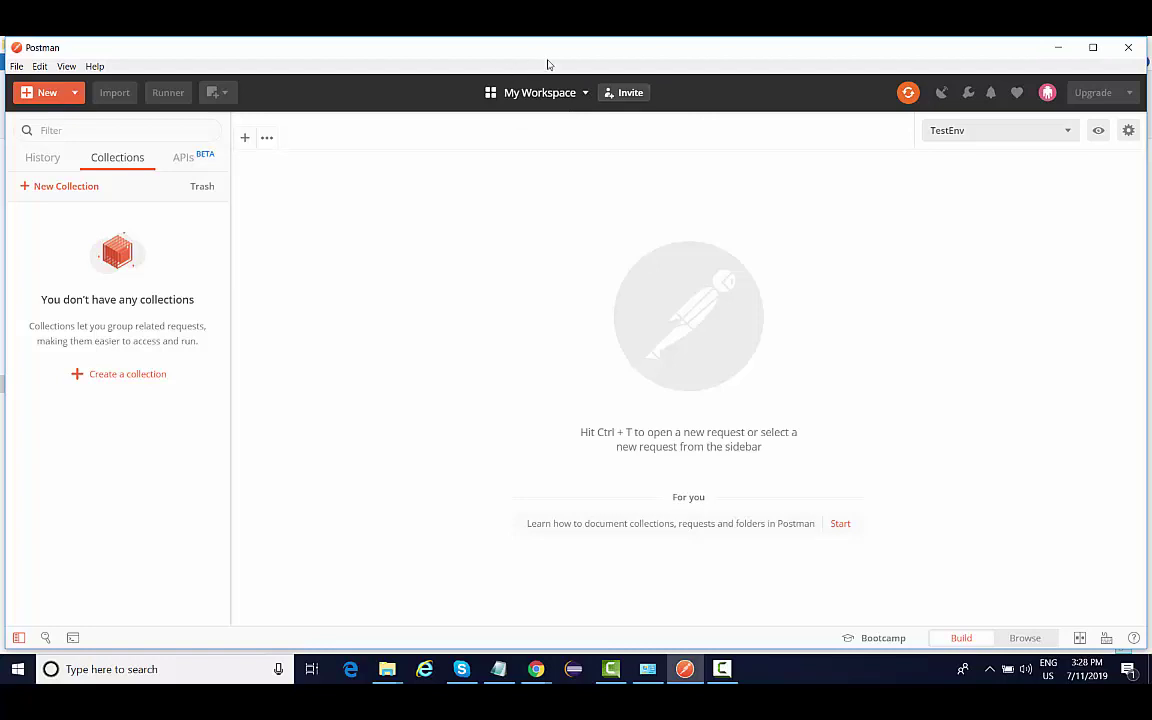
{"action": "mouse_move", "coordinate": [754, 172]}
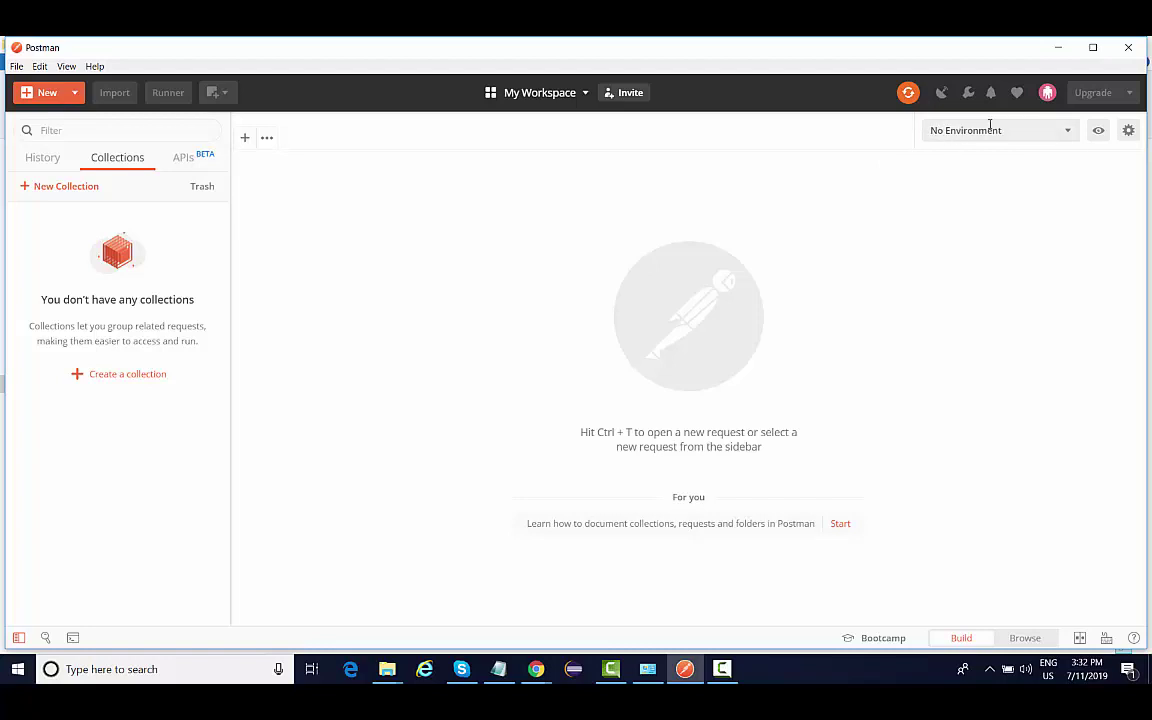
{"action": "left_click", "coordinate": [1128, 130]}
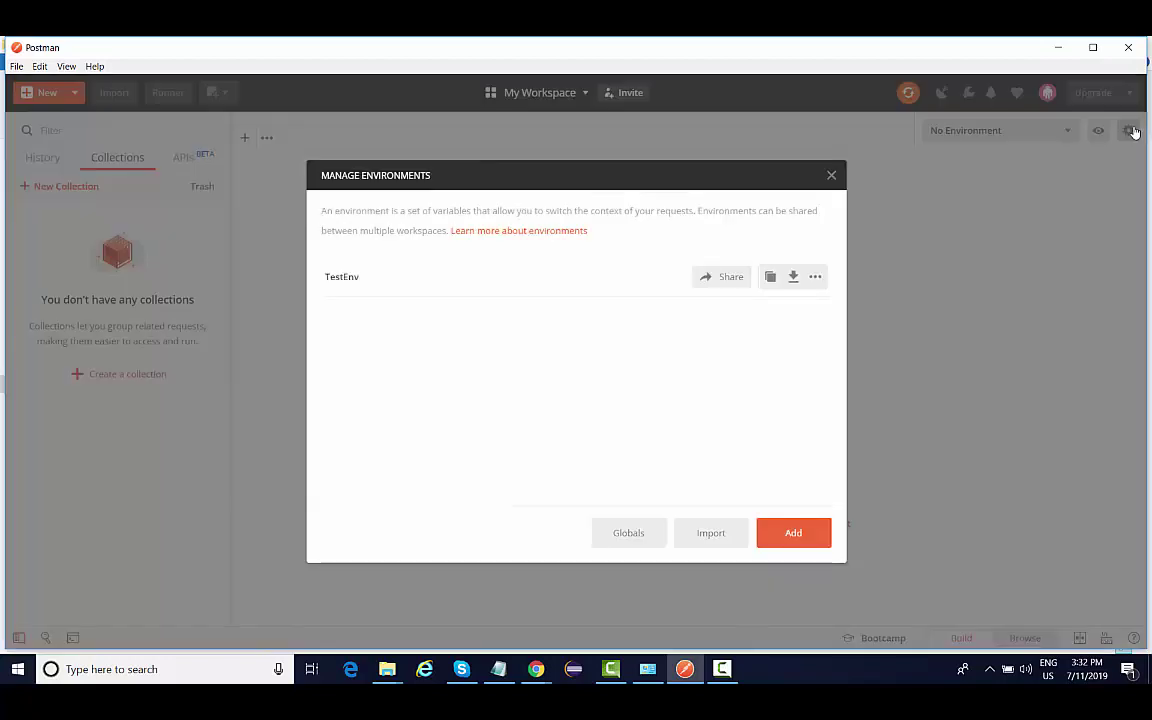
{"action": "left_click", "coordinate": [830, 175]}
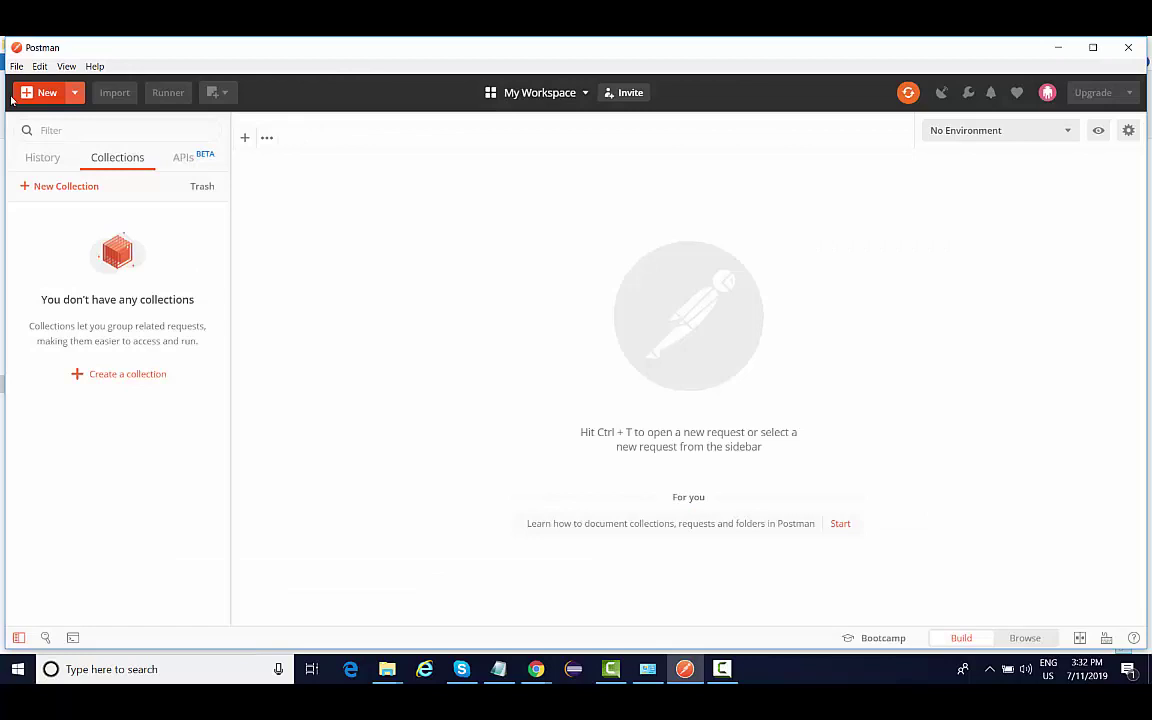
{"action": "left_click", "coordinate": [40, 92]}
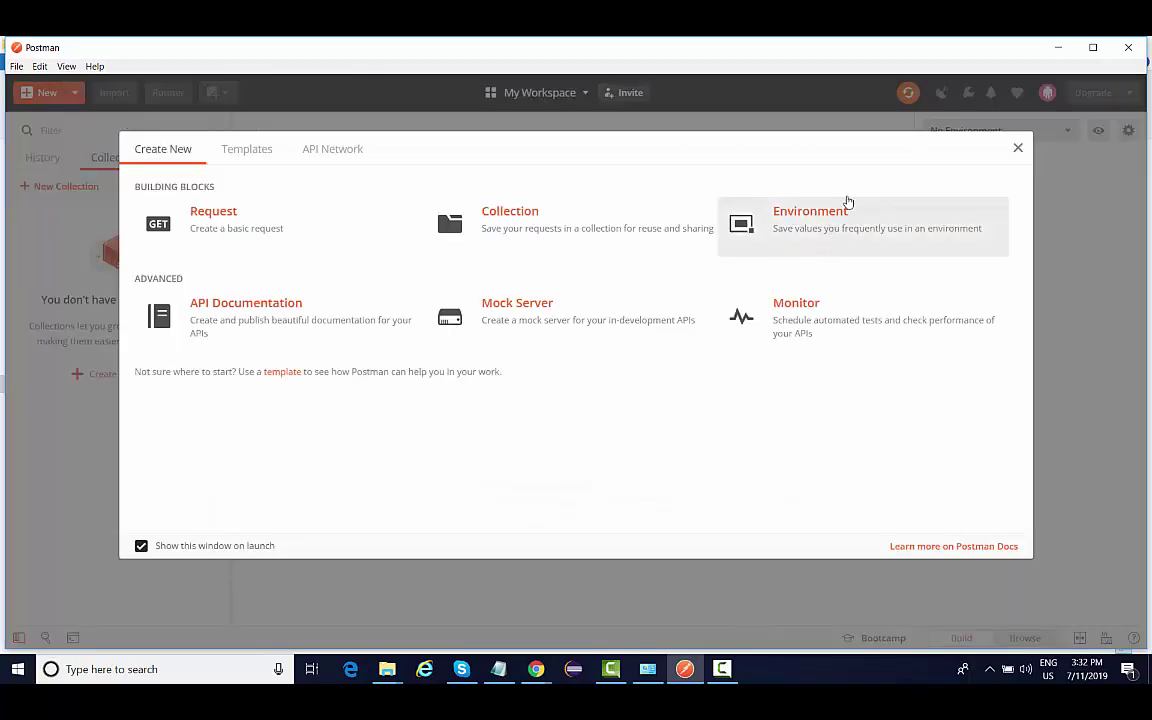
{"action": "mouse_move", "coordinate": [927, 226]}
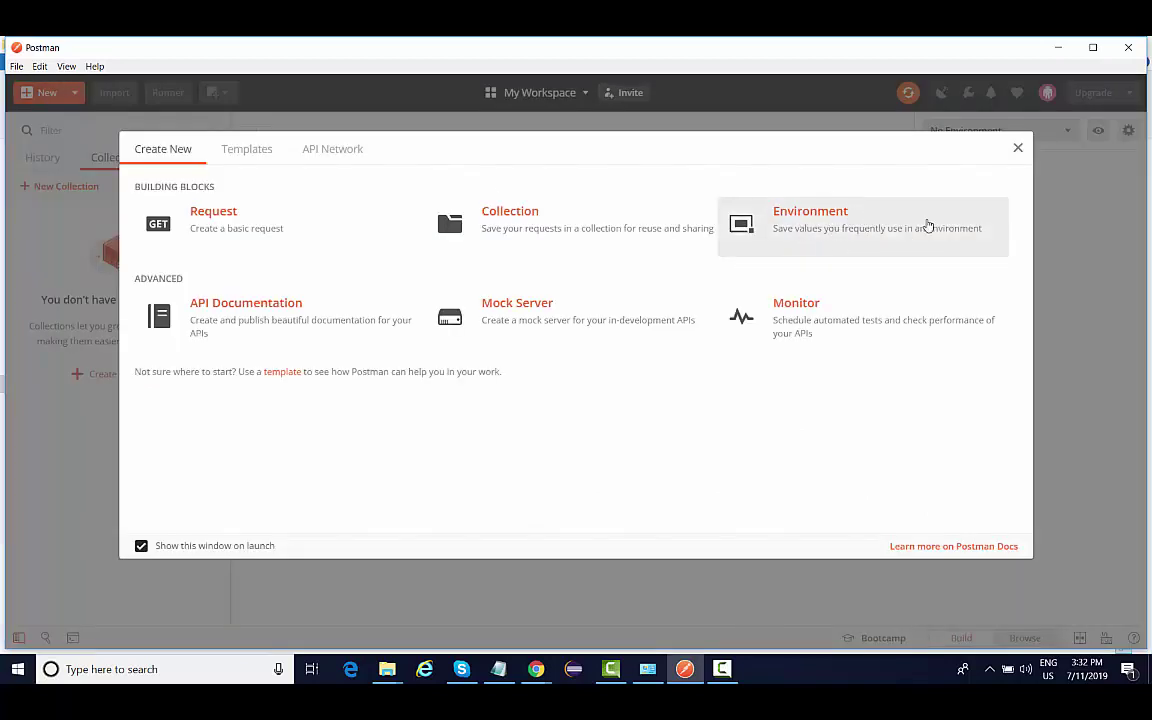
{"action": "left_click", "coordinate": [1017, 148]}
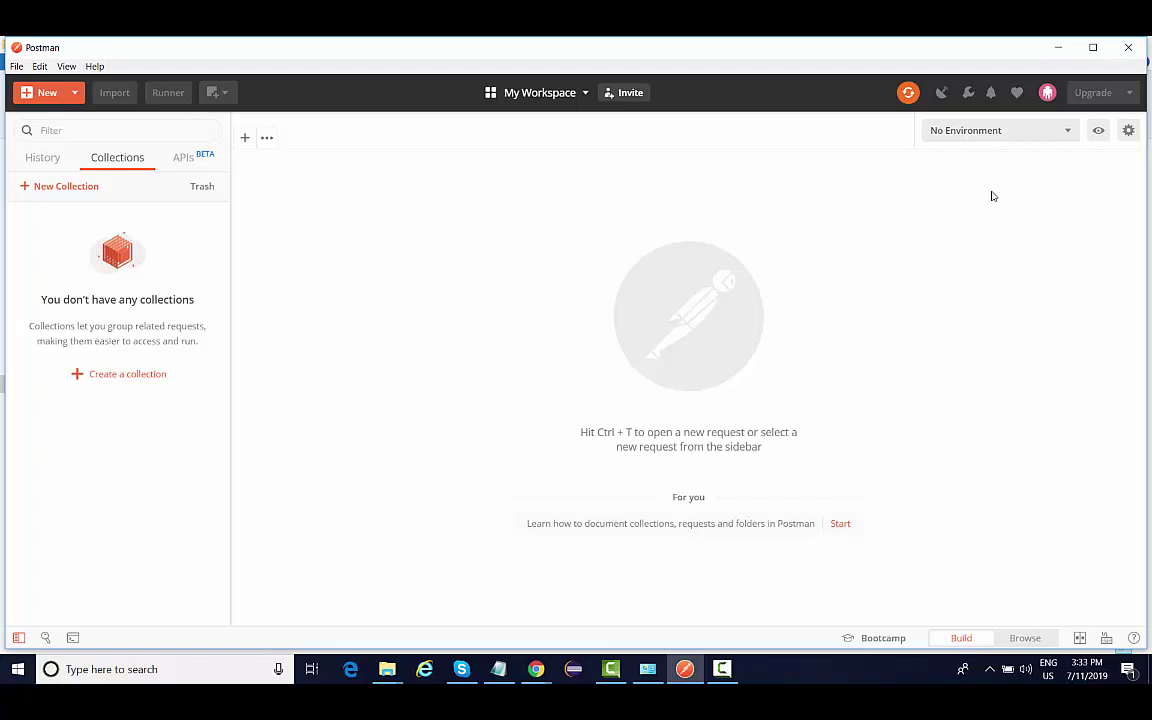
{"action": "left_click", "coordinate": [1000, 130]}
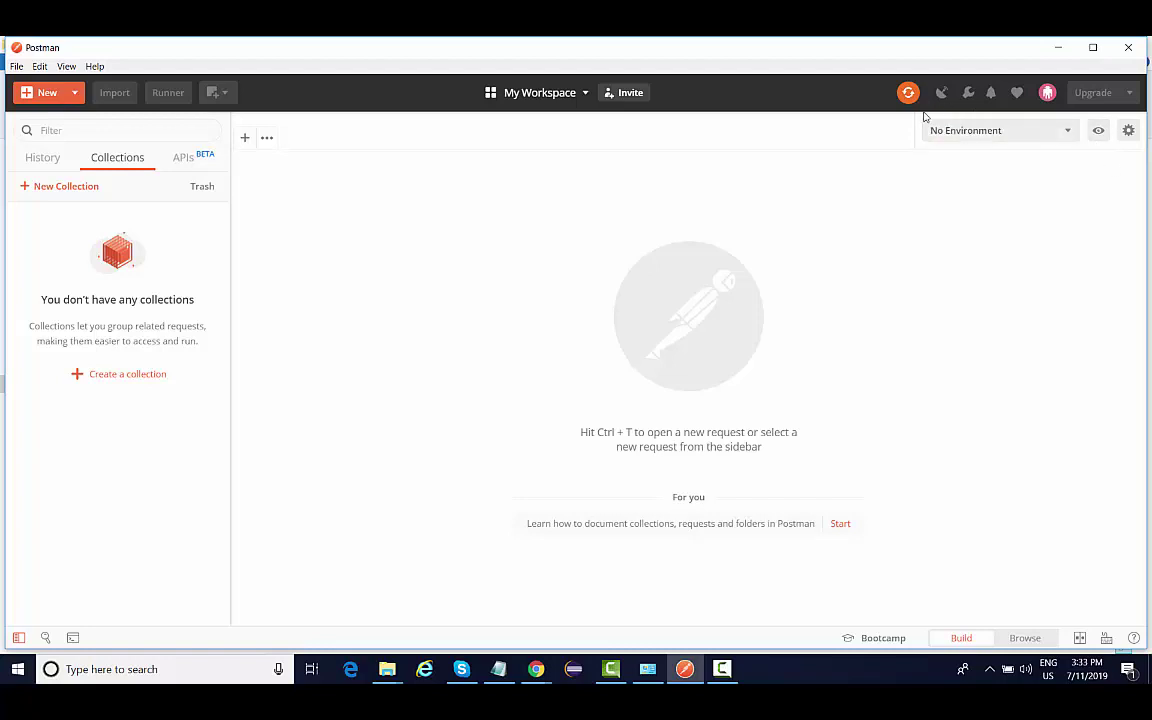
{"action": "mouse_move", "coordinate": [1053, 291]}
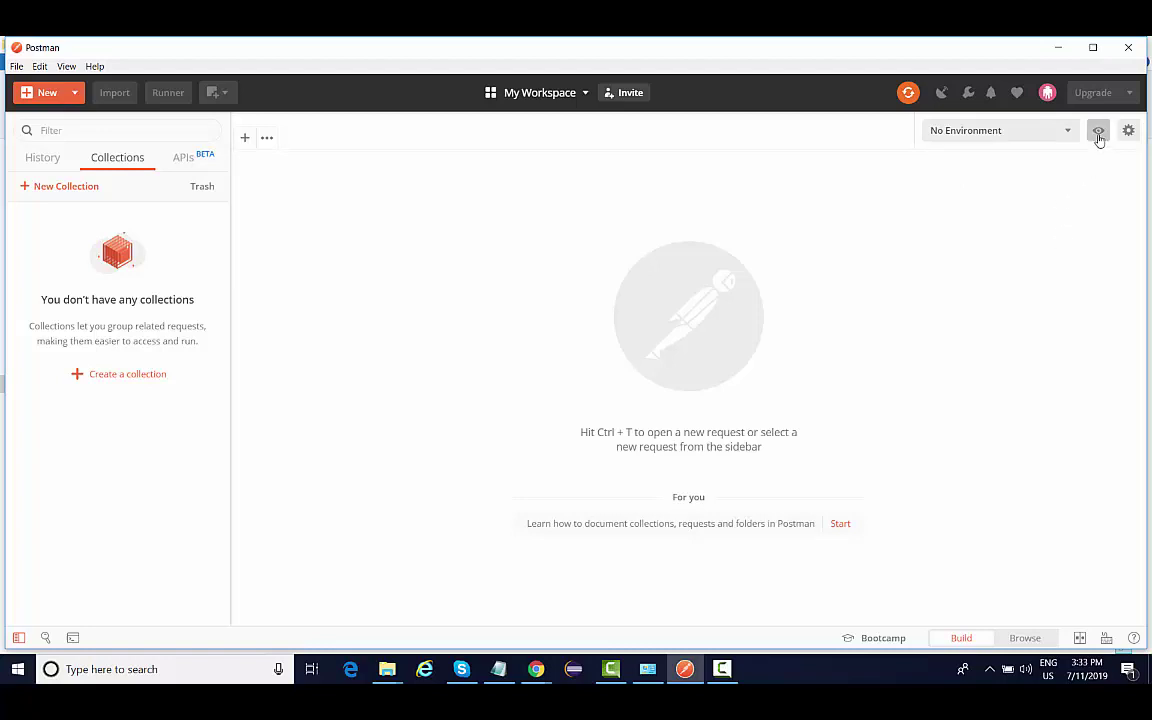
{"action": "left_click", "coordinate": [1098, 130]}
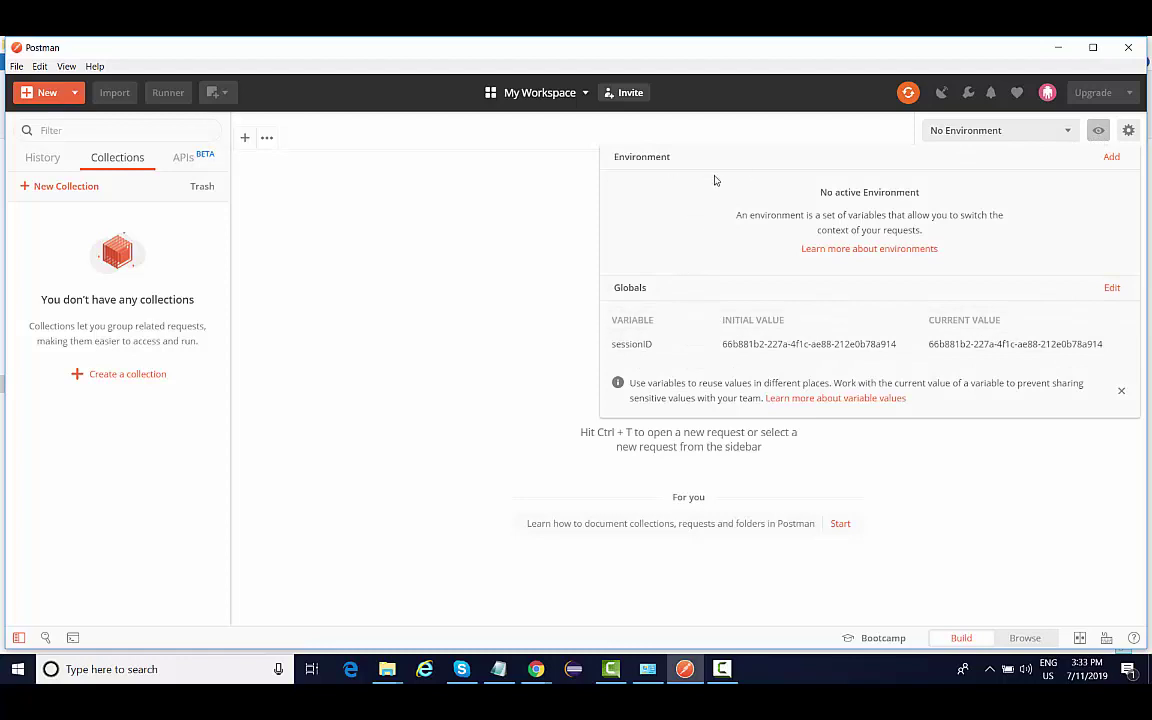
{"action": "mouse_move", "coordinate": [735, 227]}
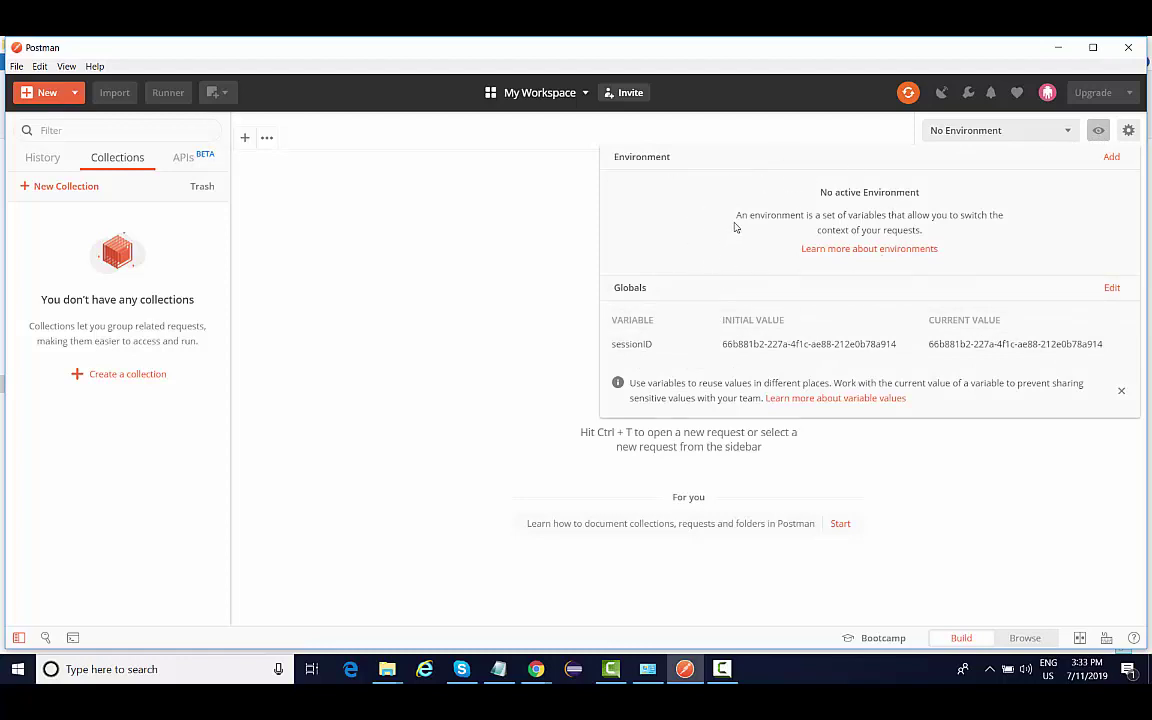
{"action": "mouse_move", "coordinate": [687, 189]}
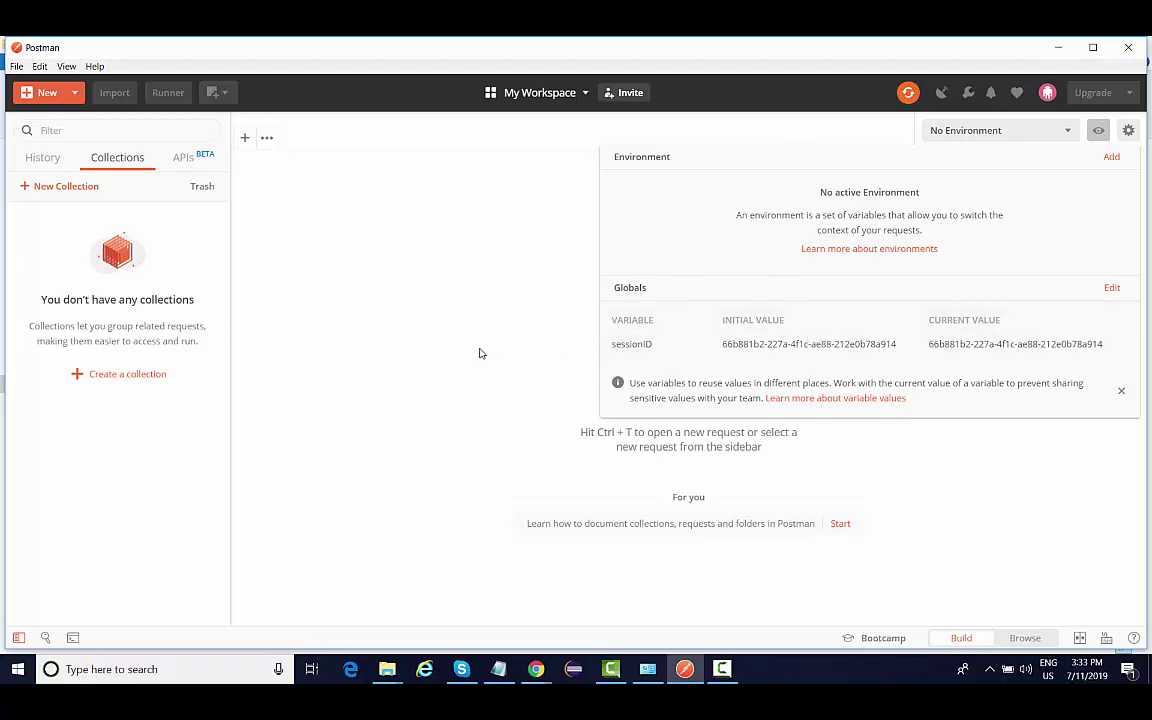
{"action": "left_click", "coordinate": [1098, 130]}
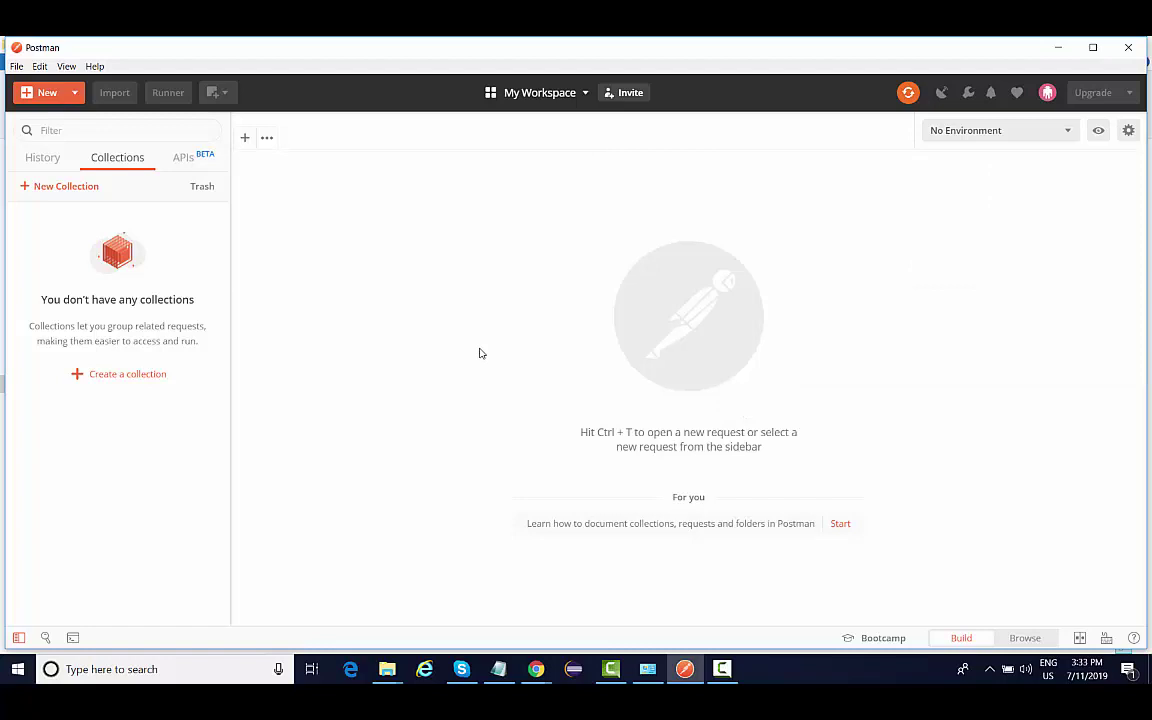
{"action": "mouse_move", "coordinate": [40, 149]}
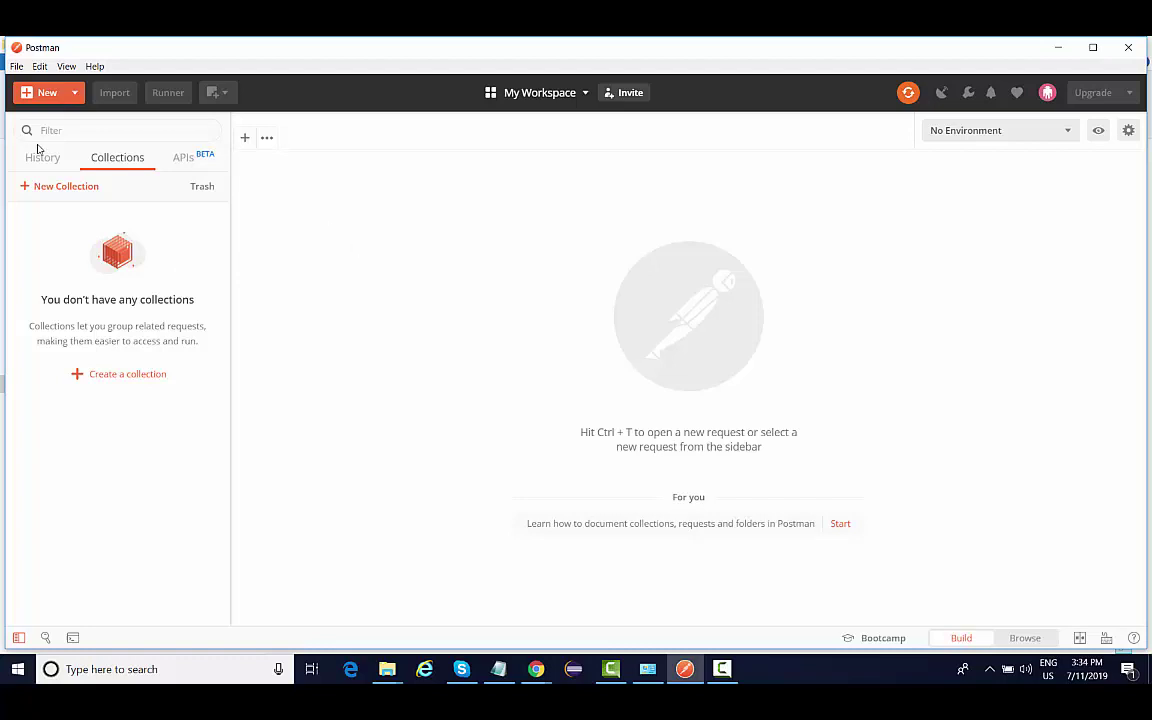
Step: Delete the Skyscanner POST and GET requests from History, then return to Collections
{"action": "left_click", "coordinate": [42, 157]}
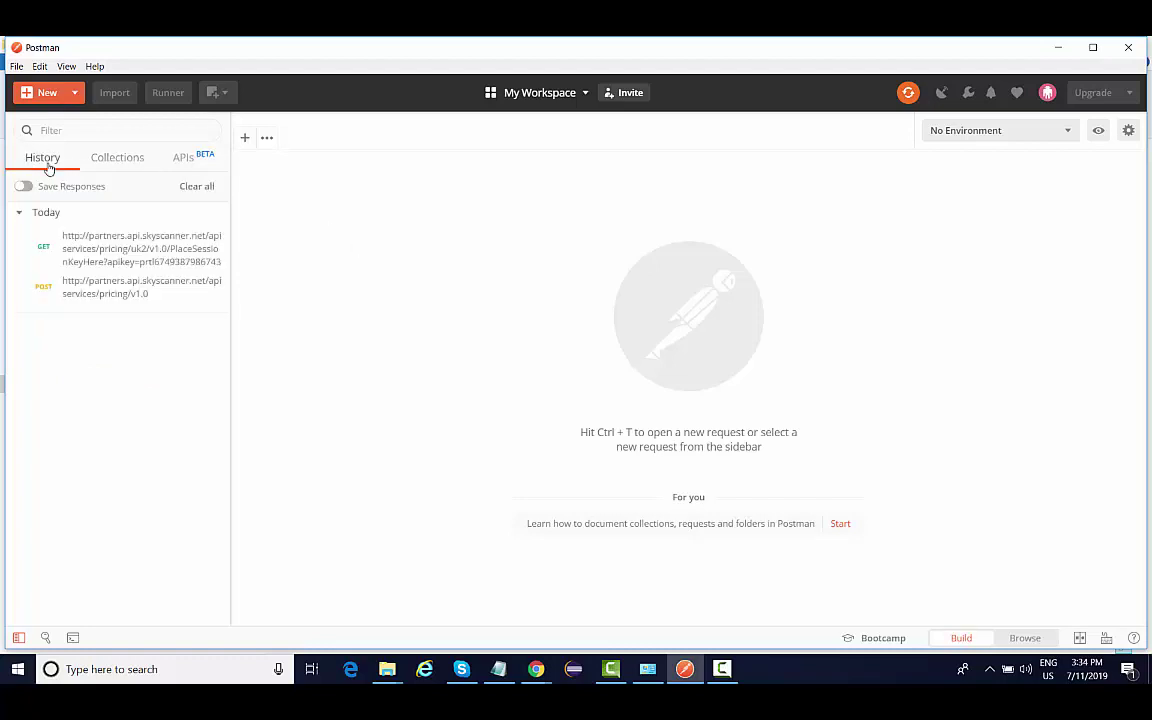
{"action": "mouse_move", "coordinate": [77, 165]}
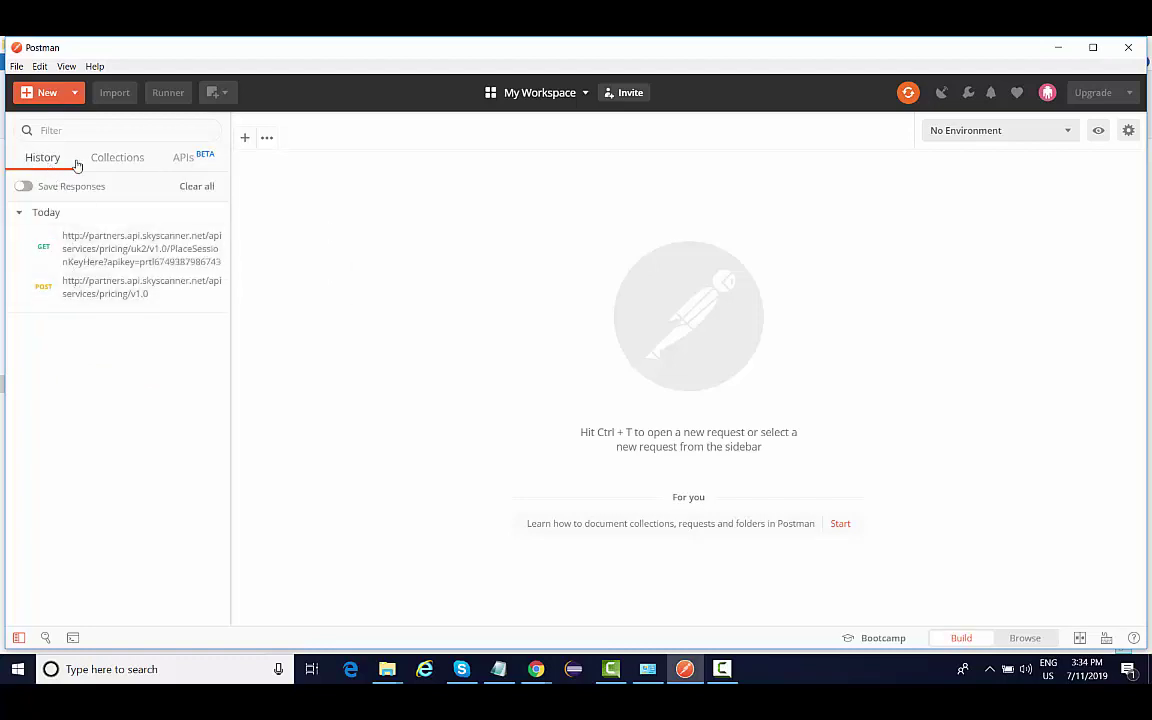
{"action": "mouse_move", "coordinate": [140, 287]}
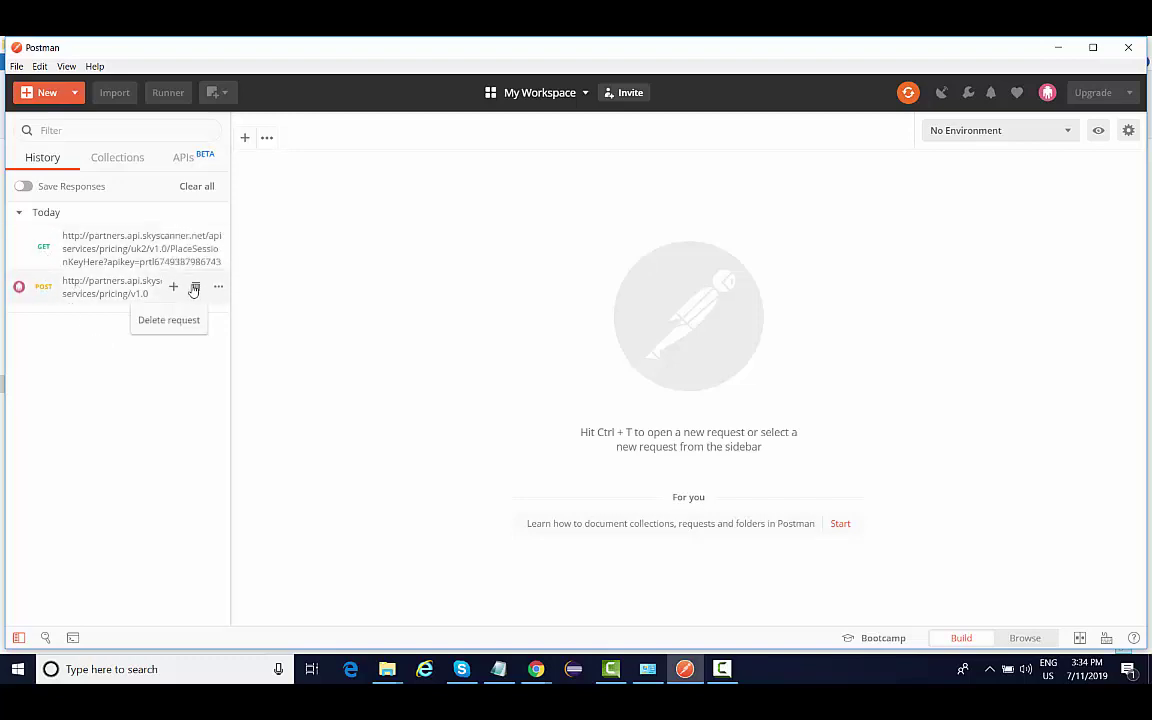
{"action": "left_click", "coordinate": [194, 289]}
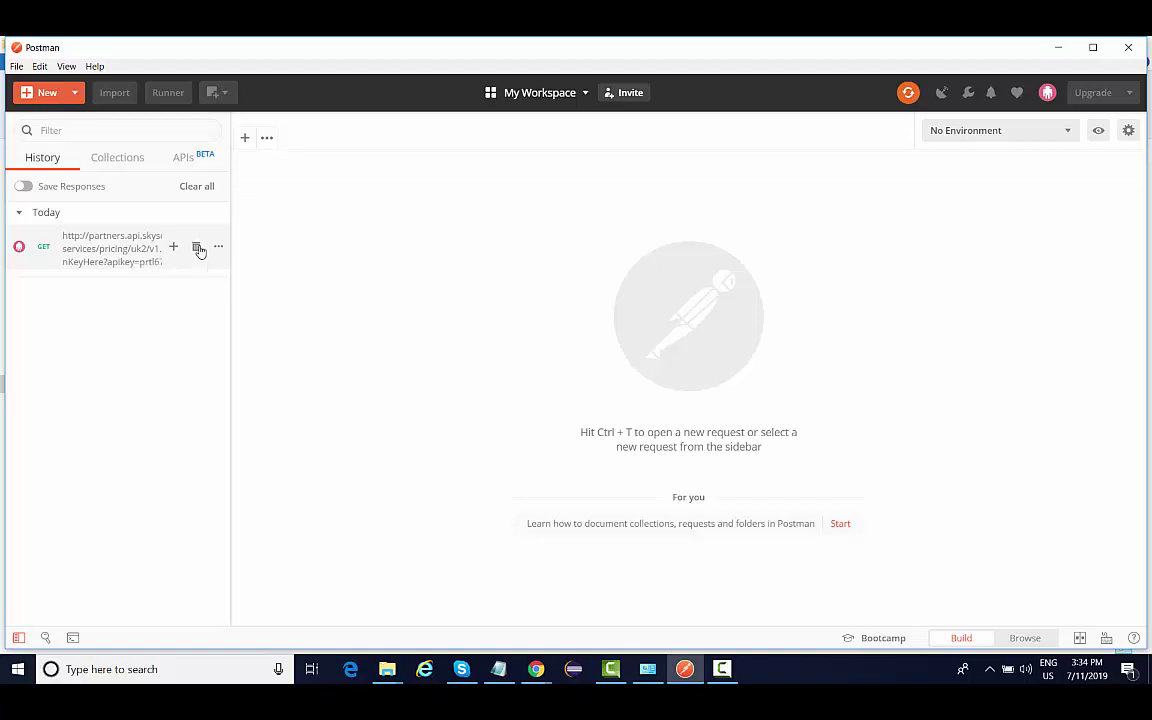
{"action": "left_click", "coordinate": [196, 186]}
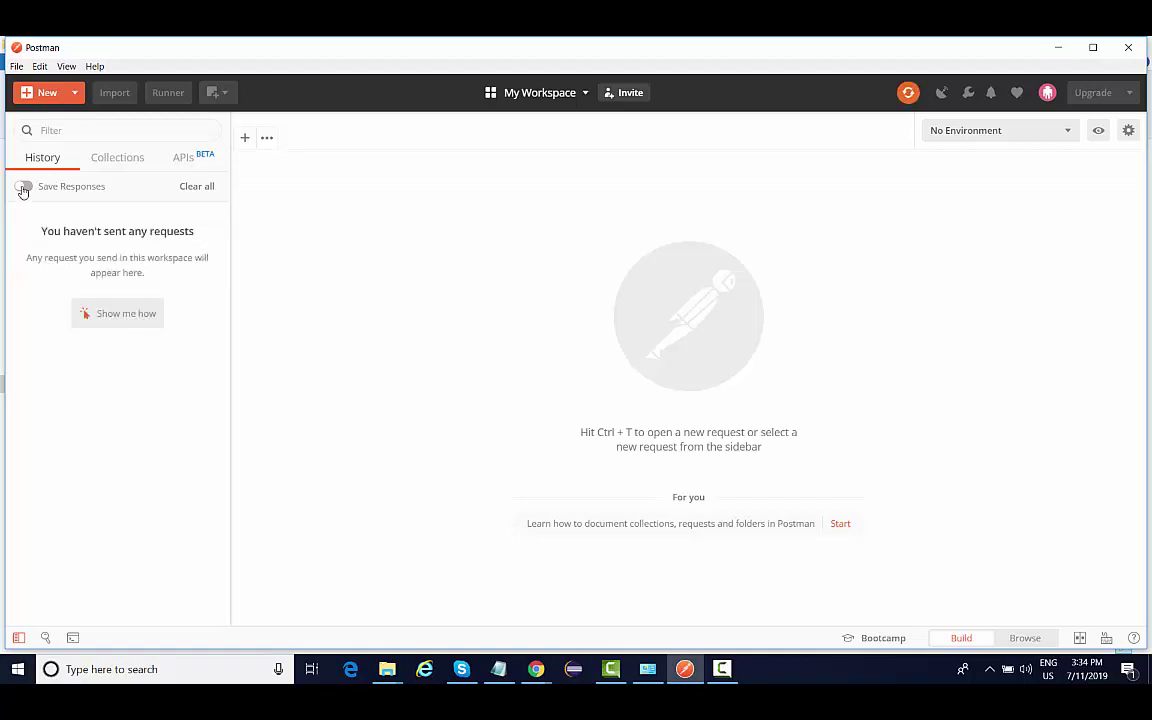
{"action": "left_click", "coordinate": [117, 157]}
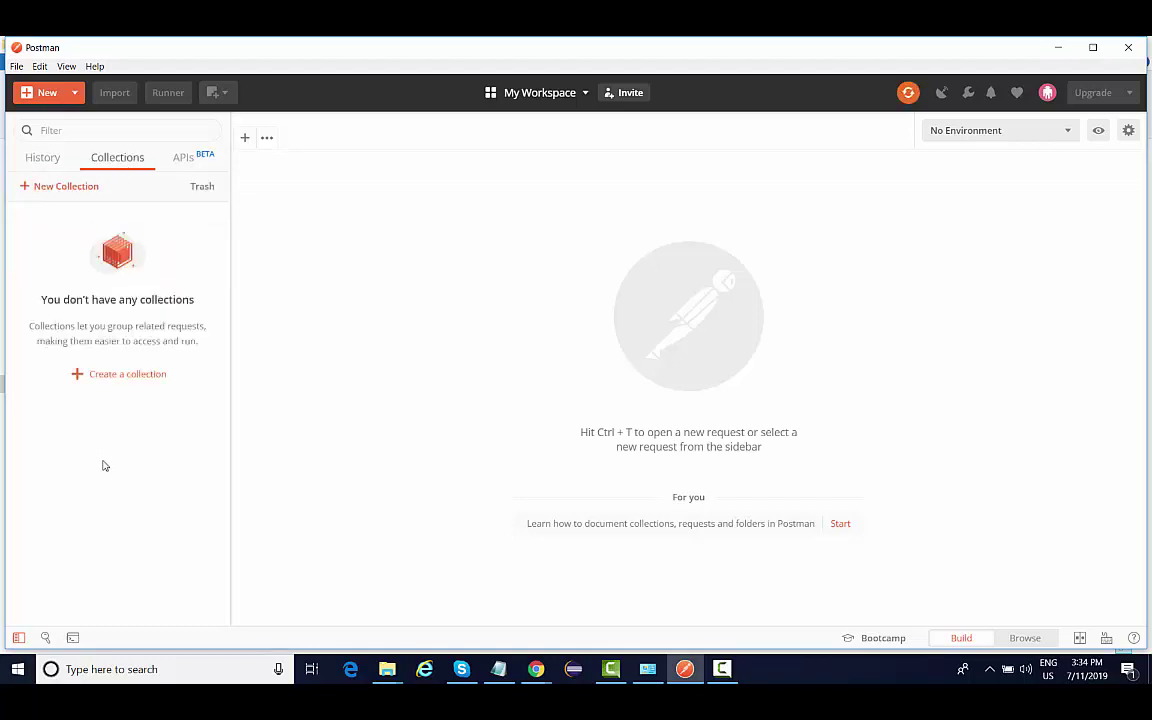
{"action": "mouse_move", "coordinate": [48, 213]}
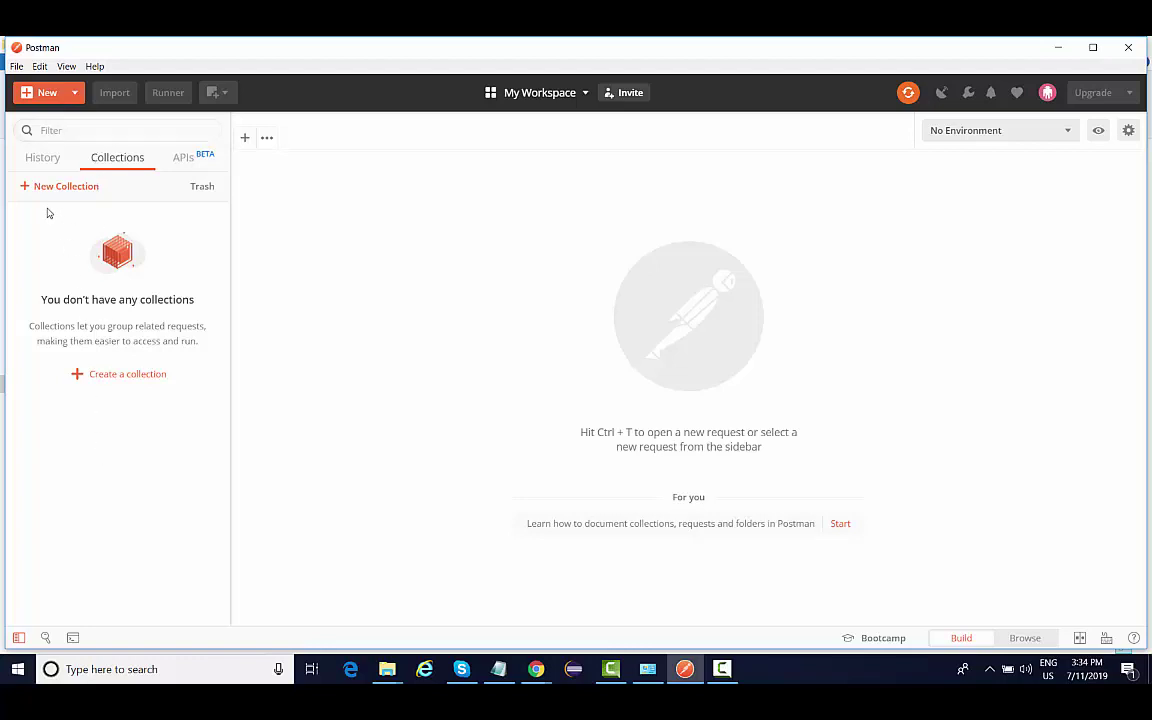
{"action": "mouse_move", "coordinate": [202, 207]}
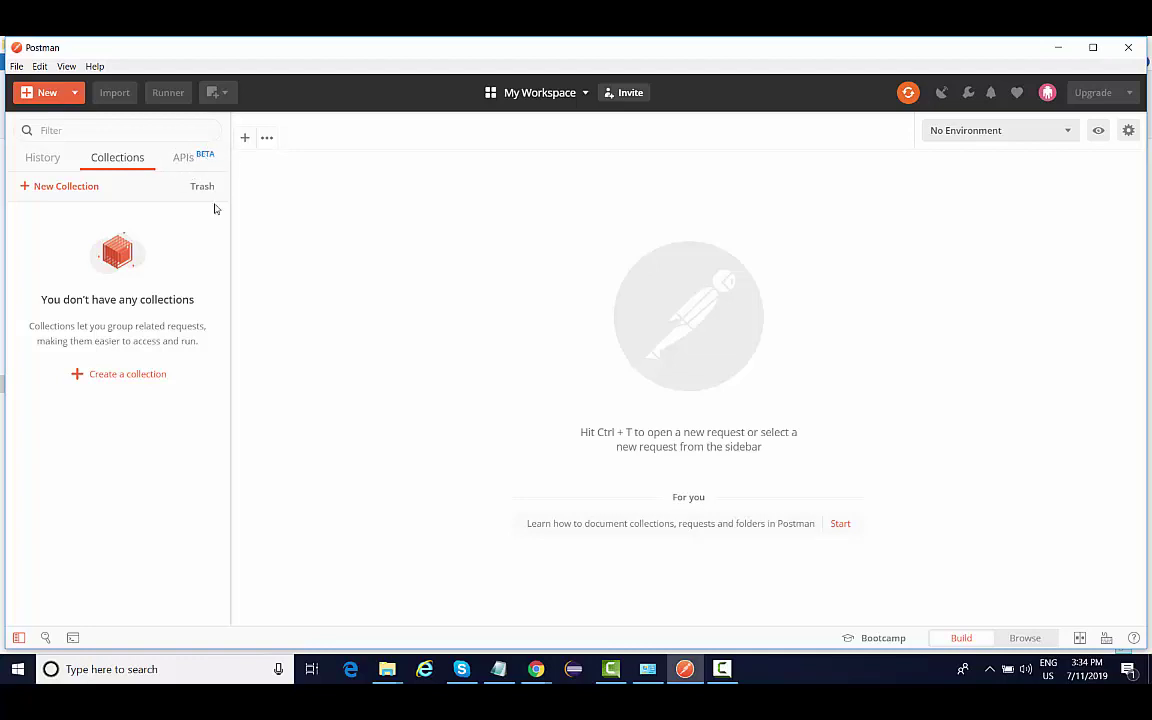
{"action": "mouse_move", "coordinate": [233, 172]}
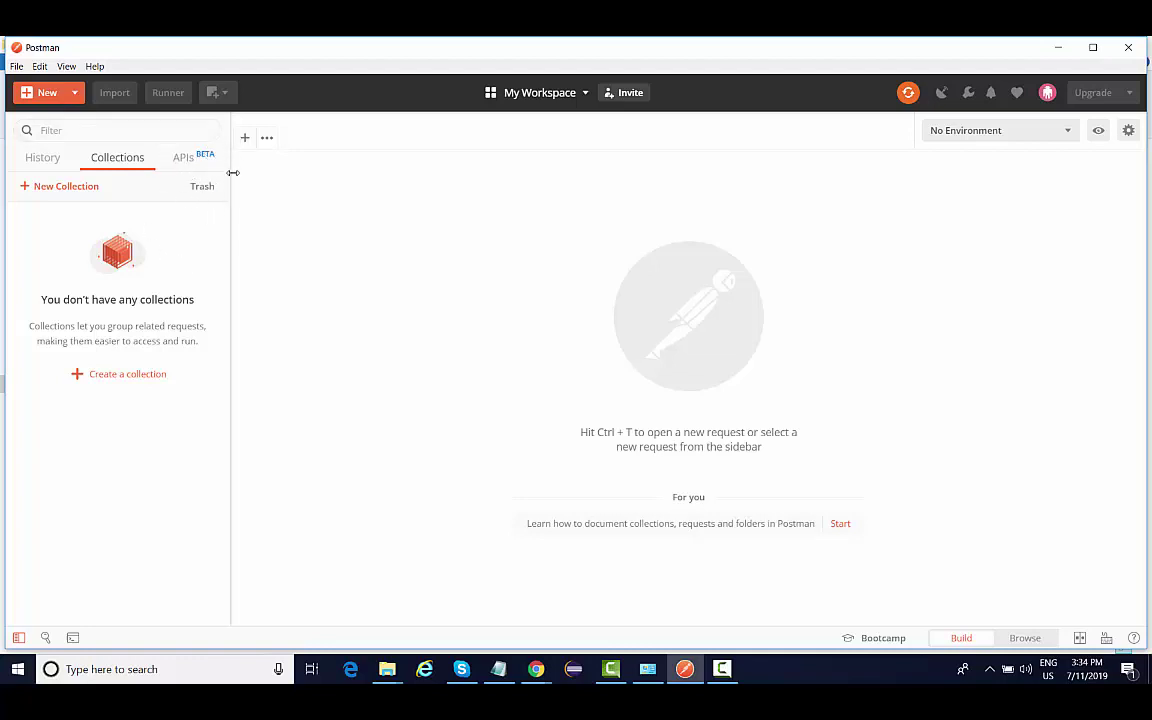
{"action": "mouse_move", "coordinate": [261, 200]}
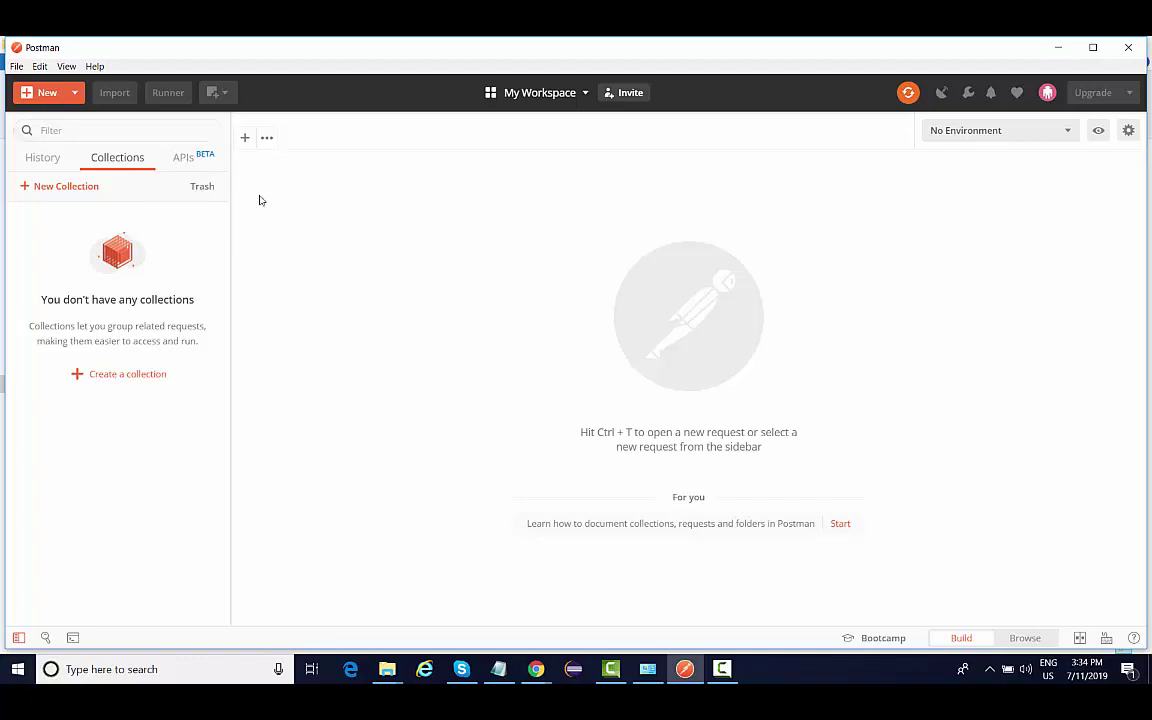
{"action": "mouse_move", "coordinate": [890, 463]}
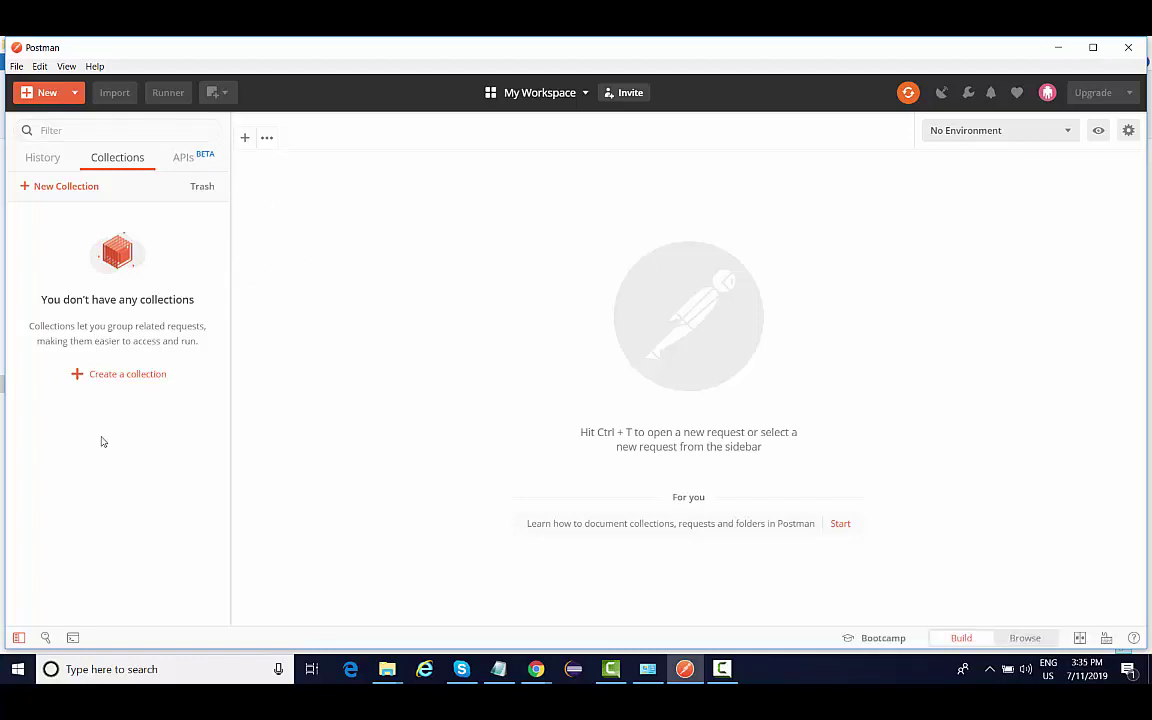
{"action": "mouse_move", "coordinate": [19, 638]}
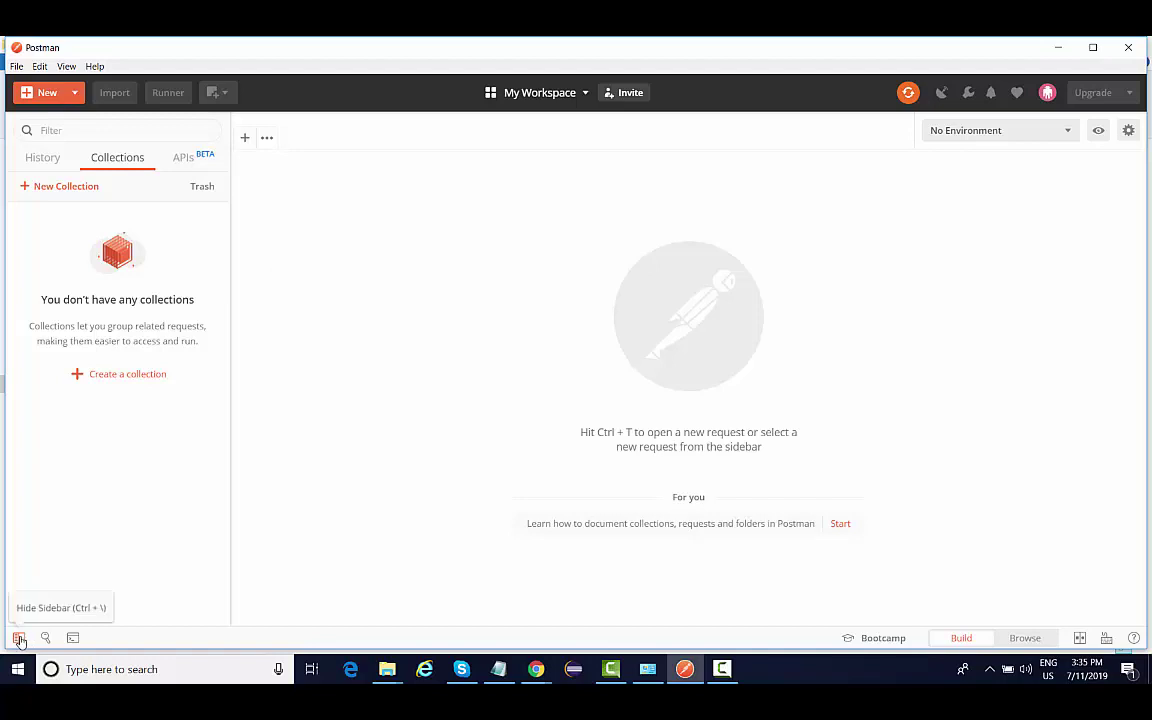
Step: Hide and re-show the sidebar, then bring up the Find and Replace panel
{"action": "left_click", "coordinate": [19, 638]}
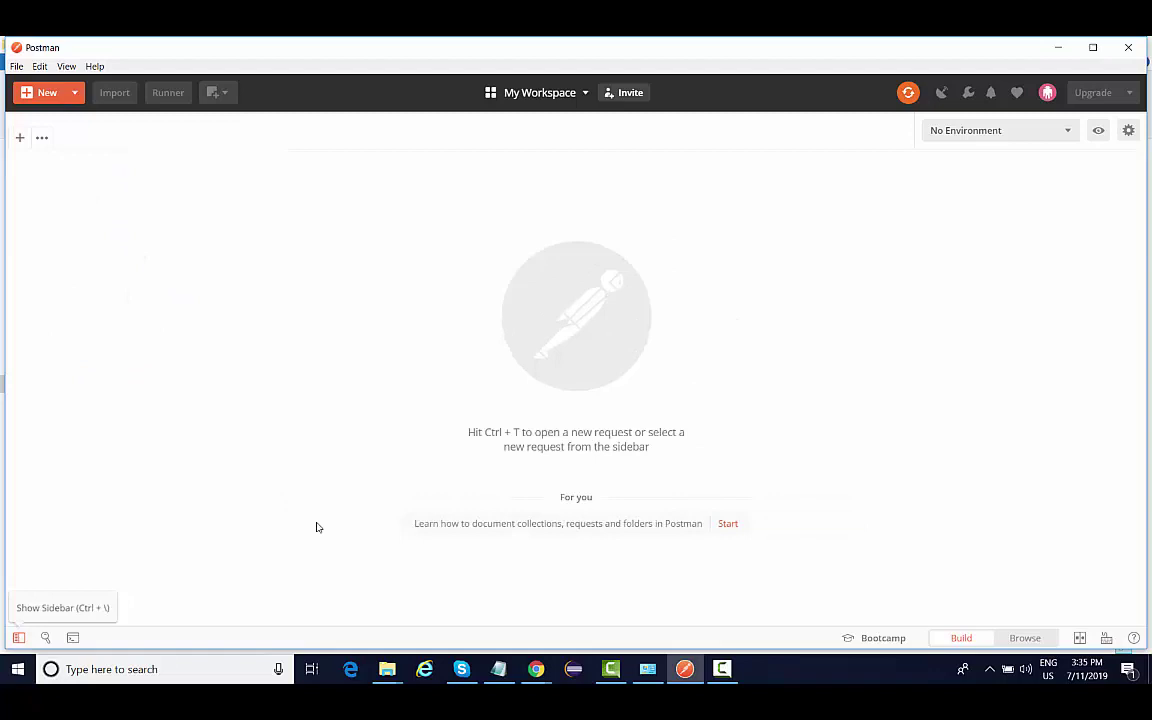
{"action": "mouse_move", "coordinate": [424, 393]}
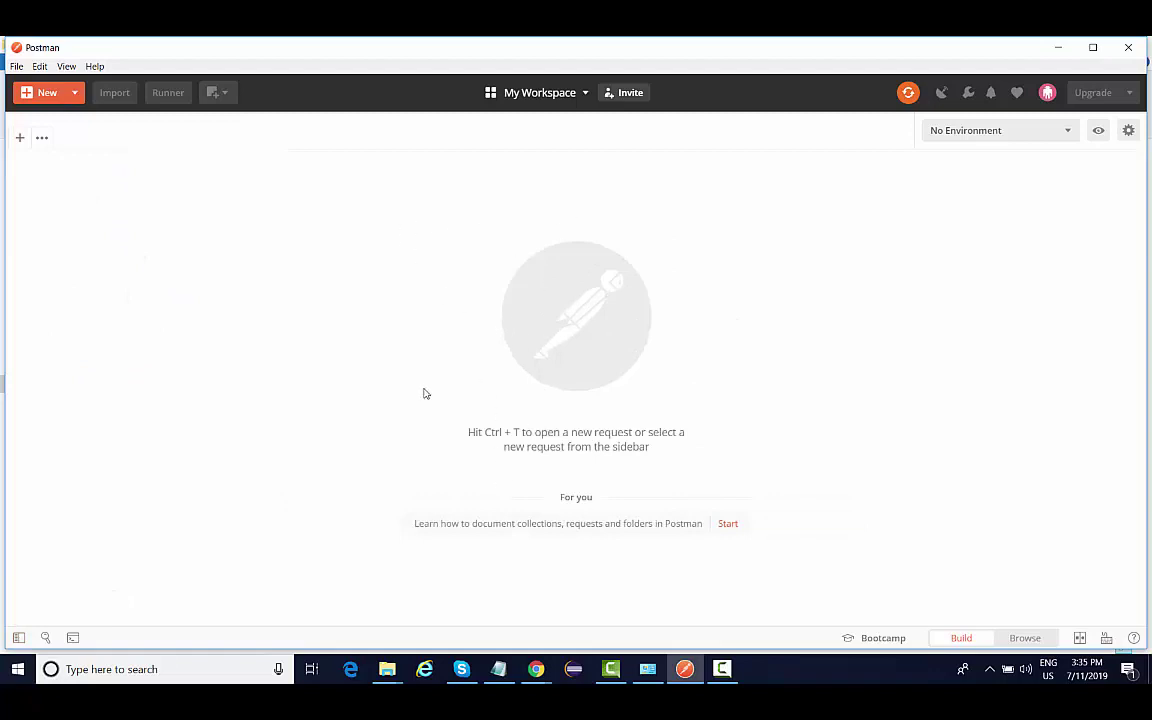
{"action": "mouse_move", "coordinate": [230, 305]}
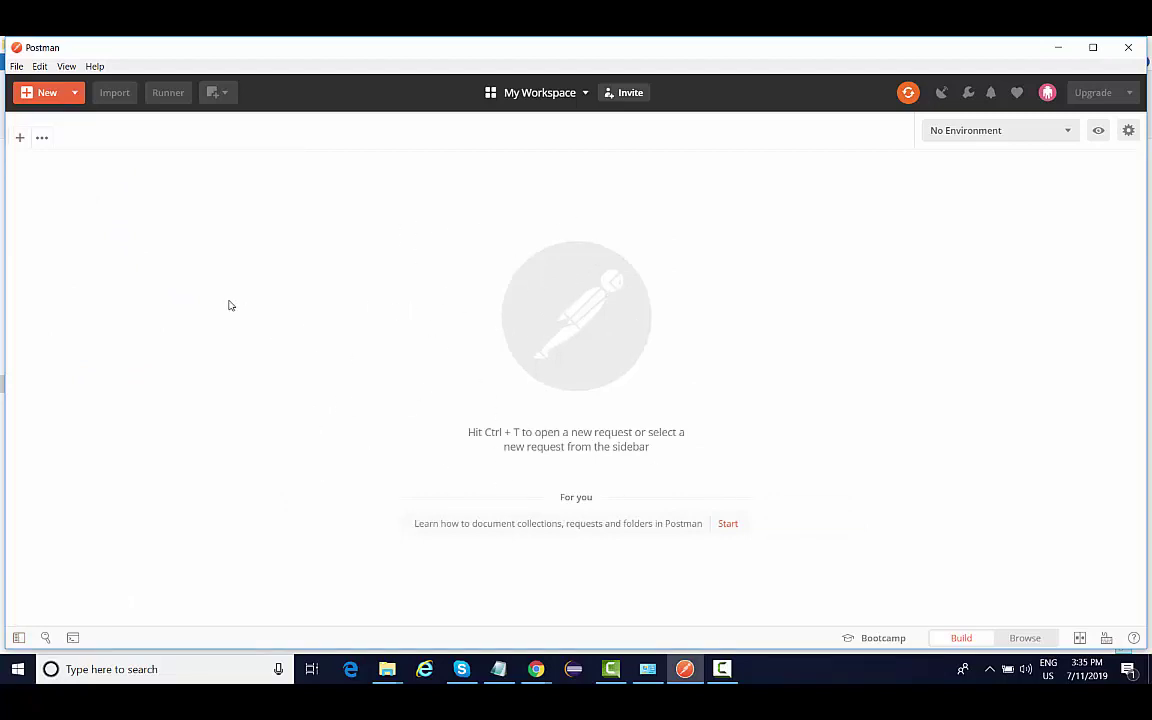
{"action": "left_click", "coordinate": [18, 638]}
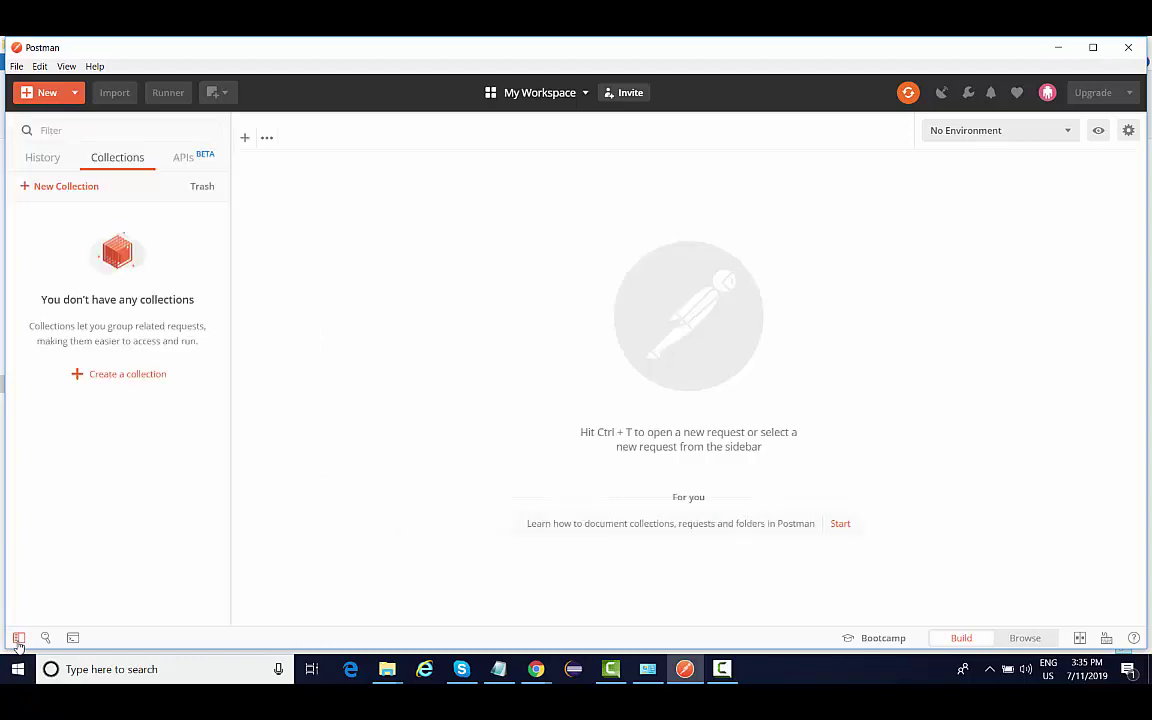
{"action": "left_click", "coordinate": [45, 638]}
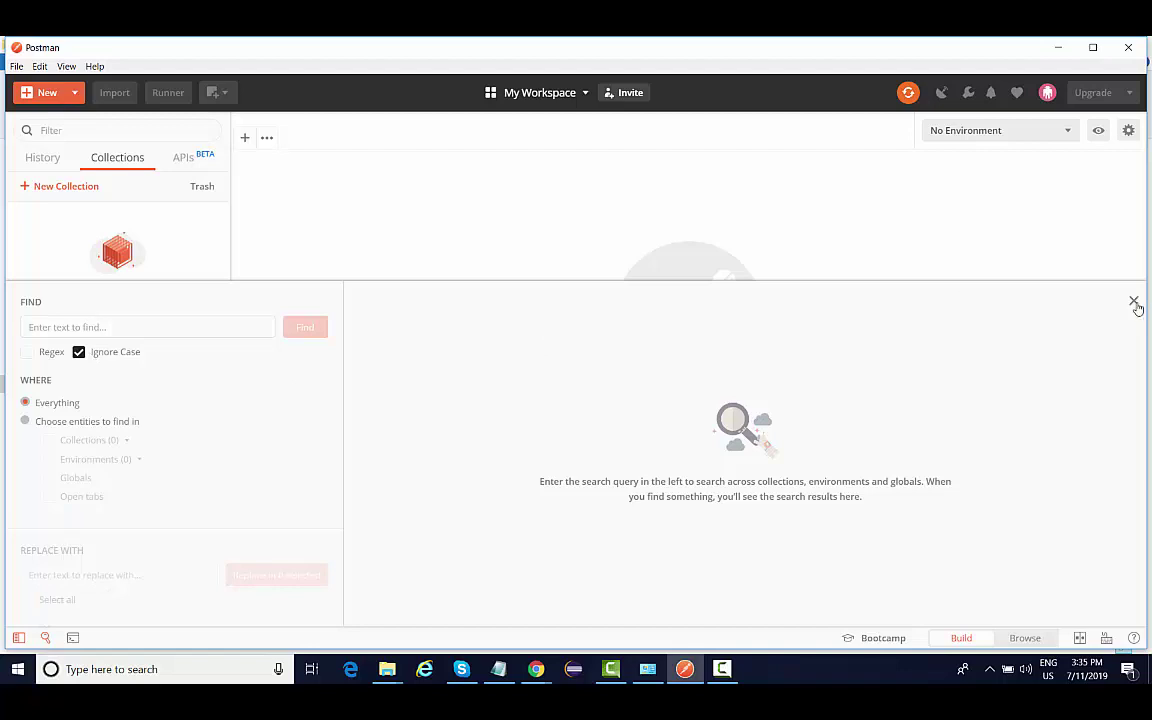
{"action": "left_click", "coordinate": [1133, 301]}
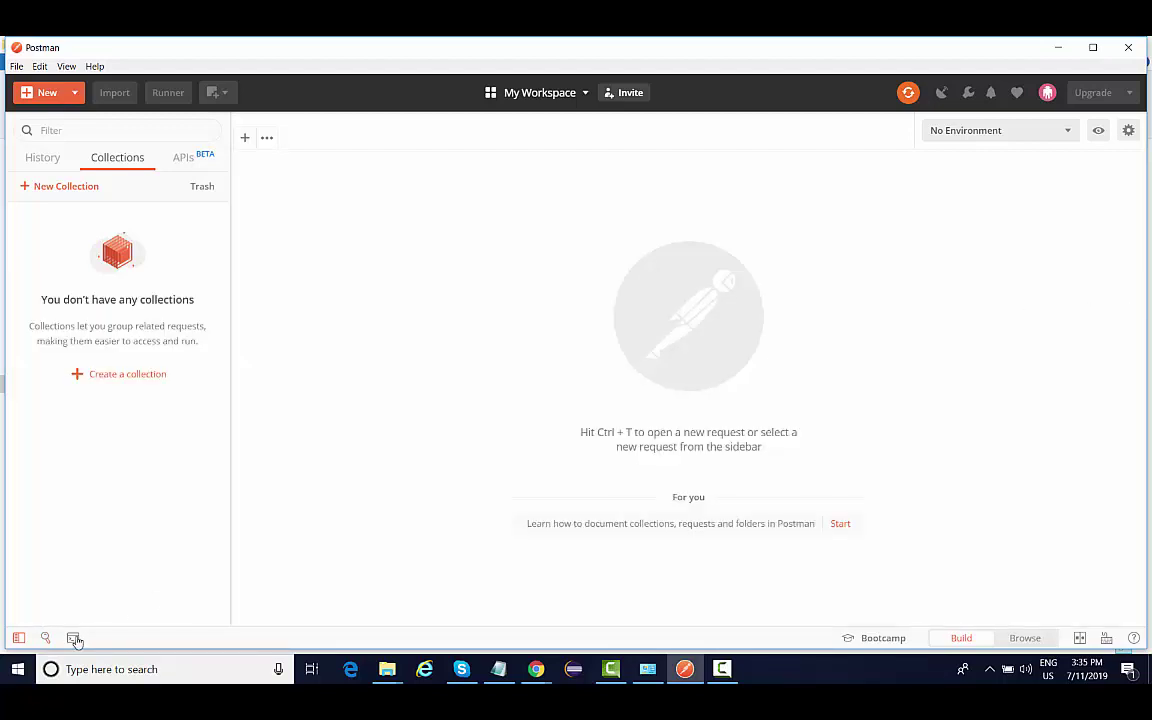
{"action": "left_click", "coordinate": [75, 638]}
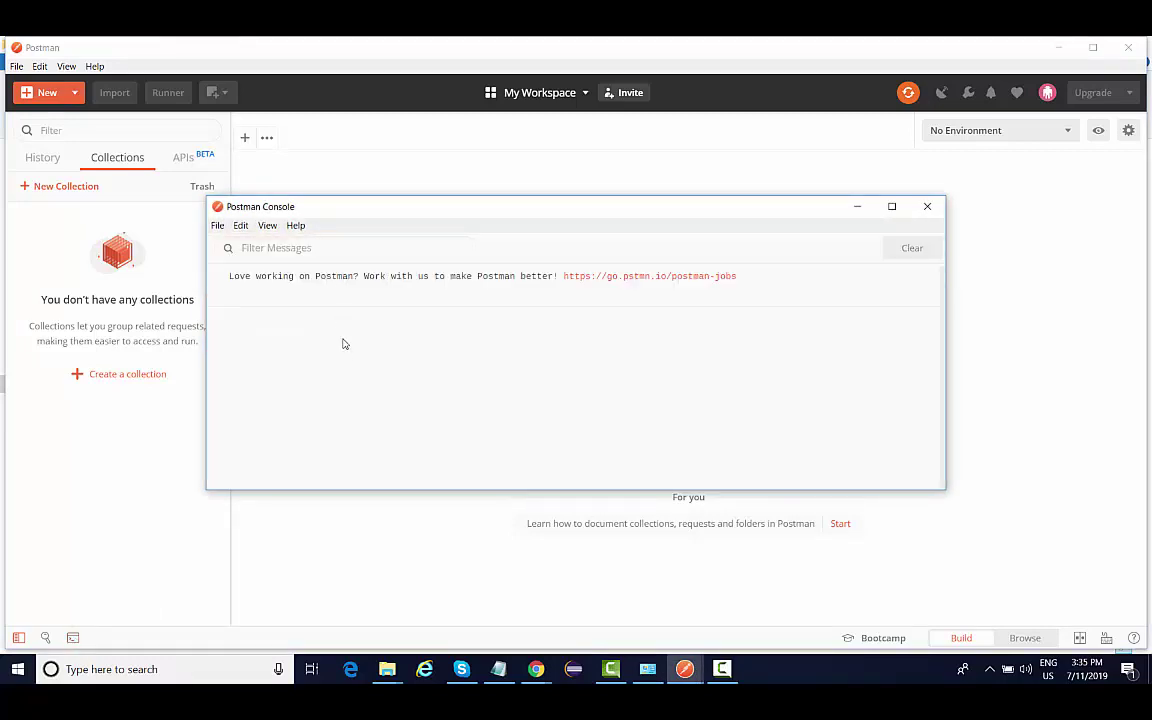
{"action": "mouse_move", "coordinate": [434, 343]}
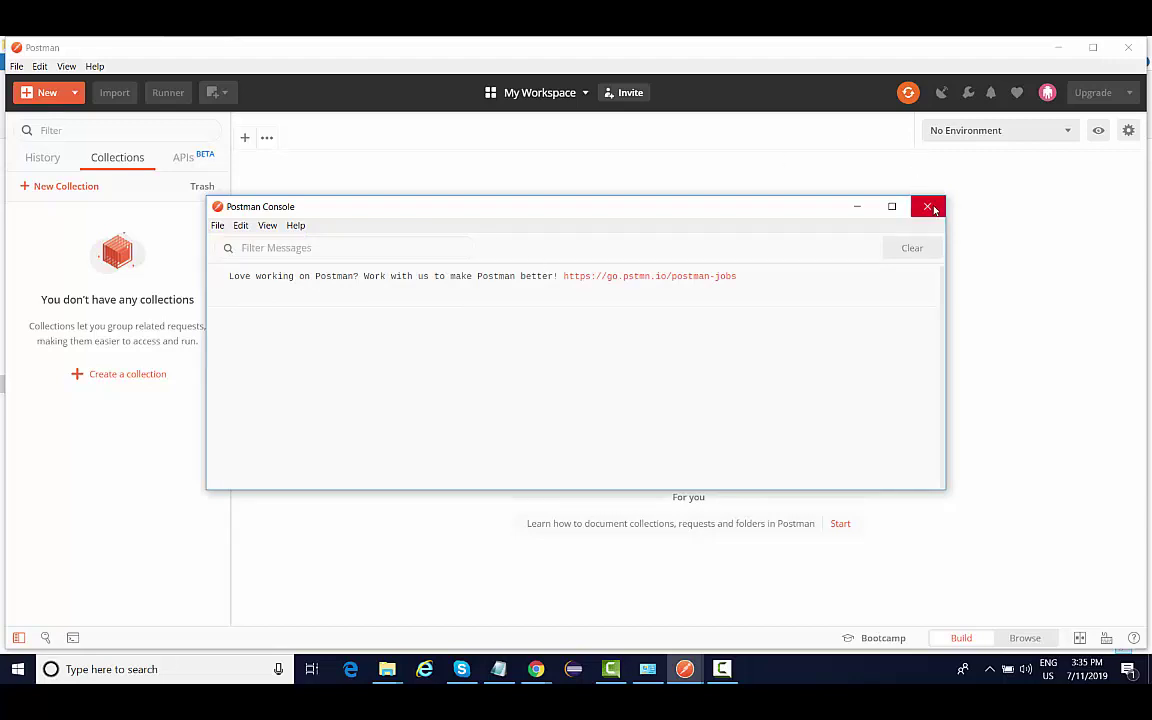
{"action": "left_click", "coordinate": [930, 207]}
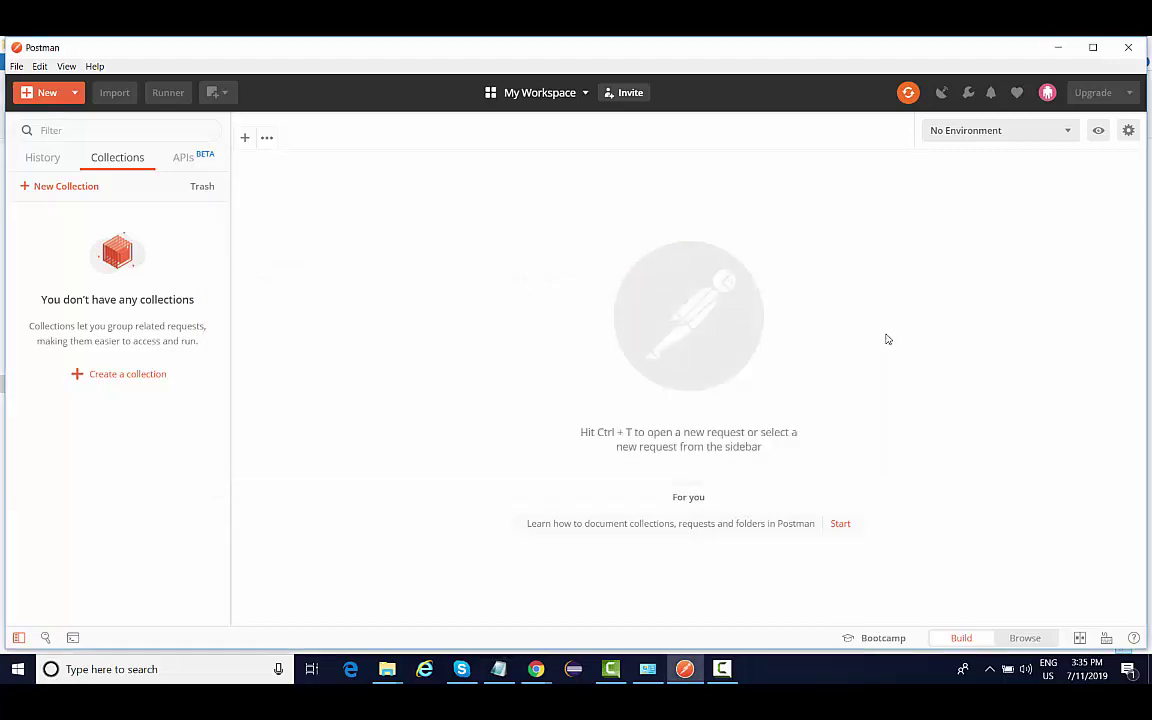
{"action": "mouse_move", "coordinate": [845, 494]}
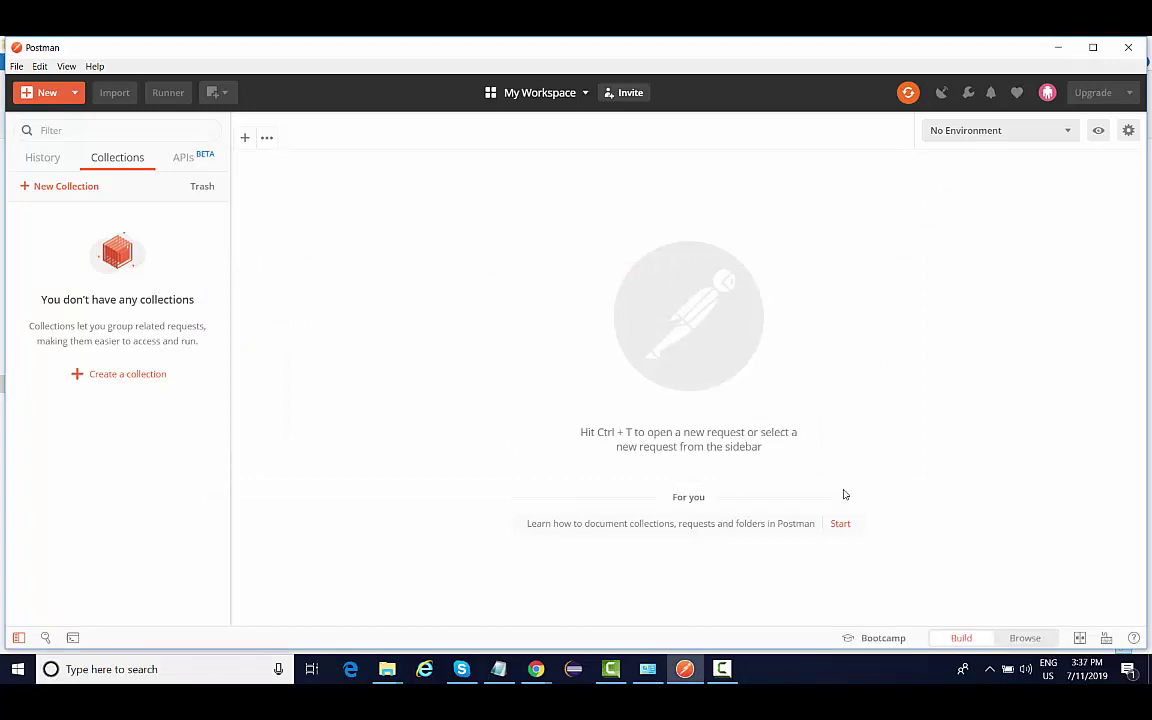
{"action": "mouse_move", "coordinate": [533, 185]}
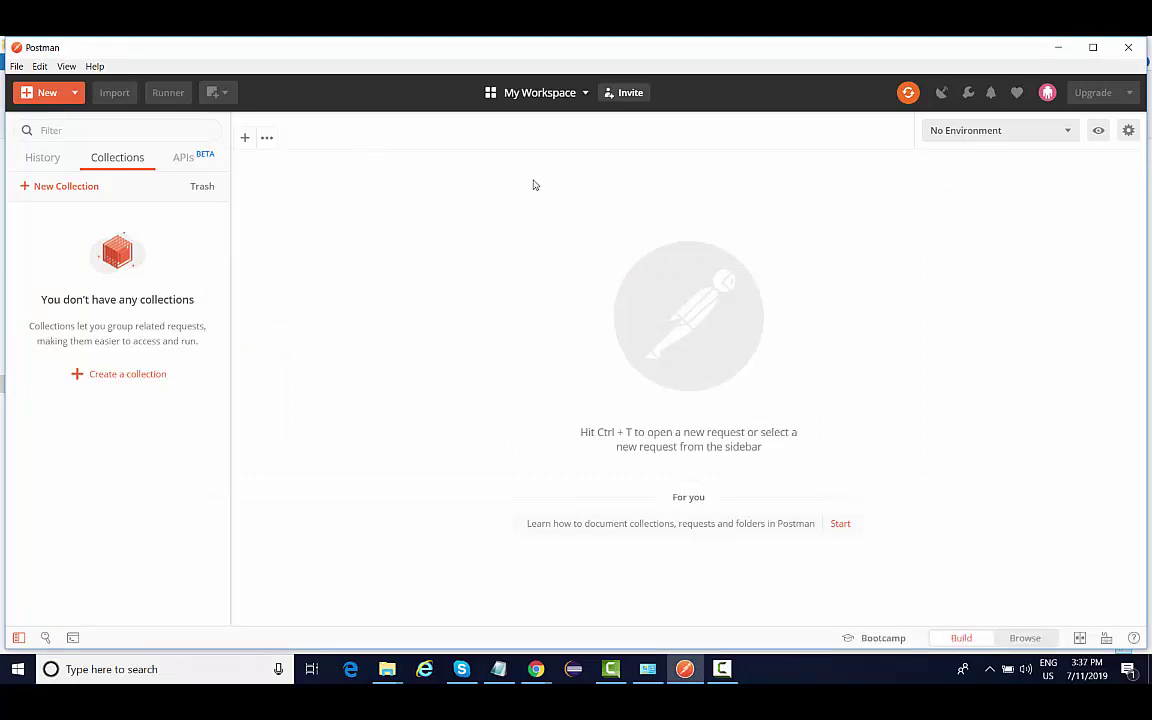
{"action": "mouse_move", "coordinate": [40, 74]}
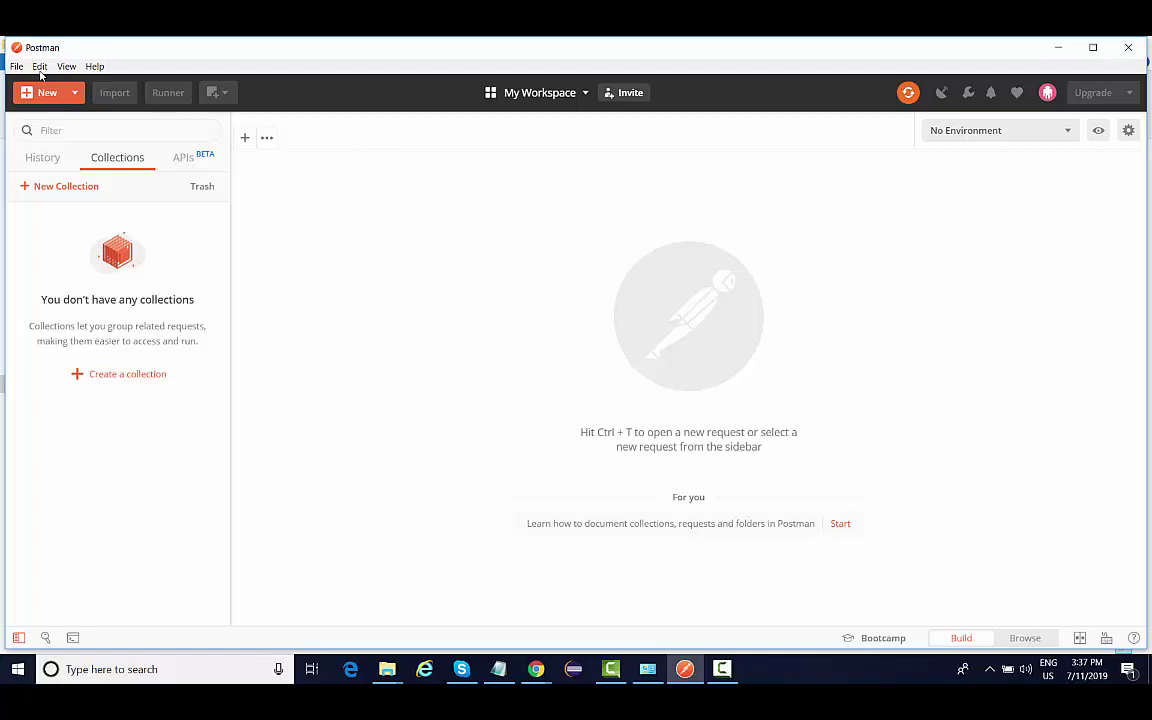
Step: Open Settings from the File menu and look over the Proxy, Certificates and Themes tabs
{"action": "left_click", "coordinate": [16, 66]}
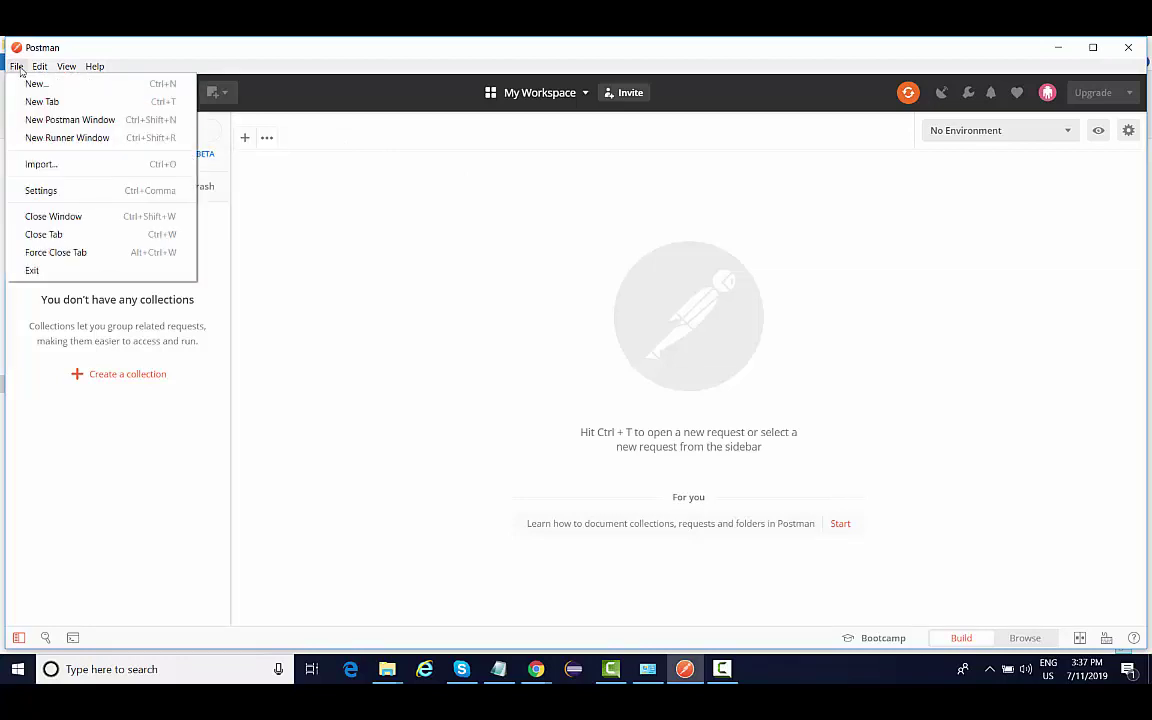
{"action": "left_click", "coordinate": [40, 190]}
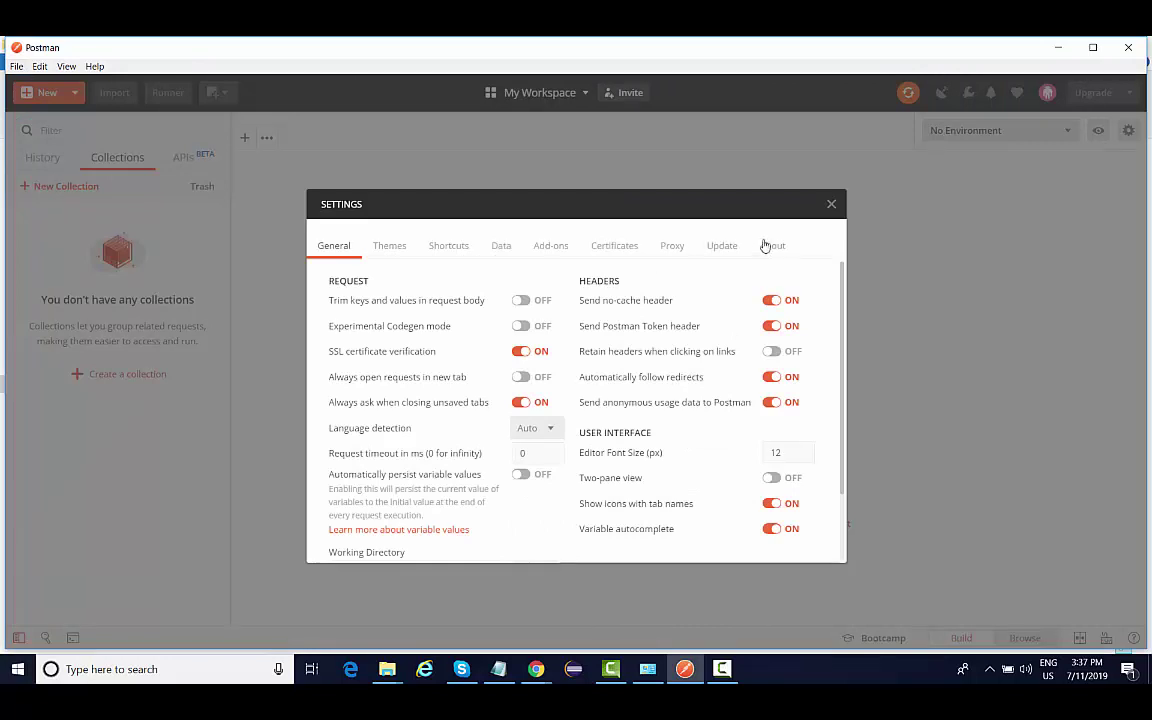
{"action": "left_click", "coordinate": [672, 245]}
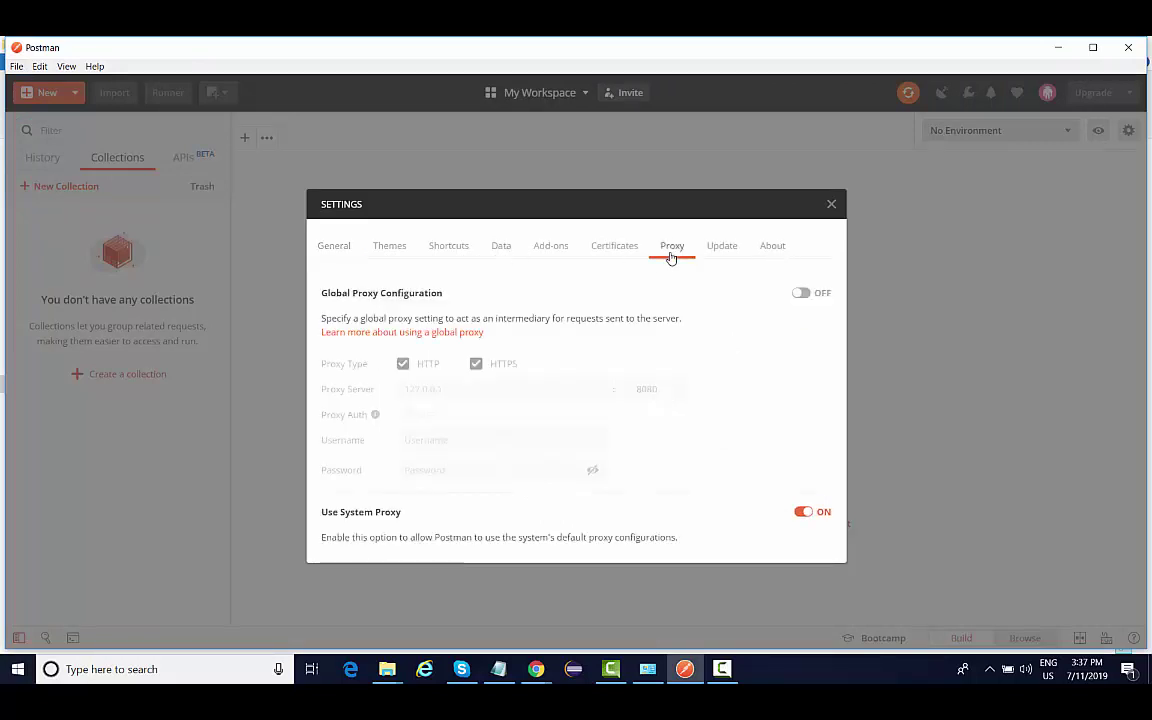
{"action": "left_click", "coordinate": [614, 245]}
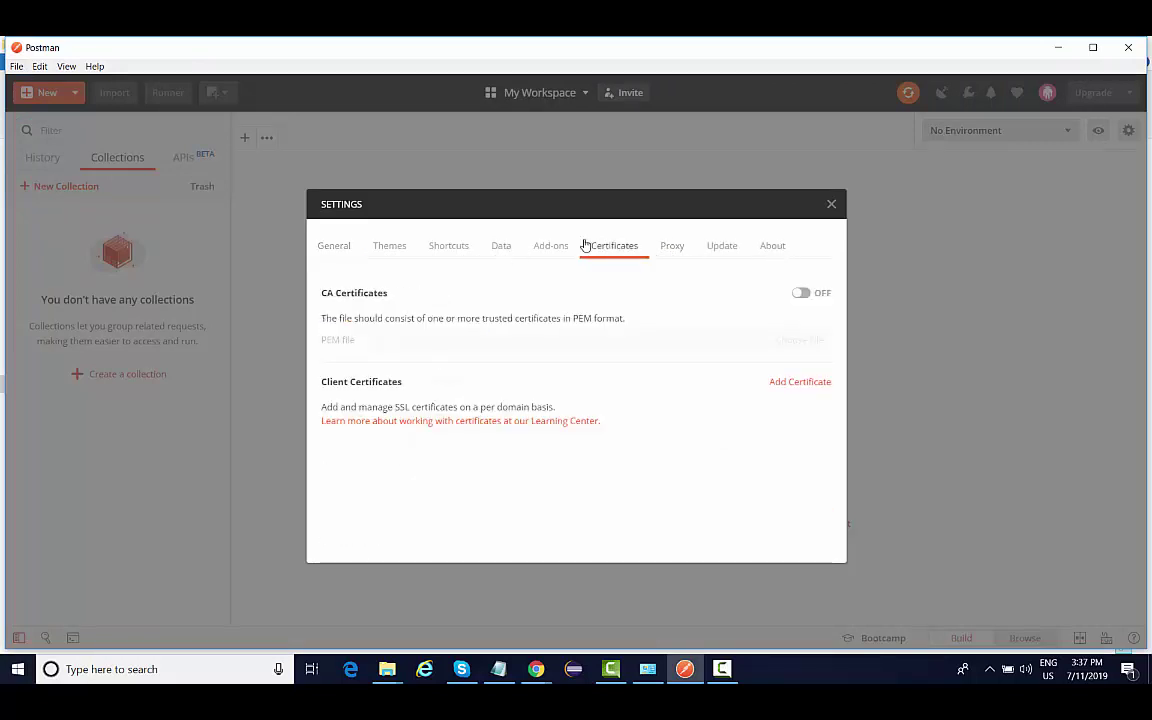
{"action": "mouse_move", "coordinate": [771, 245]}
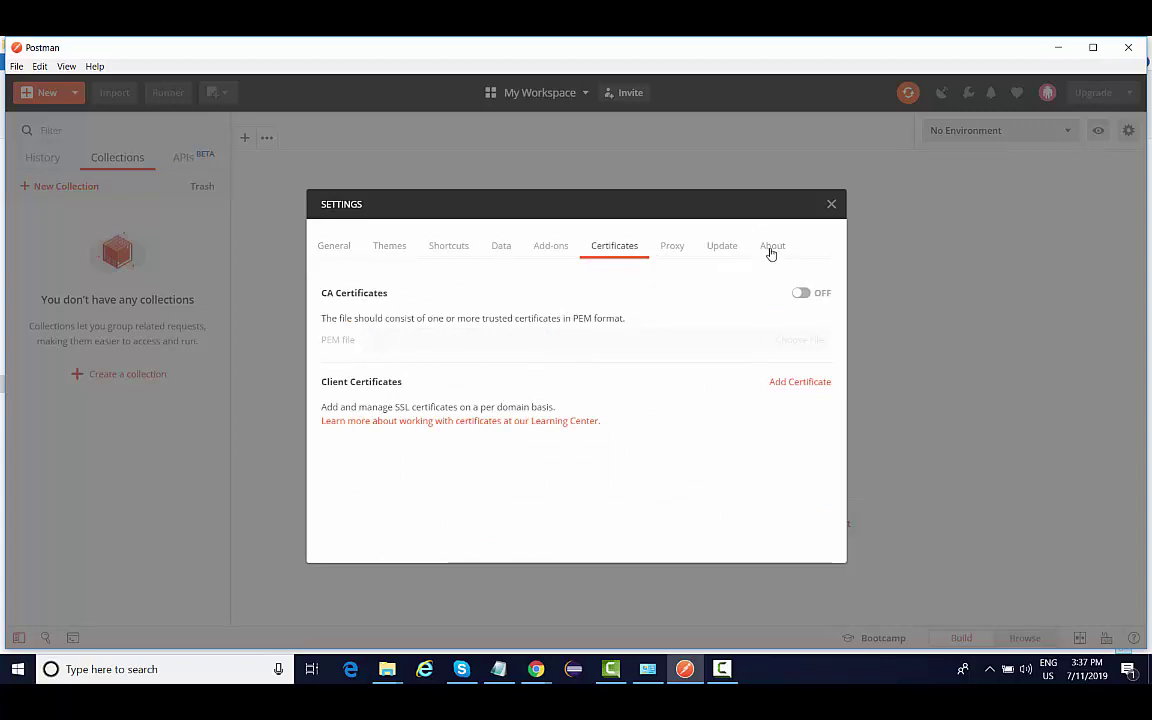
{"action": "mouse_move", "coordinate": [519, 234]}
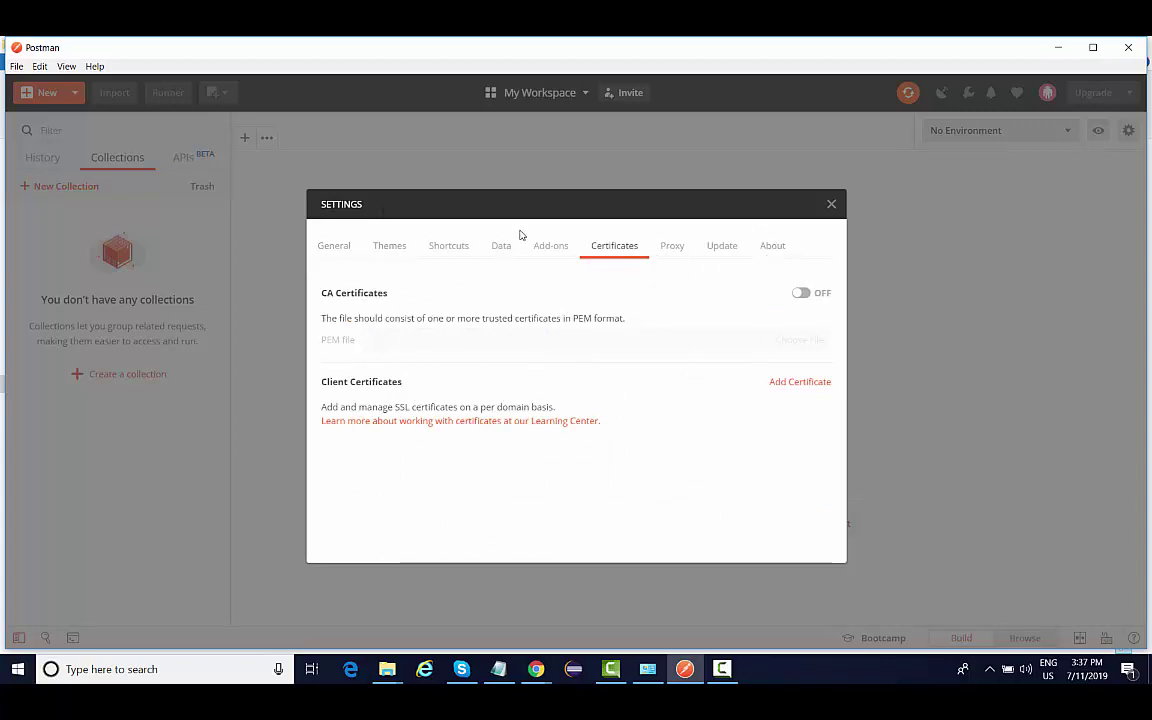
{"action": "mouse_move", "coordinate": [573, 267]}
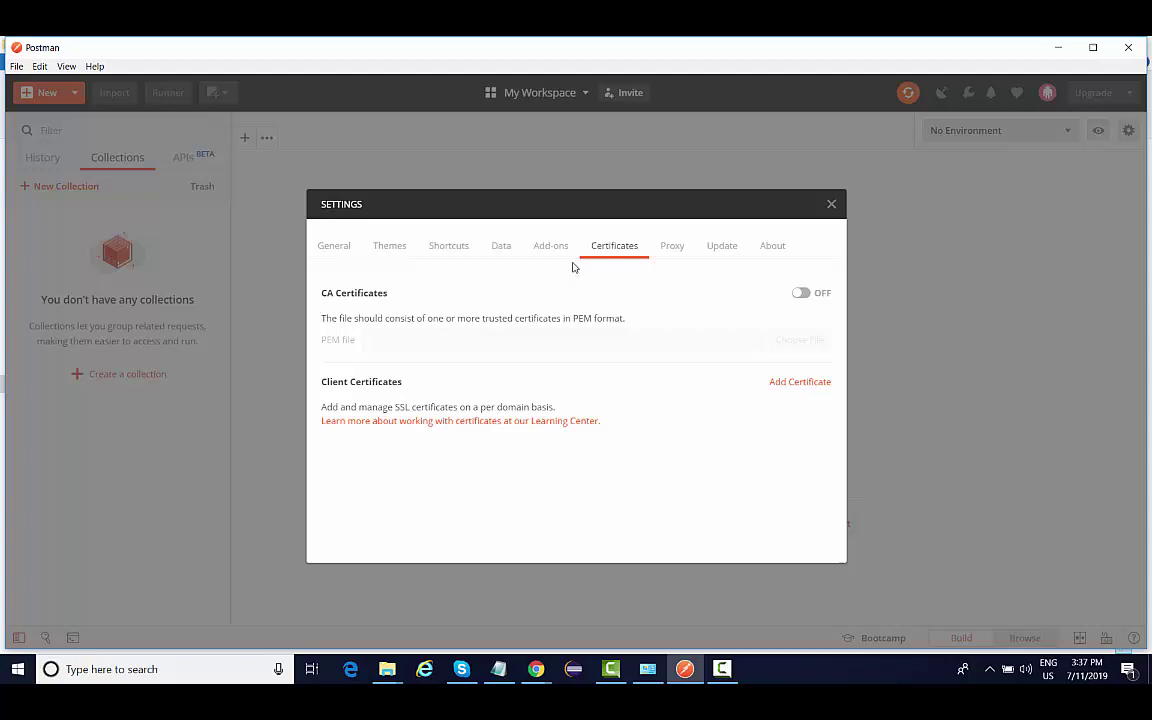
{"action": "mouse_move", "coordinate": [389, 245]}
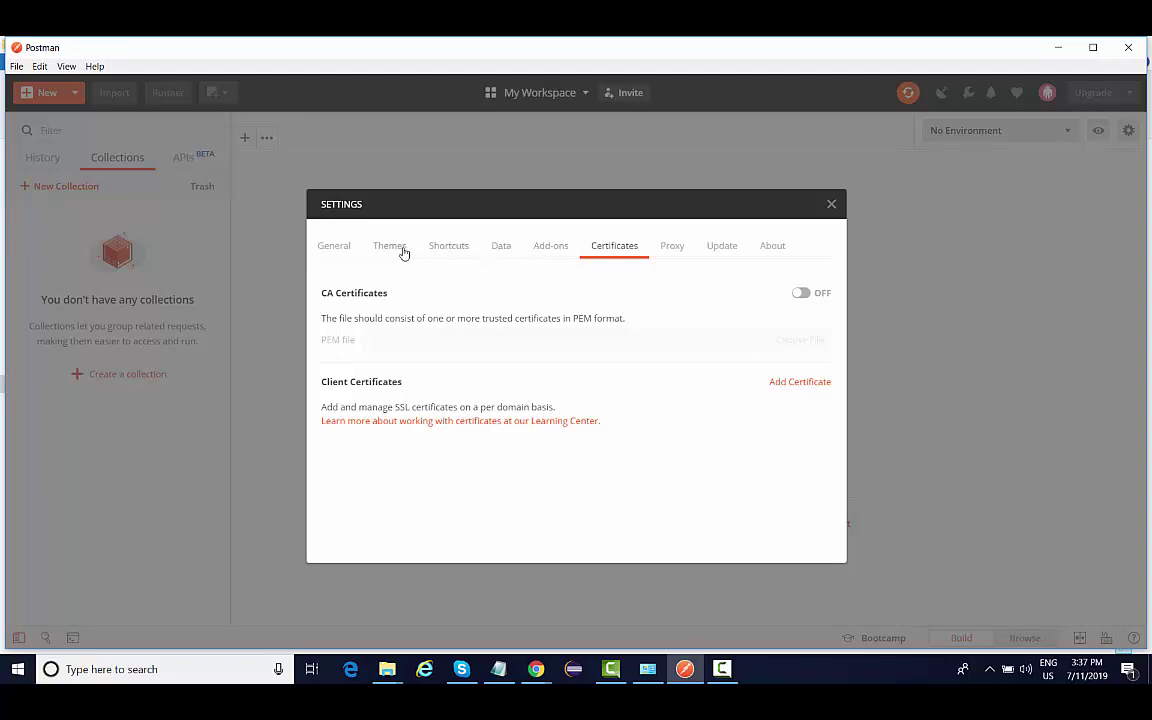
{"action": "left_click", "coordinate": [389, 245]}
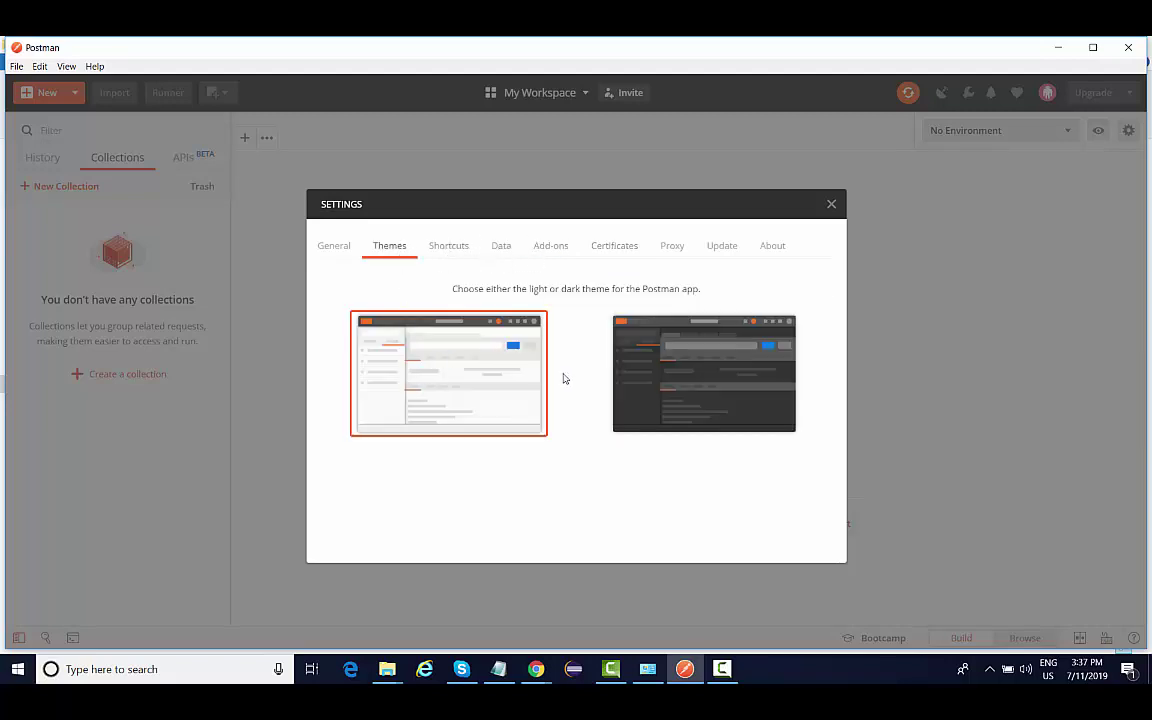
{"action": "mouse_move", "coordinate": [679, 374]}
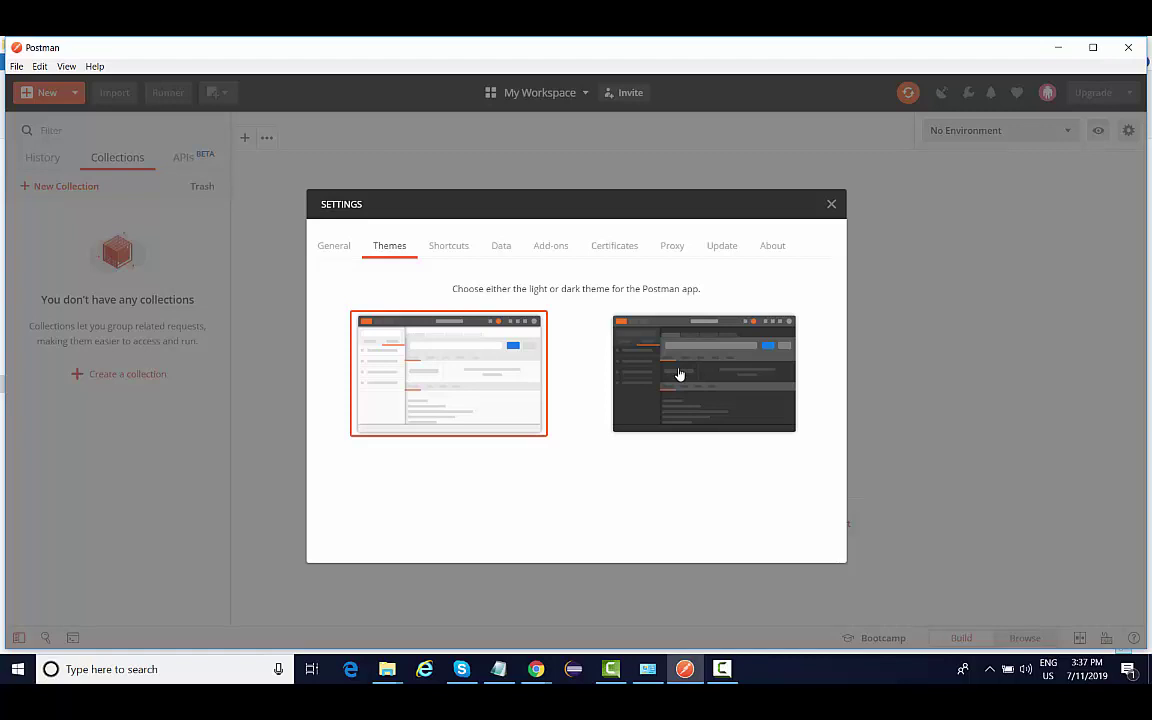
Step: Apply the dark theme, close Settings, and glance at History before returning to Collections
{"action": "left_click", "coordinate": [703, 373]}
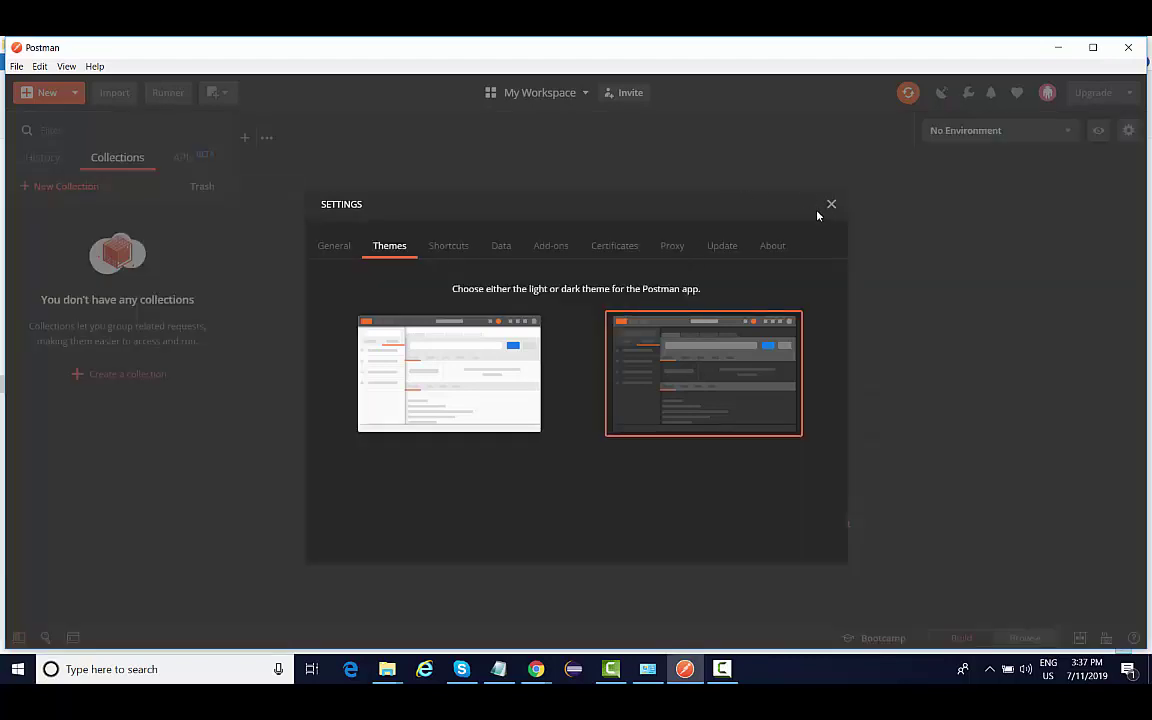
{"action": "left_click", "coordinate": [831, 204]}
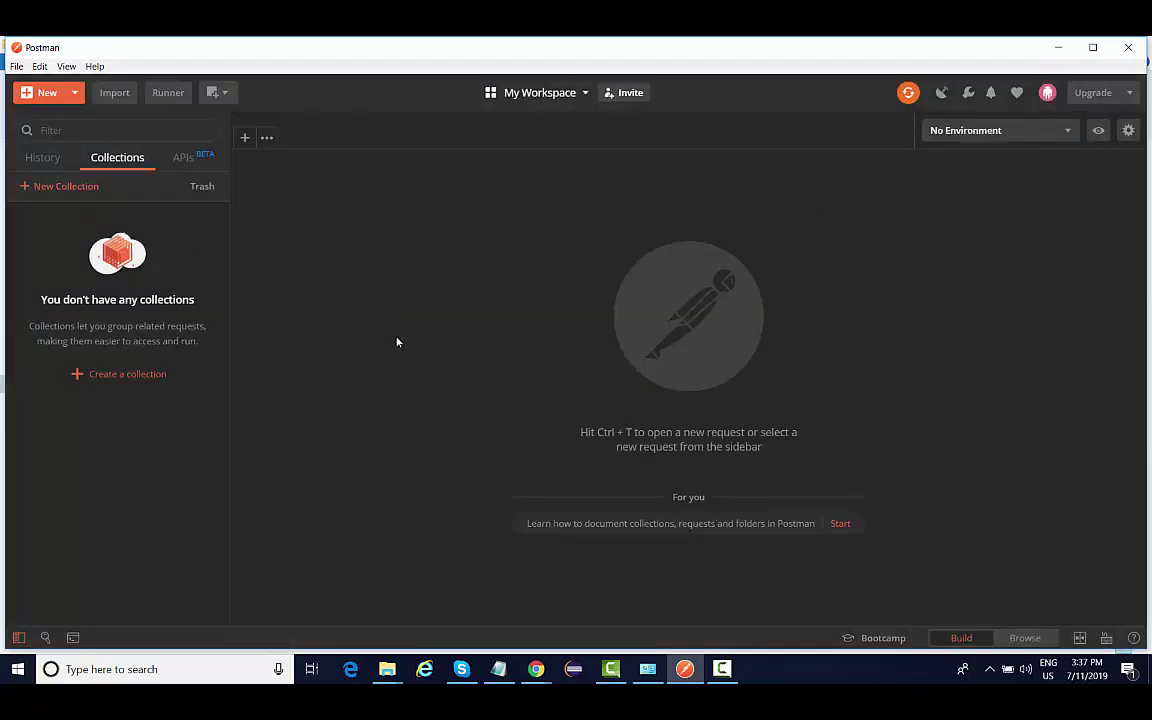
{"action": "mouse_move", "coordinate": [307, 285]}
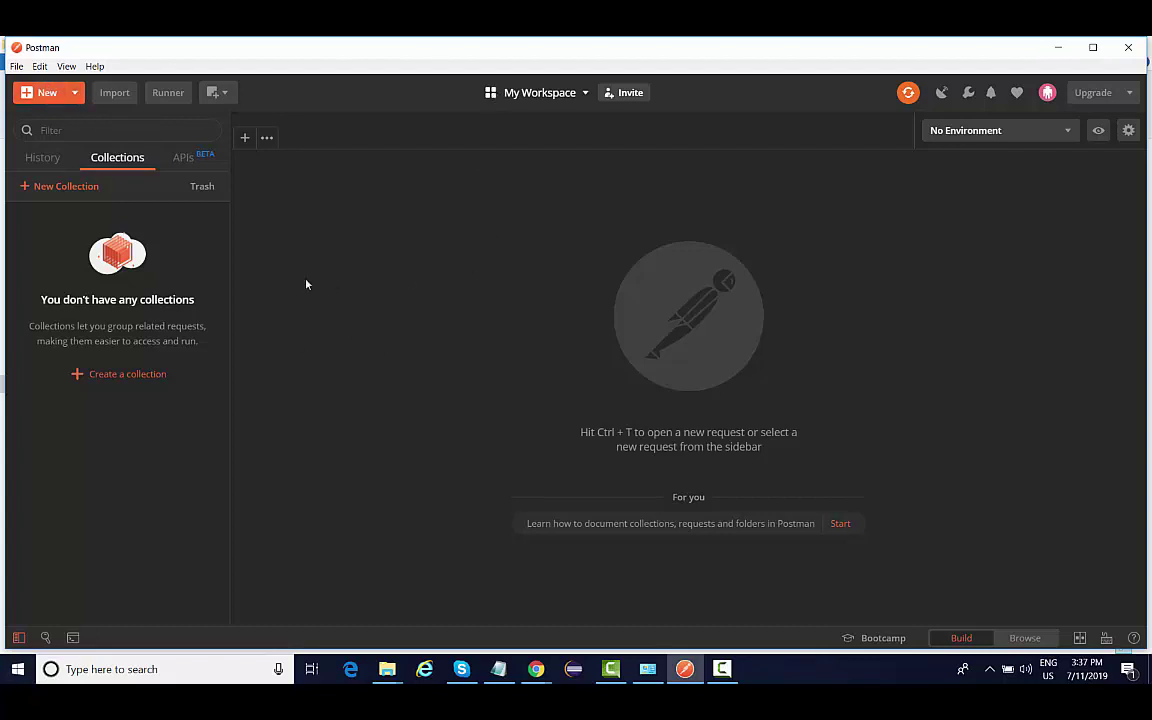
{"action": "left_click", "coordinate": [42, 157]}
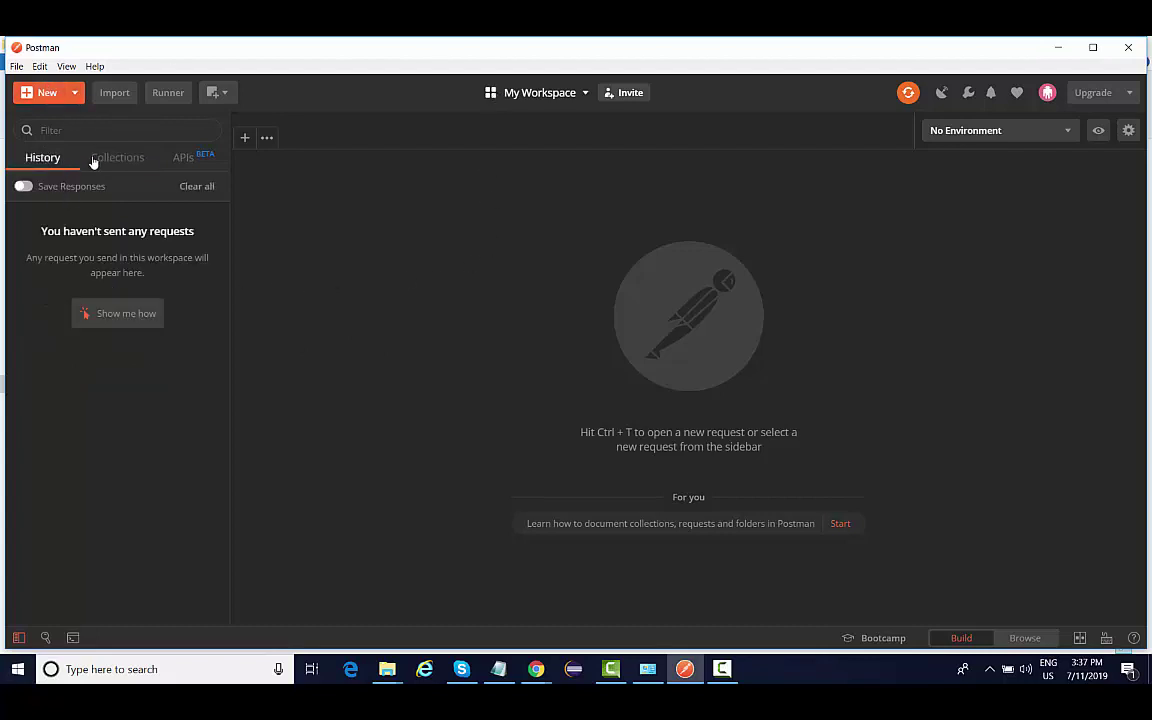
{"action": "left_click", "coordinate": [117, 157]}
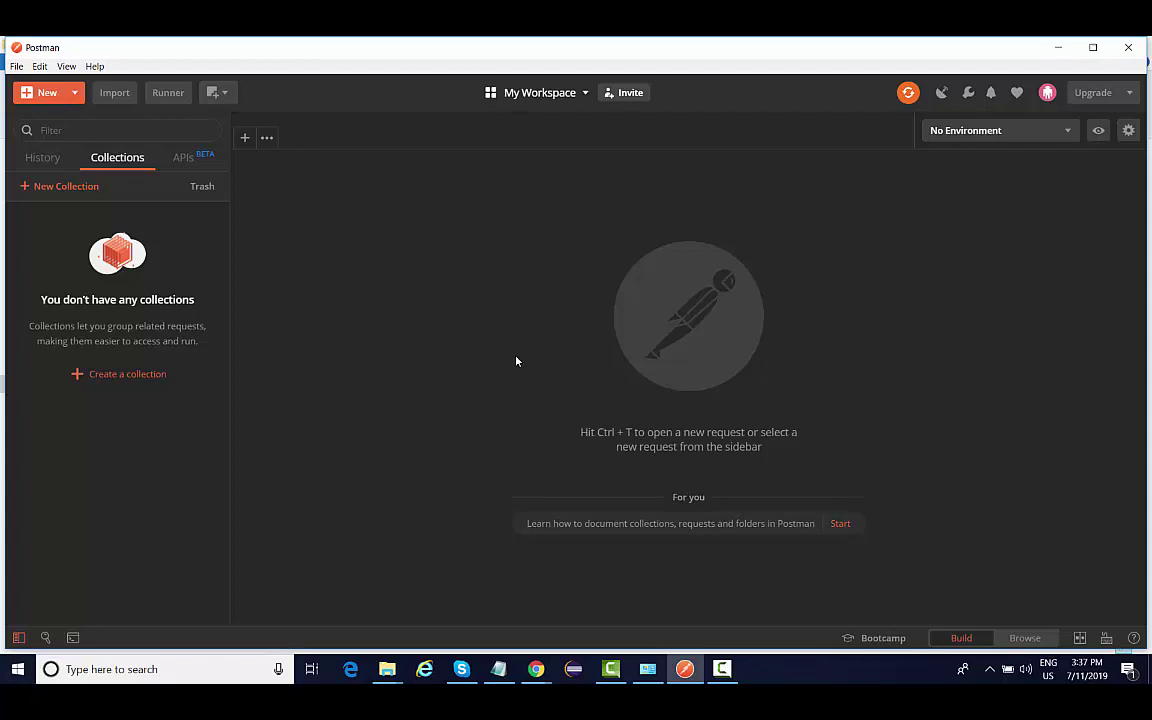
{"action": "mouse_move", "coordinate": [275, 518]}
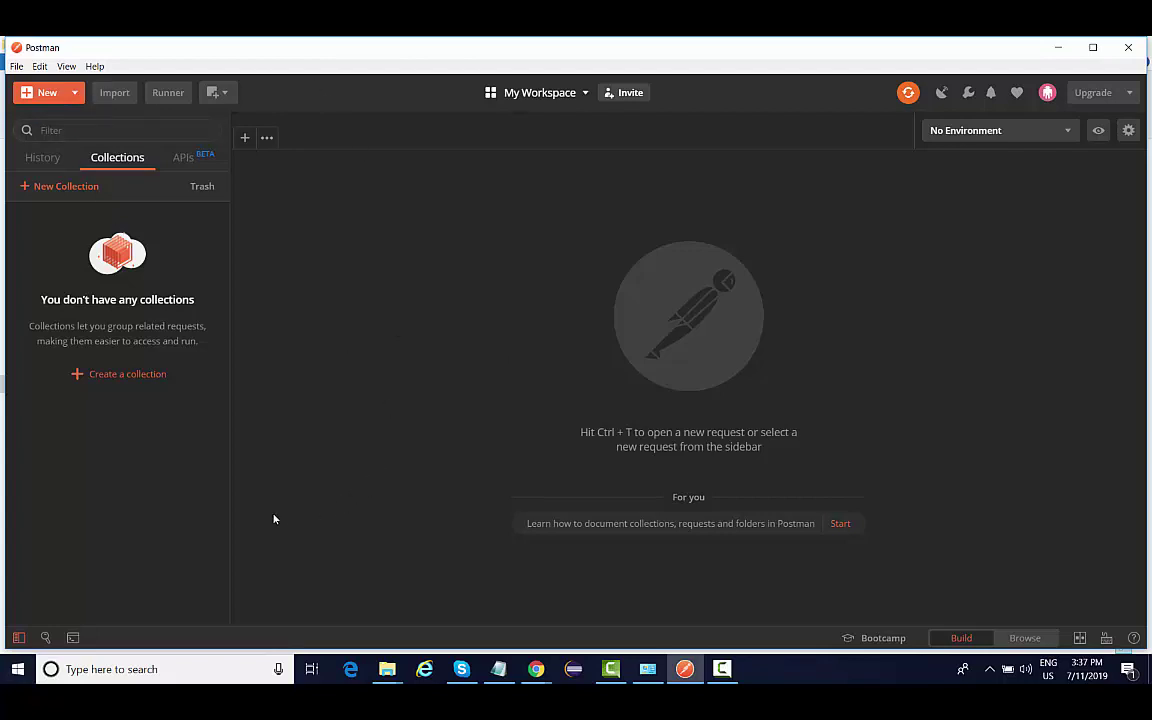
{"action": "mouse_move", "coordinate": [250, 394]}
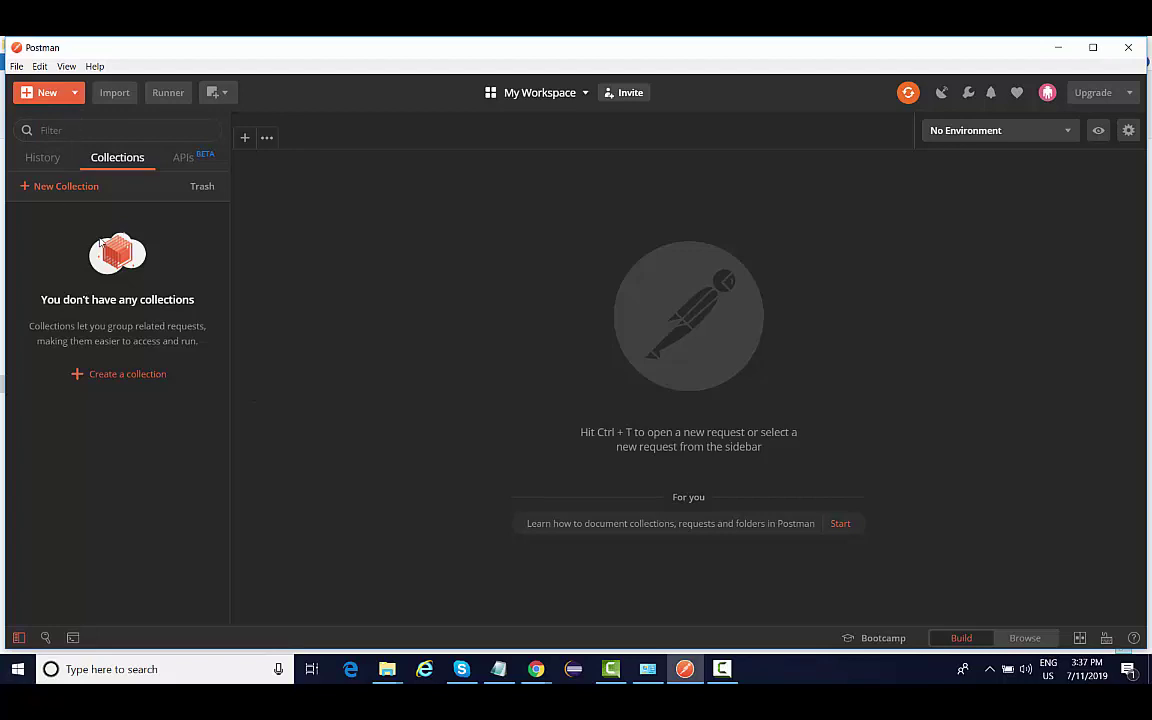
{"action": "mouse_move", "coordinate": [388, 363]}
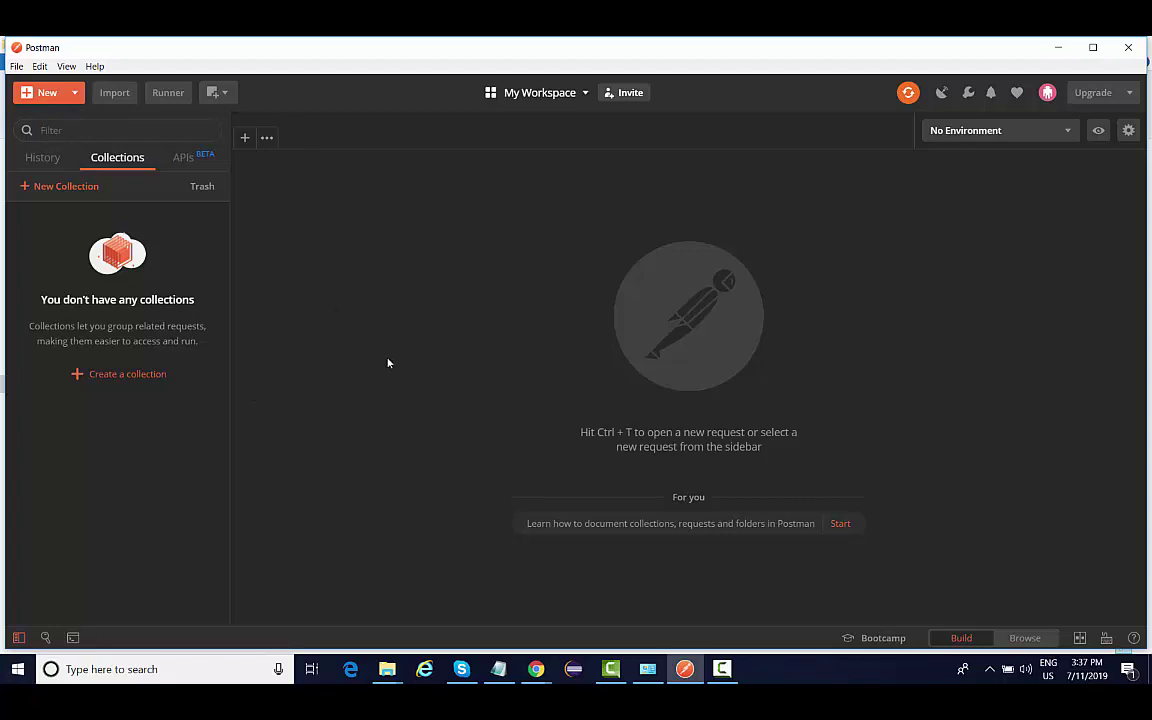
{"action": "left_click", "coordinate": [16, 66]}
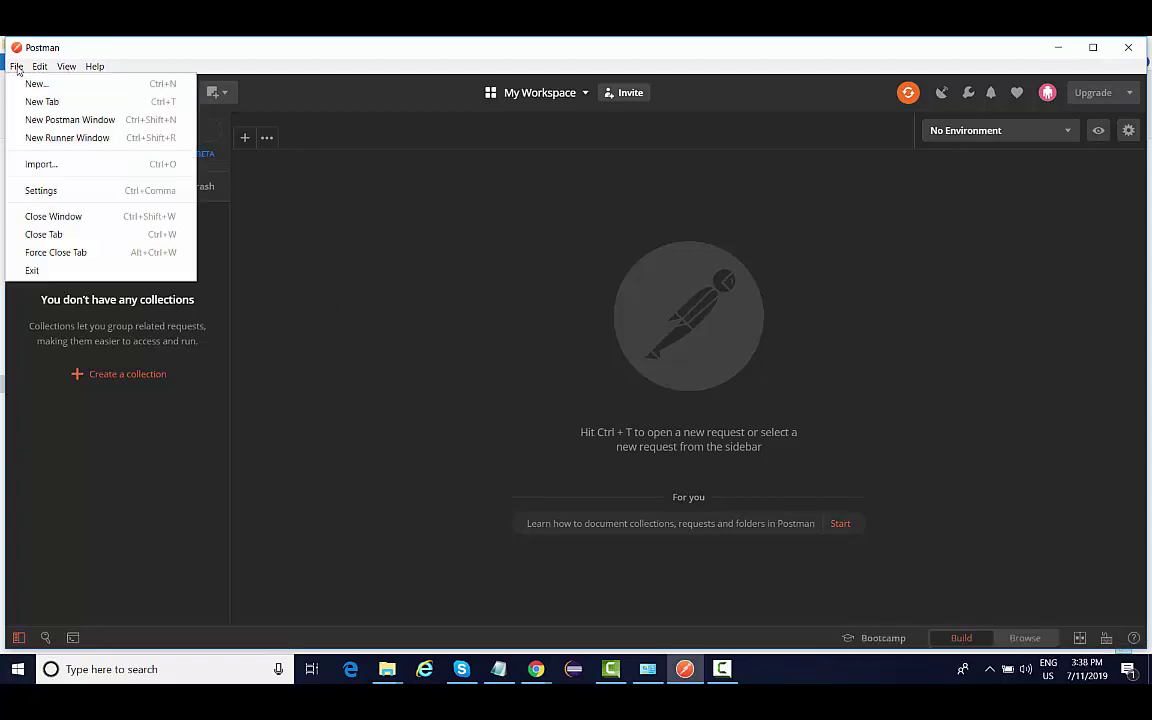
Step: Restore the light theme, scroll Shortcuts down to Windows and Modals, and close Settings
{"action": "left_click", "coordinate": [41, 190]}
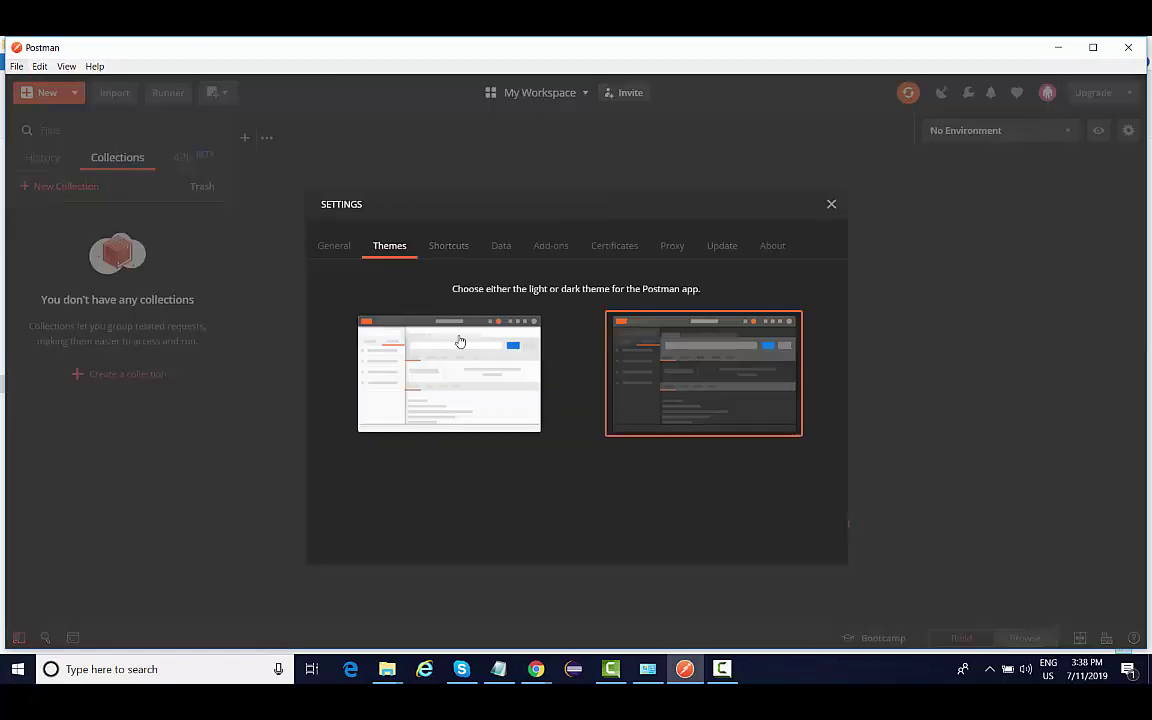
{"action": "left_click", "coordinate": [448, 373]}
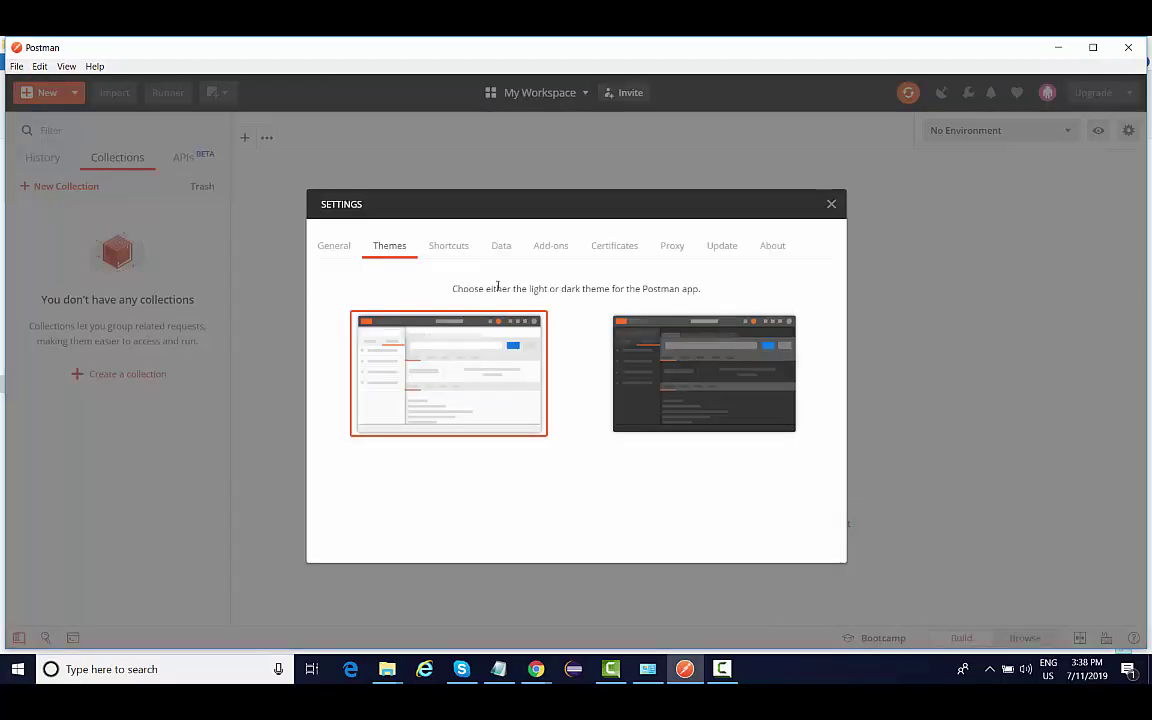
{"action": "left_click", "coordinate": [448, 245]}
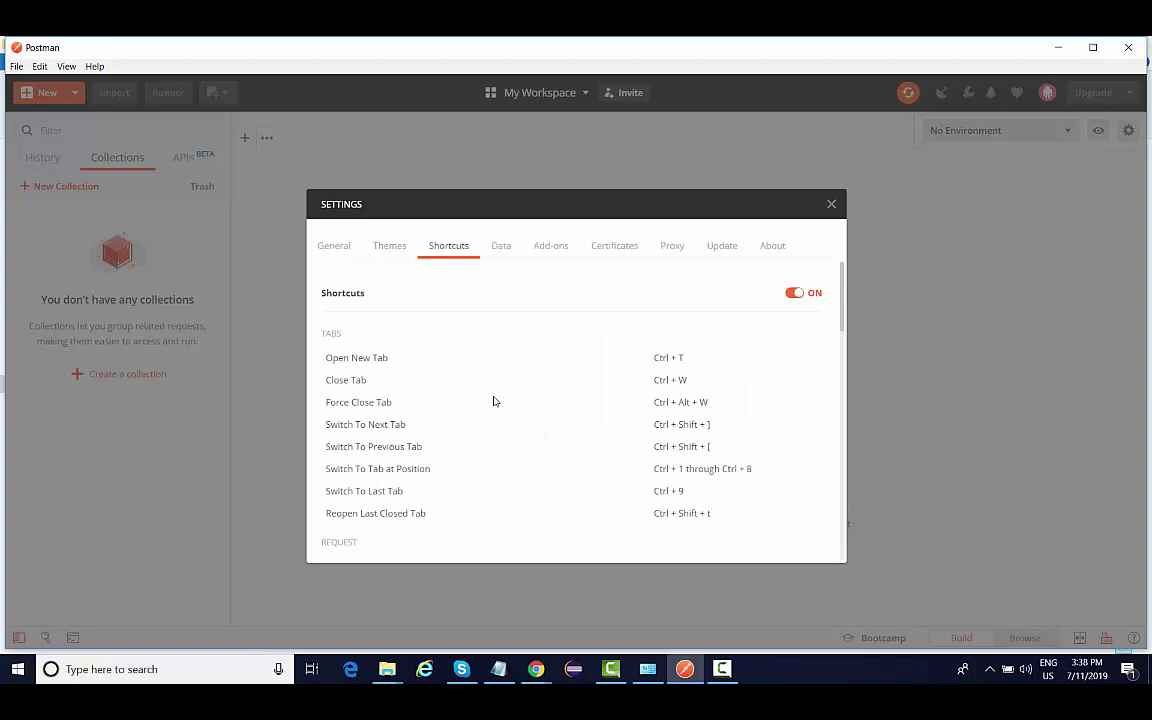
{"action": "scroll", "scroll_direction": "down", "scroll_amount": 3}
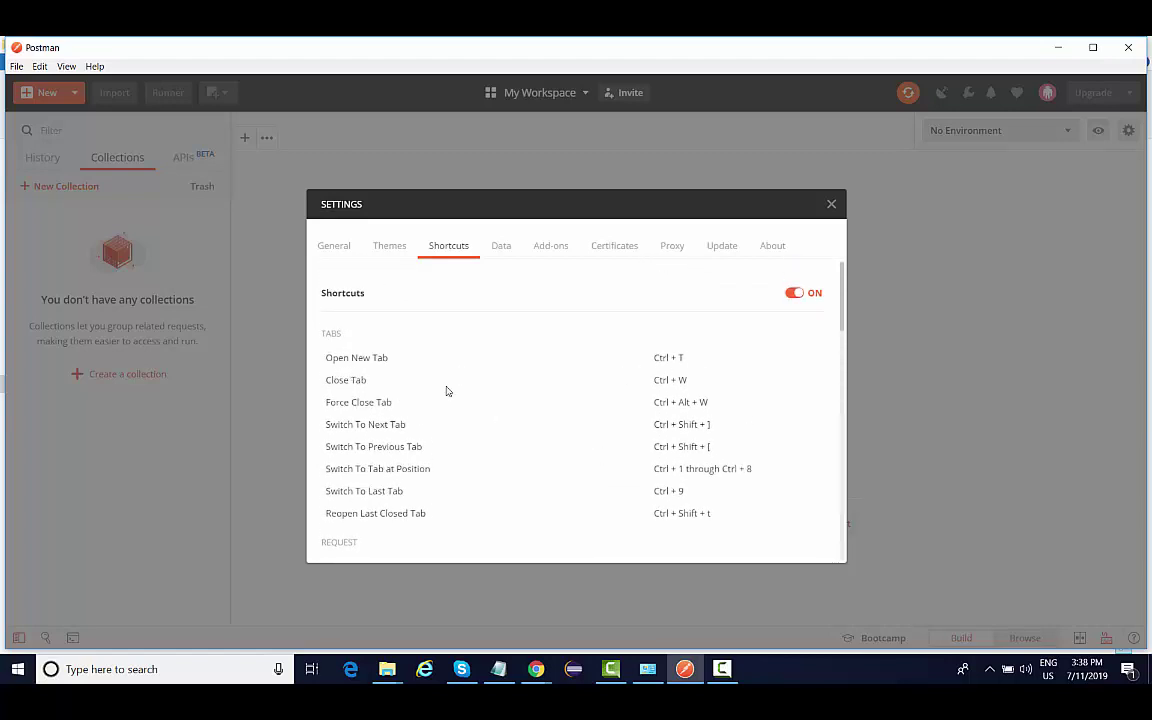
{"action": "scroll", "scroll_direction": "down", "scroll_amount": 3}
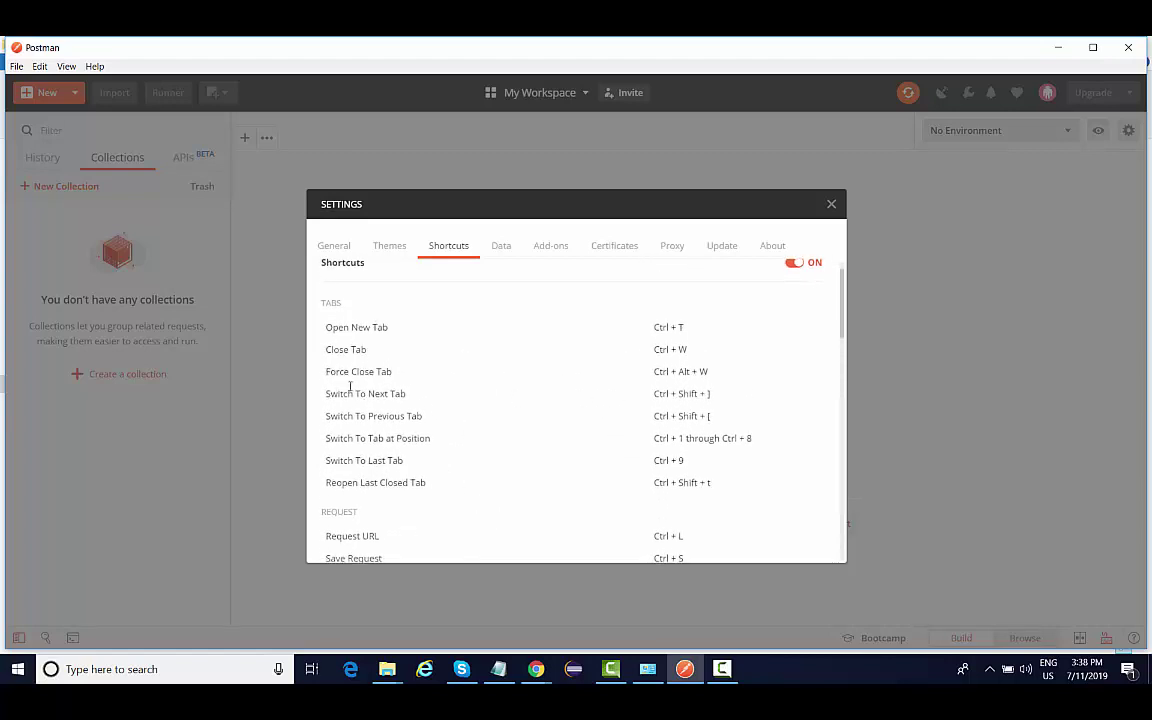
{"action": "scroll", "scroll_direction": "down", "scroll_amount": 3}
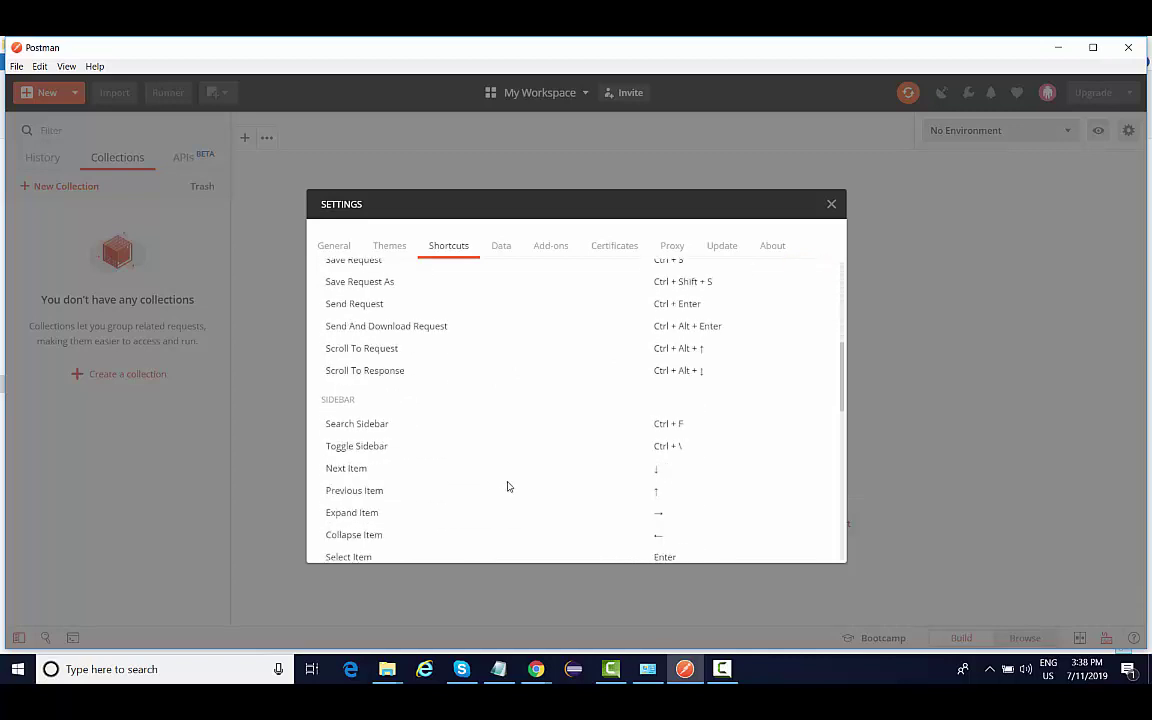
{"action": "scroll", "scroll_direction": "down", "scroll_amount": 3}
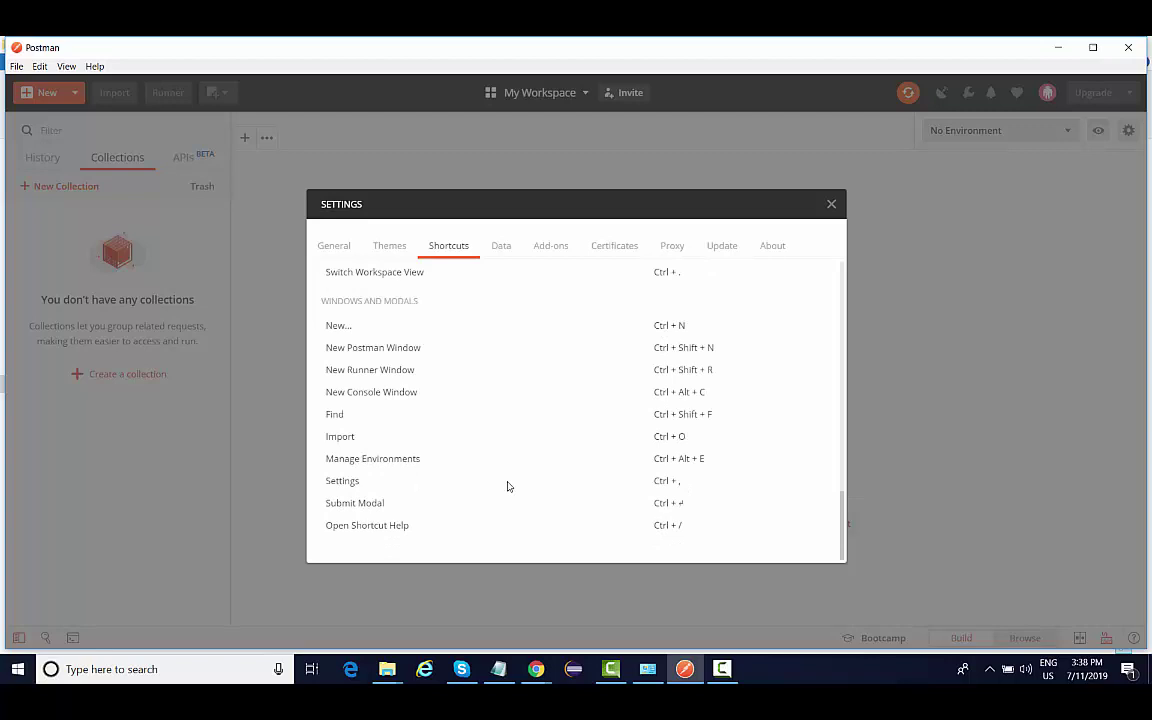
{"action": "mouse_move", "coordinate": [988, 458]}
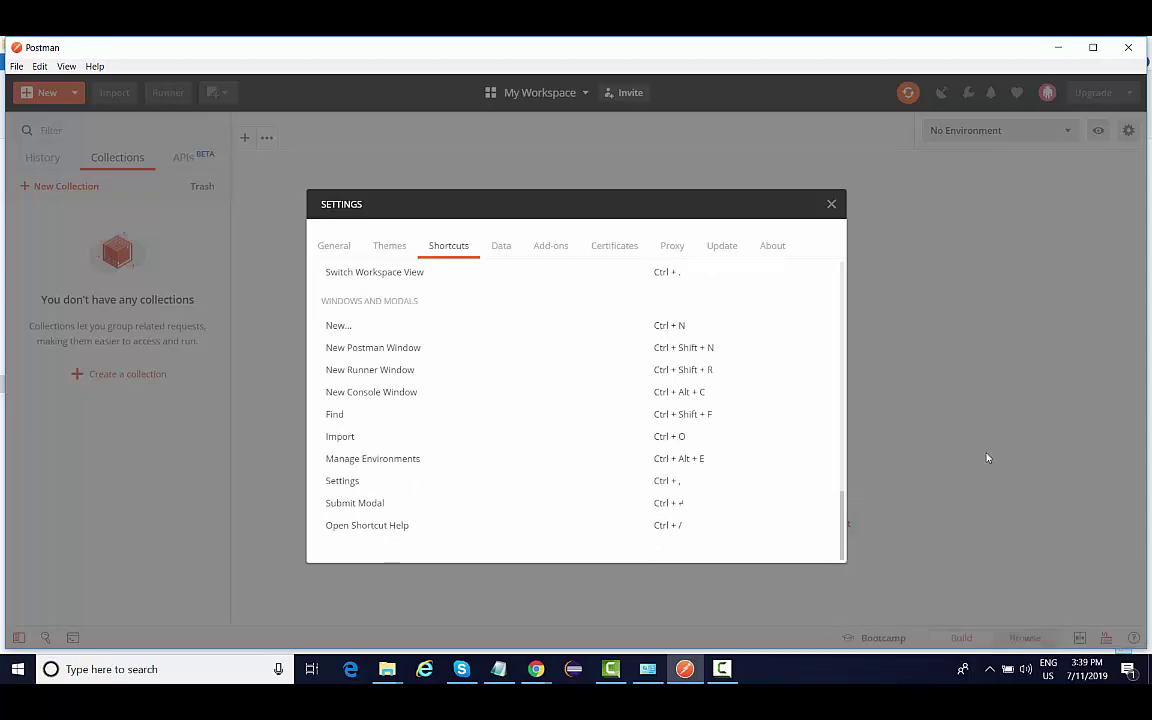
{"action": "mouse_move", "coordinate": [250, 211]}
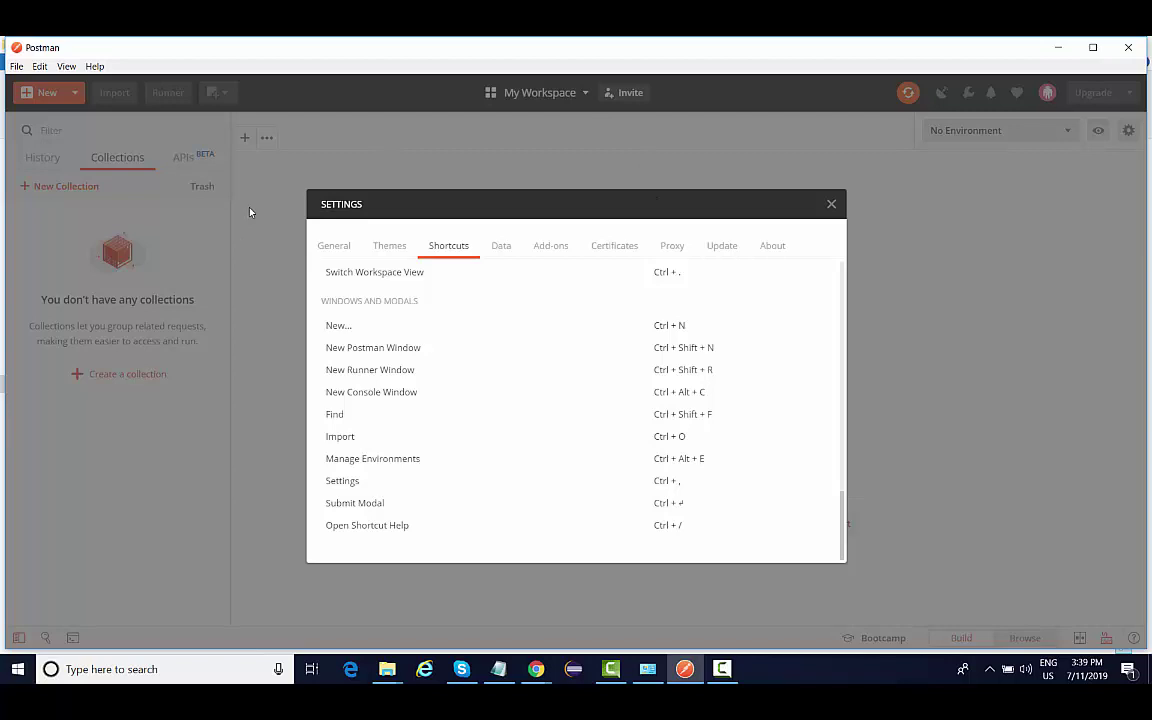
{"action": "mouse_move", "coordinate": [288, 183]}
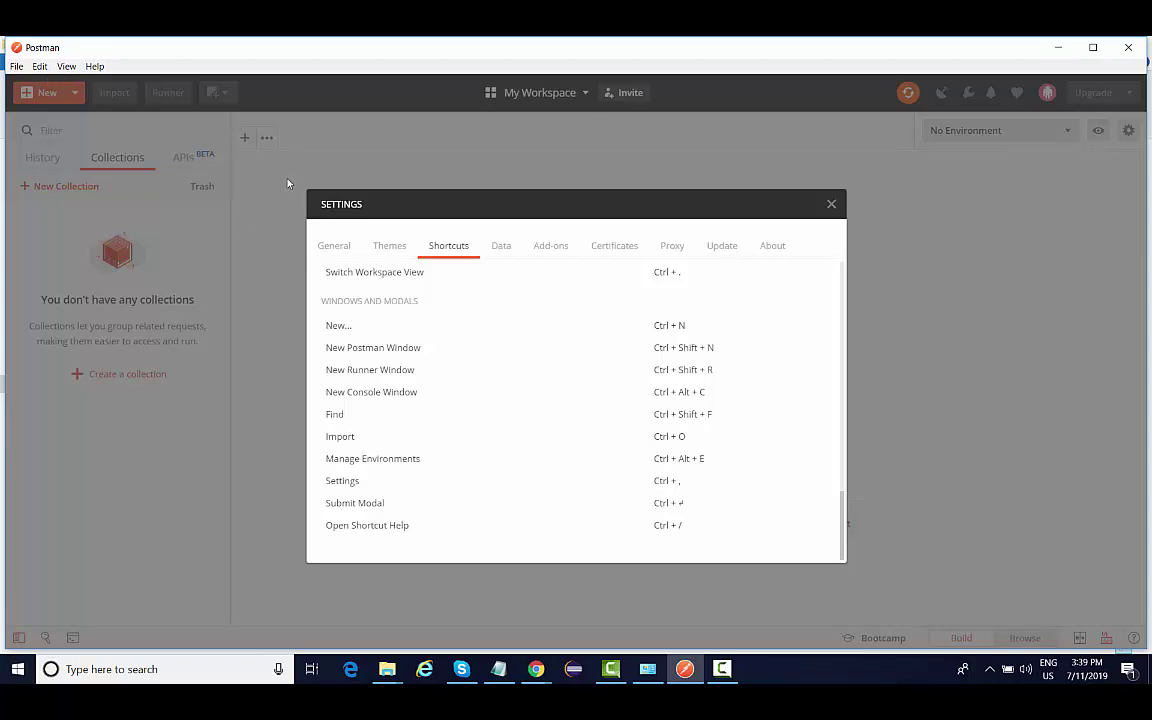
{"action": "mouse_move", "coordinate": [830, 212]}
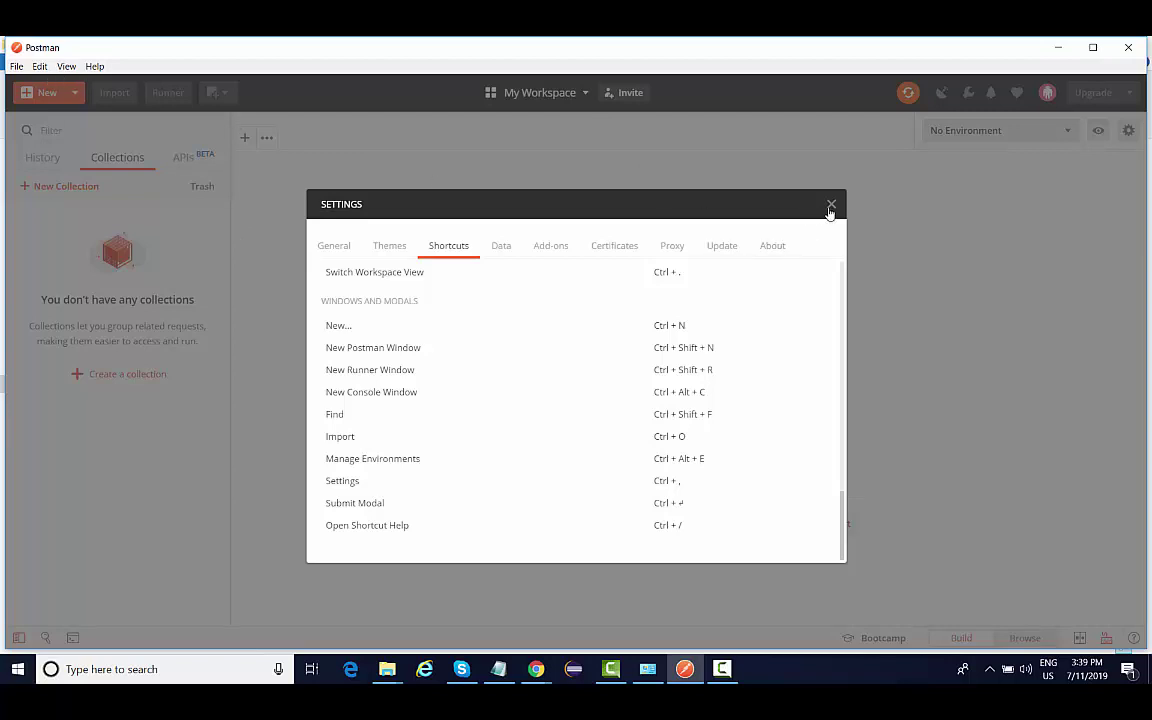
{"action": "left_click", "coordinate": [830, 206]}
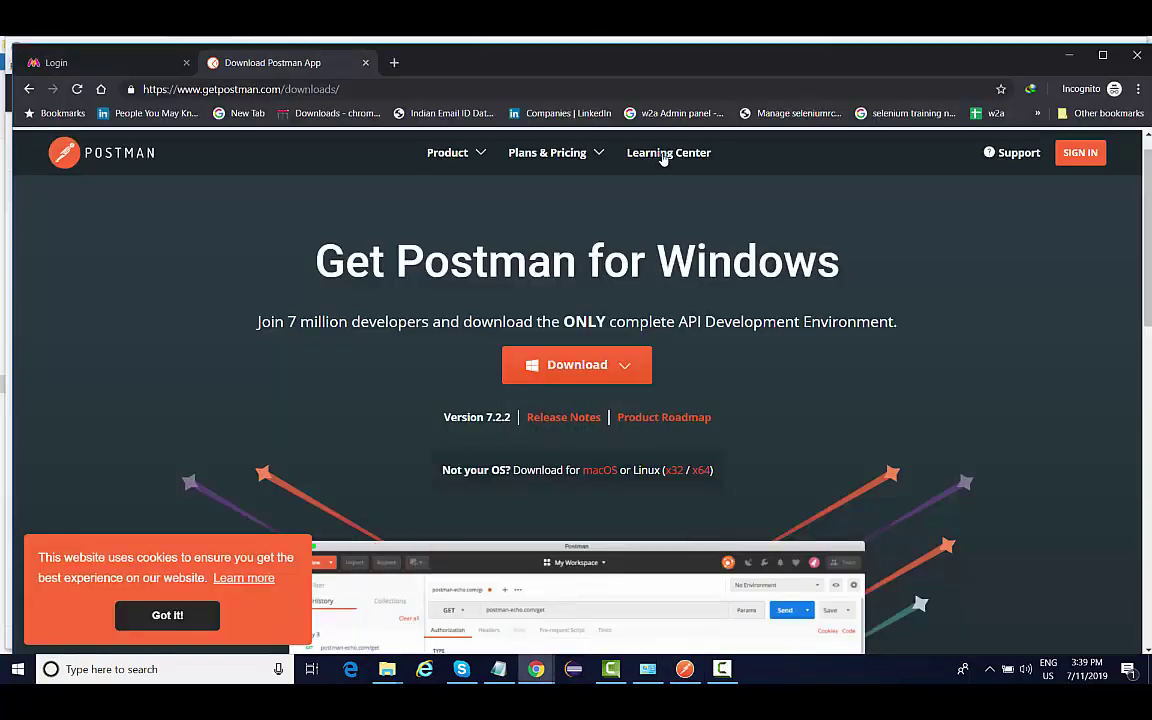
Step: Go from getpostman.com to the Learning Center and open its documentation
{"action": "left_click", "coordinate": [668, 152]}
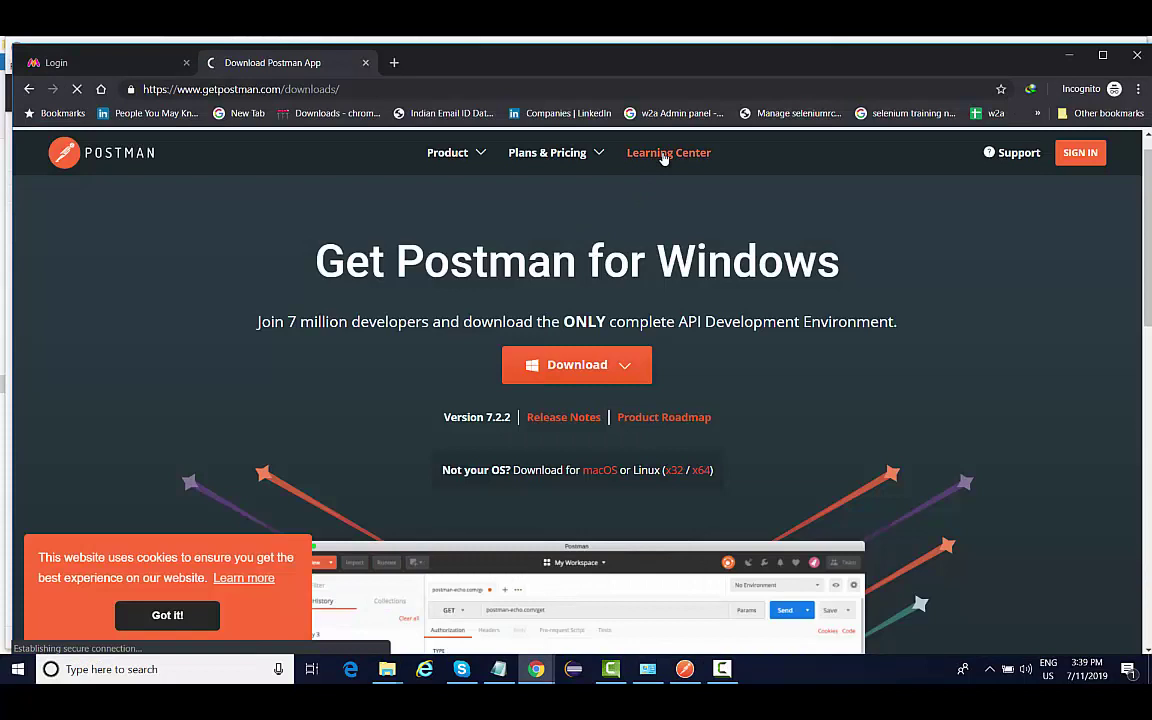
{"action": "left_click", "coordinate": [668, 152]}
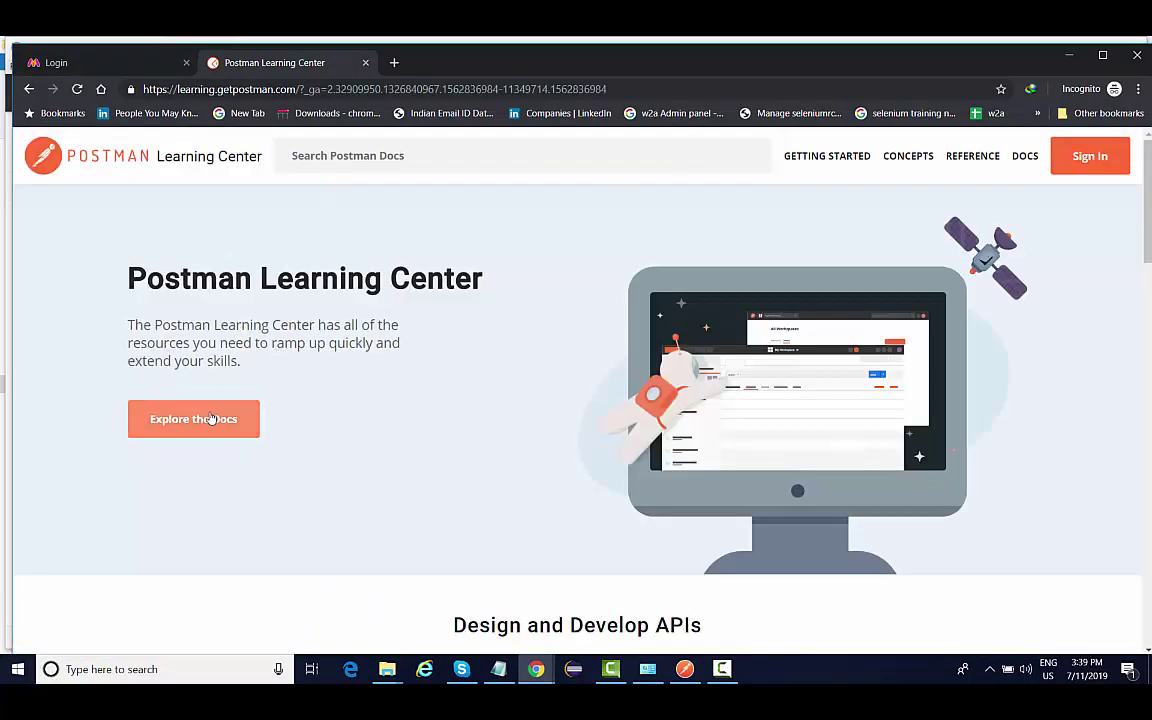
{"action": "left_click", "coordinate": [193, 418]}
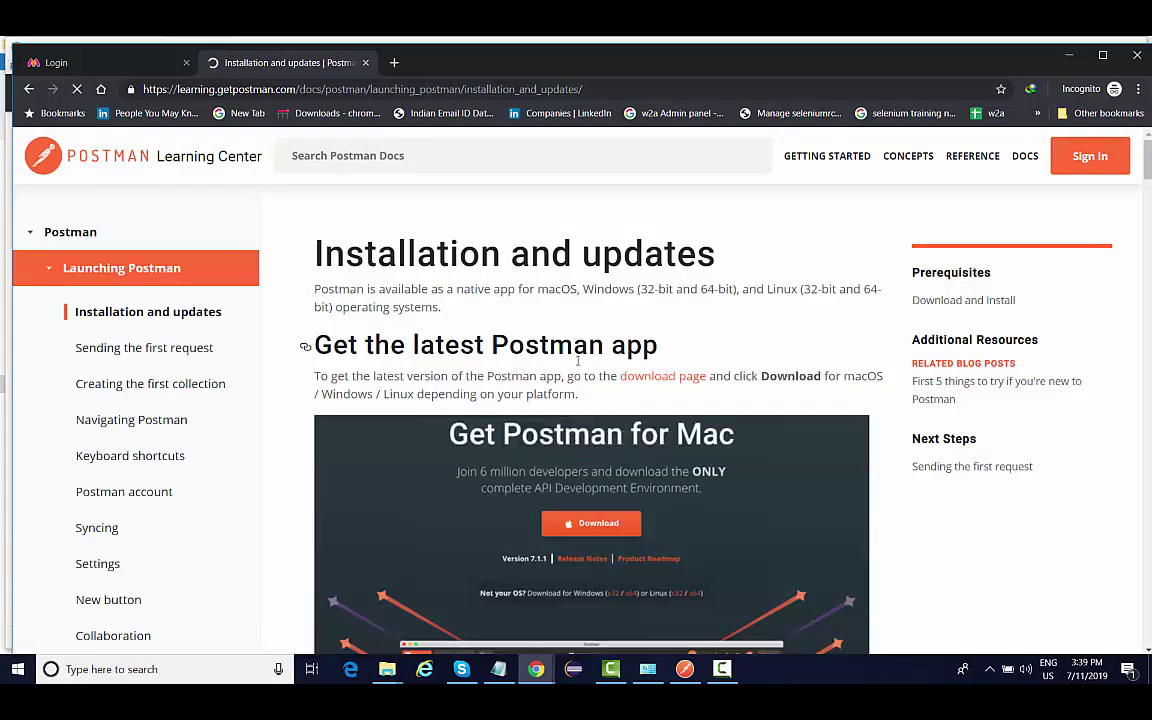
Step: Scroll the docs sidebar, expand Sending API requests, and open the History article
{"action": "scroll", "scroll_direction": "down", "scroll_amount": 3}
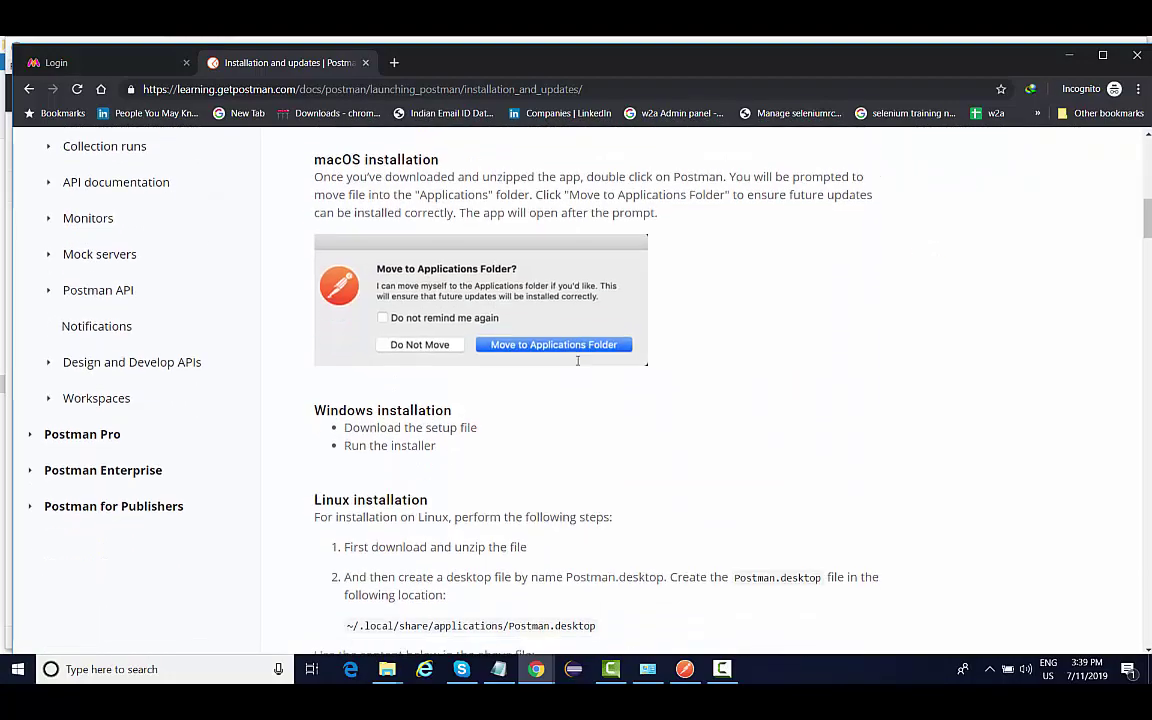
{"action": "scroll", "scroll_direction": "down", "scroll_amount": 3}
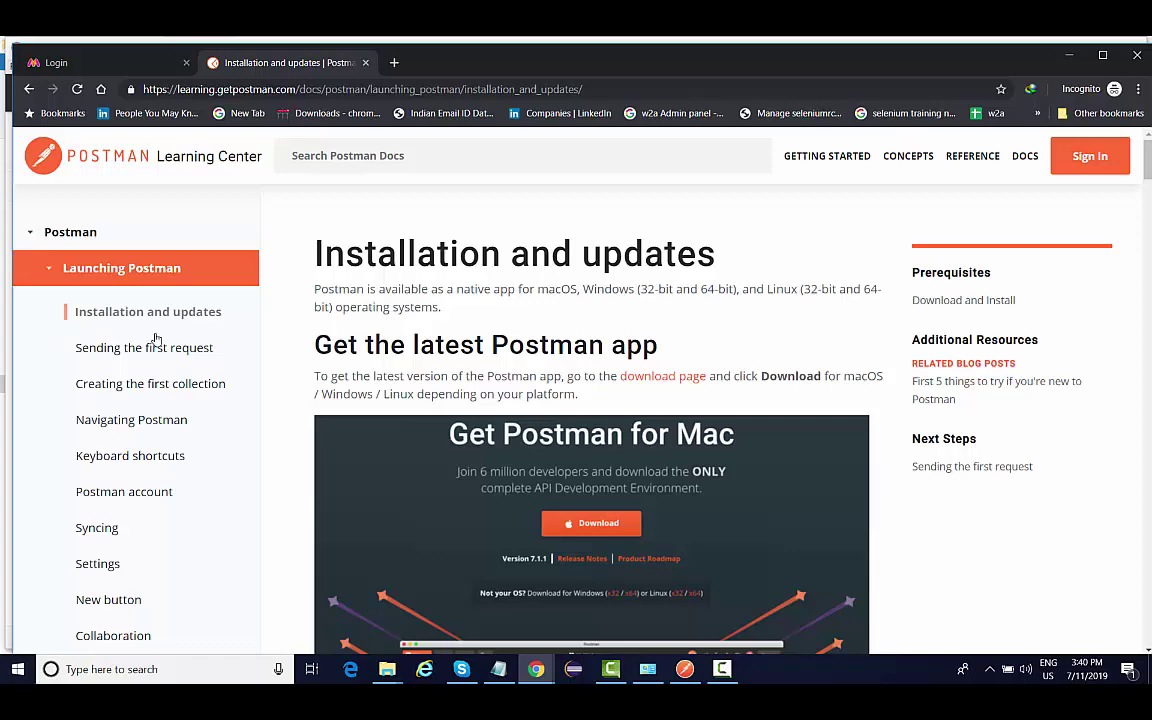
{"action": "mouse_move", "coordinate": [150, 383]}
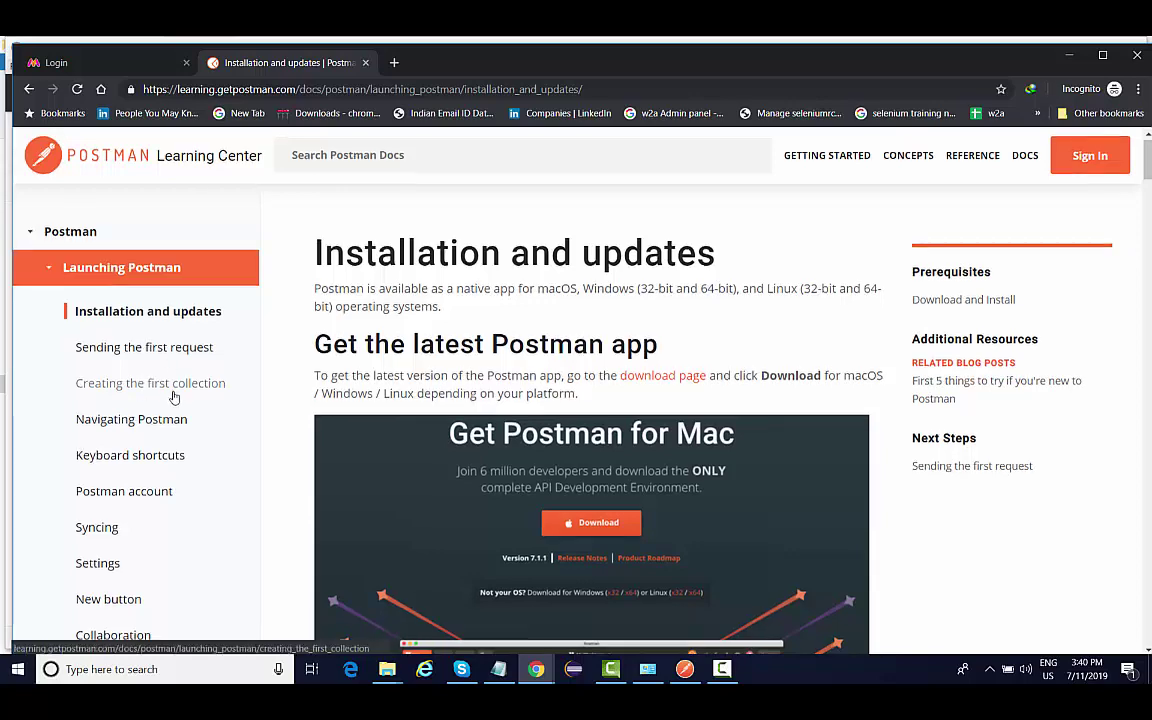
{"action": "scroll", "scroll_direction": "down", "scroll_amount": 3}
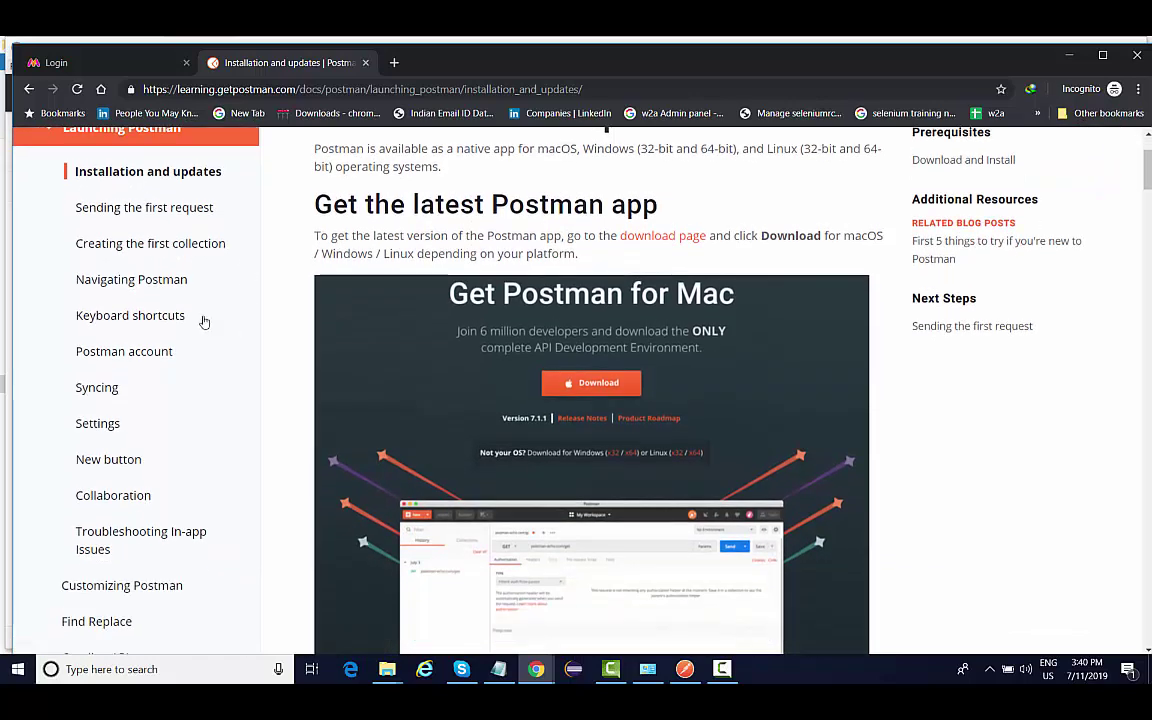
{"action": "scroll", "scroll_direction": "down", "scroll_amount": 3}
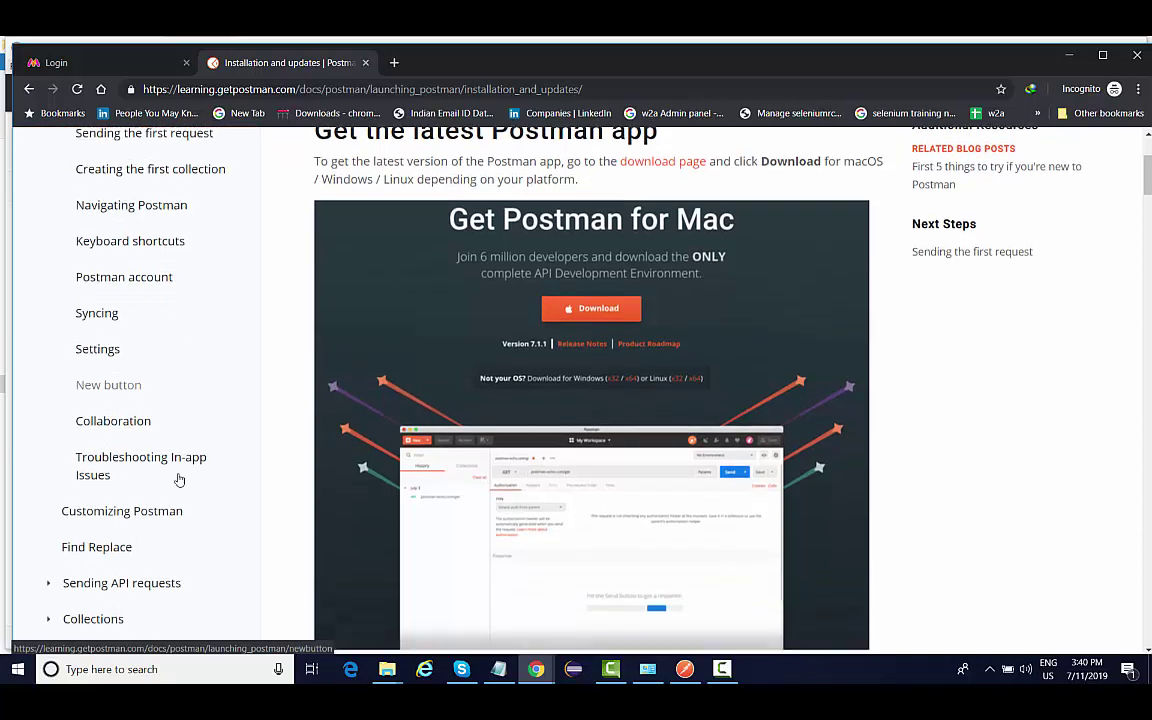
{"action": "scroll", "scroll_direction": "down", "scroll_amount": 3}
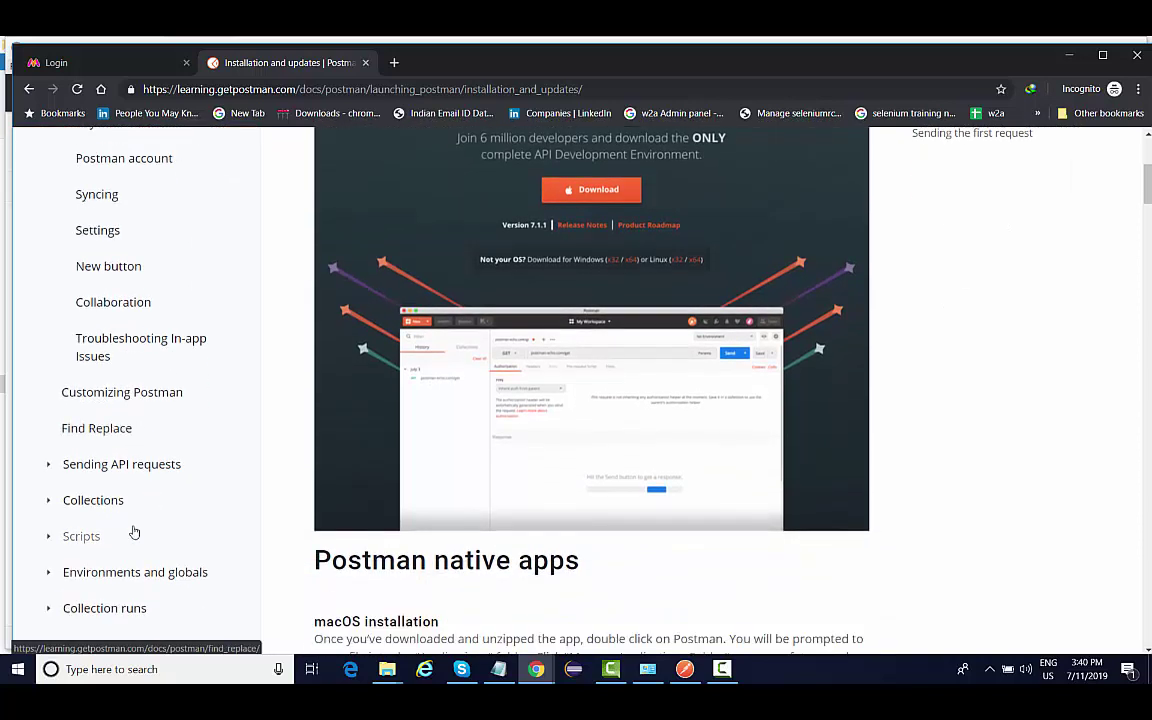
{"action": "left_click", "coordinate": [121, 464]}
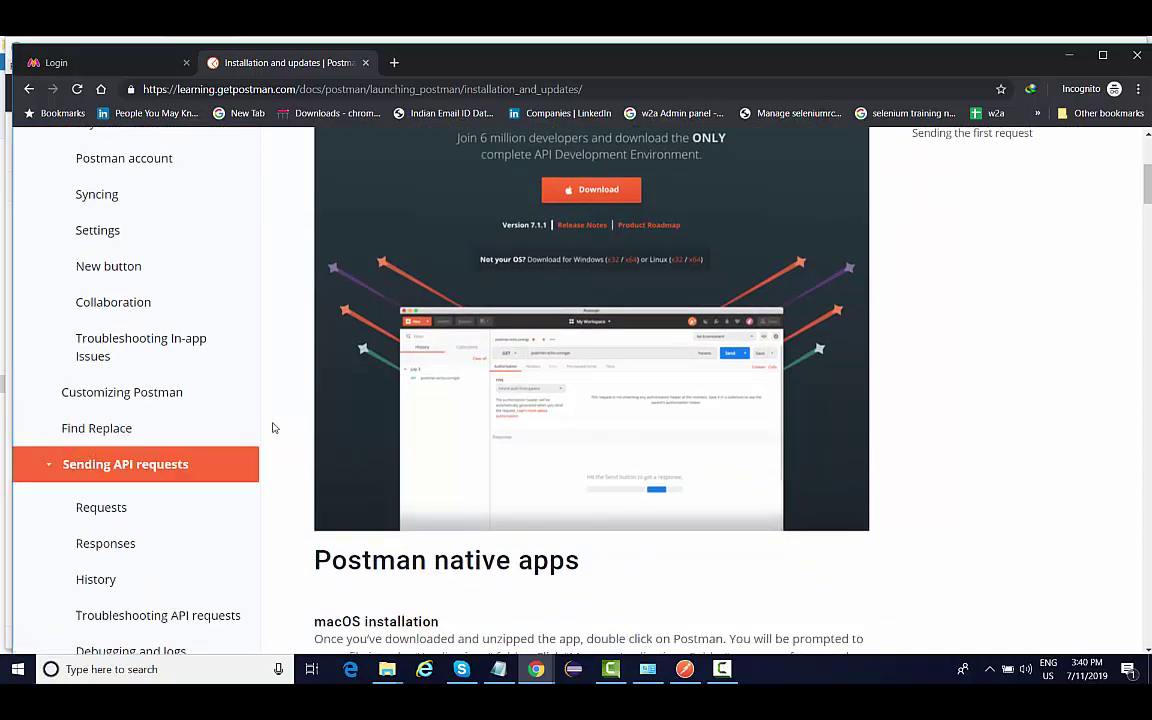
{"action": "scroll", "scroll_direction": "down", "scroll_amount": 3}
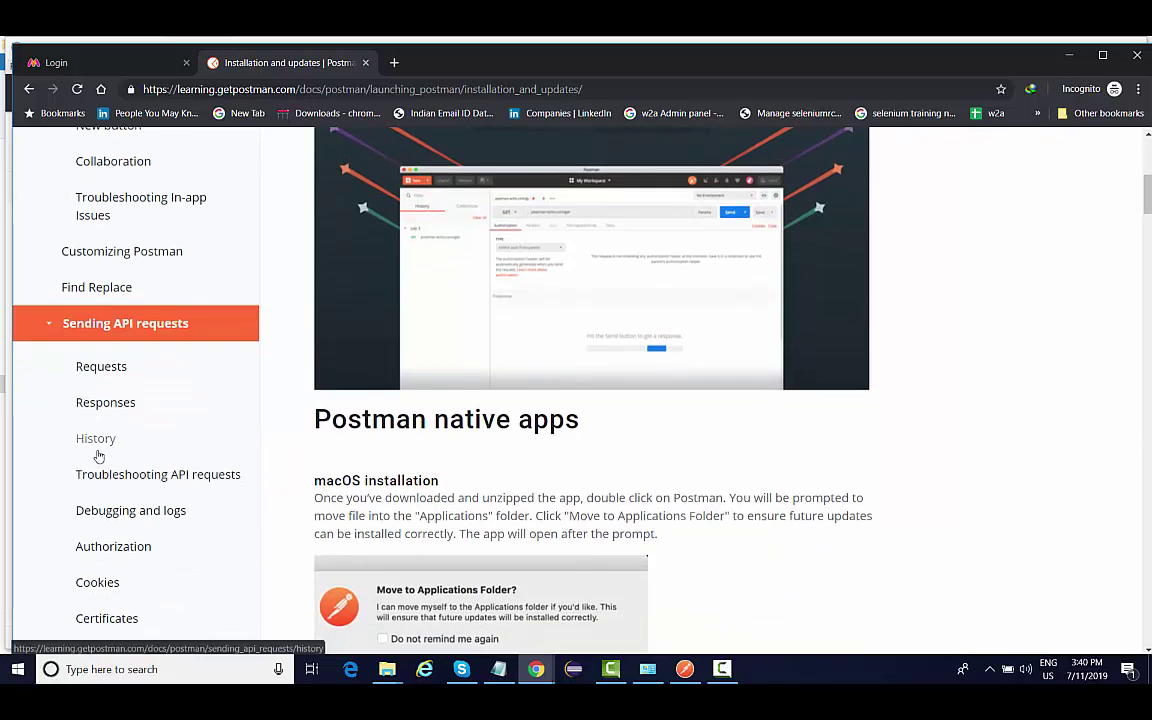
{"action": "left_click", "coordinate": [96, 438]}
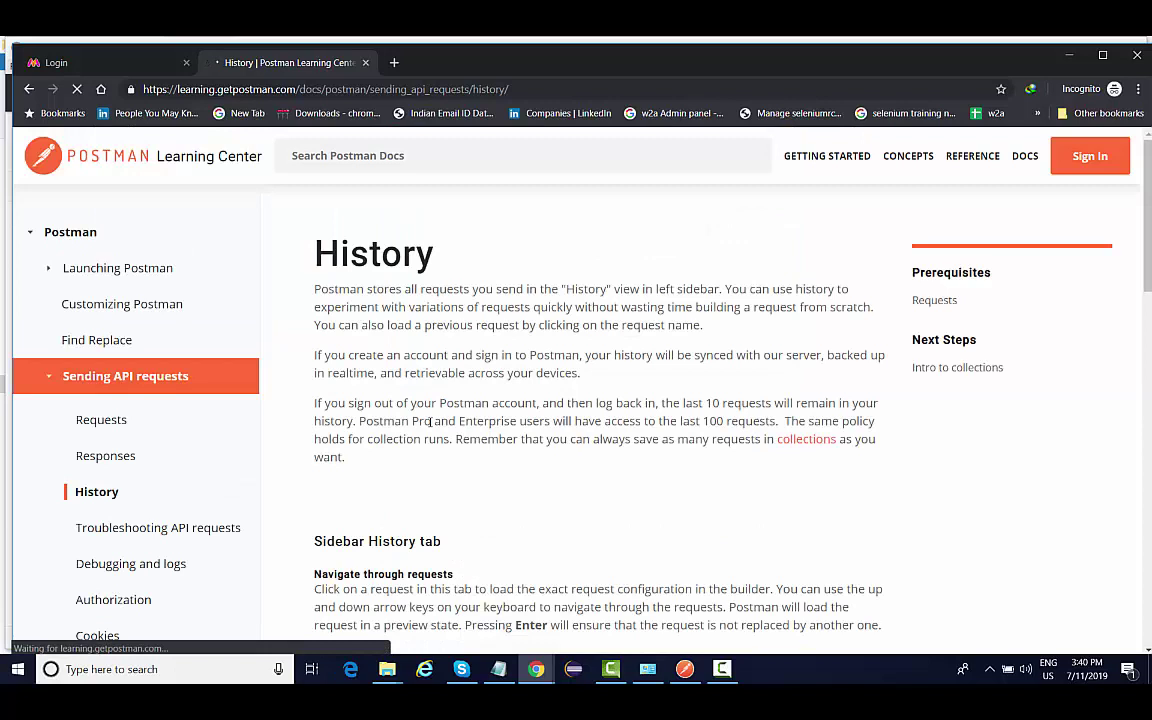
{"action": "scroll", "scroll_direction": "down", "scroll_amount": 3}
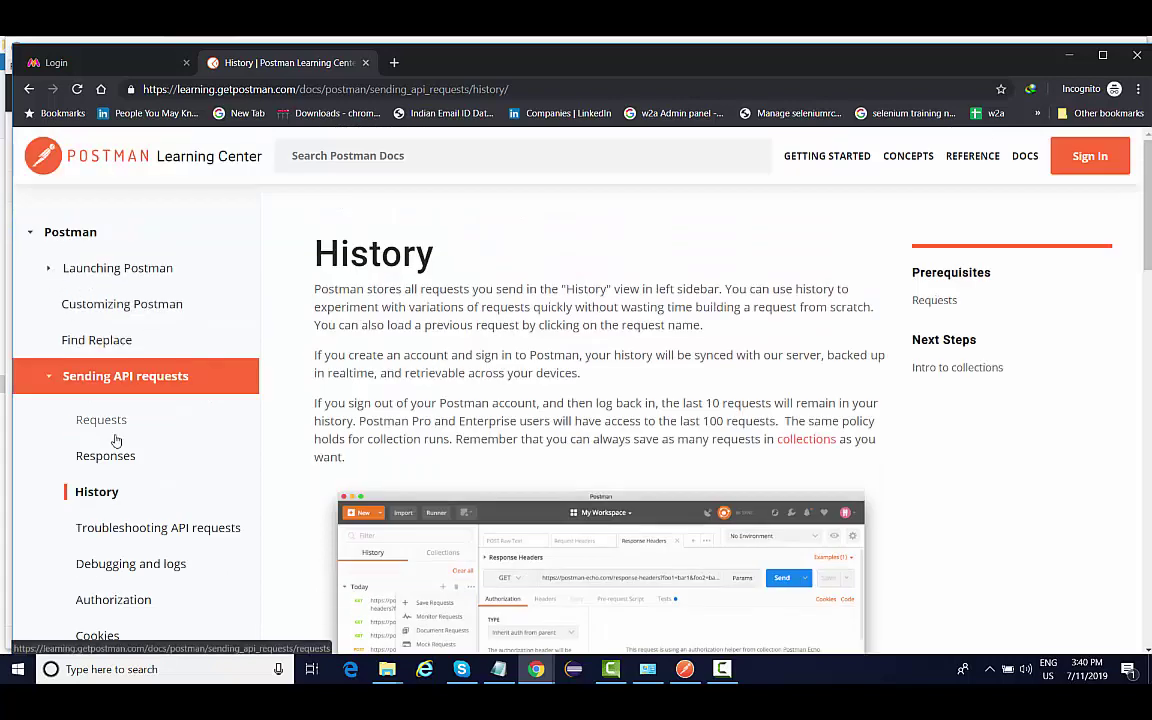
{"action": "scroll", "scroll_direction": "down", "scroll_amount": 3}
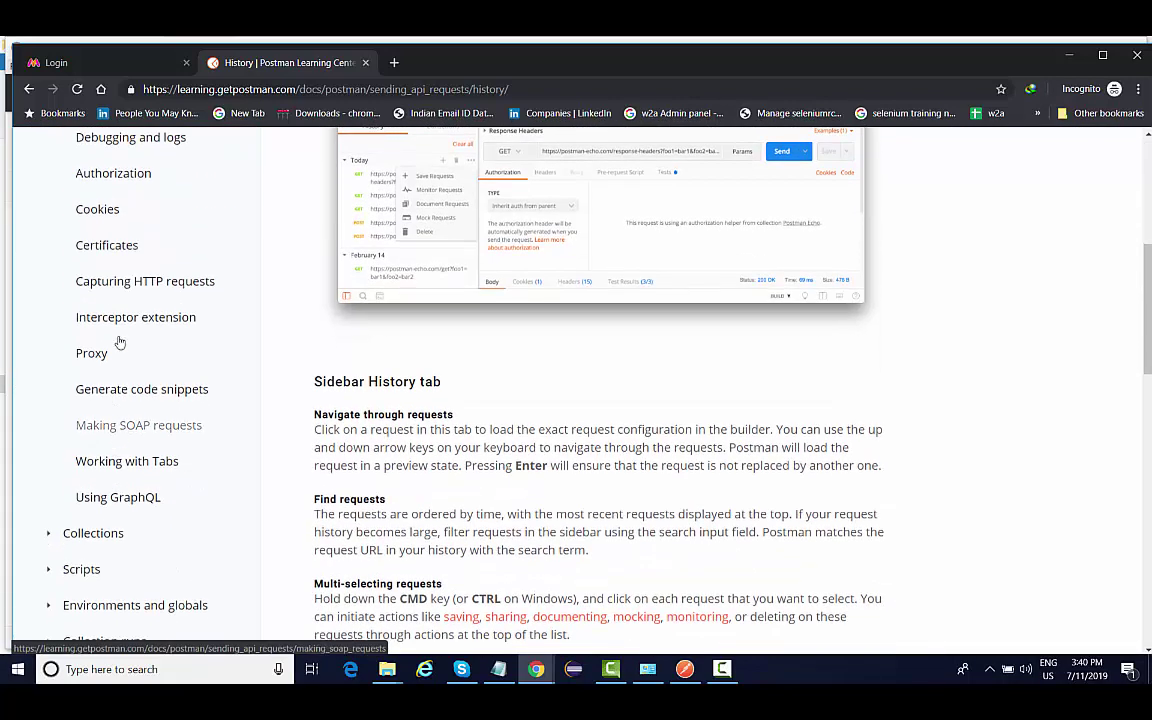
{"action": "scroll", "scroll_direction": "down", "scroll_amount": 3}
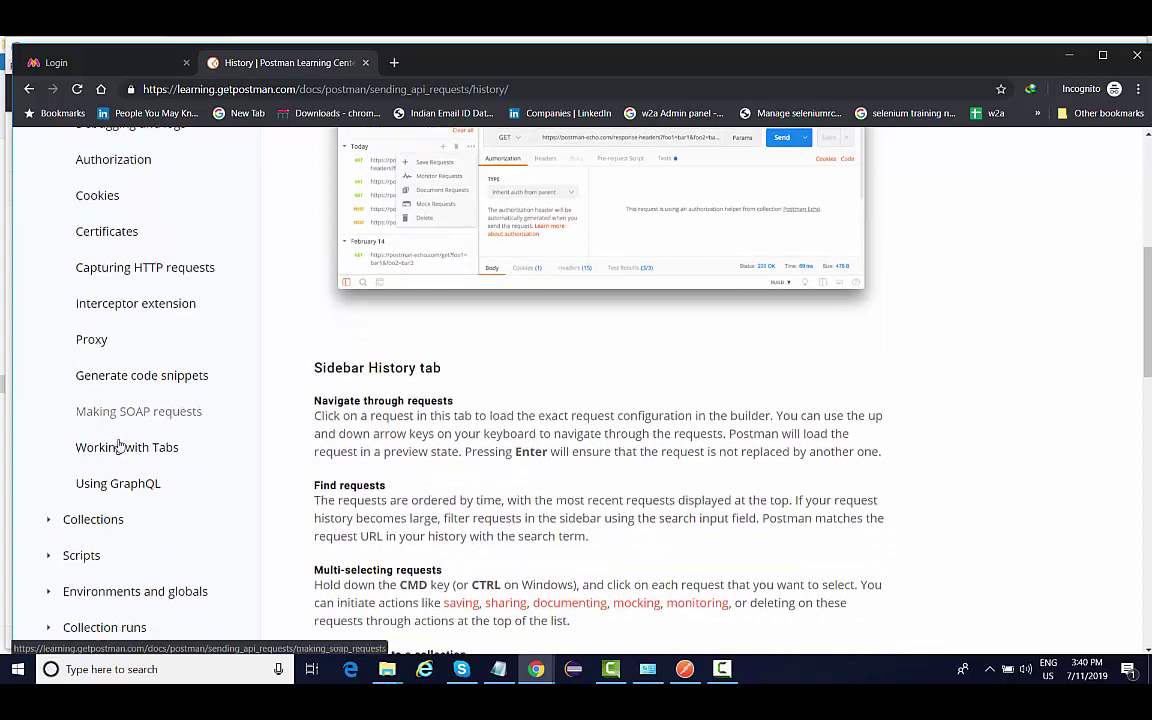
{"action": "scroll", "scroll_direction": "down", "scroll_amount": 3}
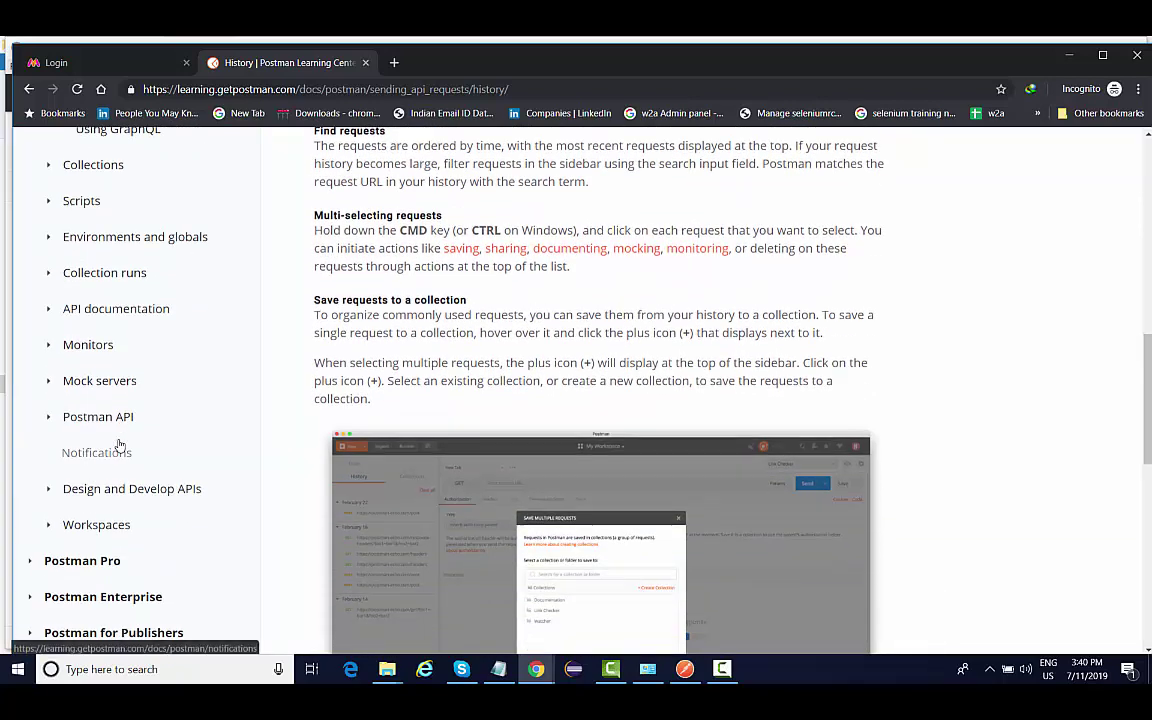
{"action": "scroll", "scroll_direction": "down", "scroll_amount": 3}
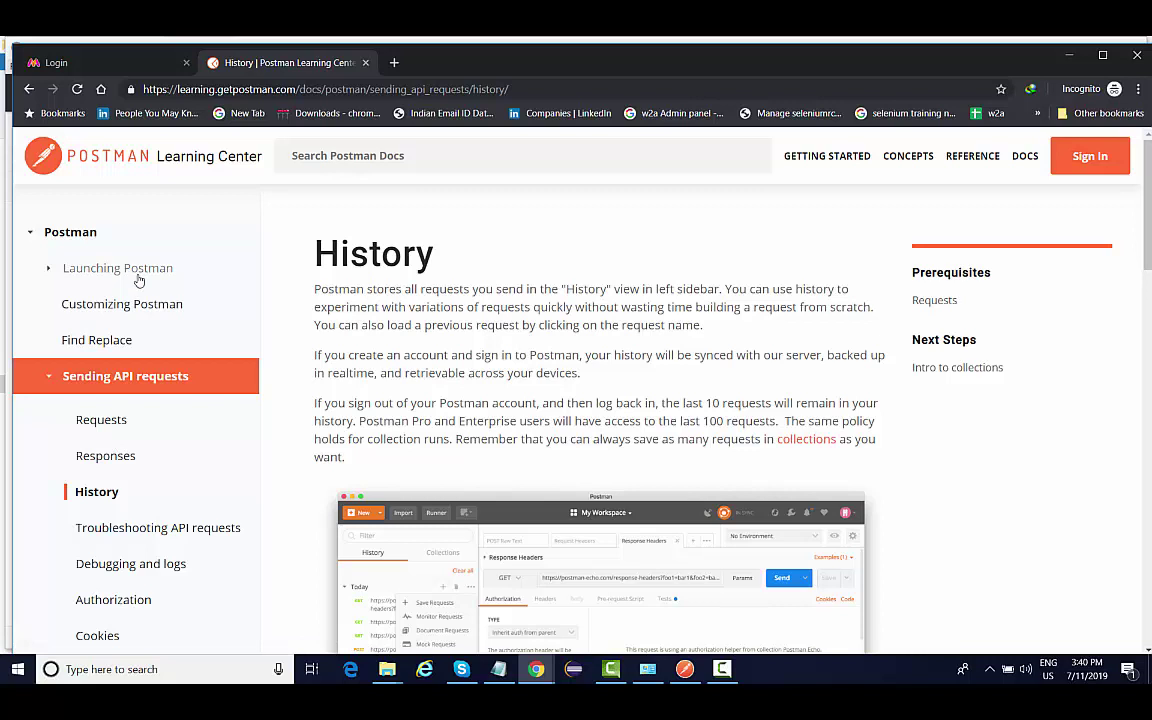
{"action": "scroll", "scroll_direction": "down", "scroll_amount": 3}
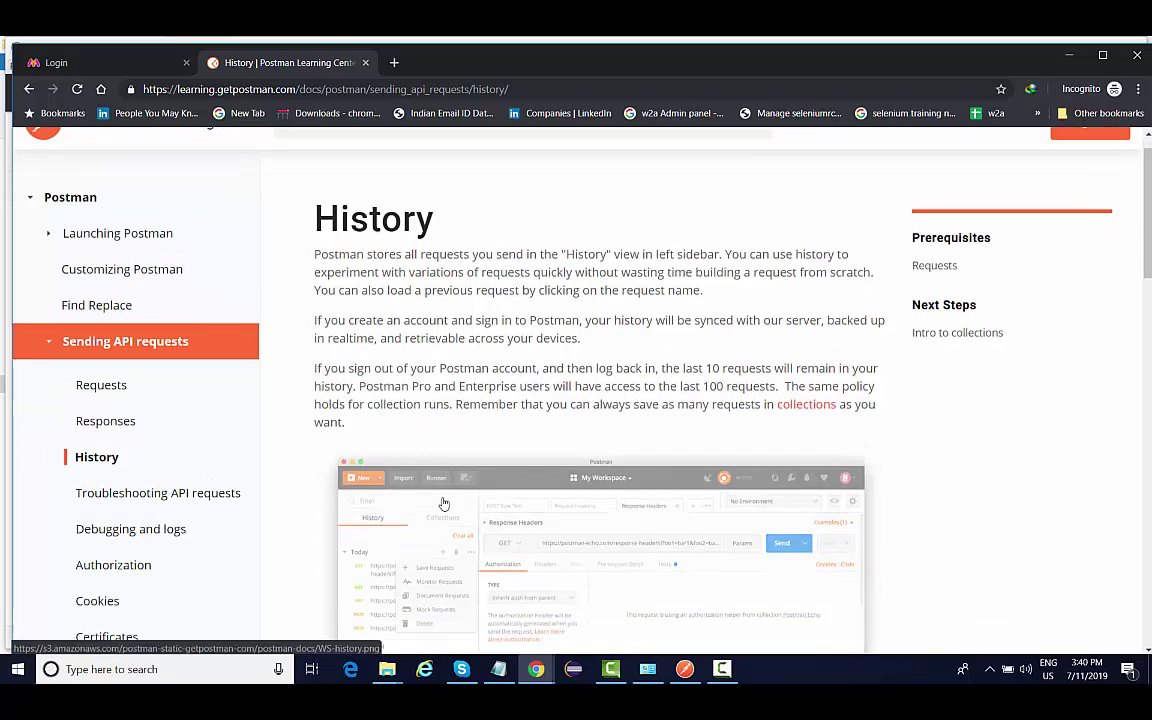
{"action": "scroll", "scroll_direction": "down", "scroll_amount": 3}
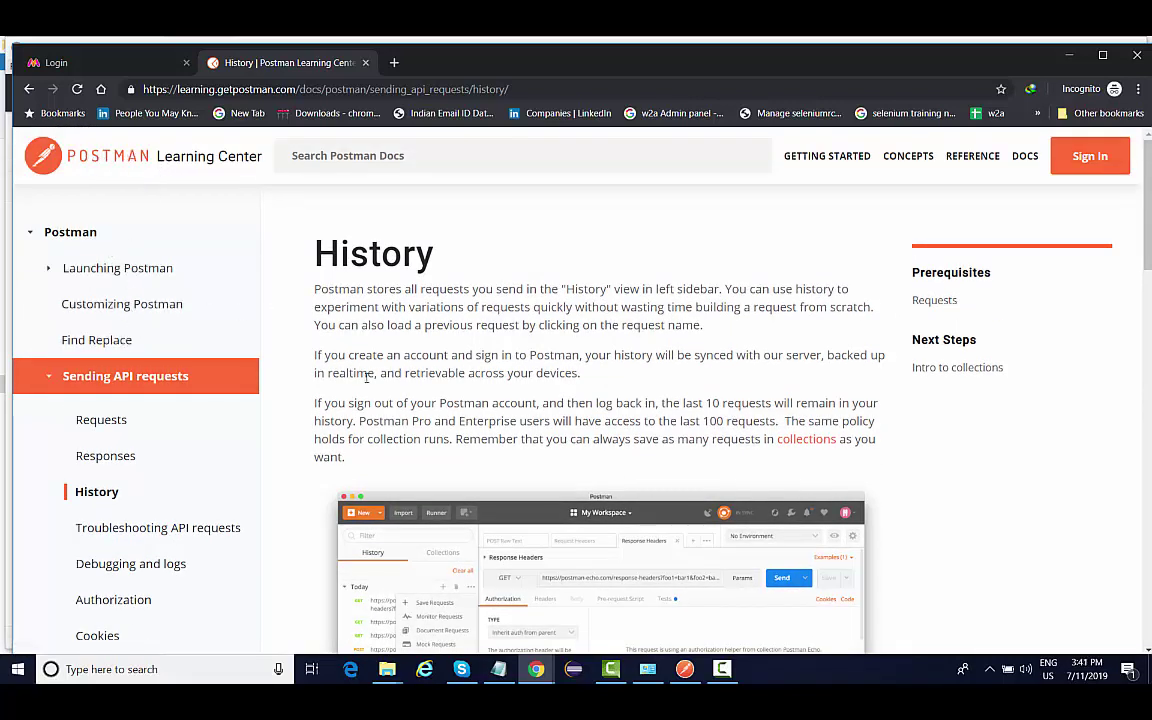
{"action": "mouse_move", "coordinate": [699, 379]}
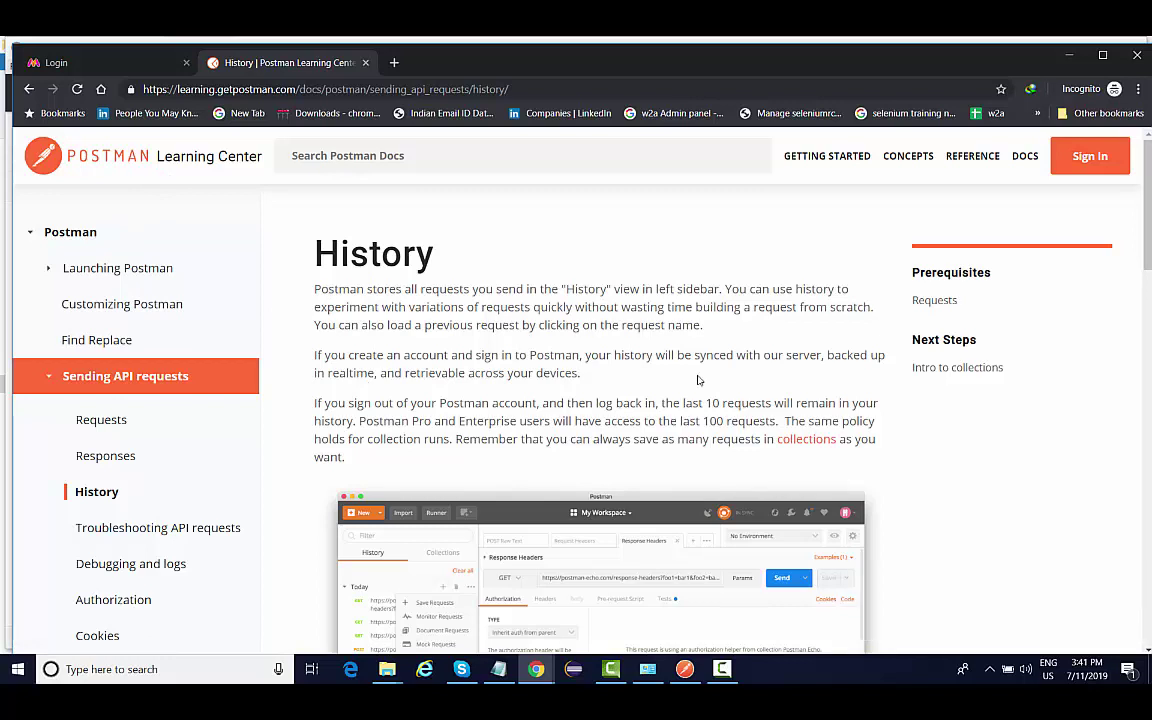